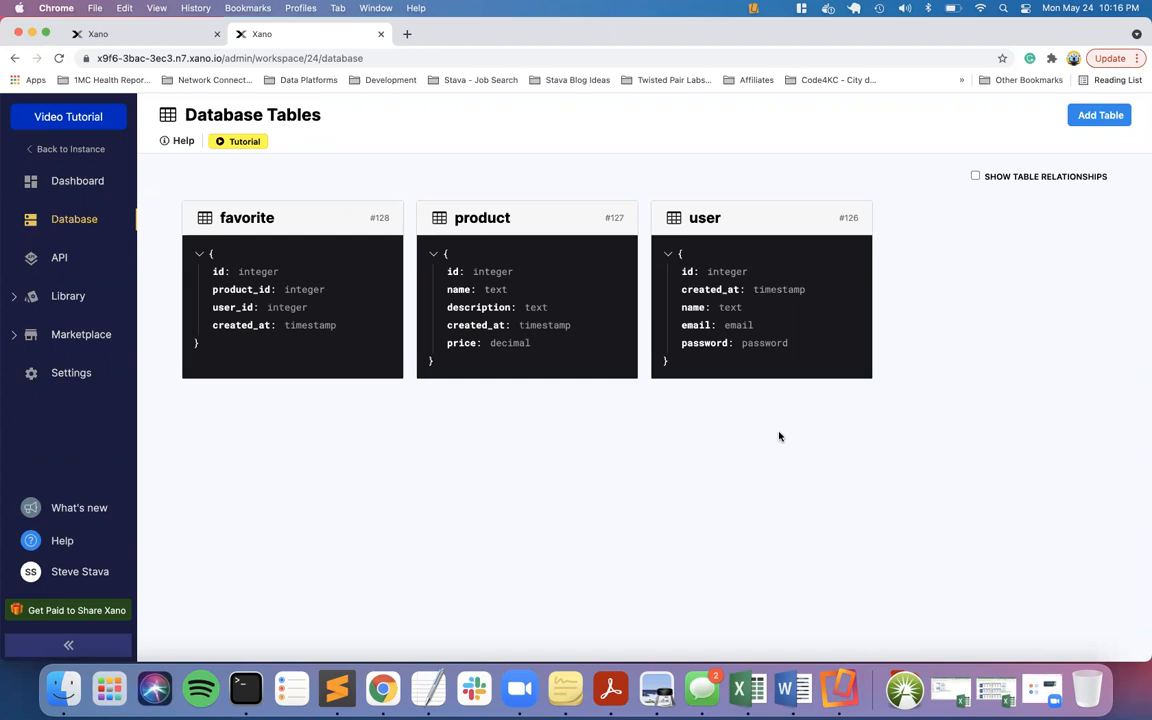
Browse the front-end builder and product table, then bring up the favorite table's records
{"action": "left_click", "coordinate": [144, 32]}
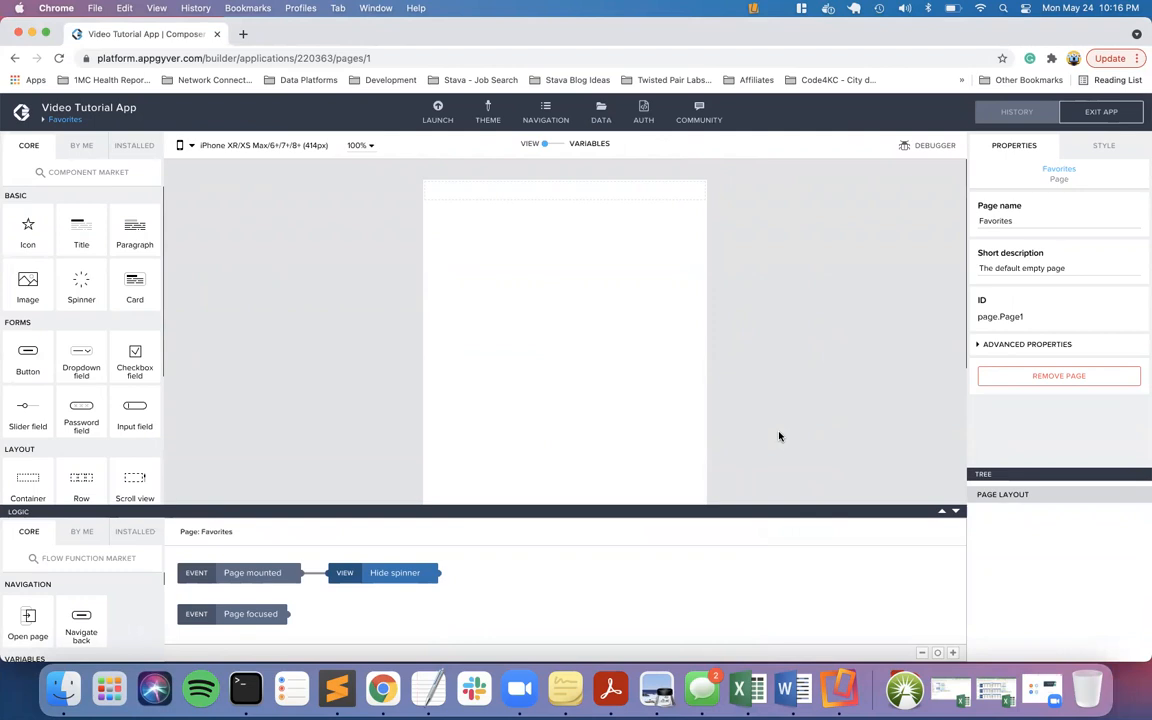
{"action": "left_click", "coordinate": [310, 32]}
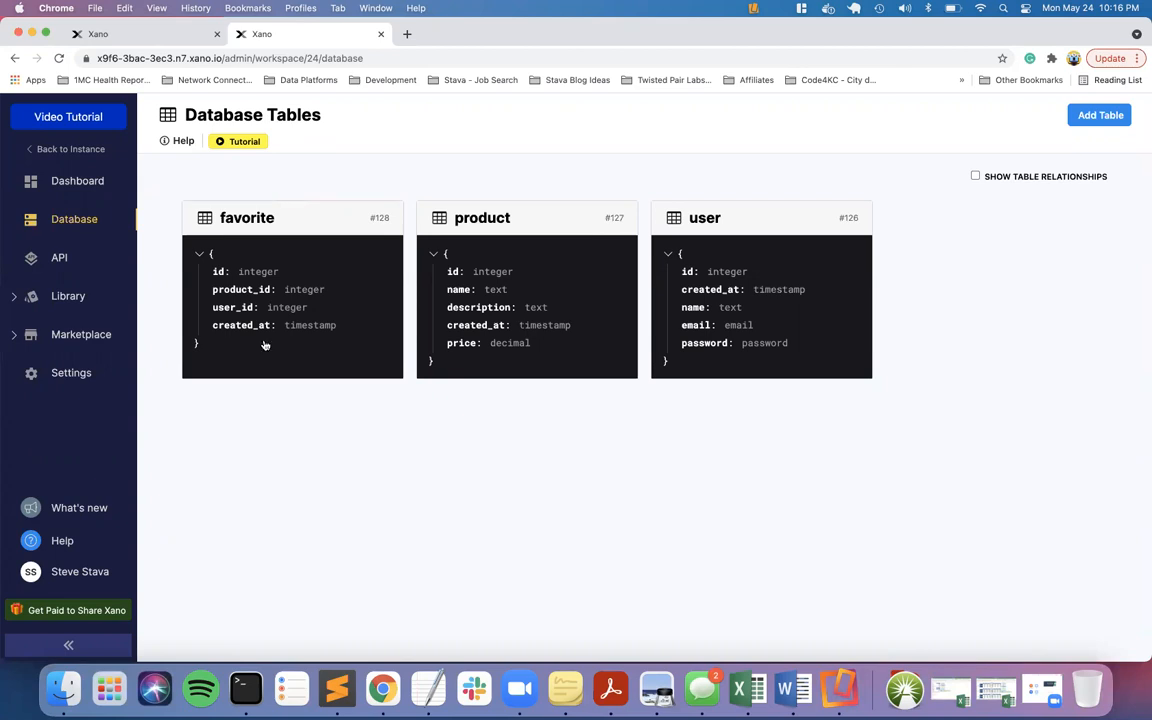
{"action": "mouse_move", "coordinate": [758, 176]}
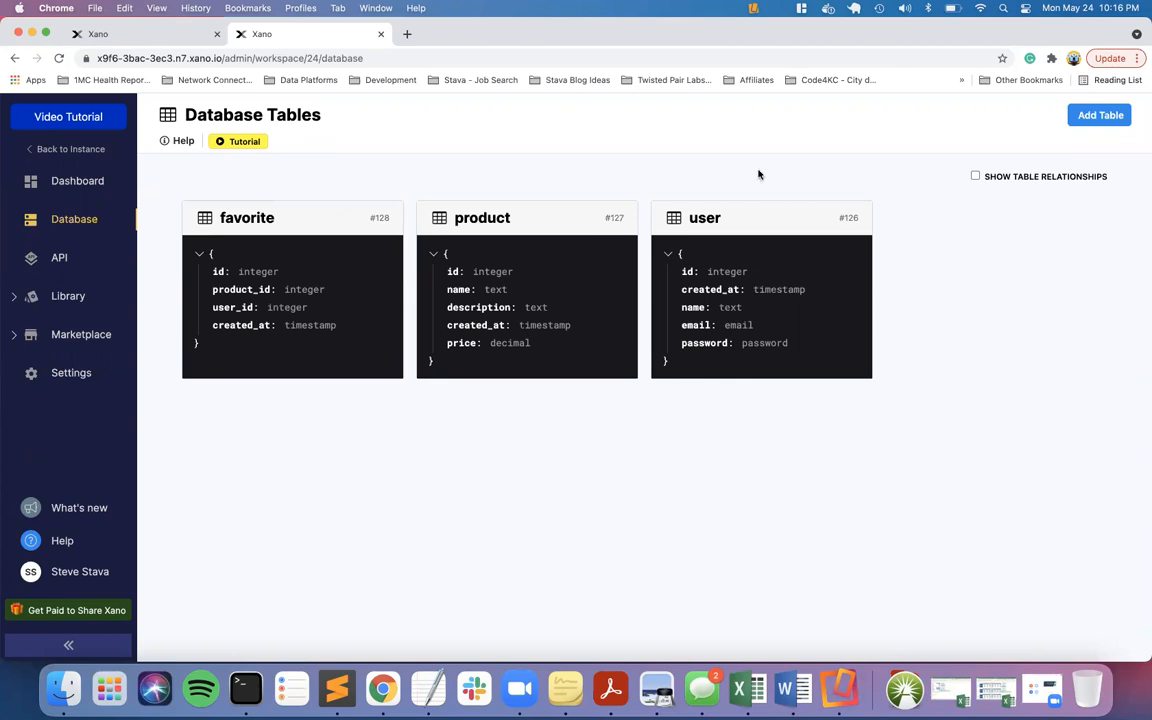
{"action": "mouse_move", "coordinate": [780, 372]}
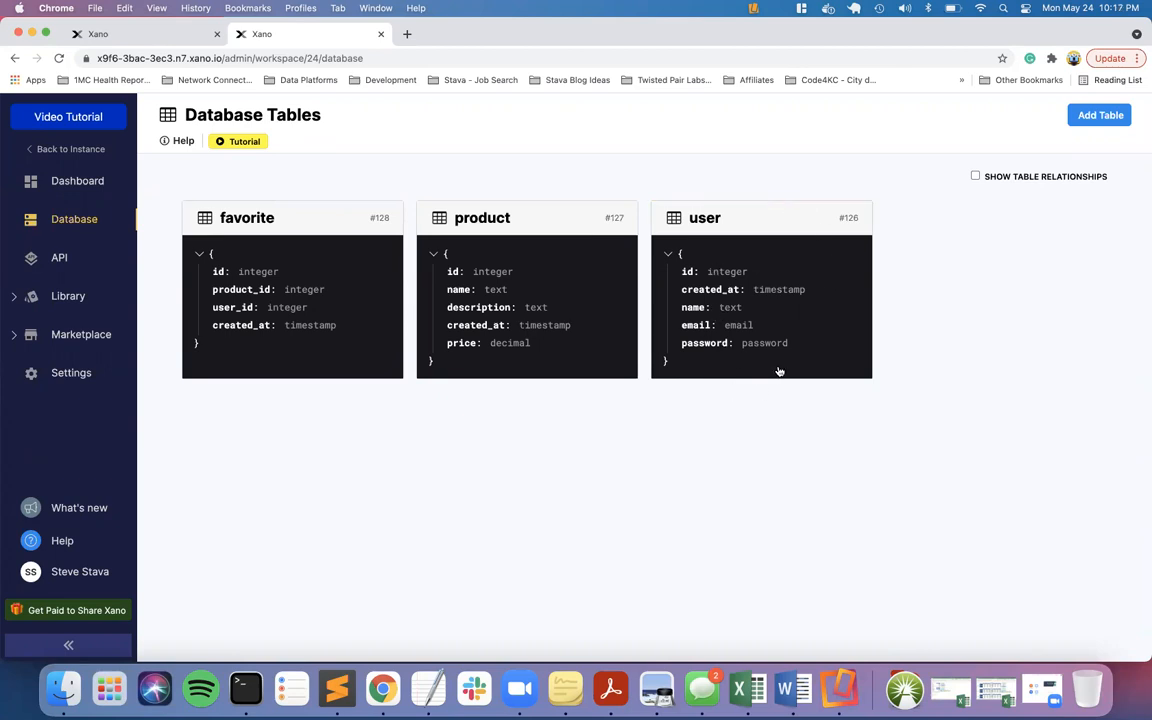
{"action": "mouse_move", "coordinate": [788, 360]}
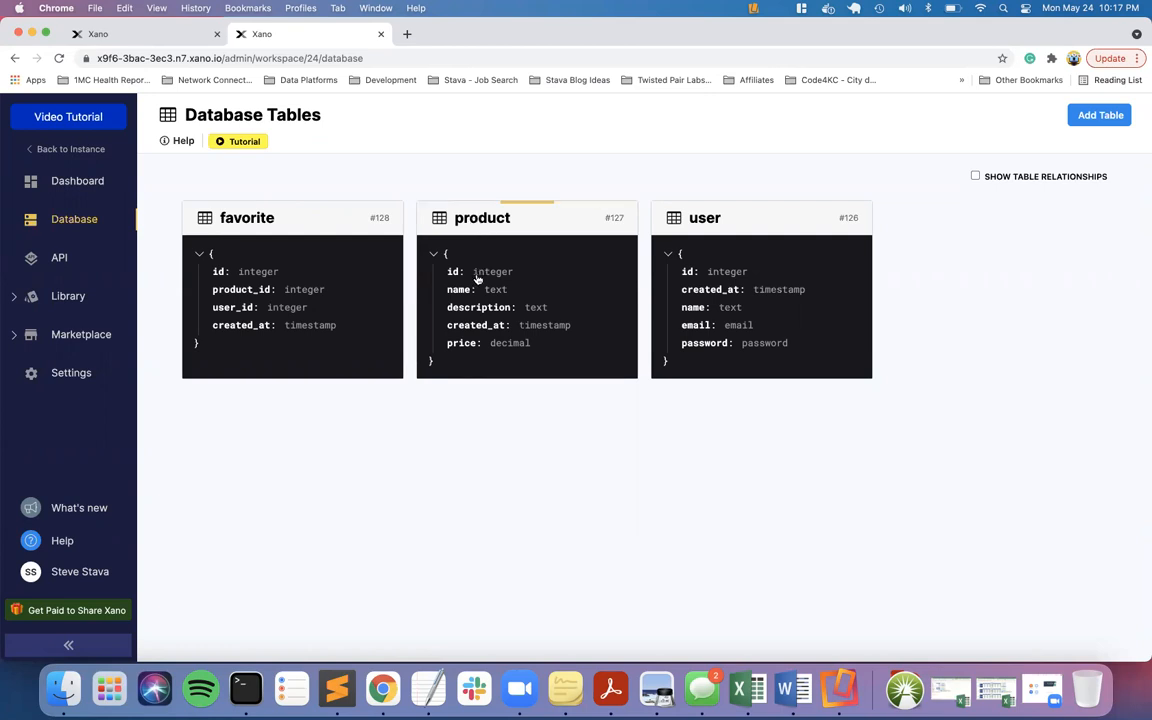
{"action": "mouse_move", "coordinate": [504, 238]}
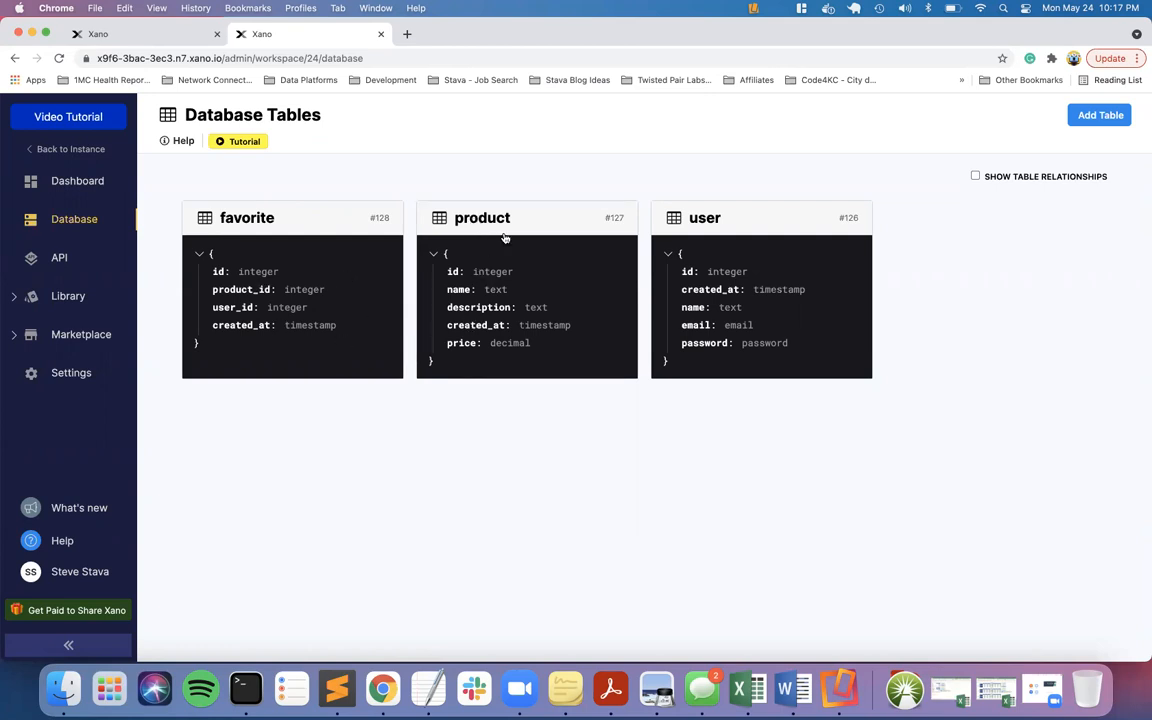
{"action": "left_click", "coordinate": [480, 216]}
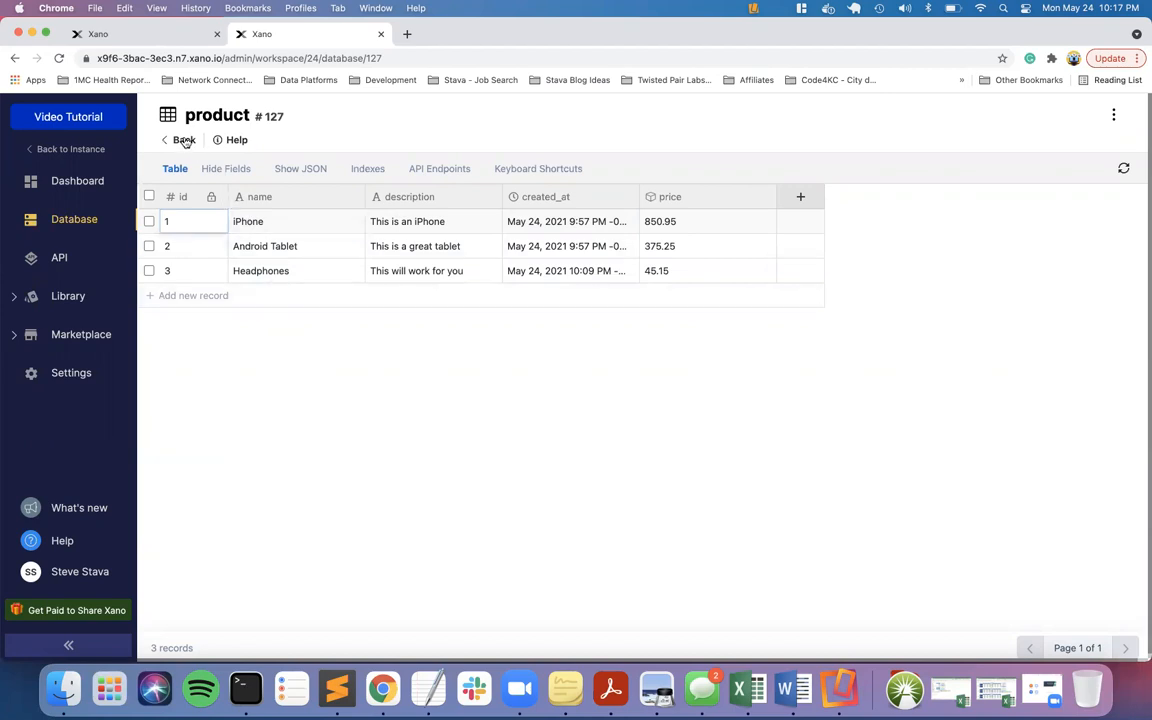
{"action": "left_click", "coordinate": [184, 140]}
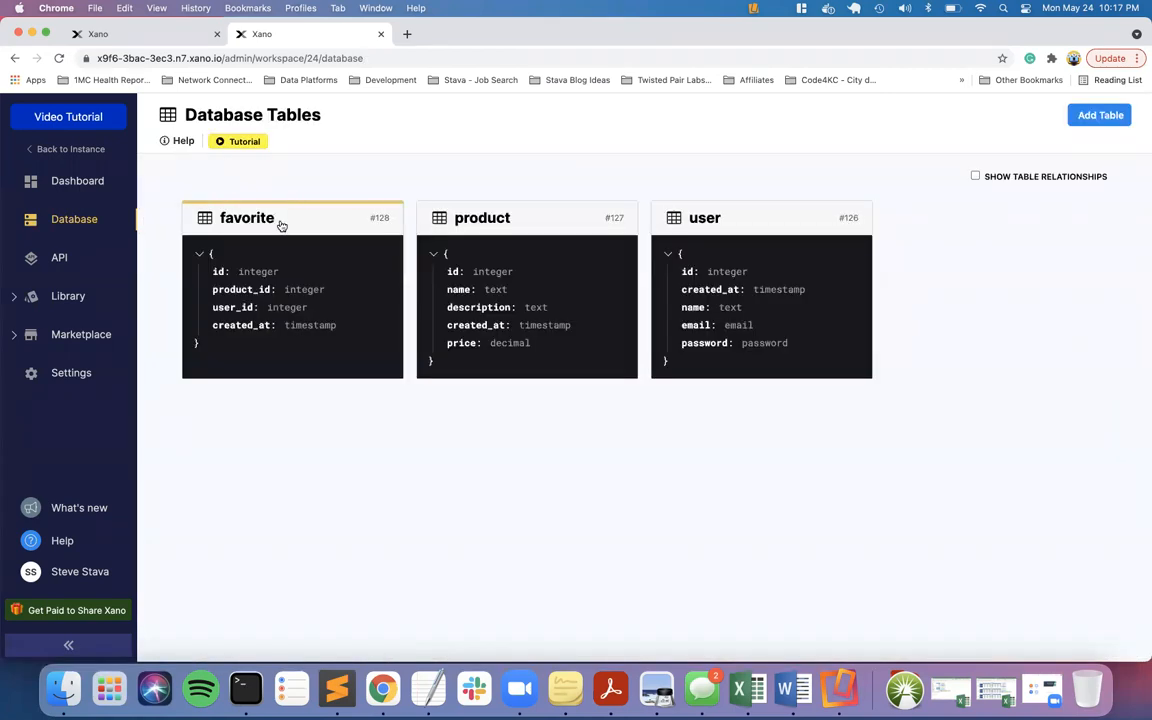
{"action": "left_click", "coordinate": [246, 216]}
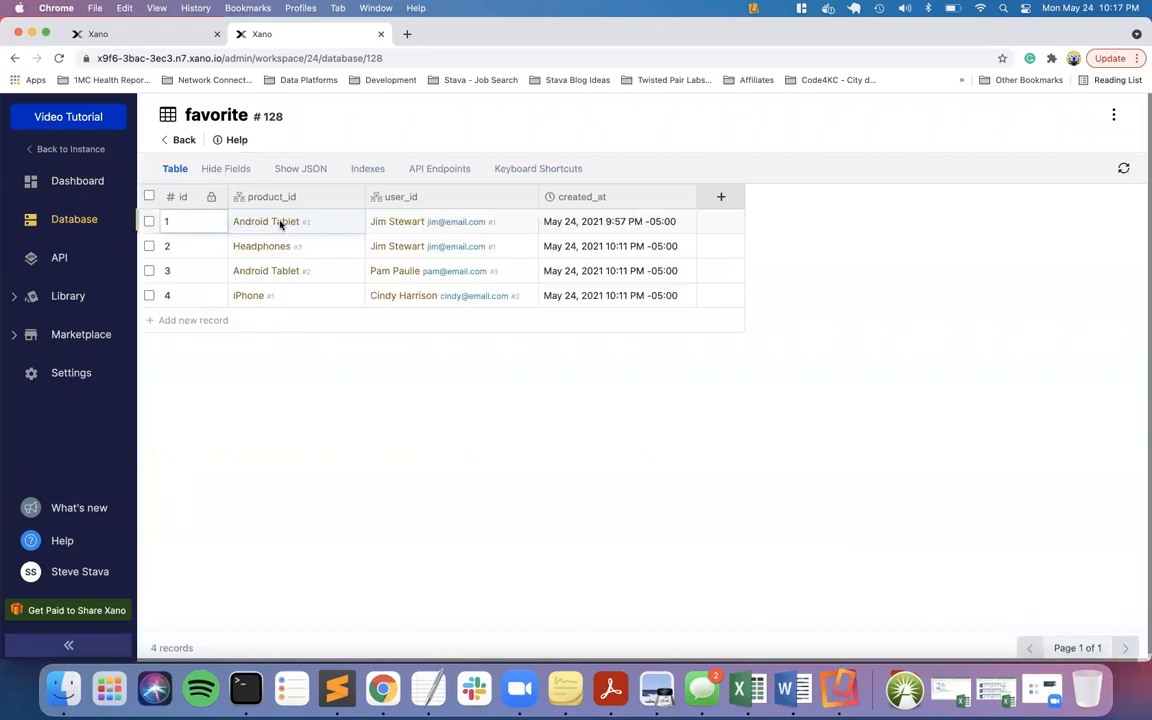
{"action": "mouse_move", "coordinate": [304, 228]}
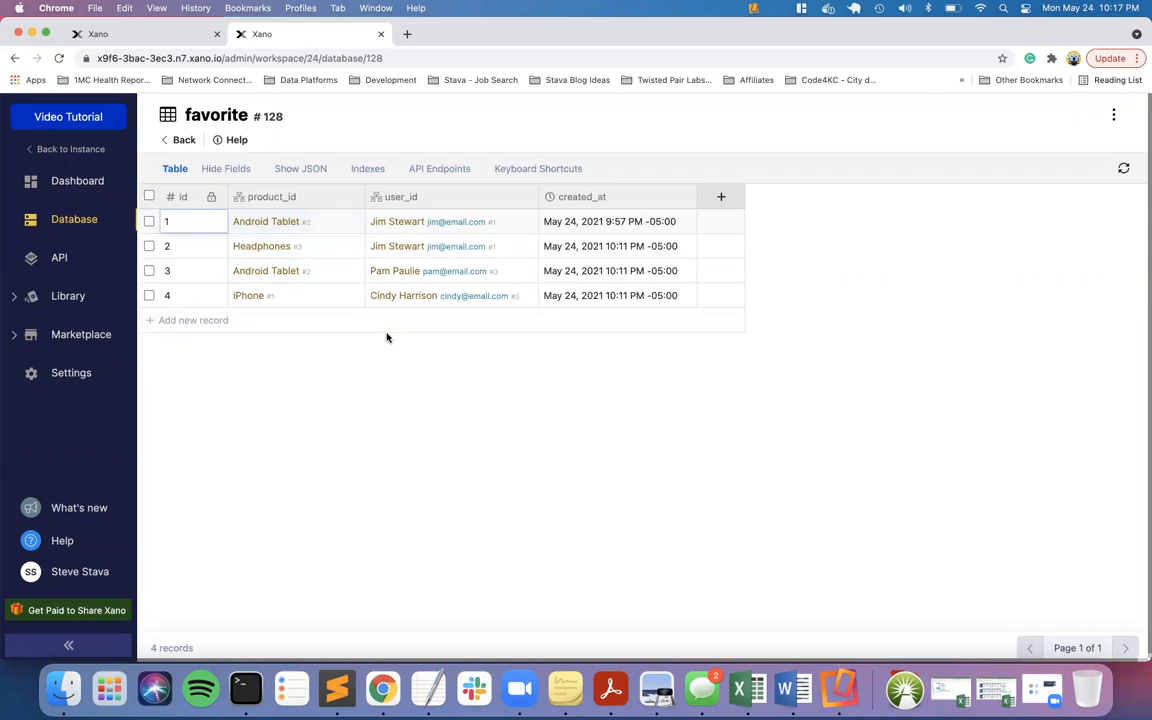
{"action": "mouse_move", "coordinate": [440, 252]}
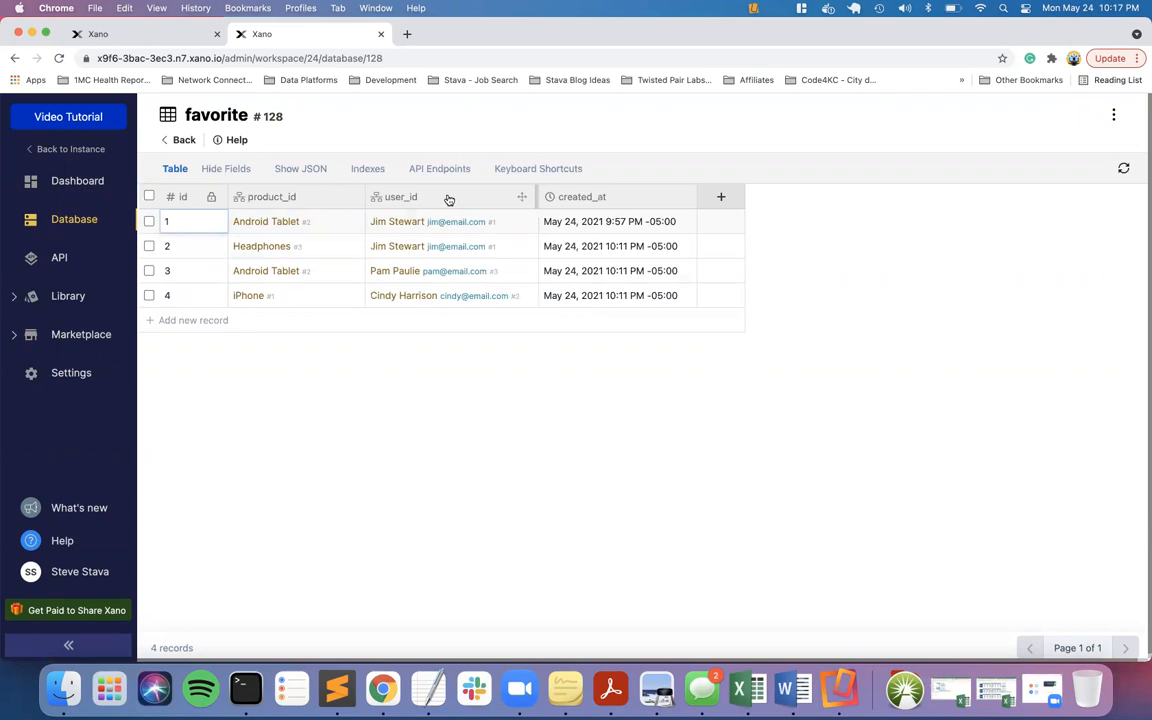
{"action": "mouse_move", "coordinate": [416, 196]}
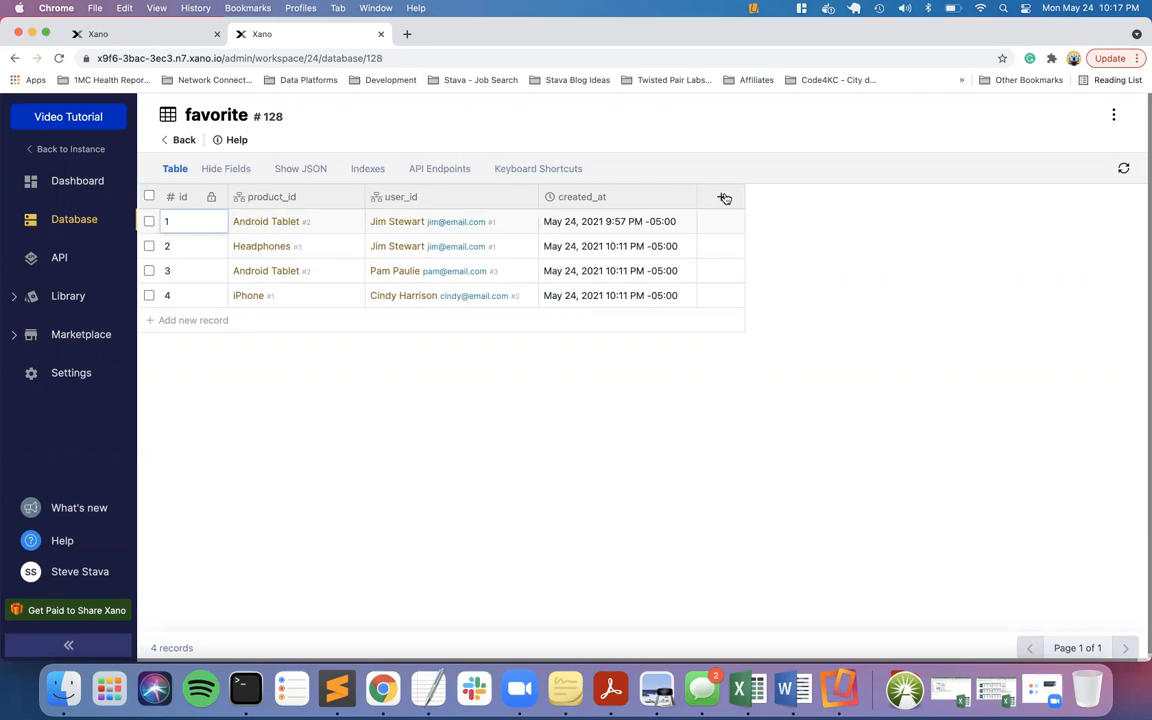
Start adding a new field to the favorite table and cancel it, leaving the table unchanged
{"action": "left_click", "coordinate": [720, 198]}
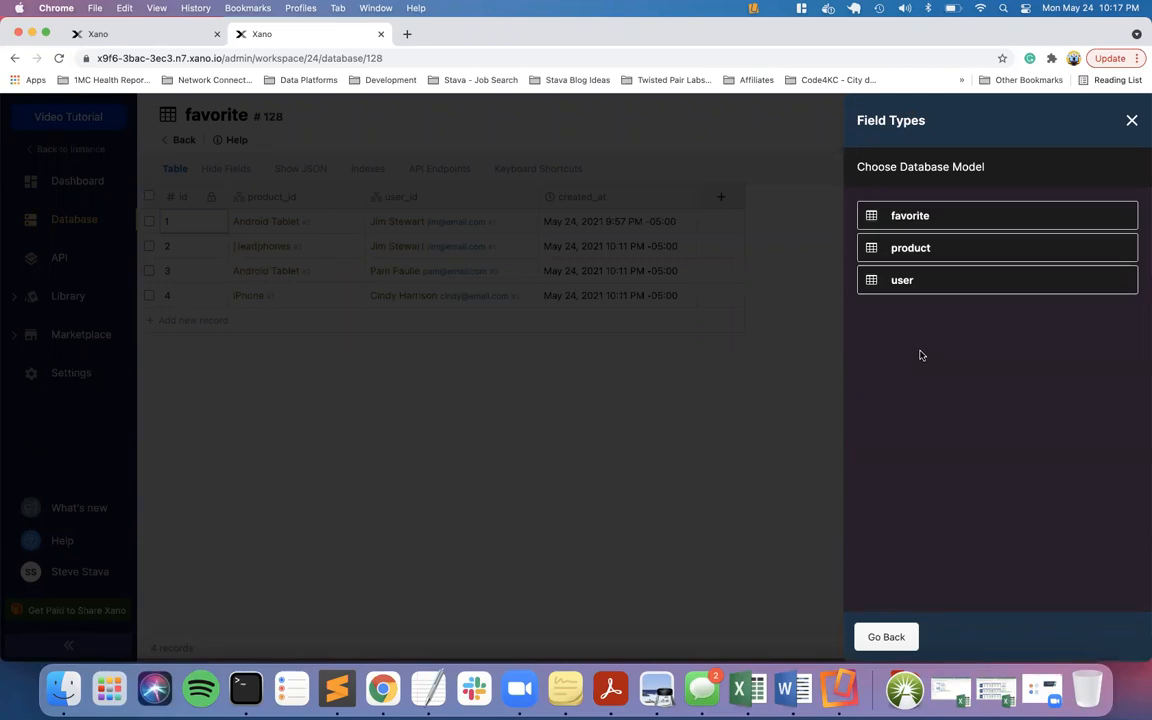
{"action": "mouse_move", "coordinate": [910, 248]}
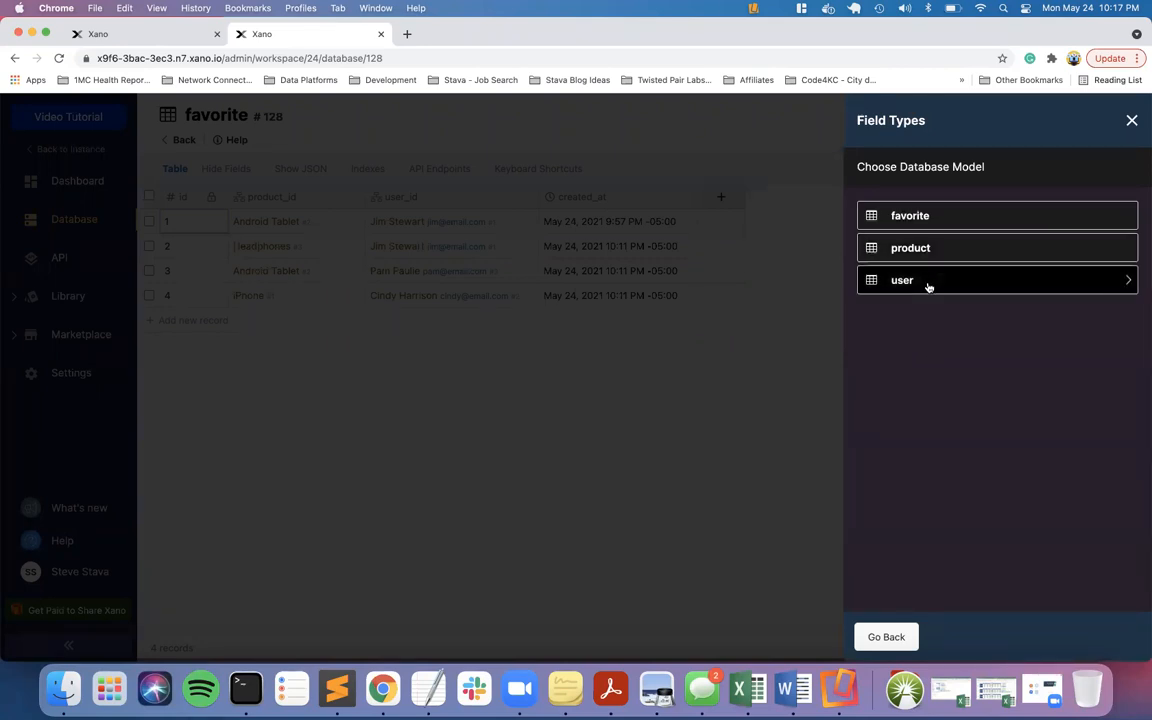
{"action": "mouse_move", "coordinate": [970, 288]}
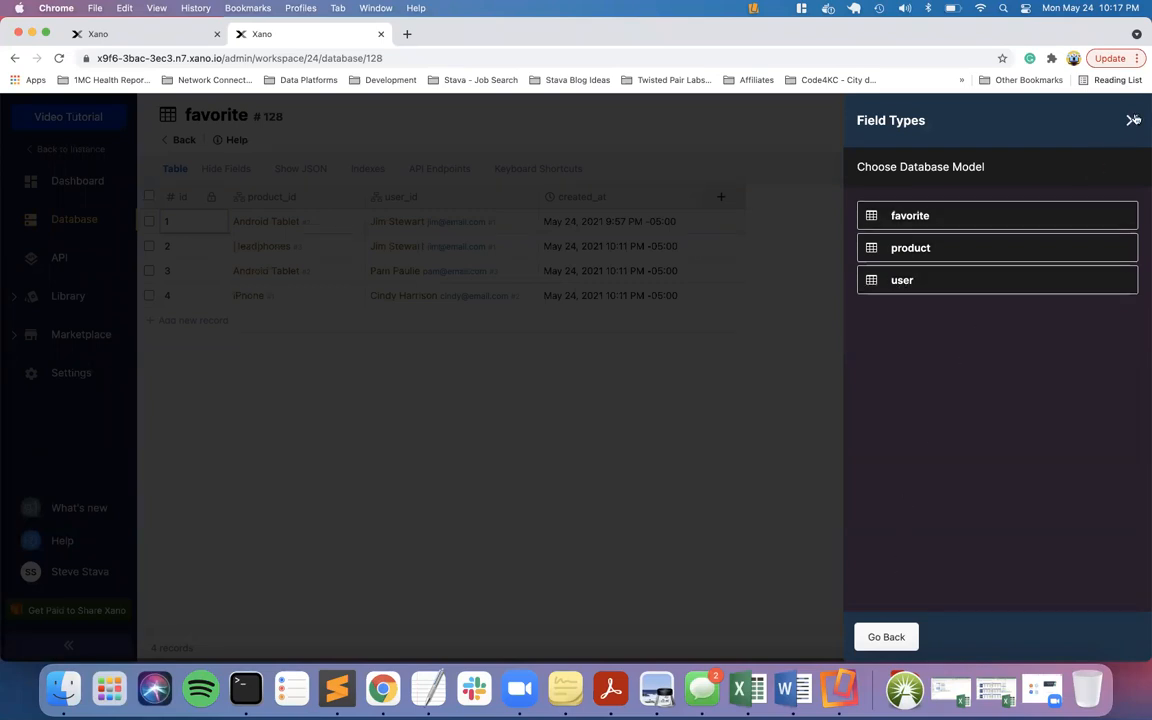
{"action": "left_click", "coordinate": [1132, 120]}
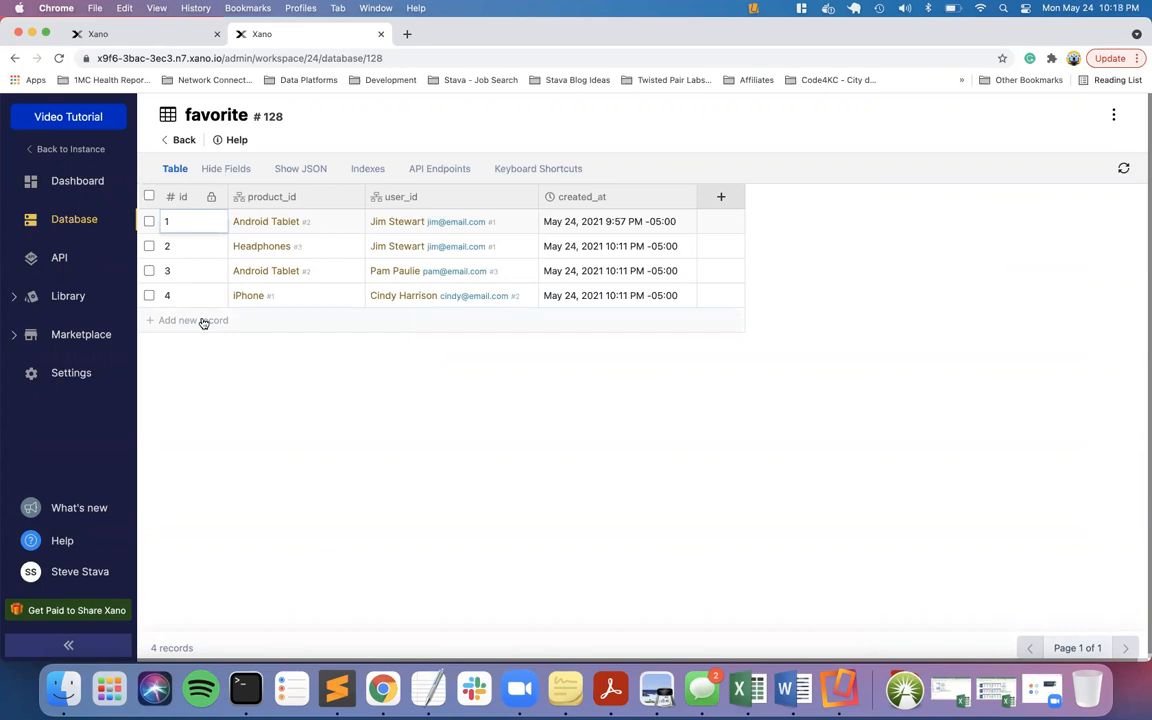
{"action": "left_click", "coordinate": [192, 320]}
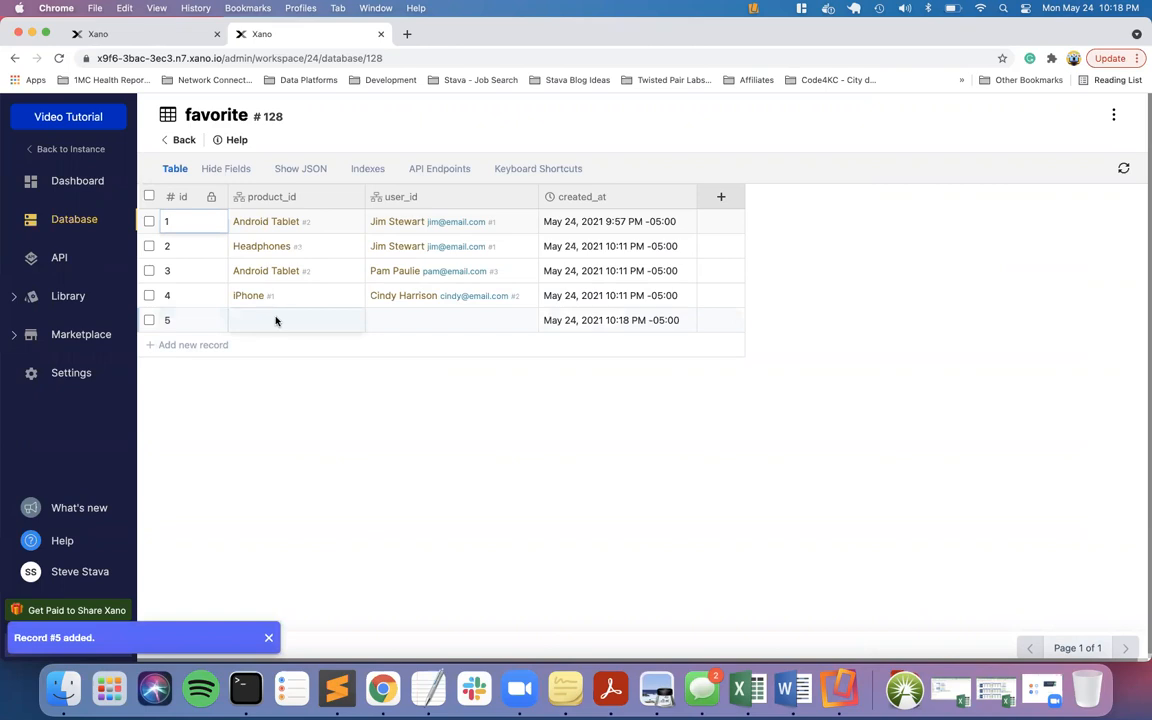
{"action": "left_click", "coordinate": [296, 320]}
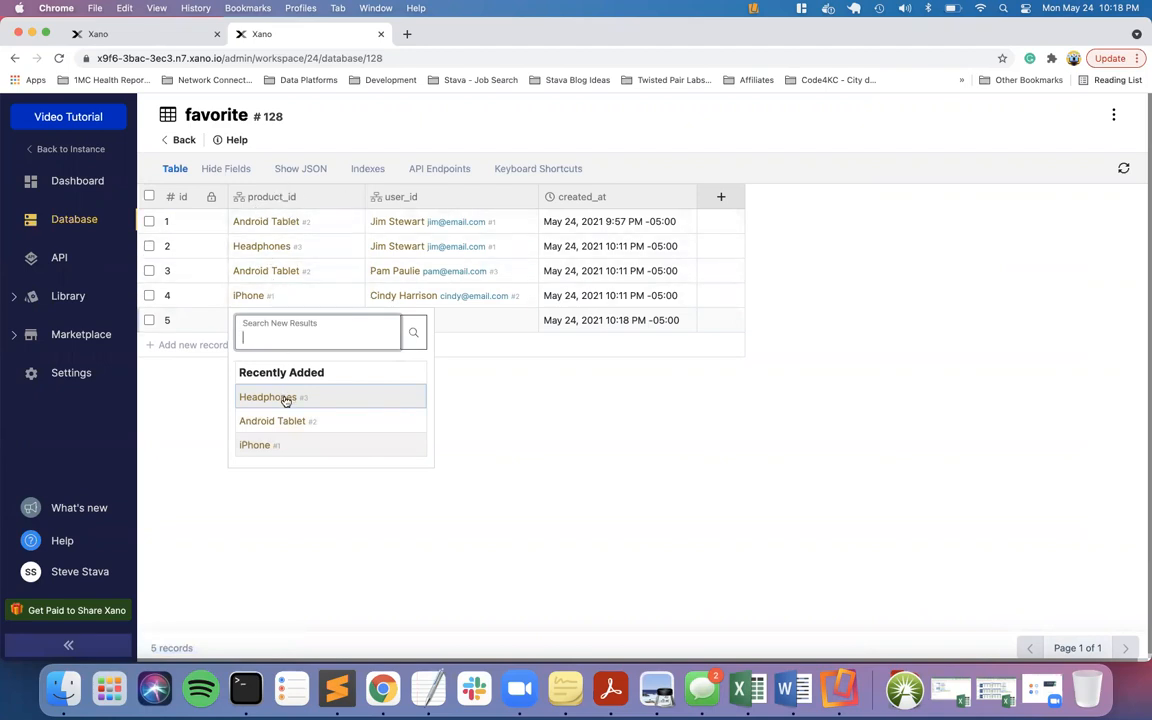
{"action": "left_click", "coordinate": [268, 396]}
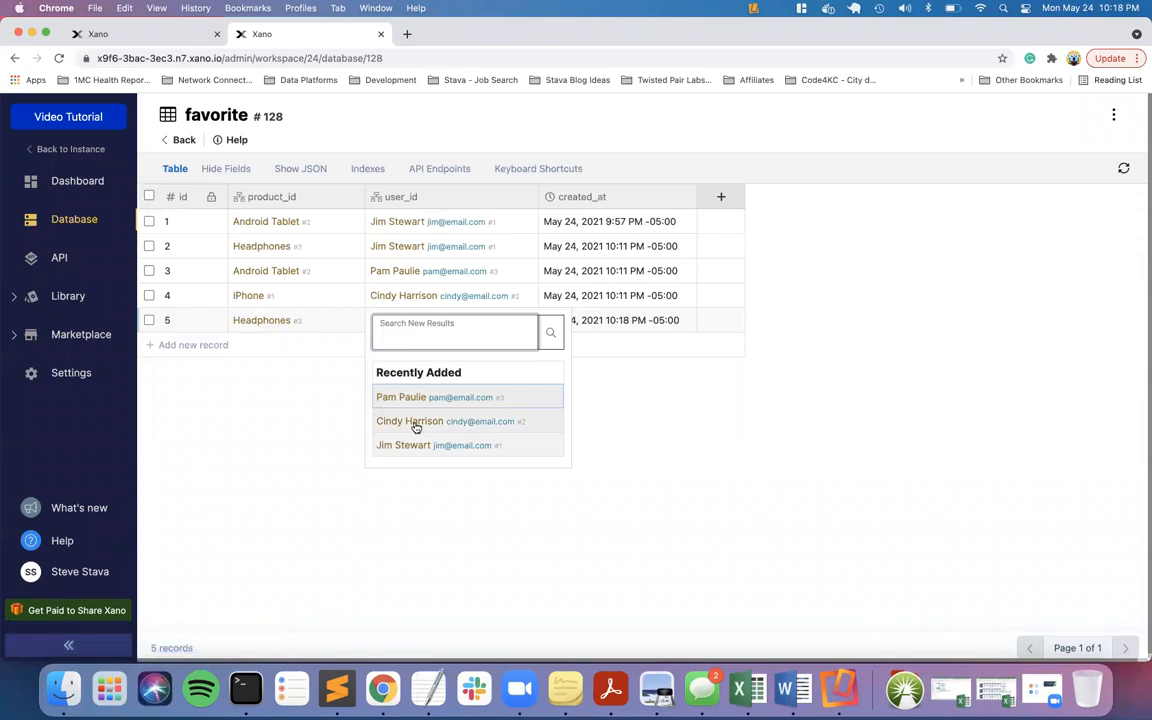
{"action": "left_click", "coordinate": [408, 420]}
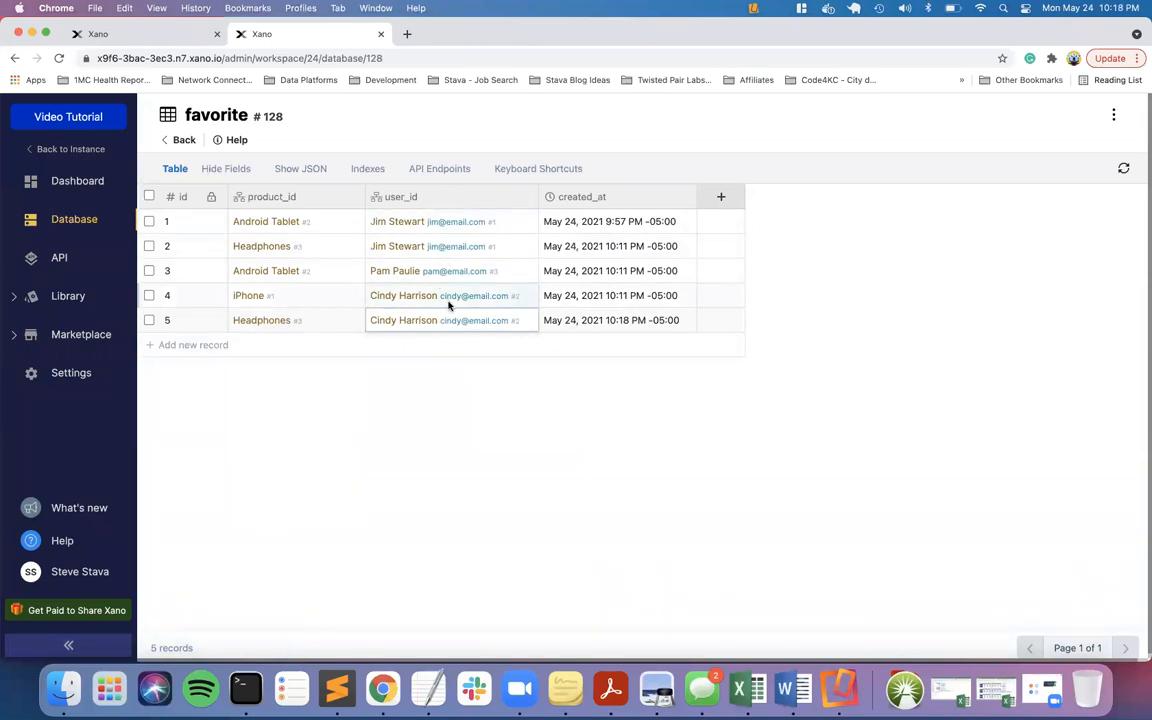
{"action": "mouse_move", "coordinate": [418, 278]}
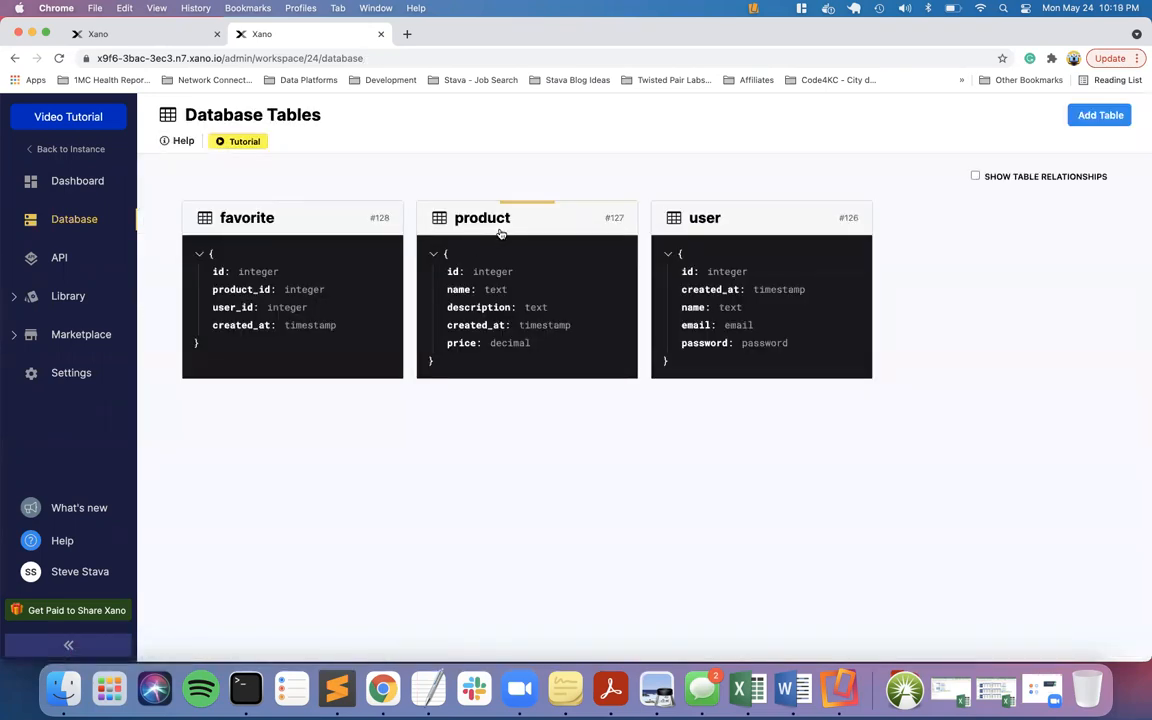
{"action": "left_click", "coordinate": [482, 216]}
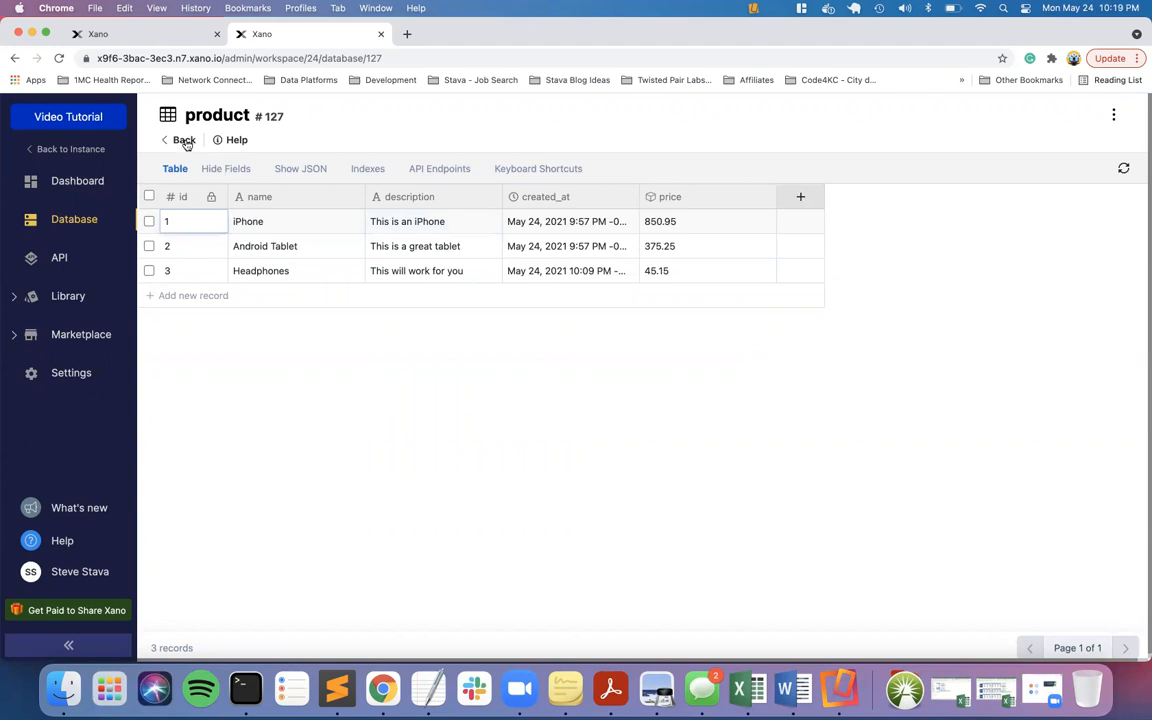
{"action": "left_click", "coordinate": [184, 140]}
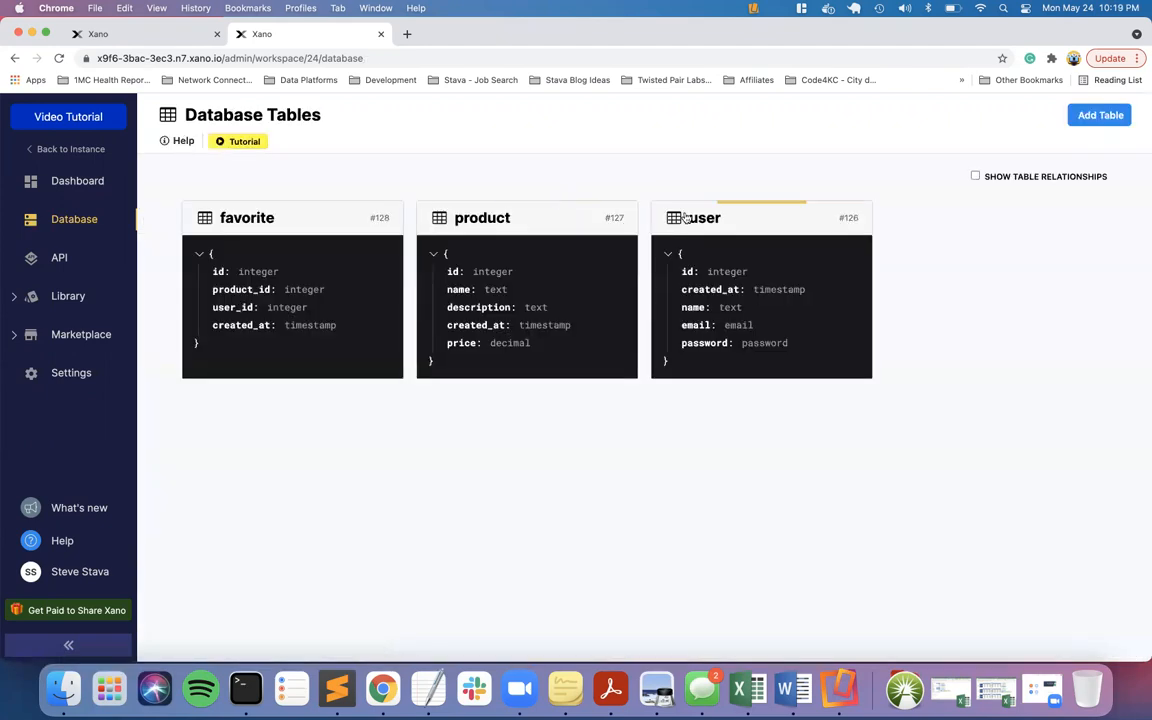
{"action": "left_click", "coordinate": [704, 216]}
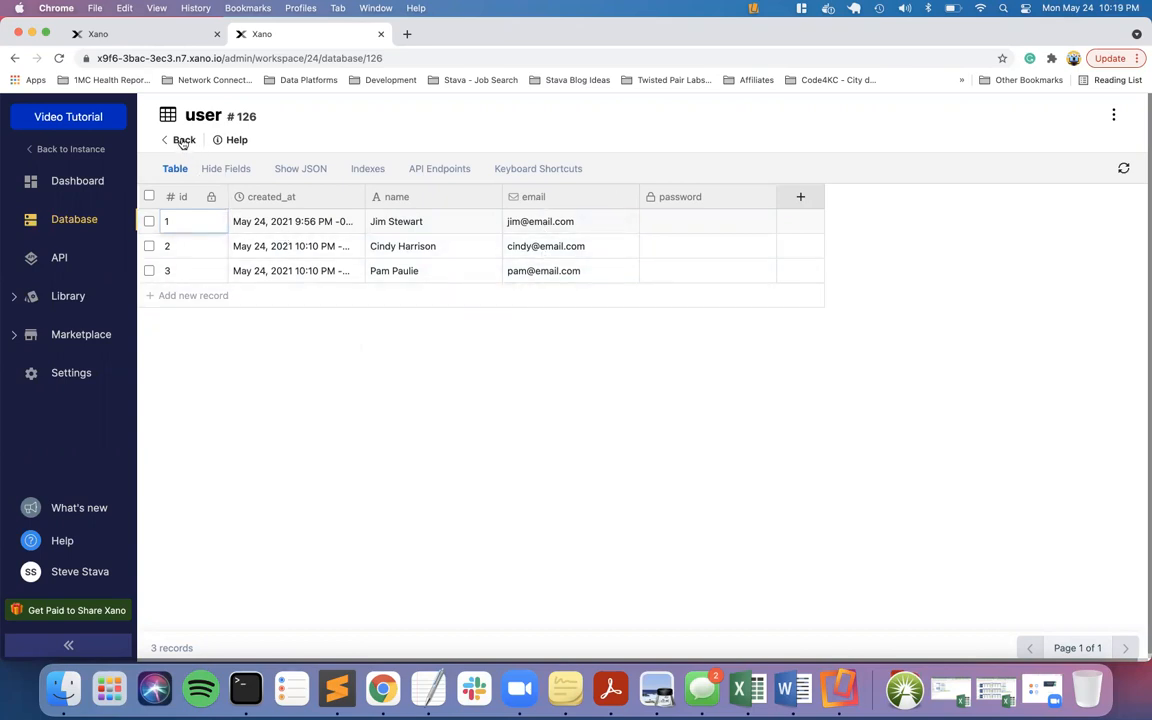
{"action": "left_click", "coordinate": [184, 140]}
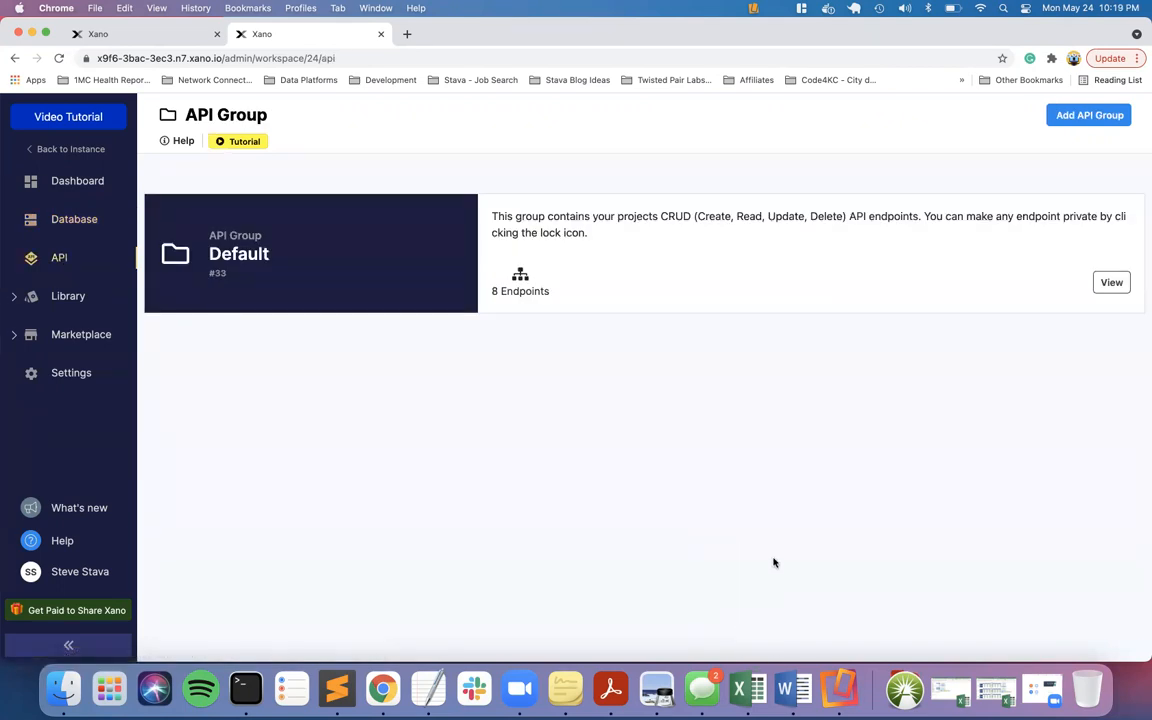
{"action": "mouse_move", "coordinate": [374, 280]}
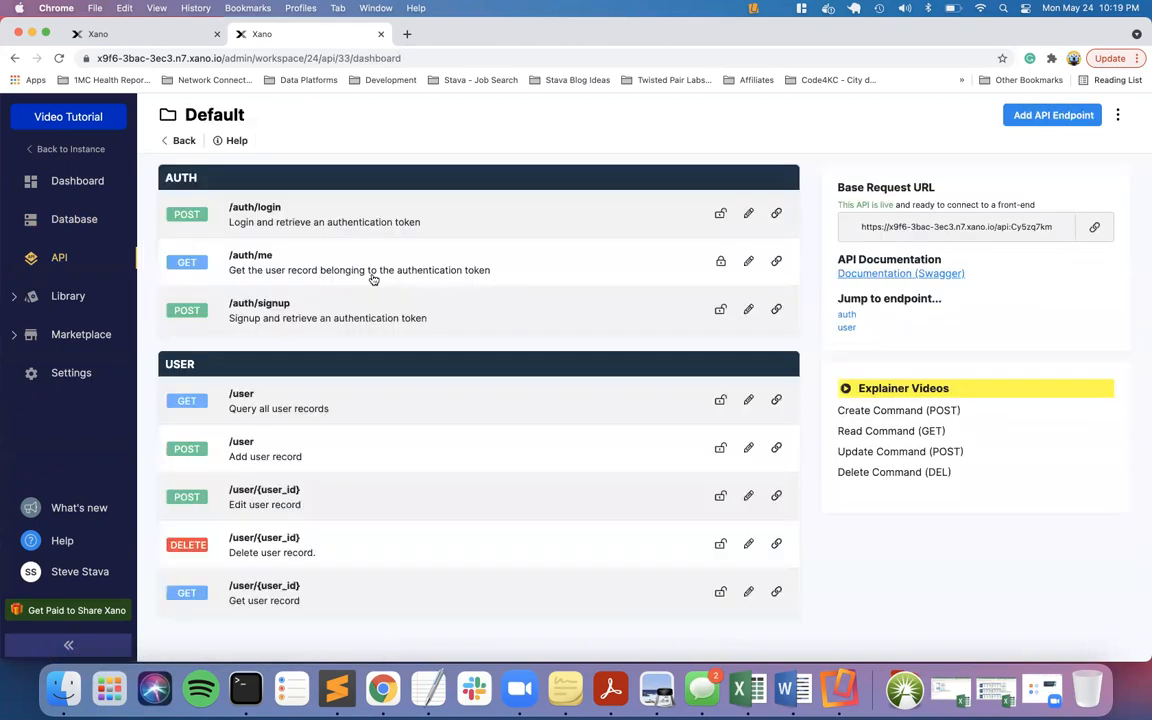
{"action": "mouse_move", "coordinate": [848, 344]}
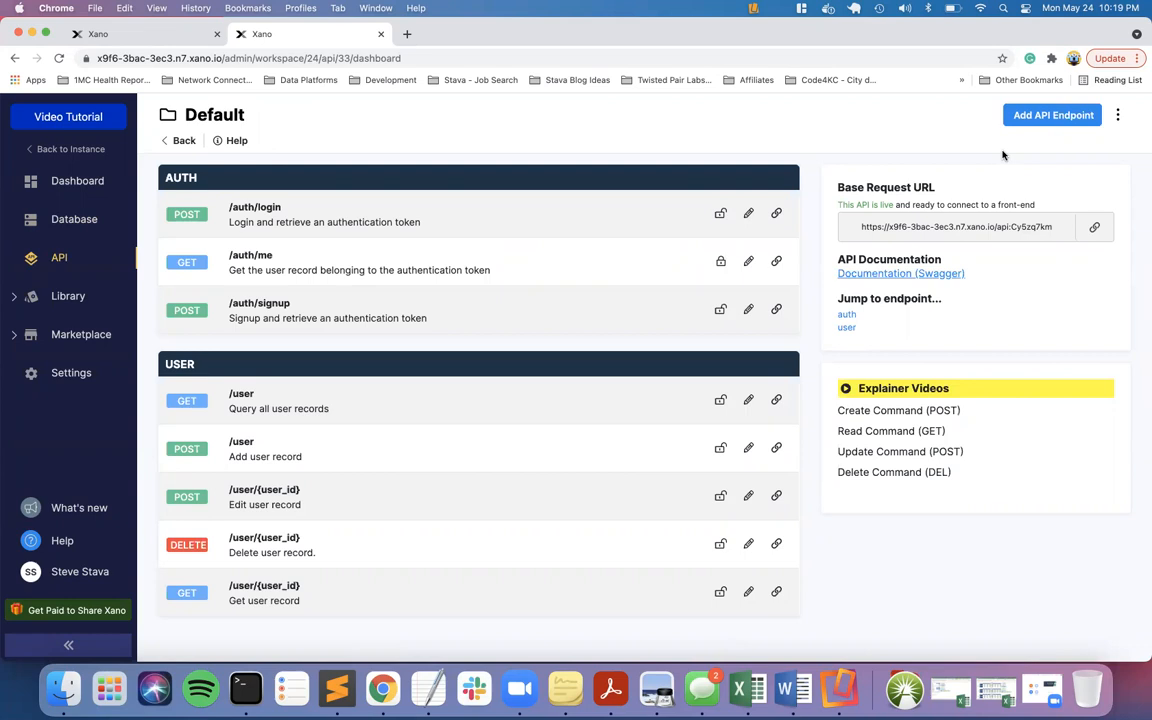
Create a GET endpoint named favorites and save it
{"action": "left_click", "coordinate": [1052, 114]}
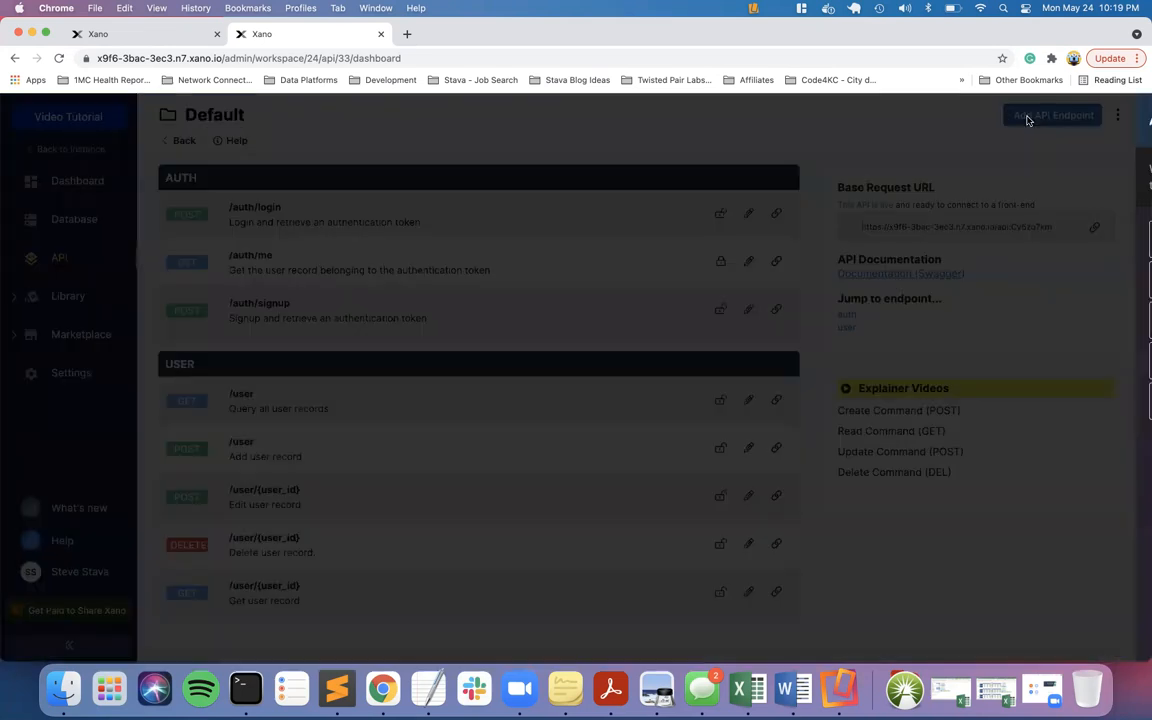
{"action": "left_click", "coordinate": [1052, 114]}
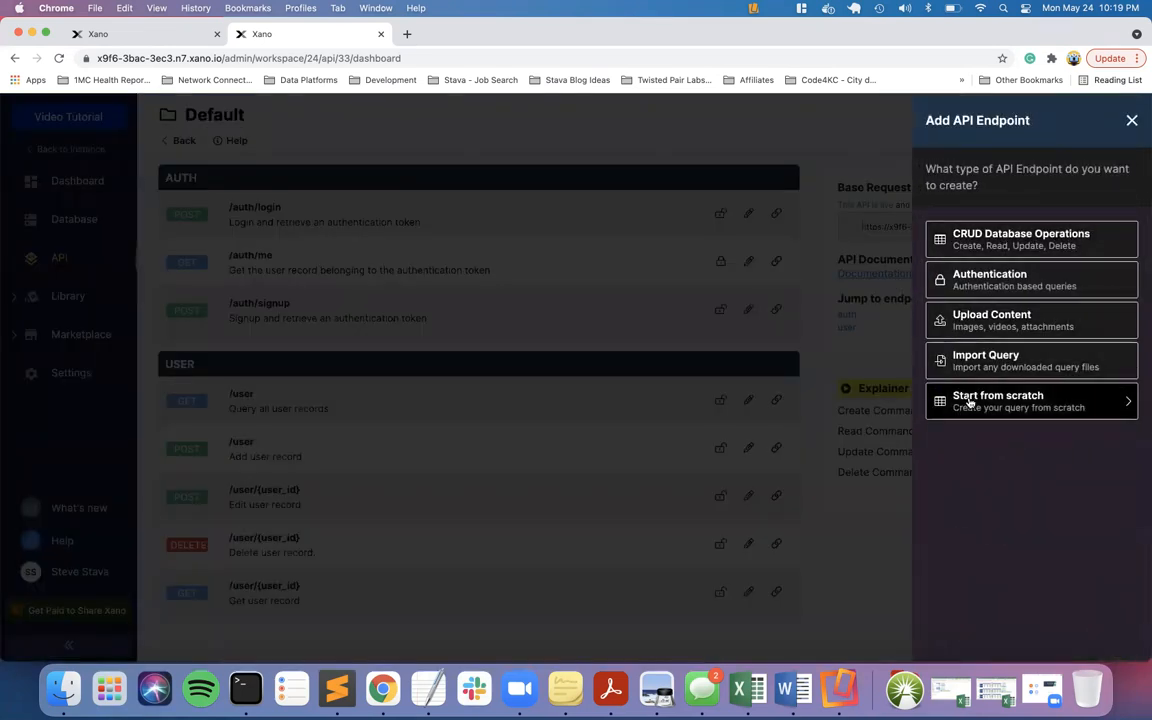
{"action": "left_click", "coordinate": [1030, 400]}
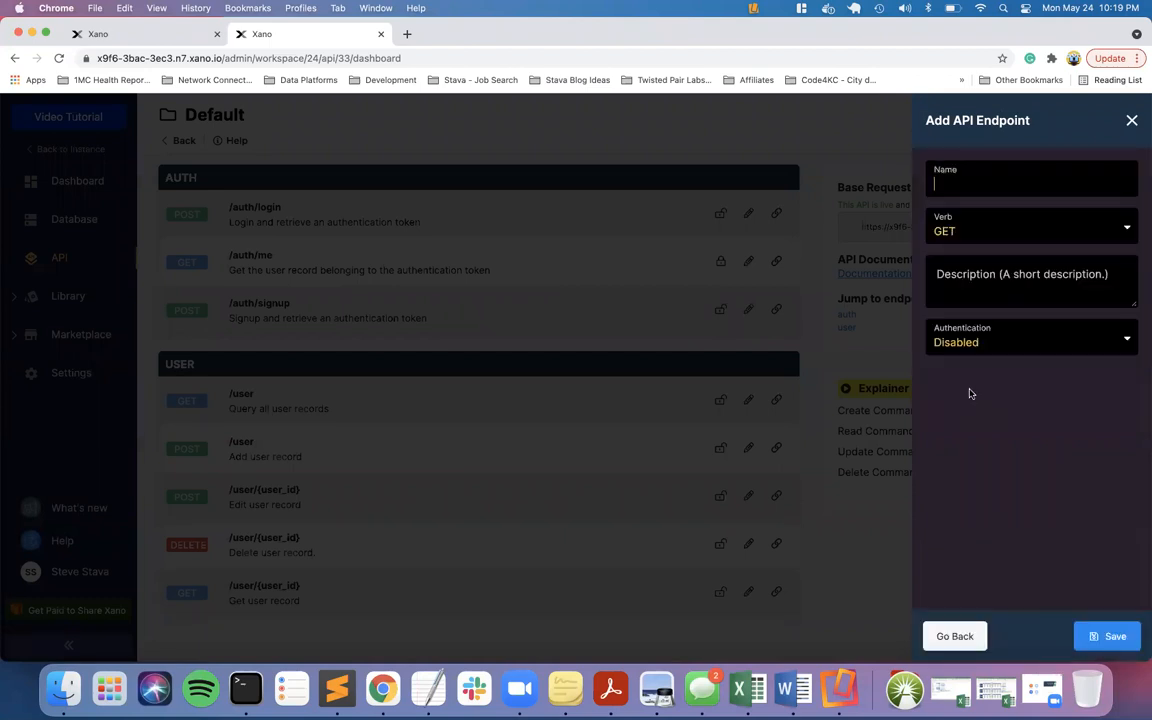
{"action": "type", "text": "favo"}
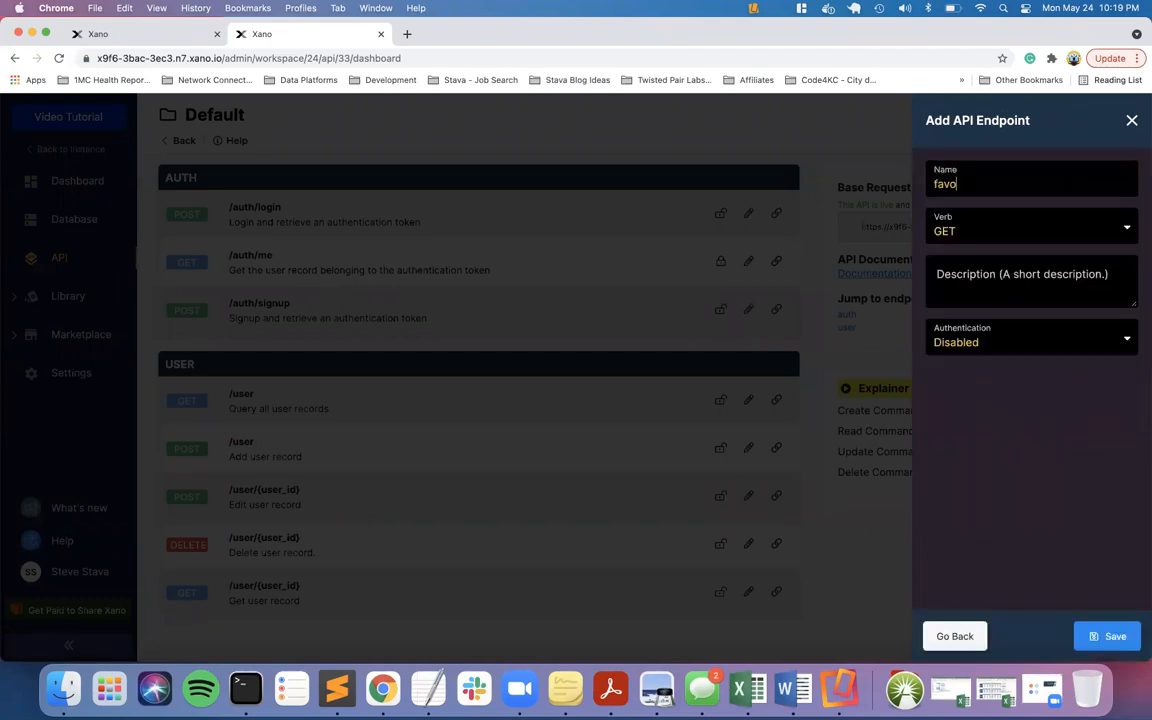
{"action": "type", "text": "rites"}
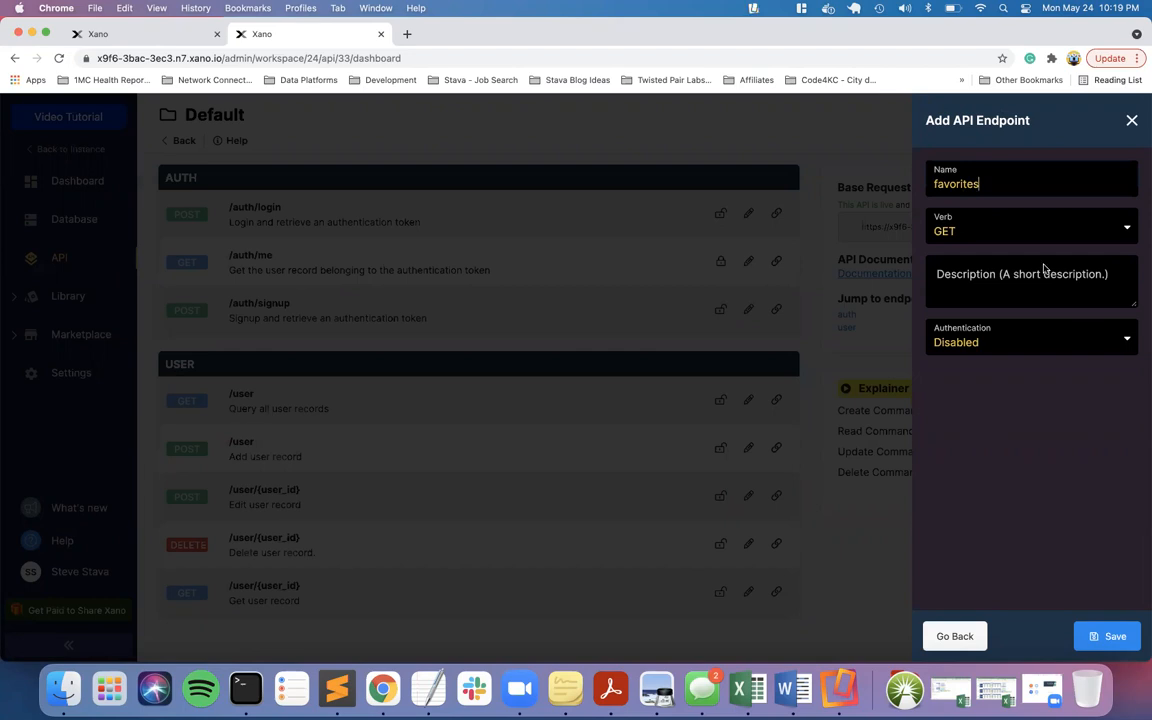
{"action": "mouse_move", "coordinate": [966, 228]}
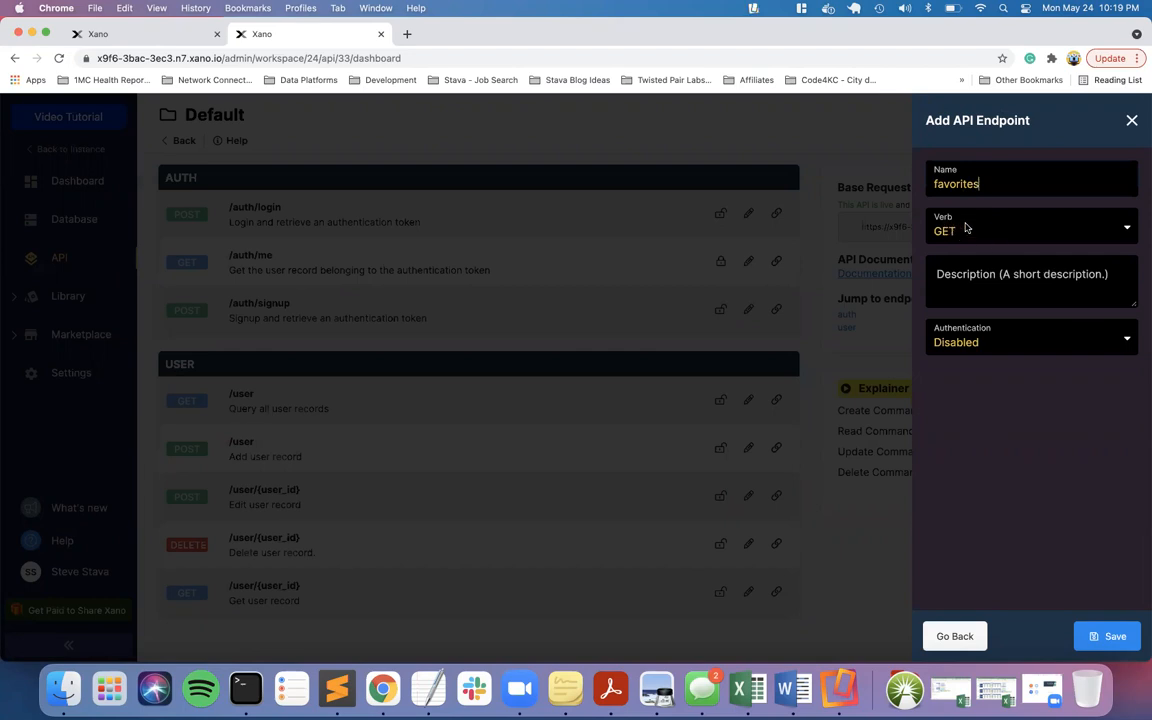
{"action": "left_click", "coordinate": [1030, 230]}
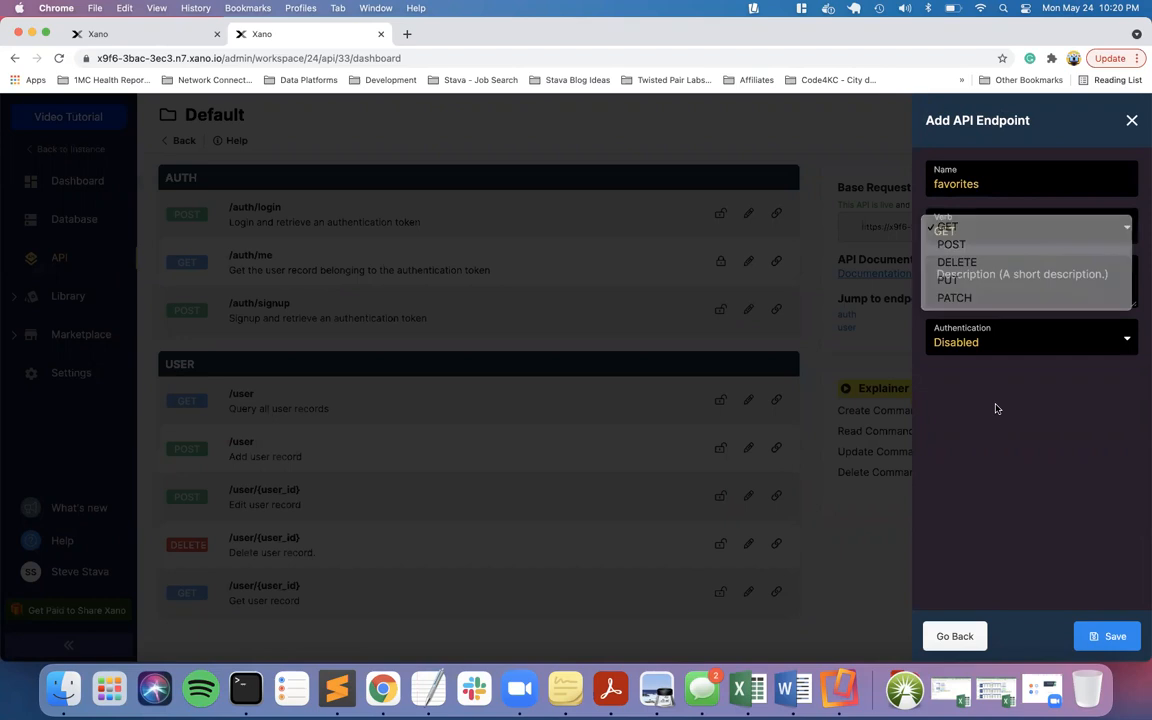
{"action": "left_click", "coordinate": [944, 228]}
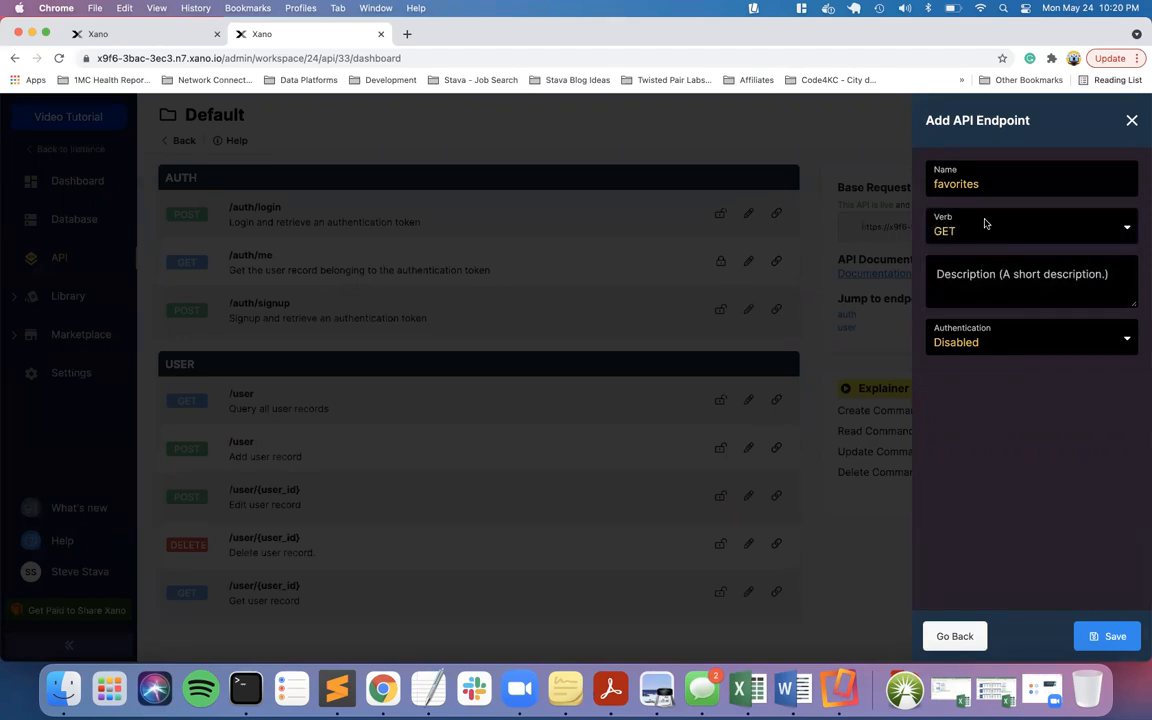
{"action": "mouse_move", "coordinate": [1016, 504]}
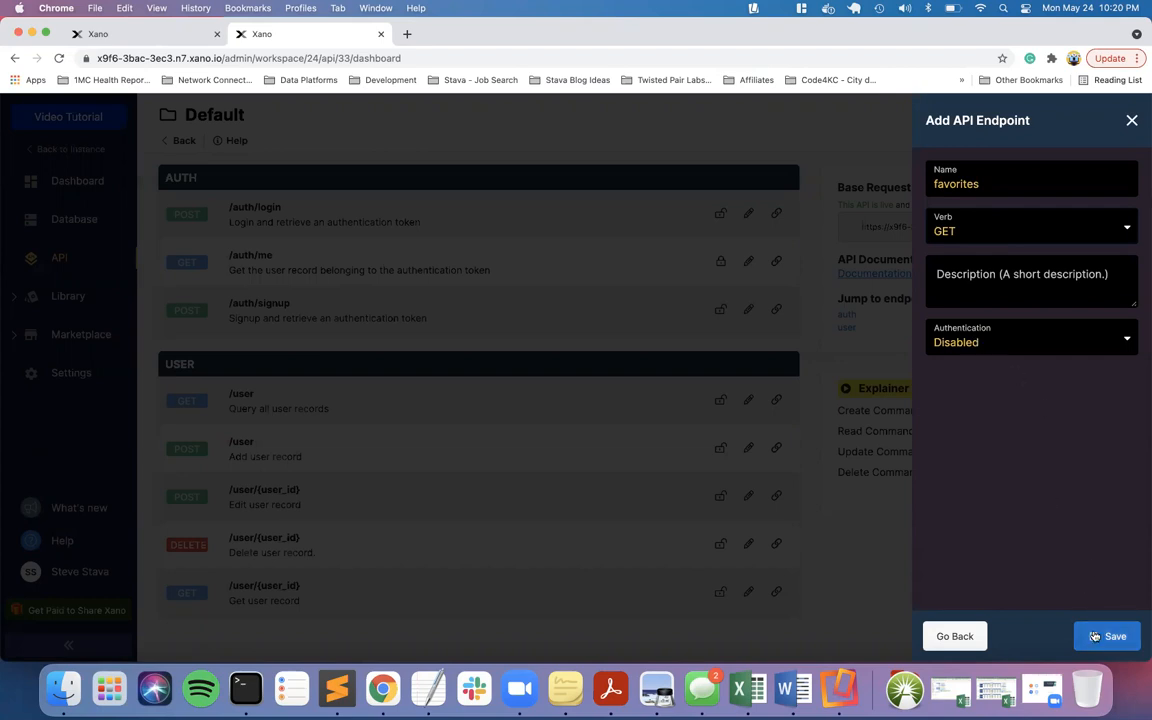
{"action": "left_click", "coordinate": [1108, 636]}
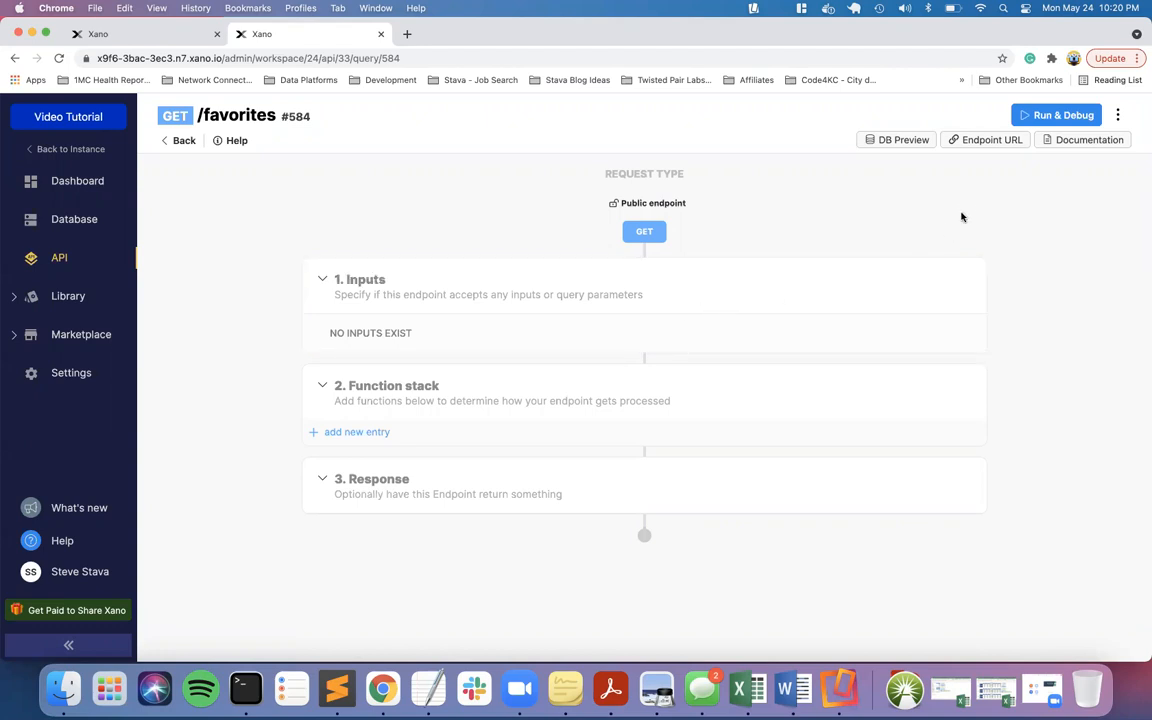
Set the favorites endpoint's Authentication to user authentication and save
{"action": "left_click", "coordinate": [1116, 114]}
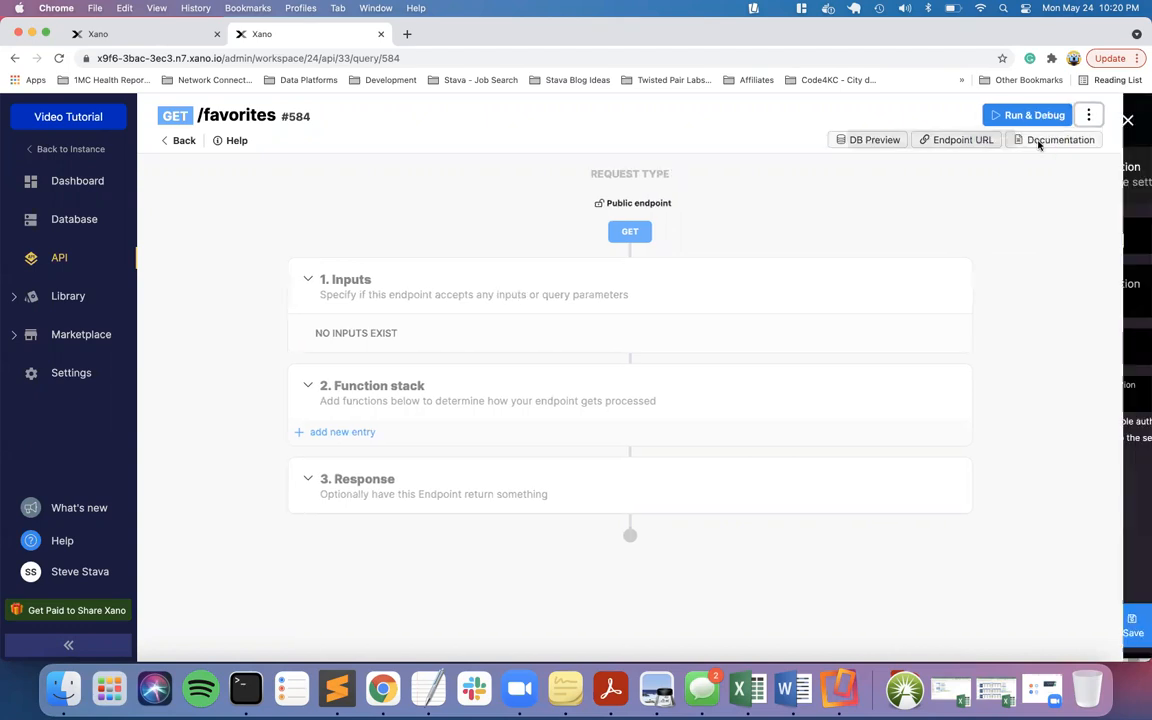
{"action": "left_click", "coordinate": [1088, 114]}
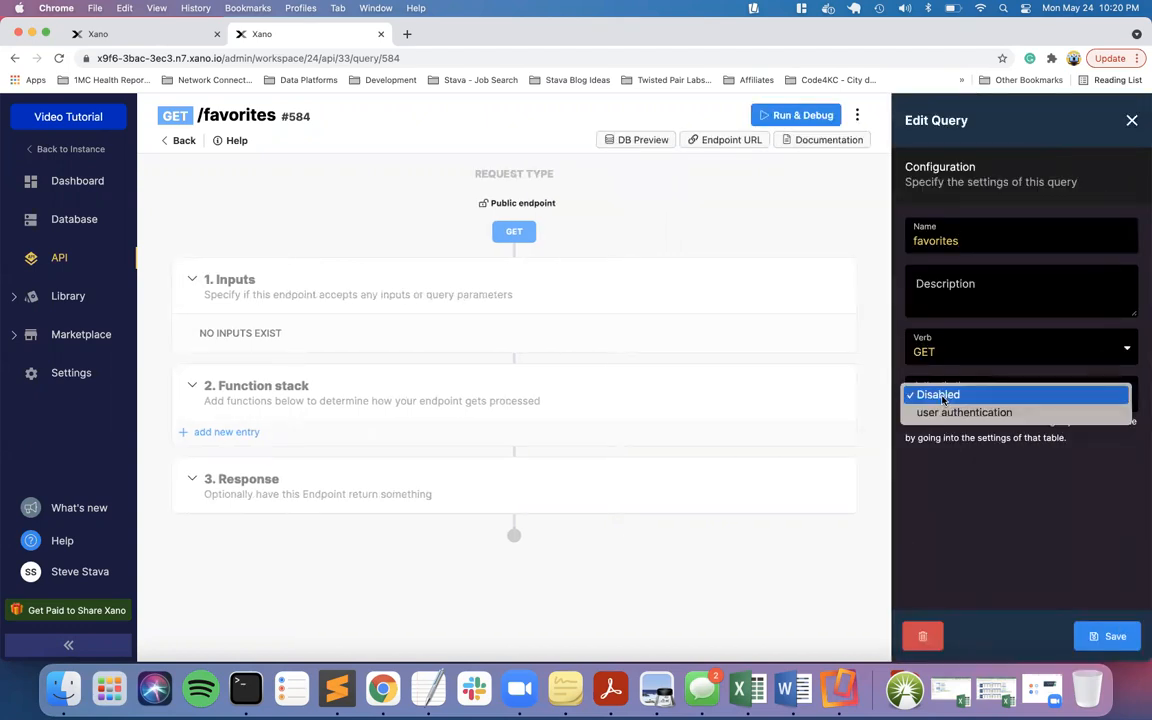
{"action": "left_click", "coordinate": [964, 412]}
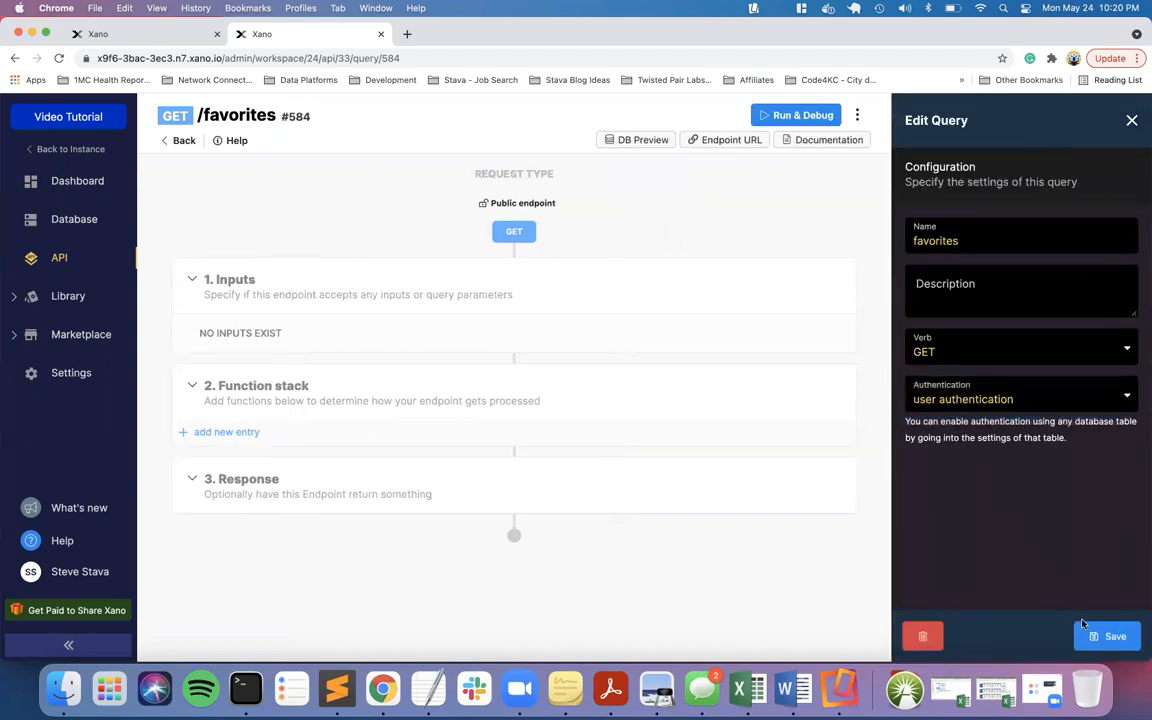
{"action": "left_click", "coordinate": [1106, 636]}
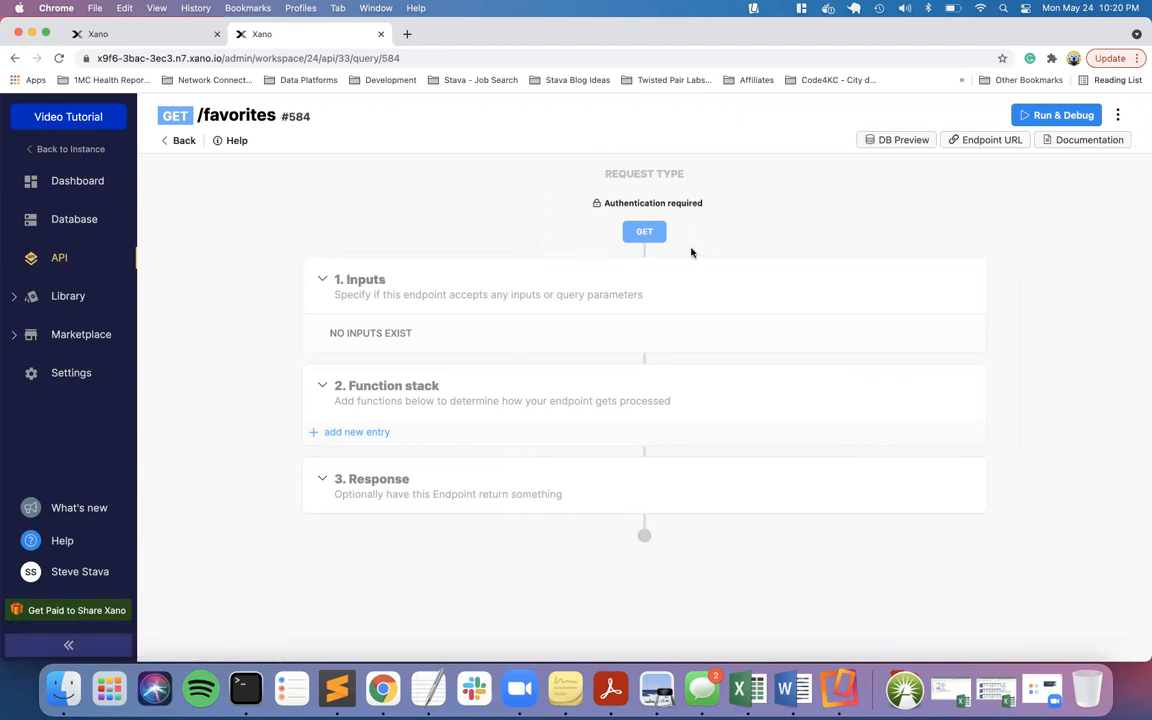
{"action": "mouse_move", "coordinate": [704, 260]}
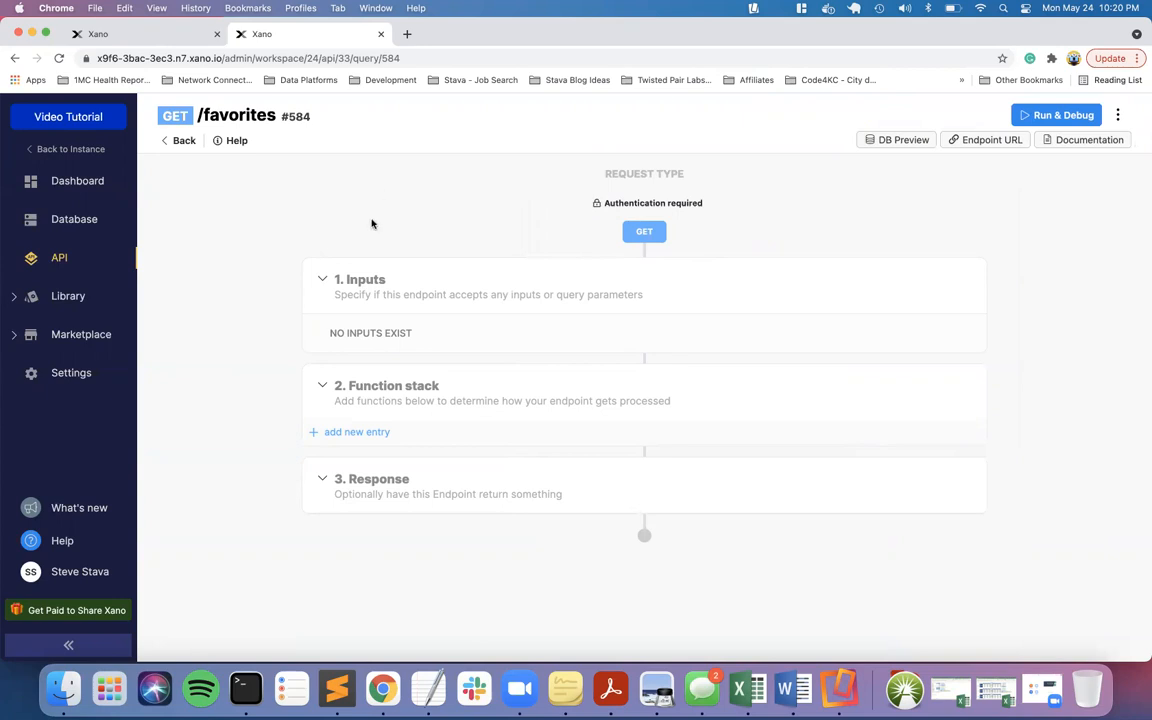
{"action": "mouse_move", "coordinate": [140, 138]}
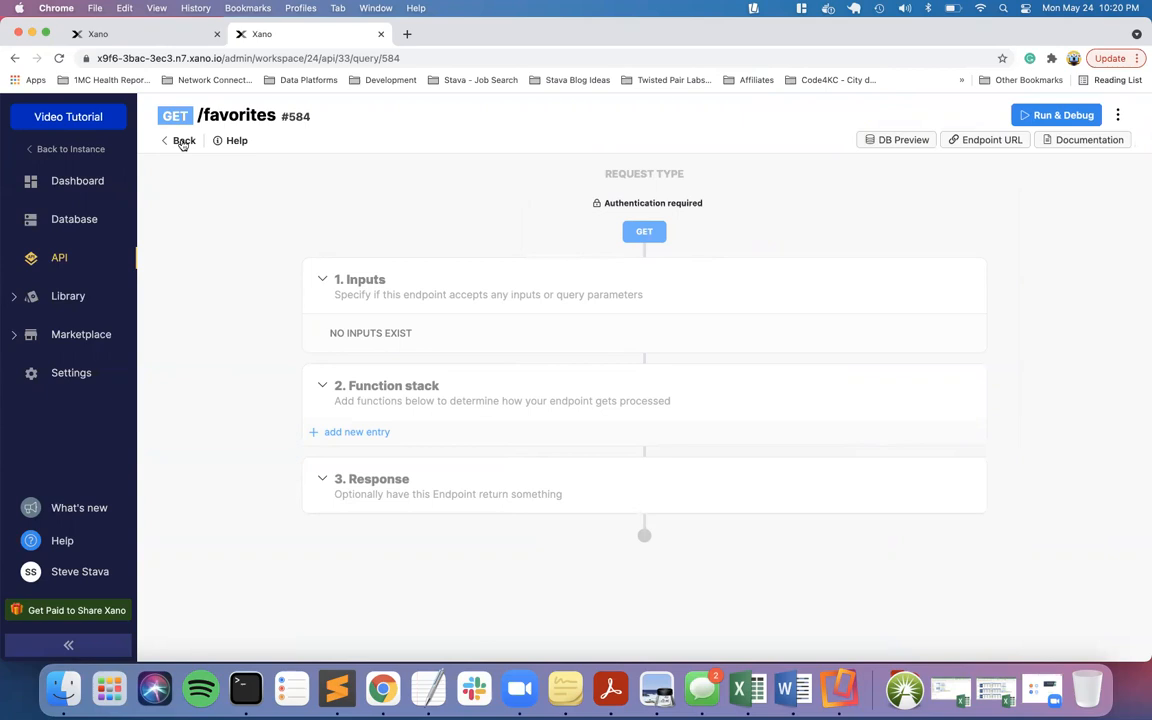
Return to the Default API endpoint list and go to the database tables
{"action": "left_click", "coordinate": [184, 140]}
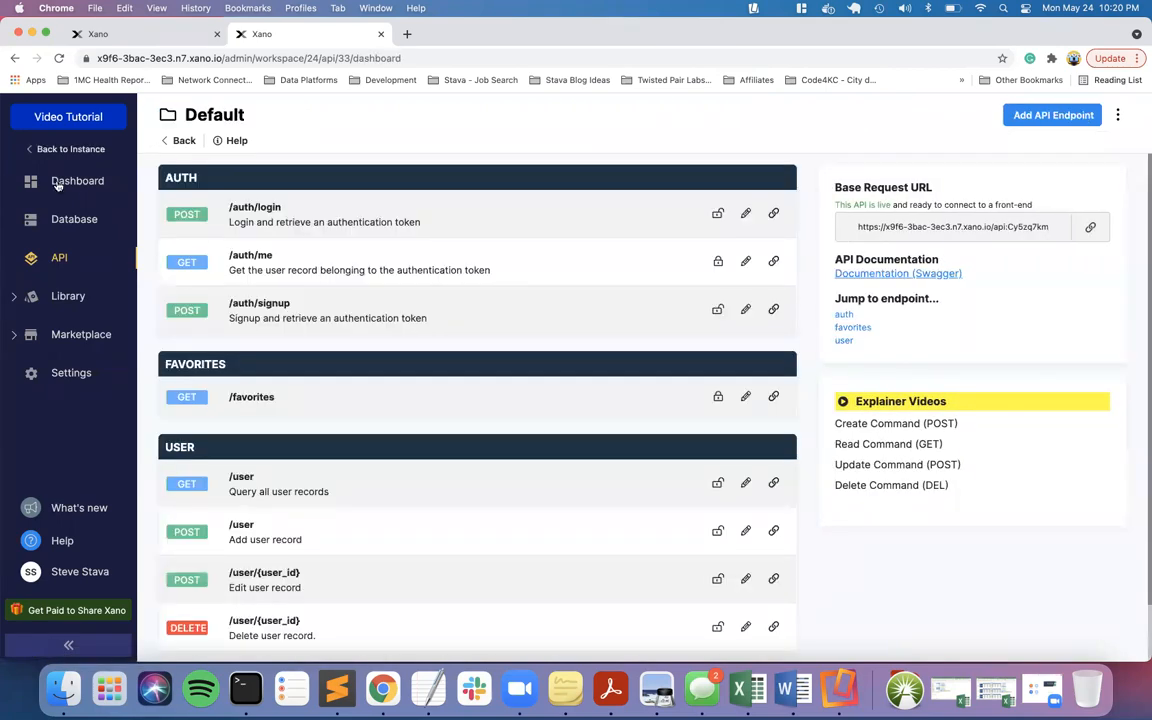
{"action": "left_click", "coordinate": [74, 218]}
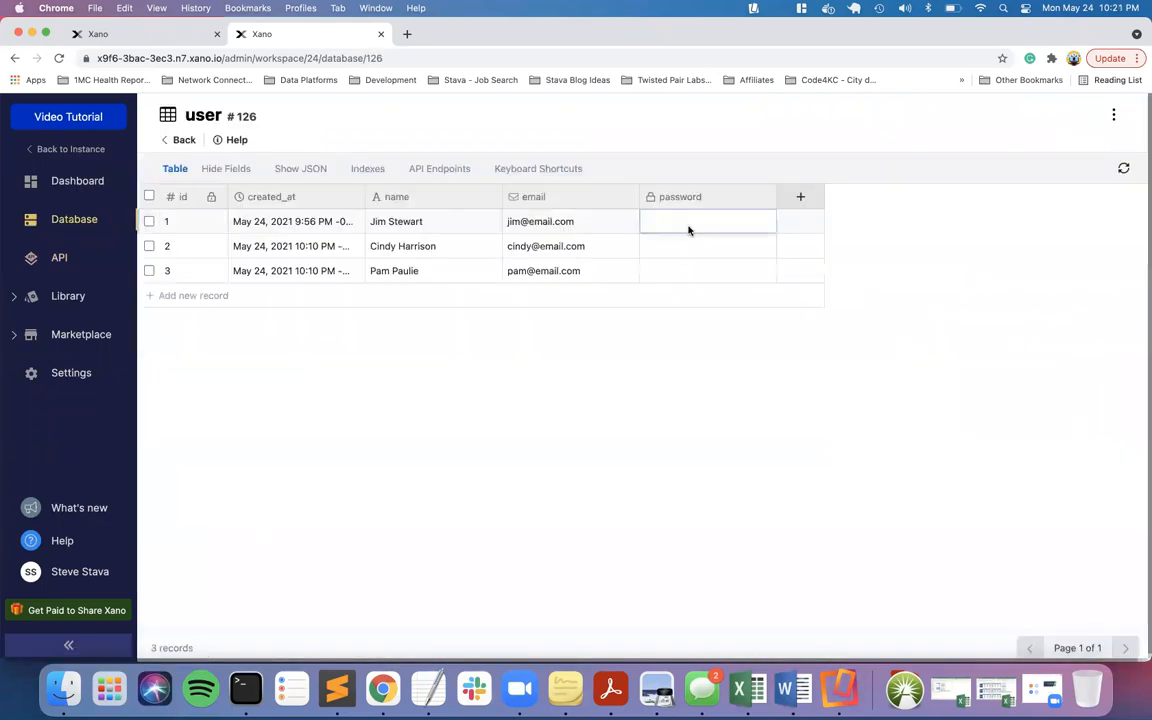
Fill the third user's password cell with 'password' and return to the tables overview
{"action": "type", "text": "pa"}
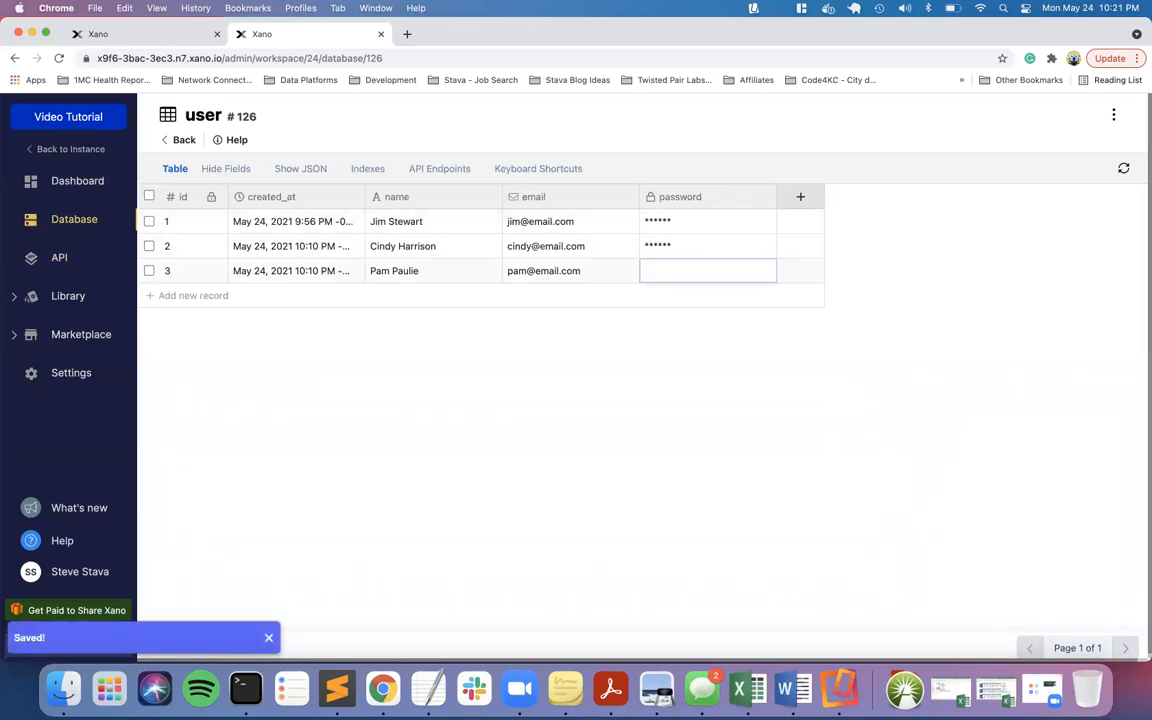
{"action": "type", "text": "password"}
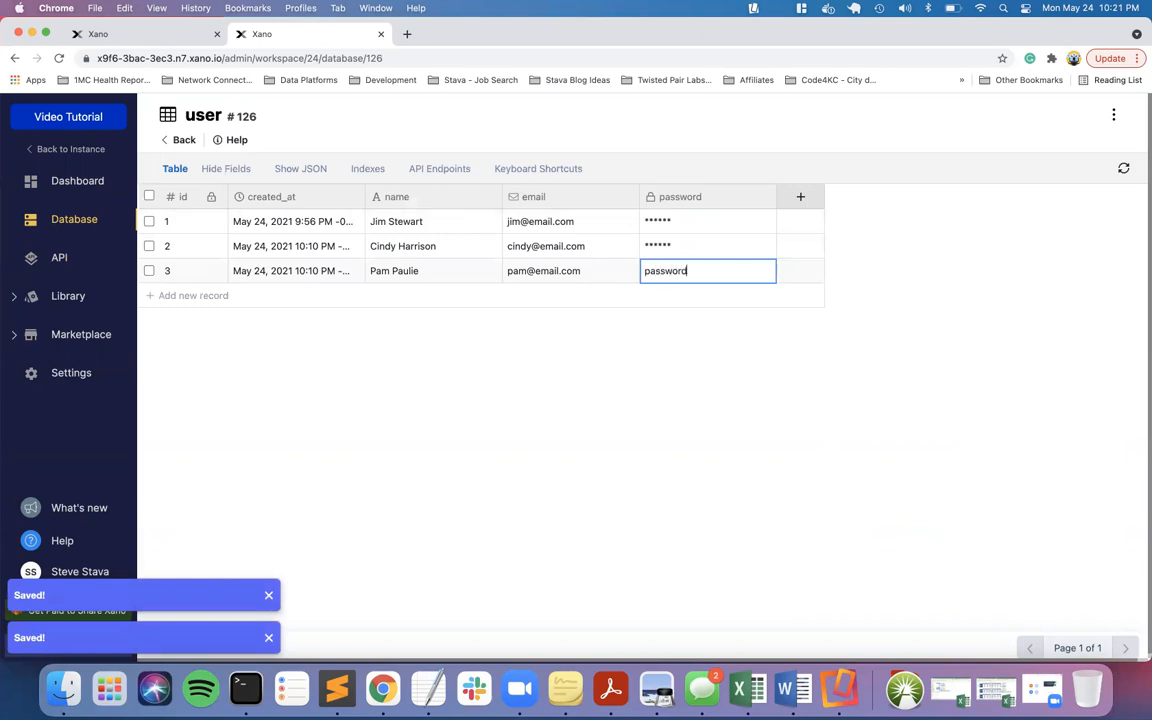
{"action": "left_click", "coordinate": [708, 508]}
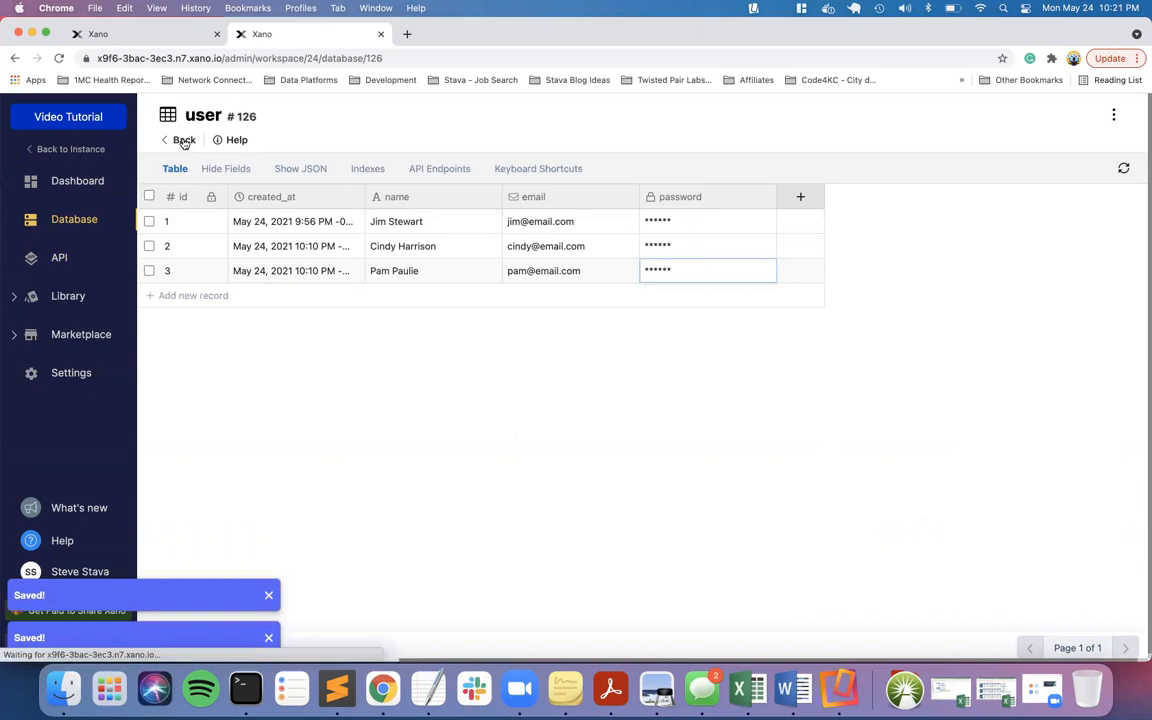
{"action": "left_click", "coordinate": [184, 140]}
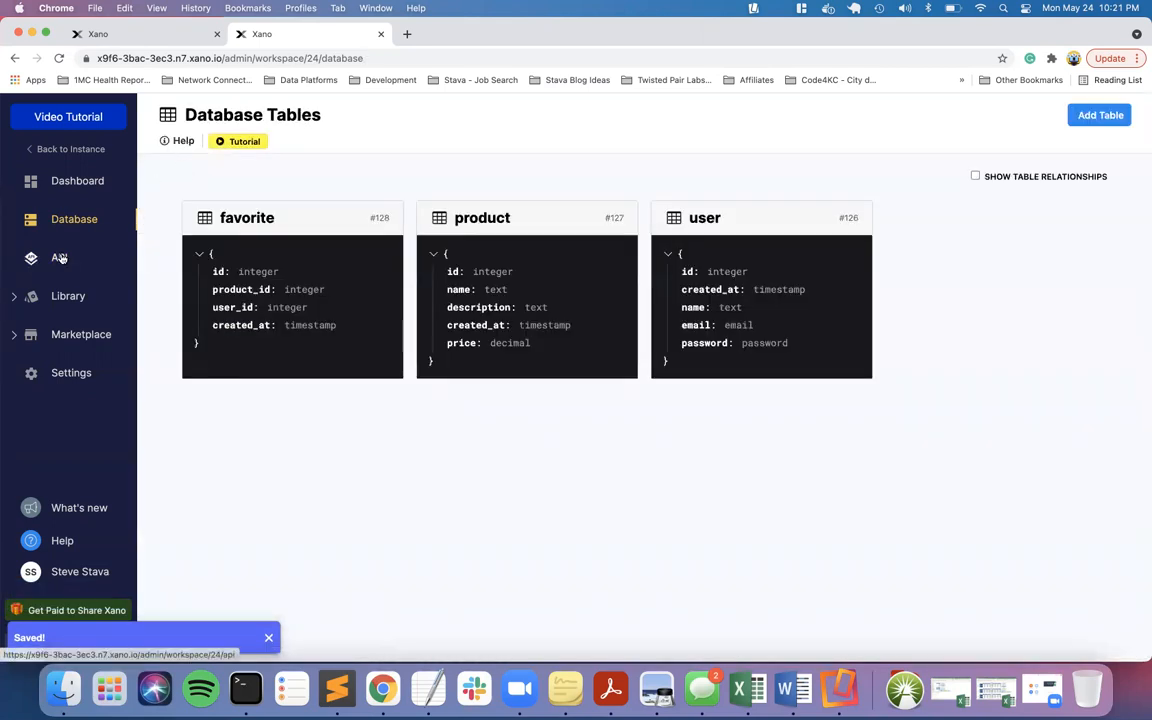
Reopen the /favorites endpoint and start a new function stack entry
{"action": "left_click", "coordinate": [60, 258]}
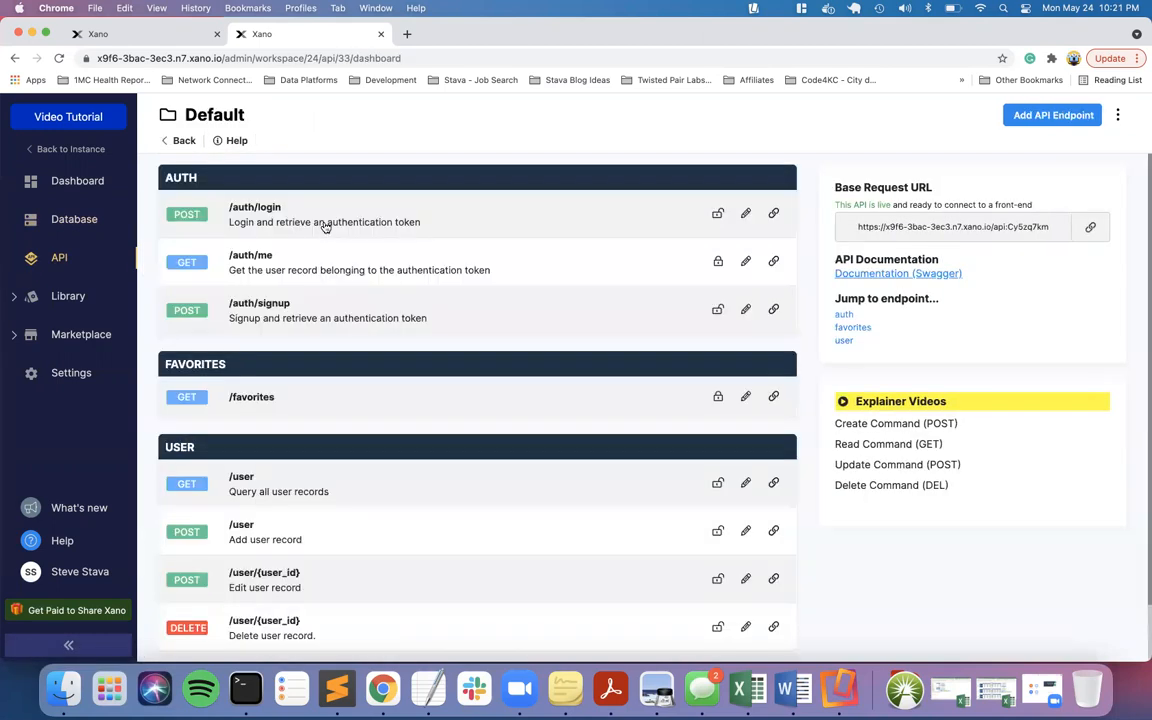
{"action": "mouse_move", "coordinate": [258, 398]}
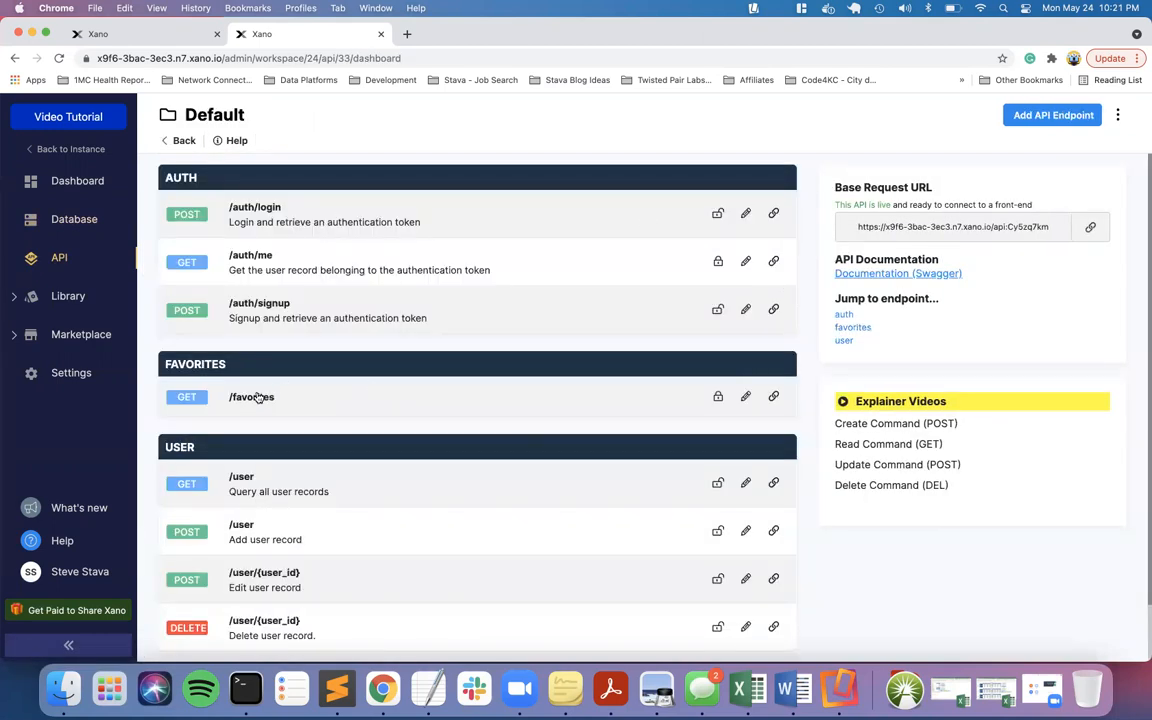
{"action": "left_click", "coordinate": [252, 396]}
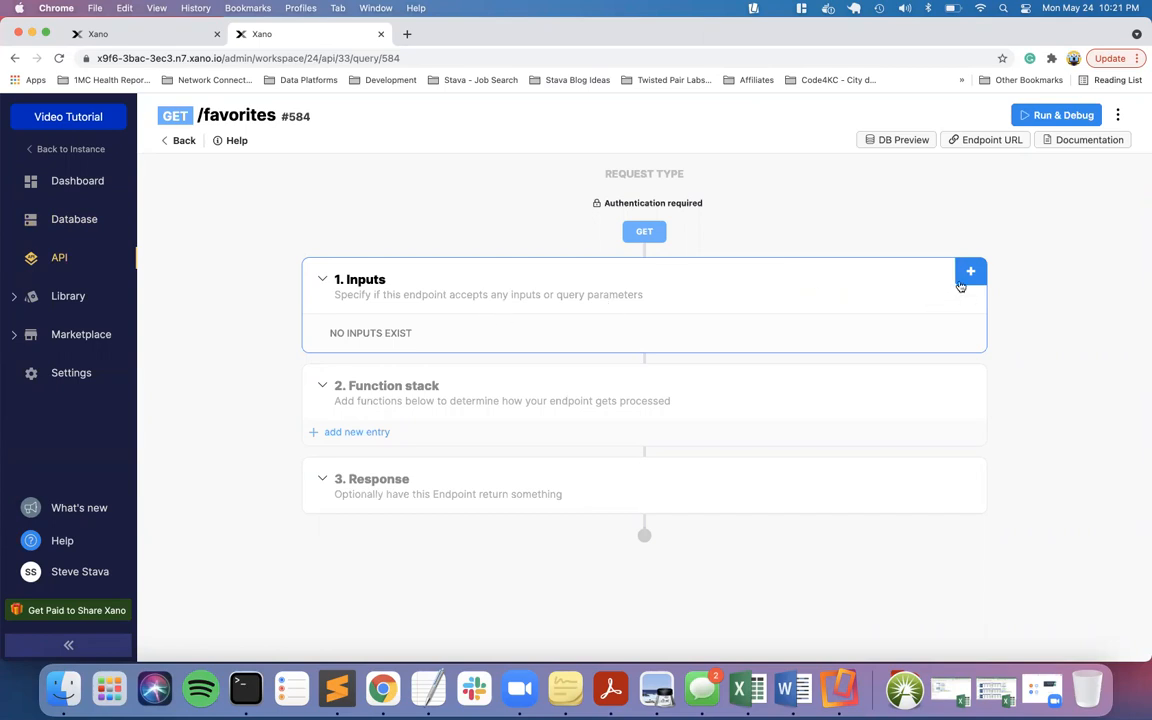
{"action": "mouse_move", "coordinate": [508, 338]}
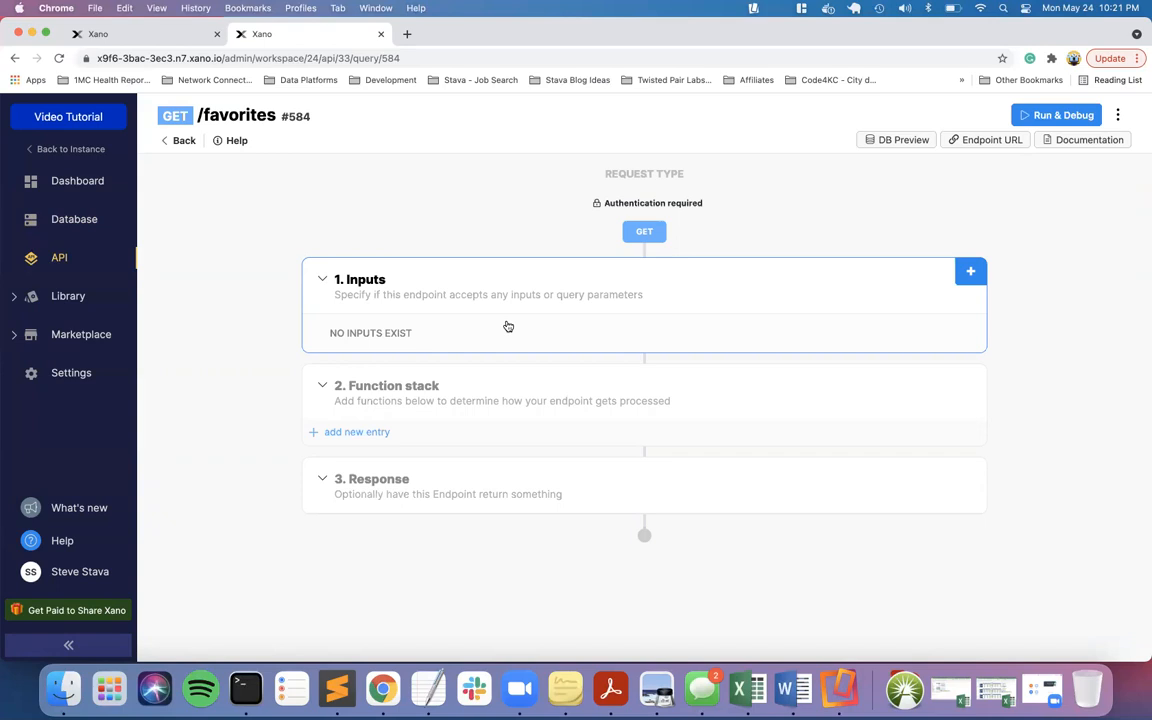
{"action": "mouse_move", "coordinate": [444, 292]}
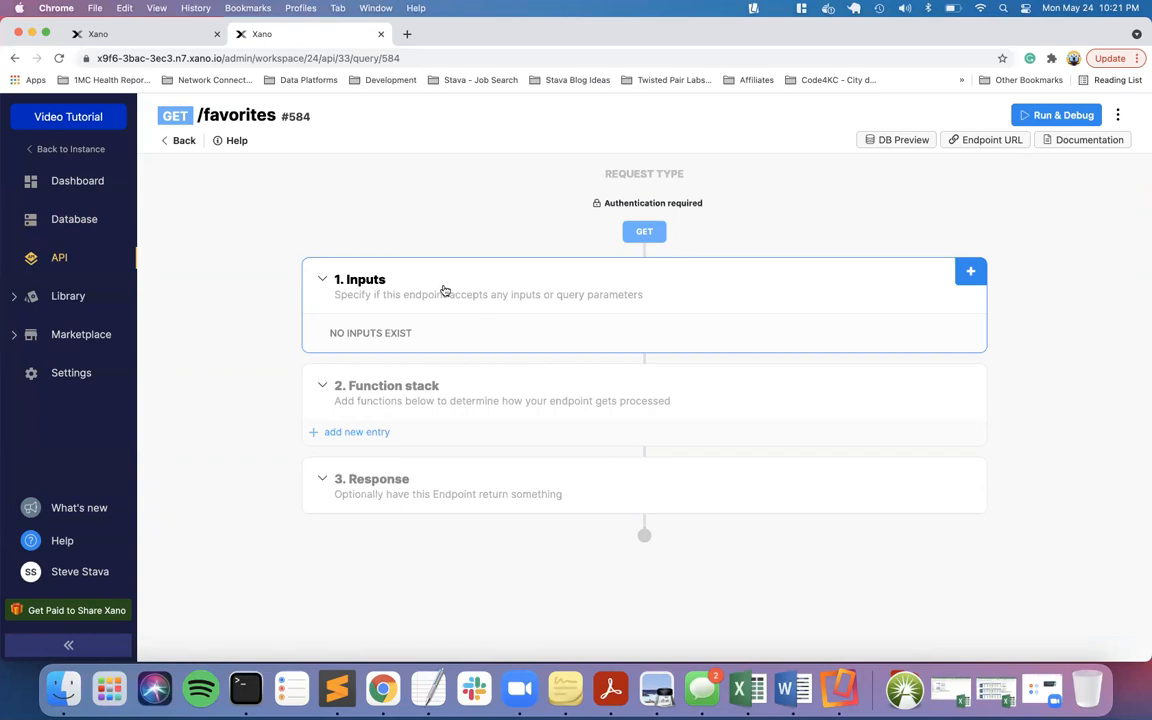
{"action": "mouse_move", "coordinate": [444, 290]}
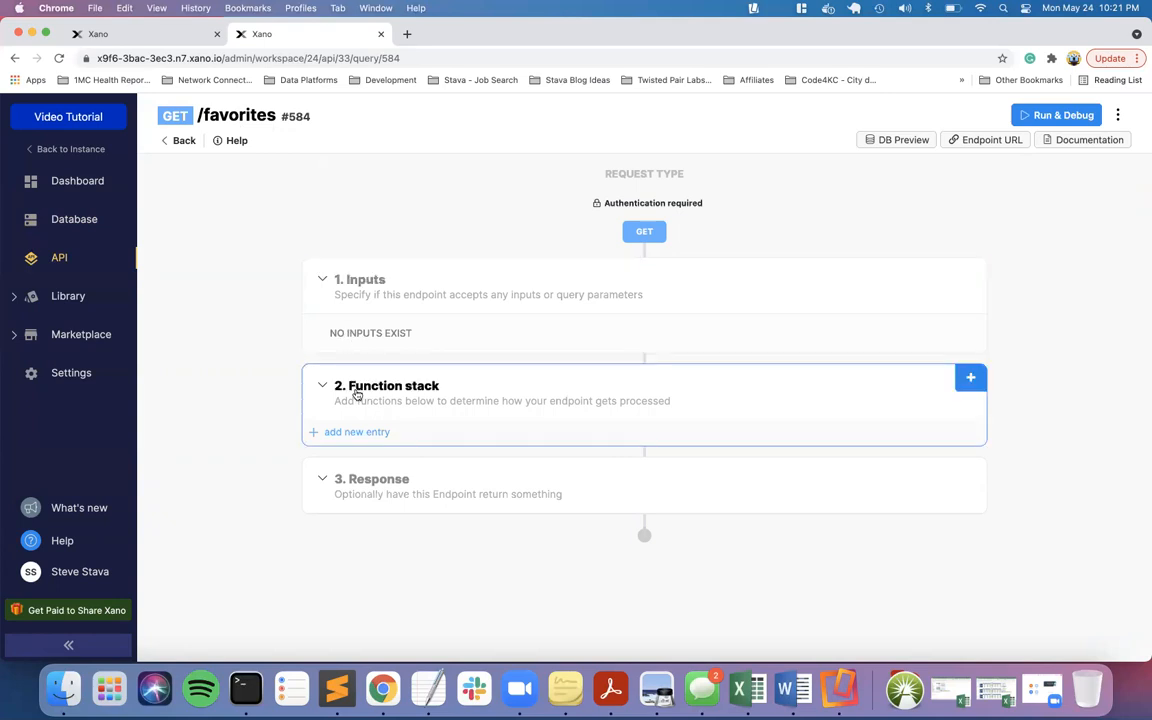
{"action": "mouse_move", "coordinate": [368, 442]}
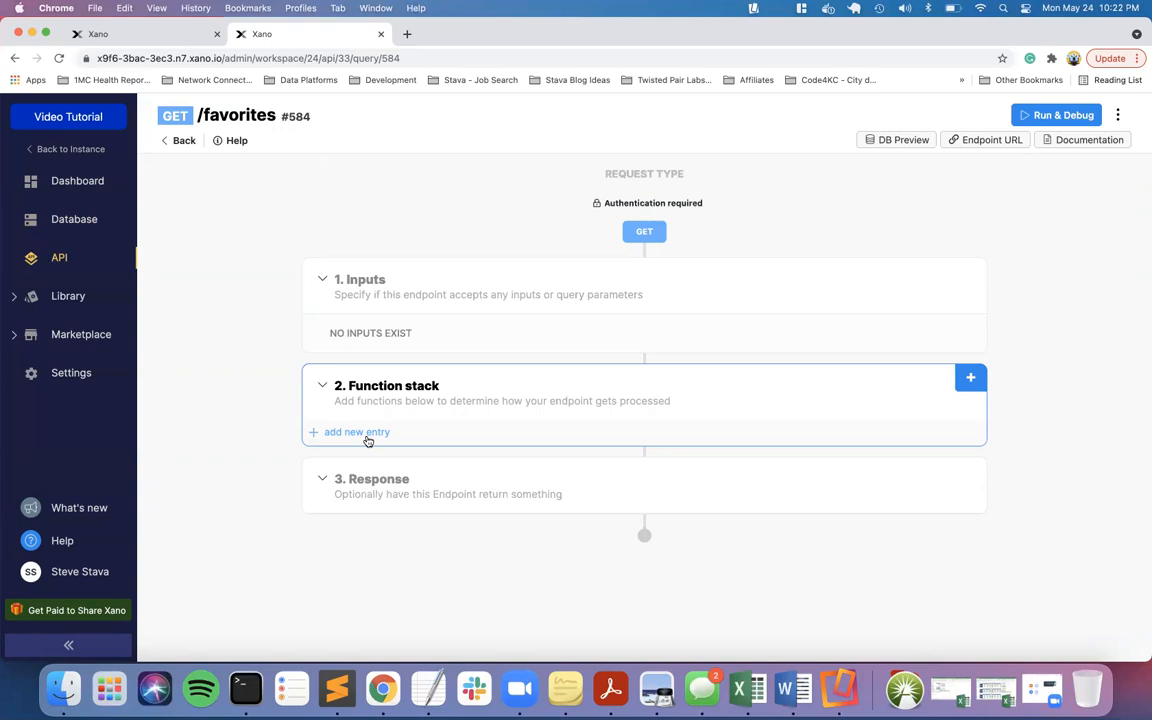
{"action": "left_click", "coordinate": [356, 432]}
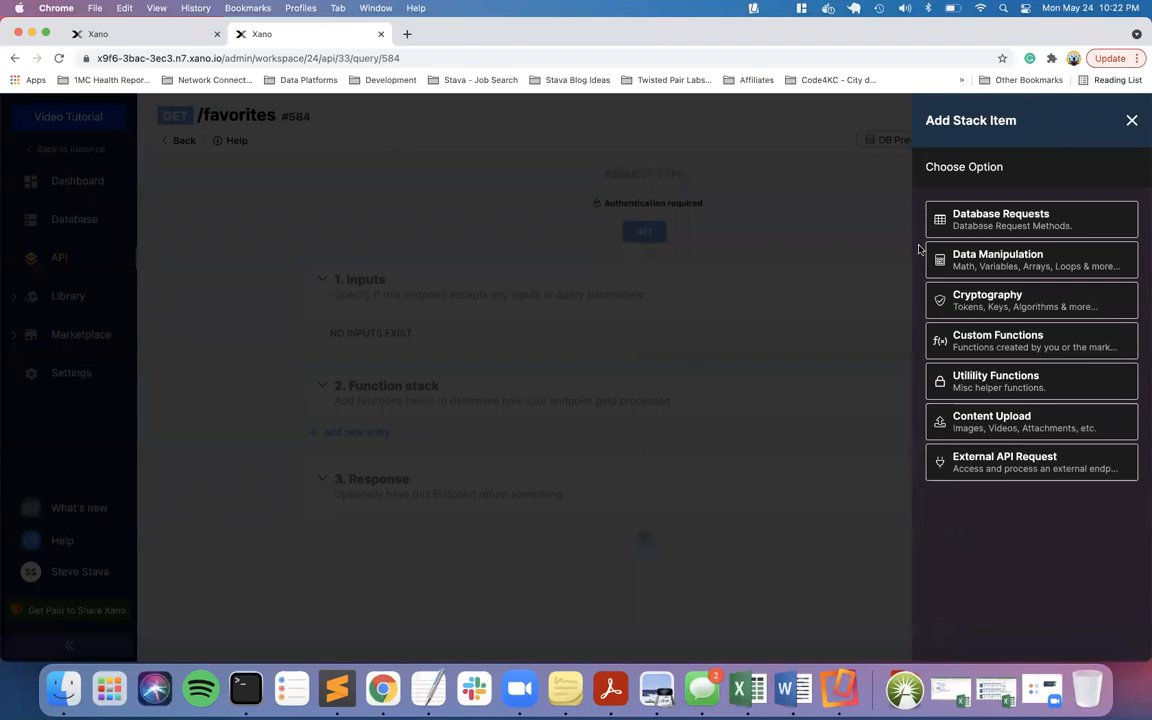
Add a product query returning product_list and set the endpoint response to product_list
{"action": "left_click", "coordinate": [1000, 218]}
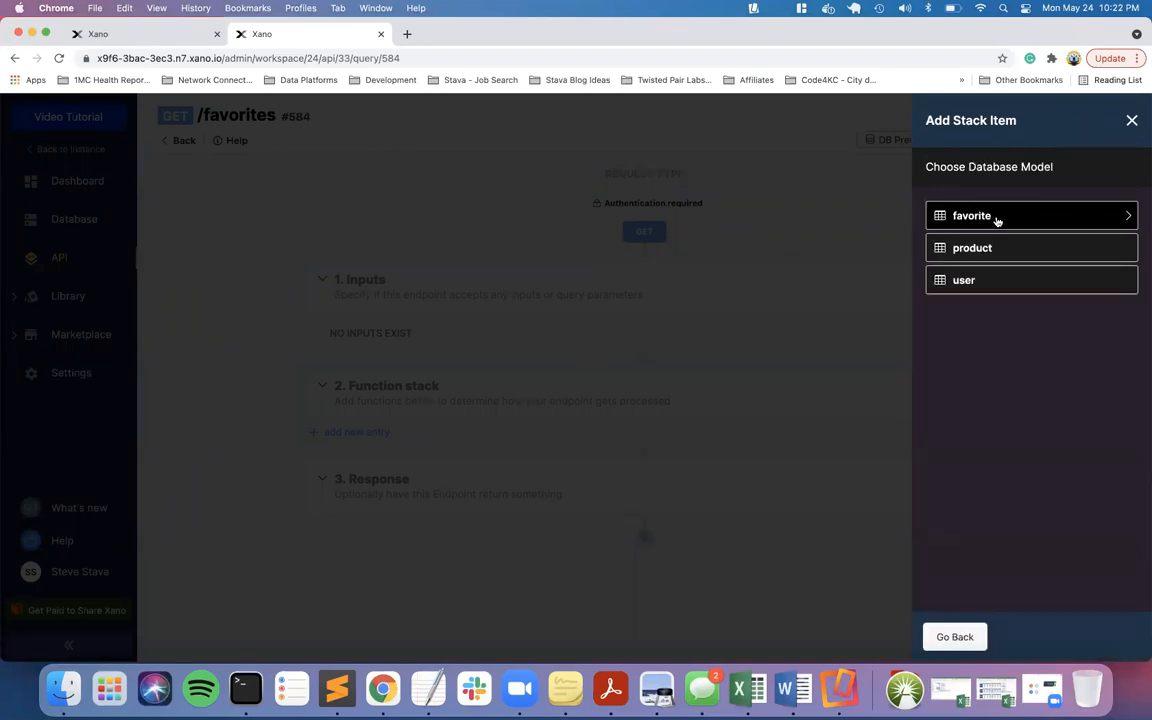
{"action": "mouse_move", "coordinate": [1012, 248]}
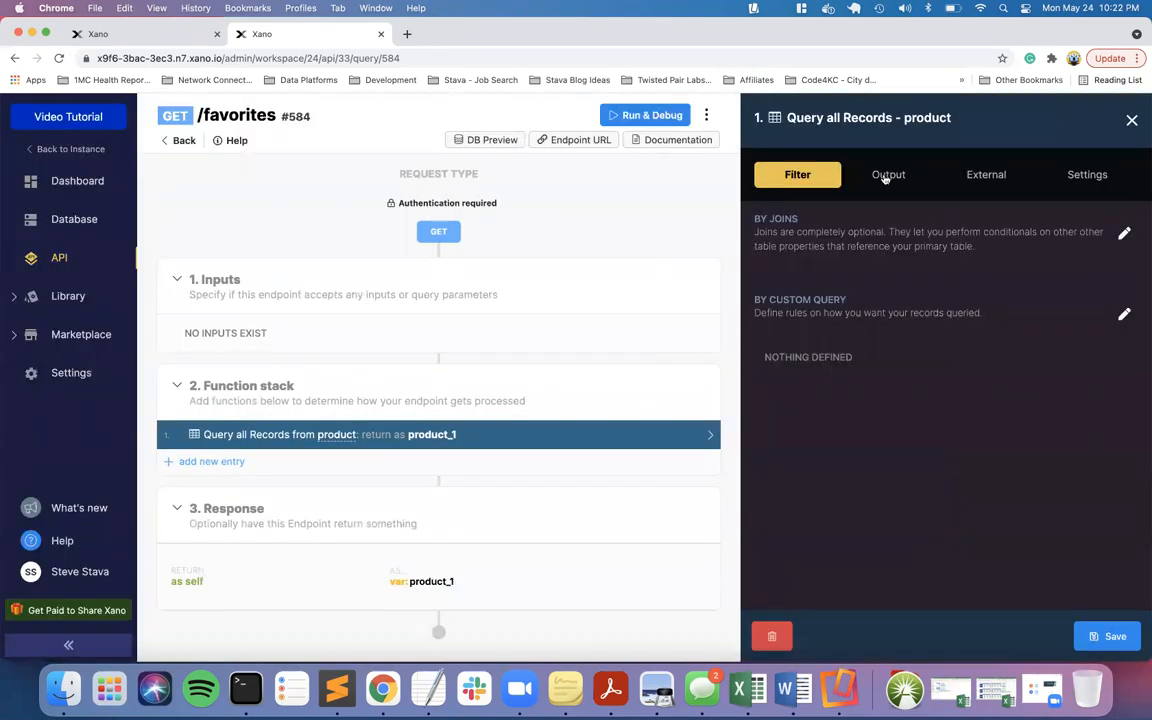
{"action": "left_click", "coordinate": [888, 174]}
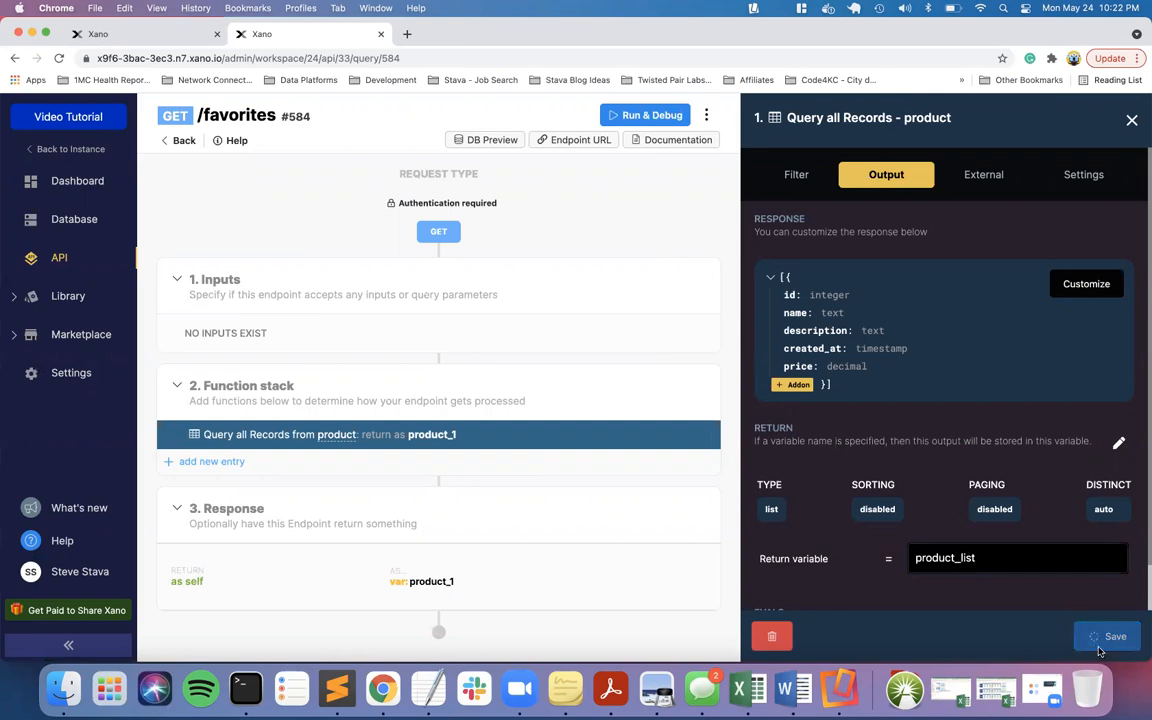
{"action": "left_click", "coordinate": [1106, 636]}
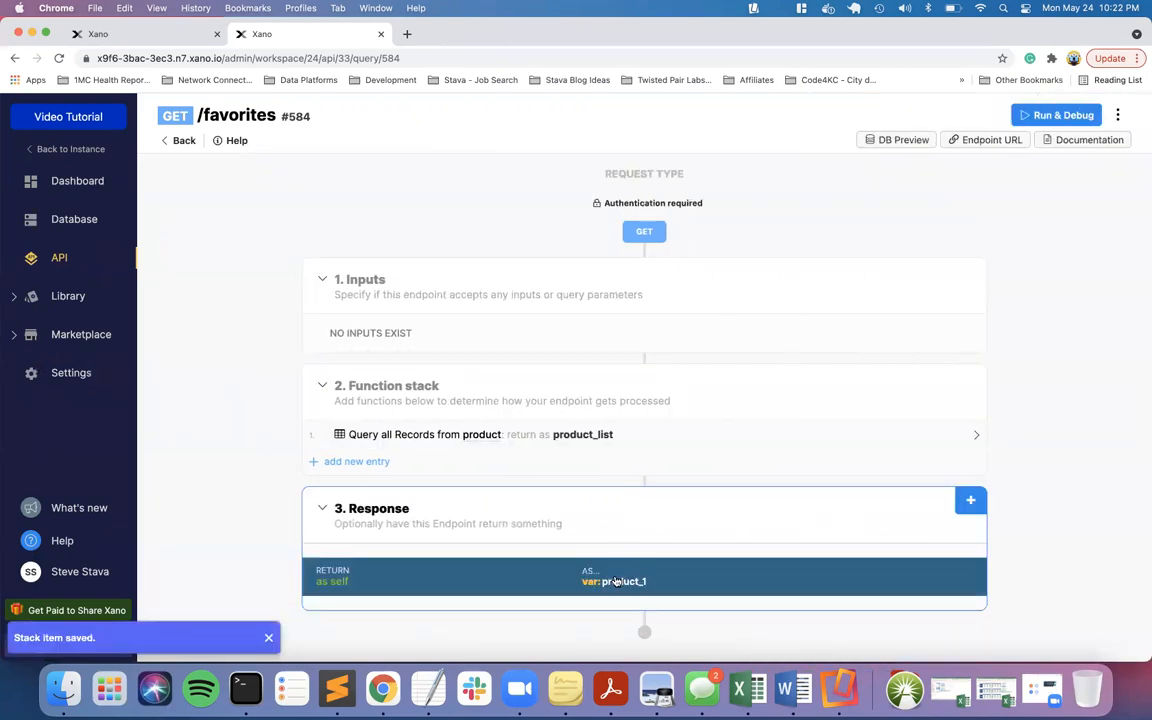
{"action": "left_click", "coordinate": [614, 580]}
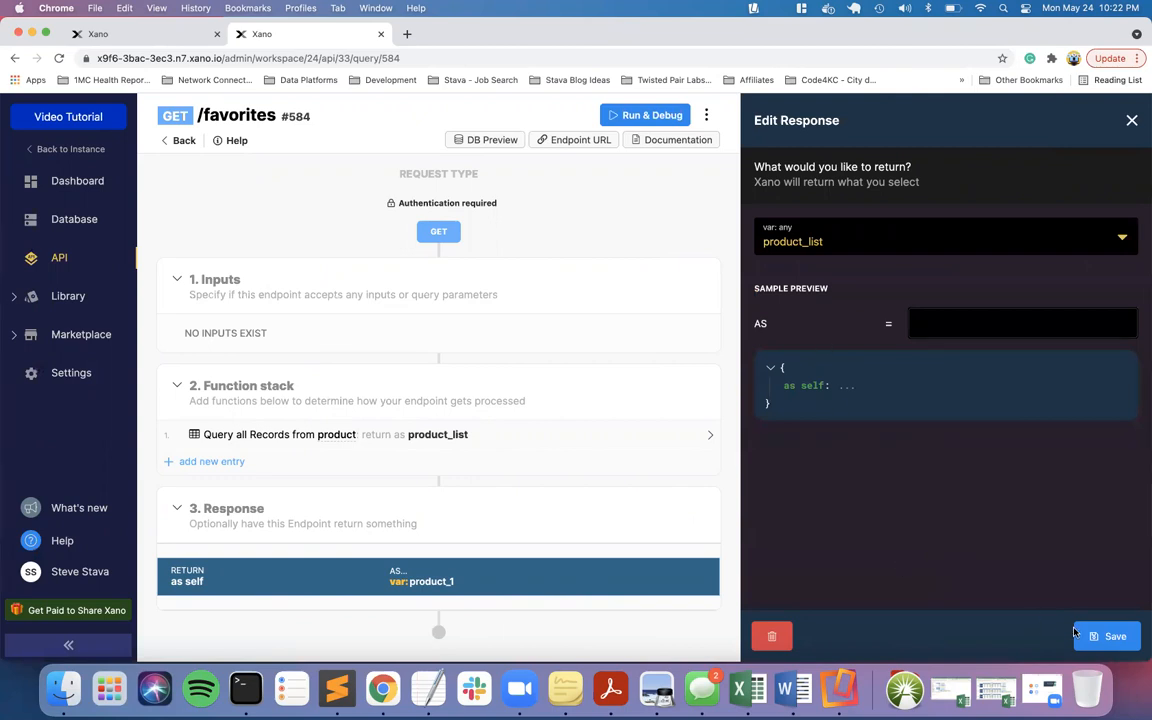
{"action": "left_click", "coordinate": [1114, 636]}
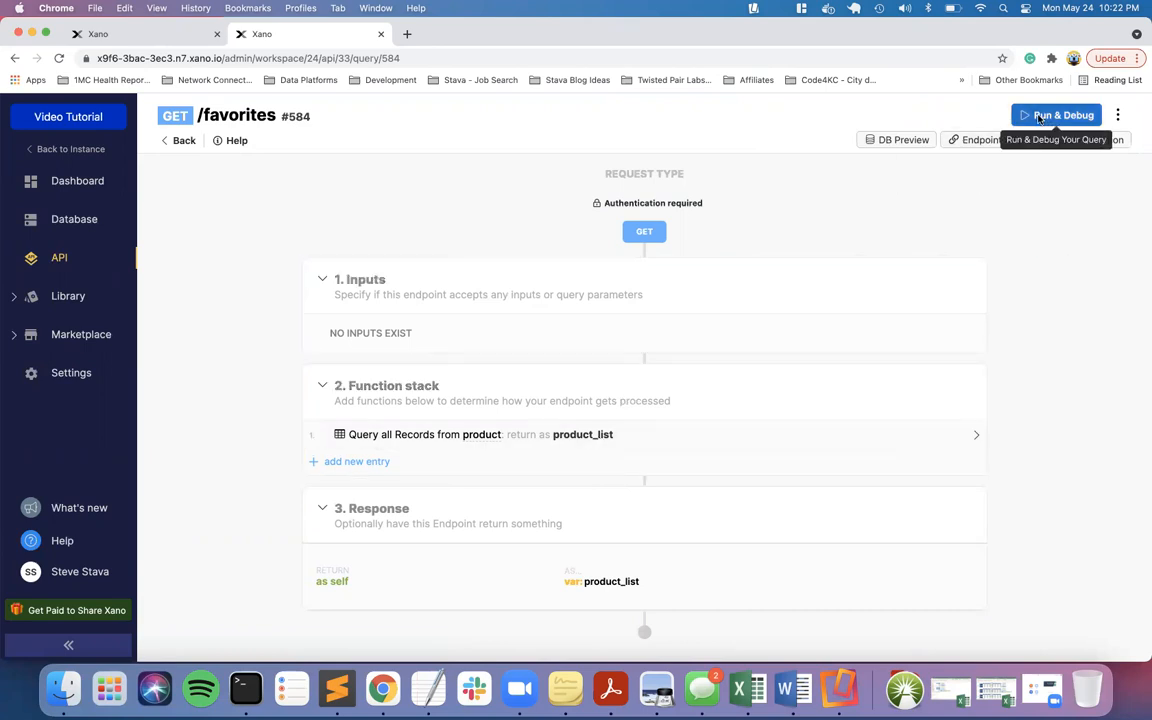
{"action": "left_click", "coordinate": [1056, 114]}
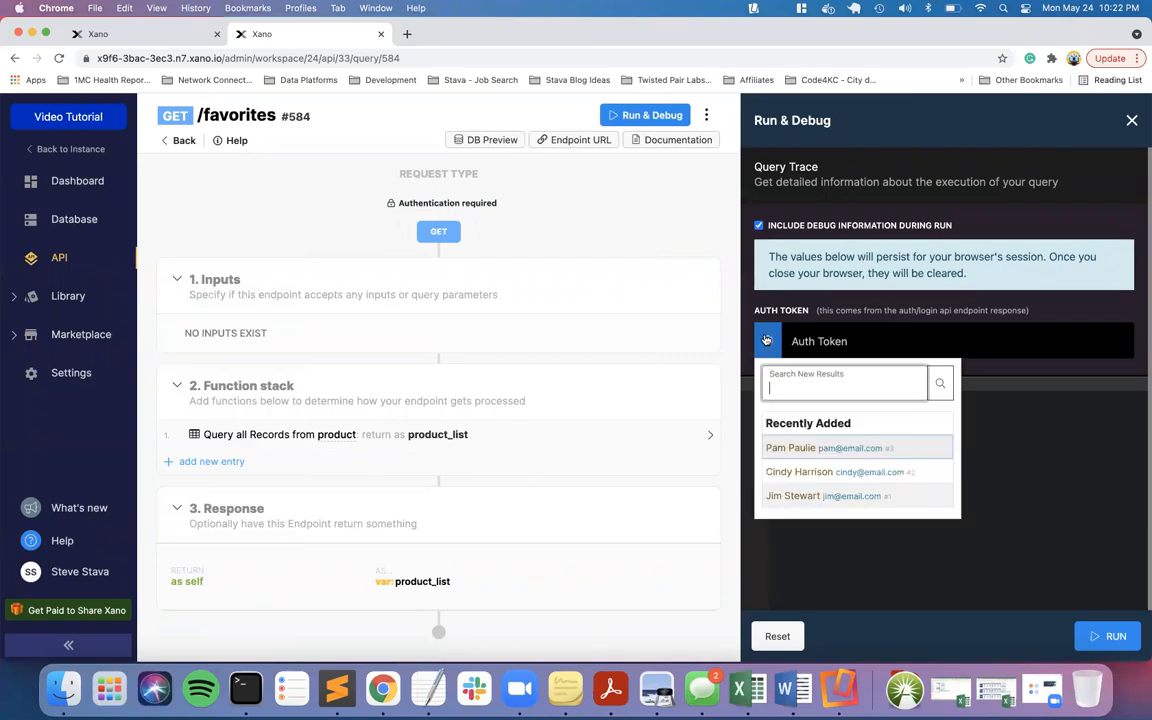
{"action": "left_click", "coordinate": [824, 448]}
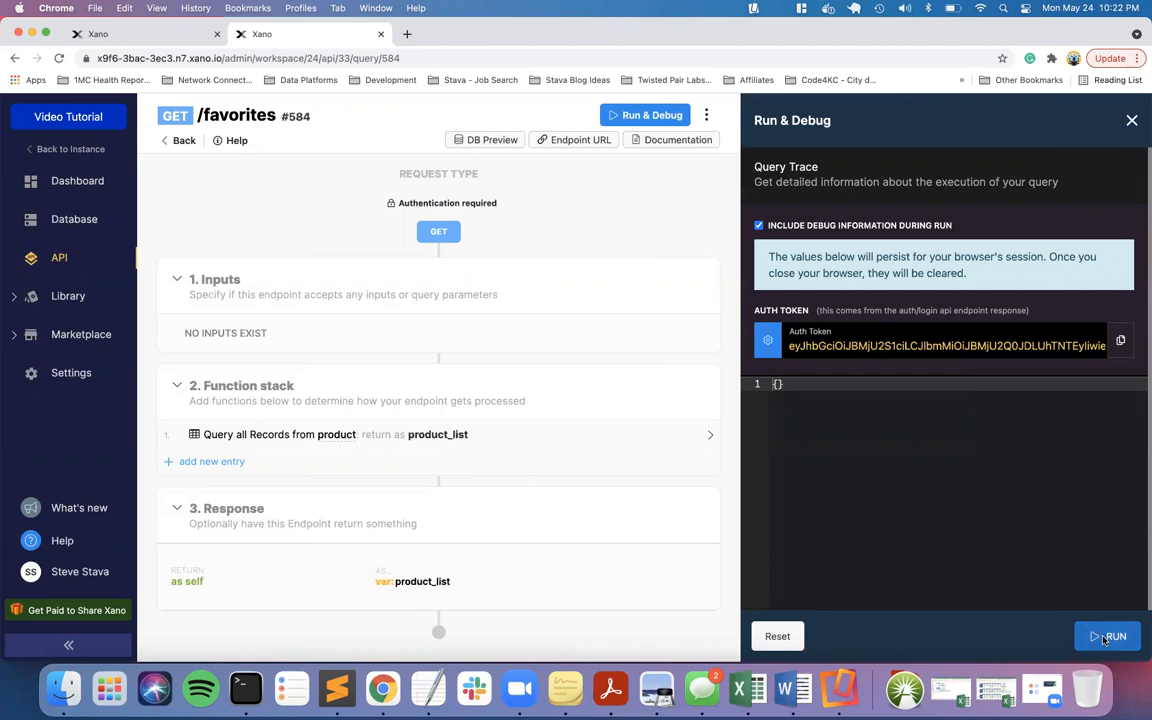
{"action": "left_click", "coordinate": [1108, 636]}
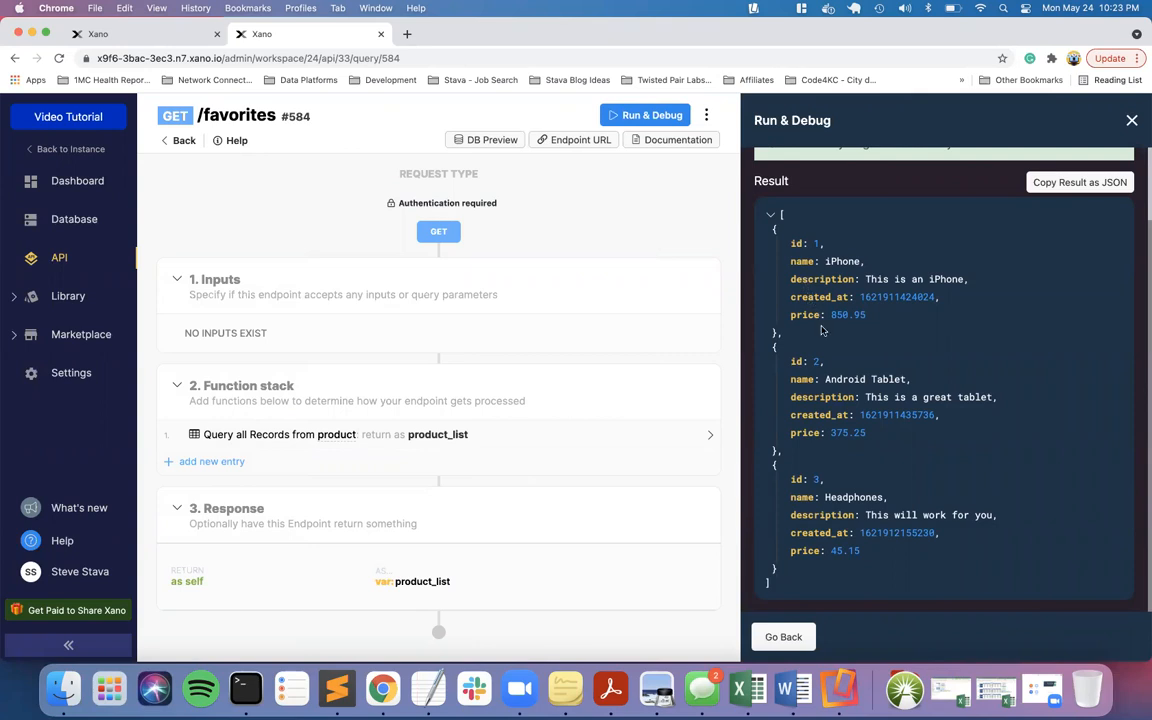
{"action": "mouse_move", "coordinate": [808, 260]}
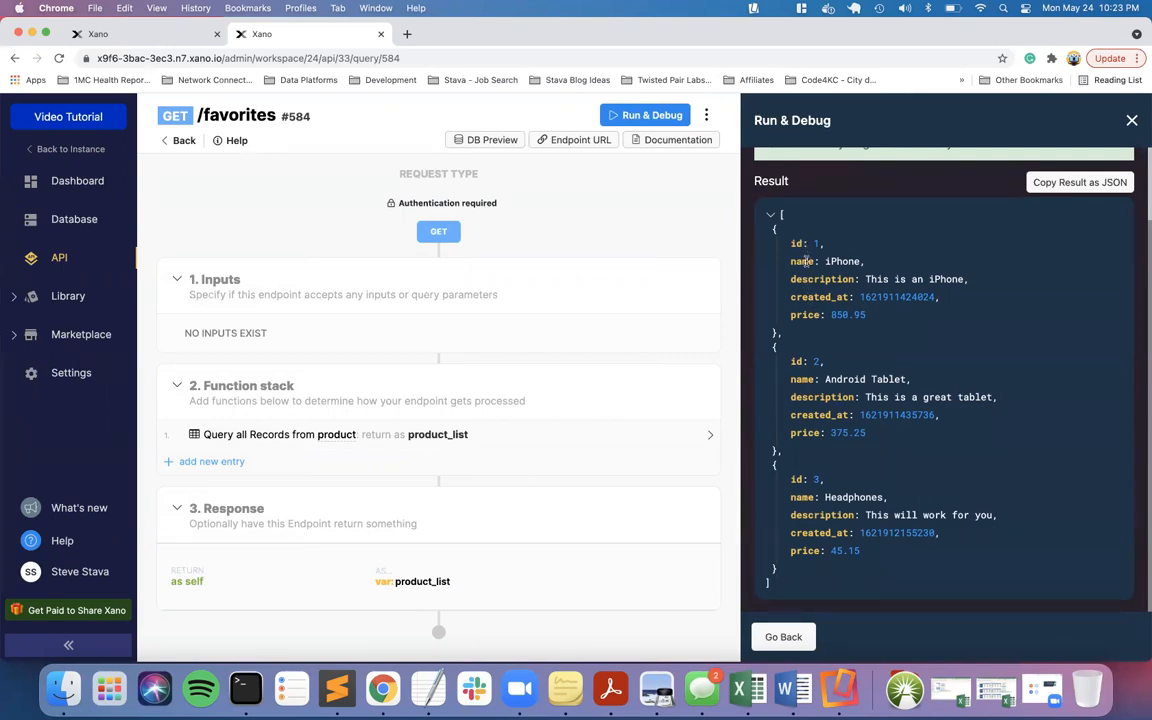
{"action": "left_click", "coordinate": [1132, 120]}
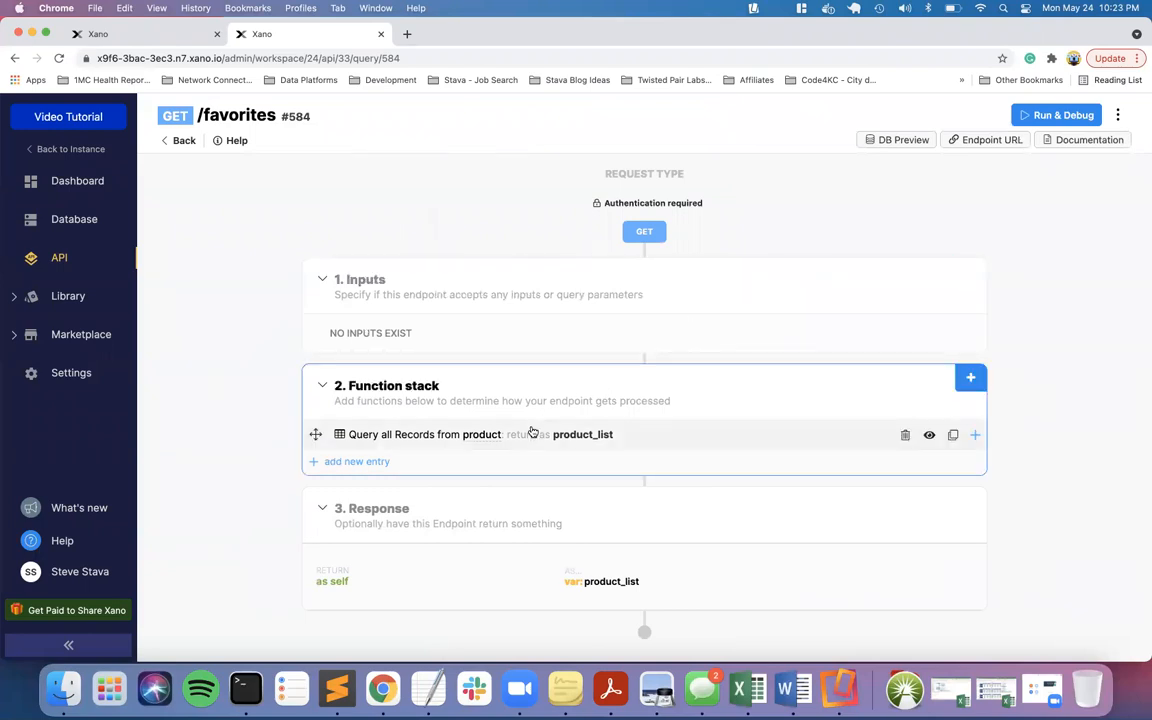
View the product query's Output settings and browse its available addons like favorite_of_product
{"action": "left_click", "coordinate": [480, 434]}
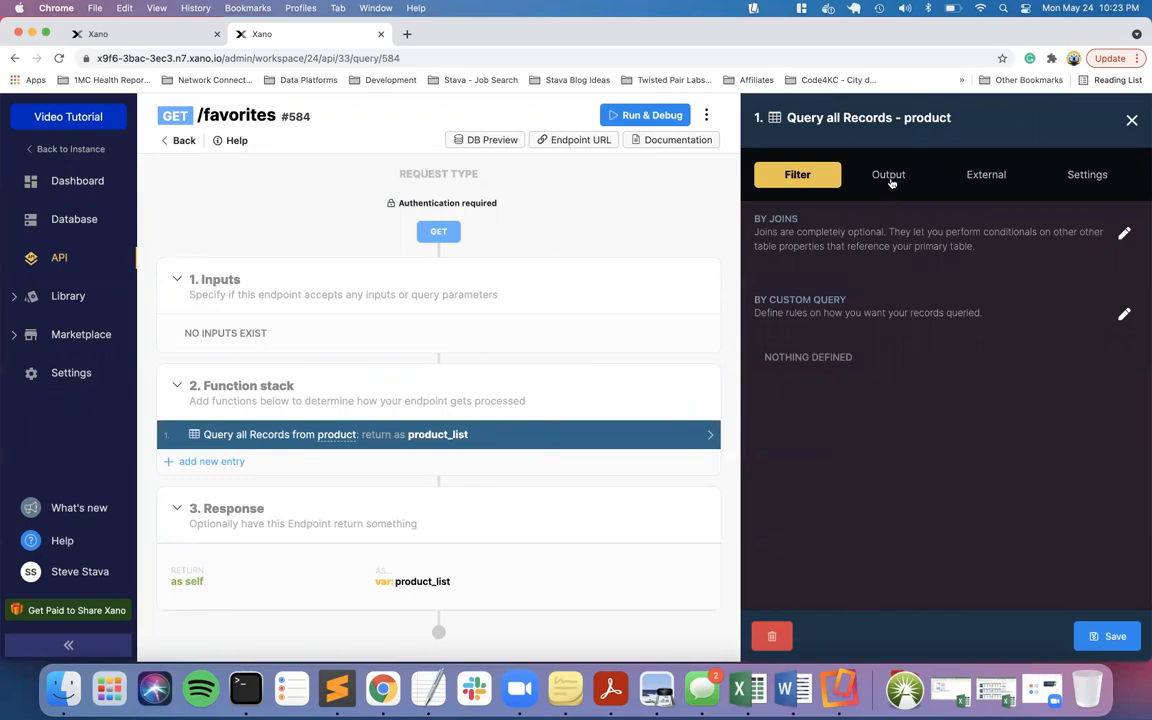
{"action": "left_click", "coordinate": [886, 174]}
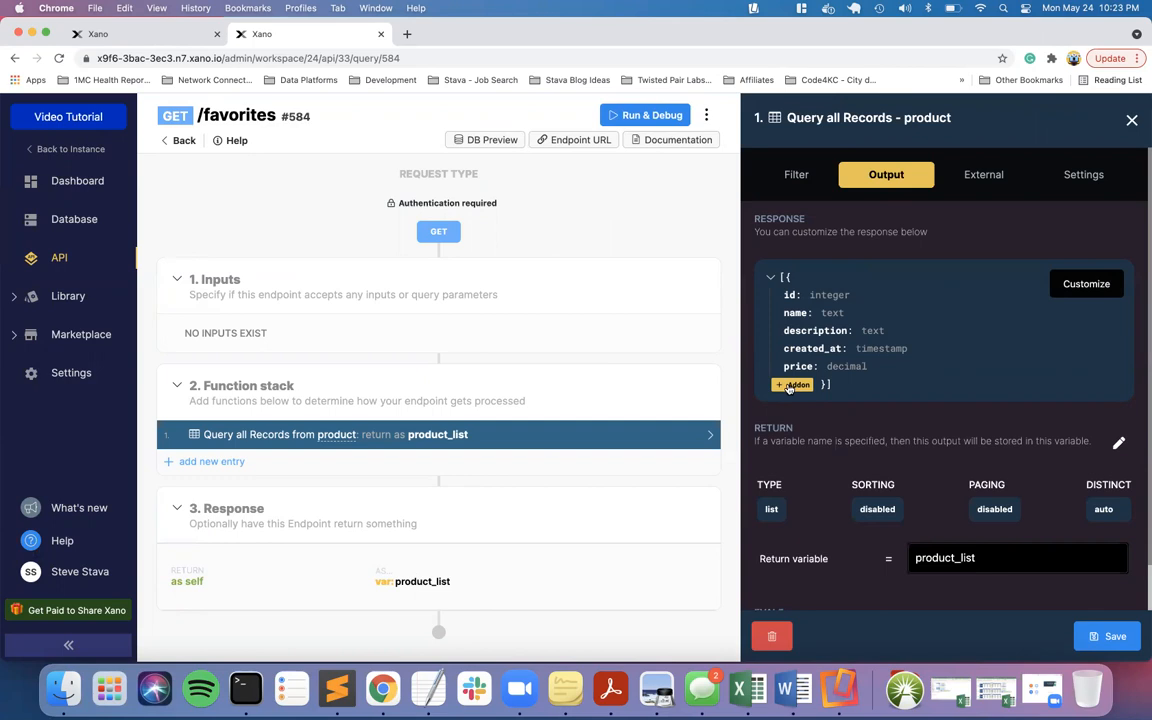
{"action": "left_click", "coordinate": [792, 384]}
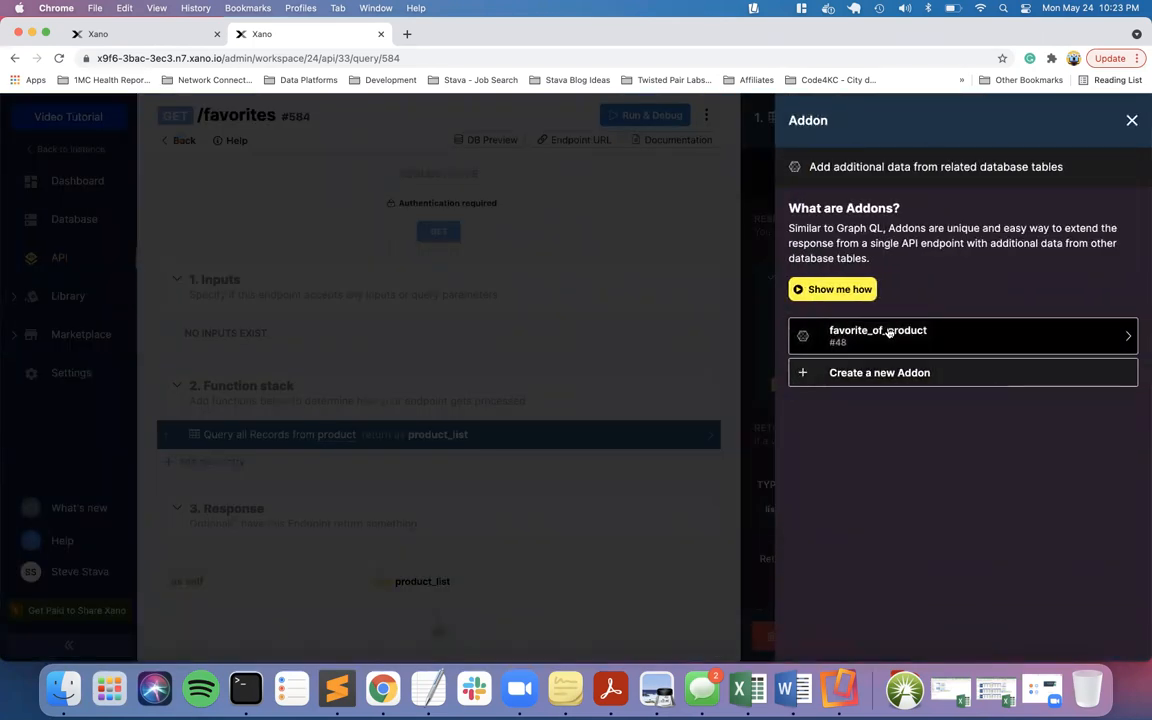
{"action": "left_click", "coordinate": [876, 336]}
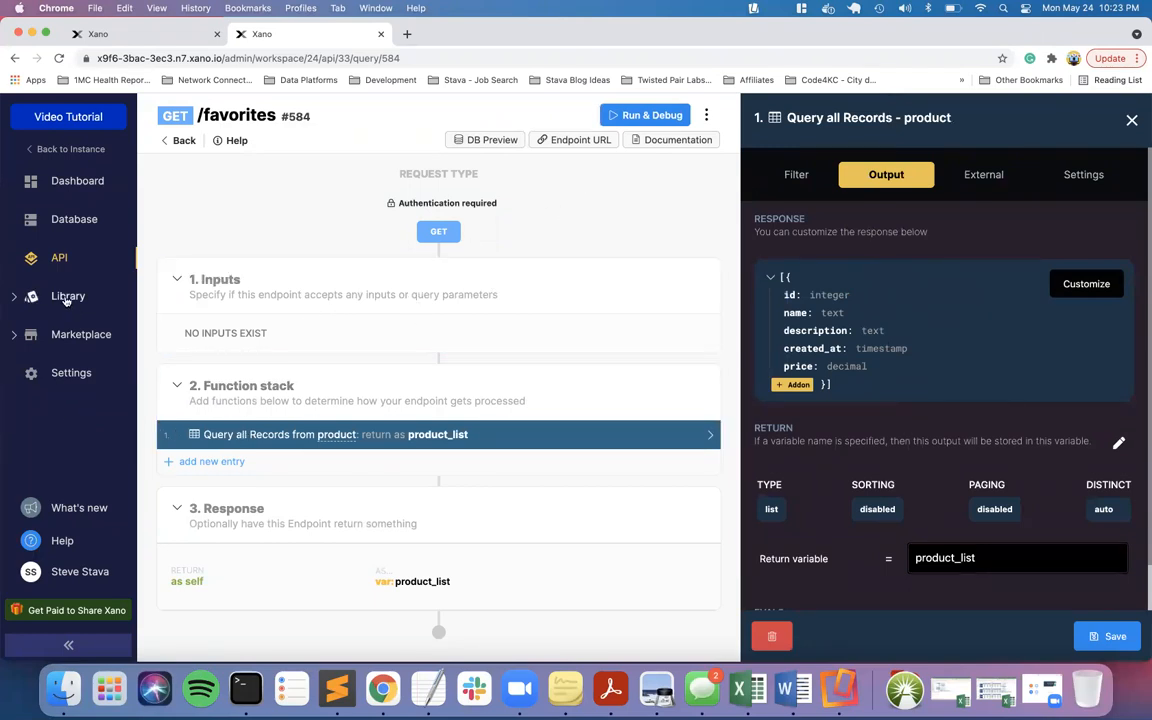
Delete the favorite_of_product addon from the library, confirming by its name
{"action": "left_click", "coordinate": [68, 296]}
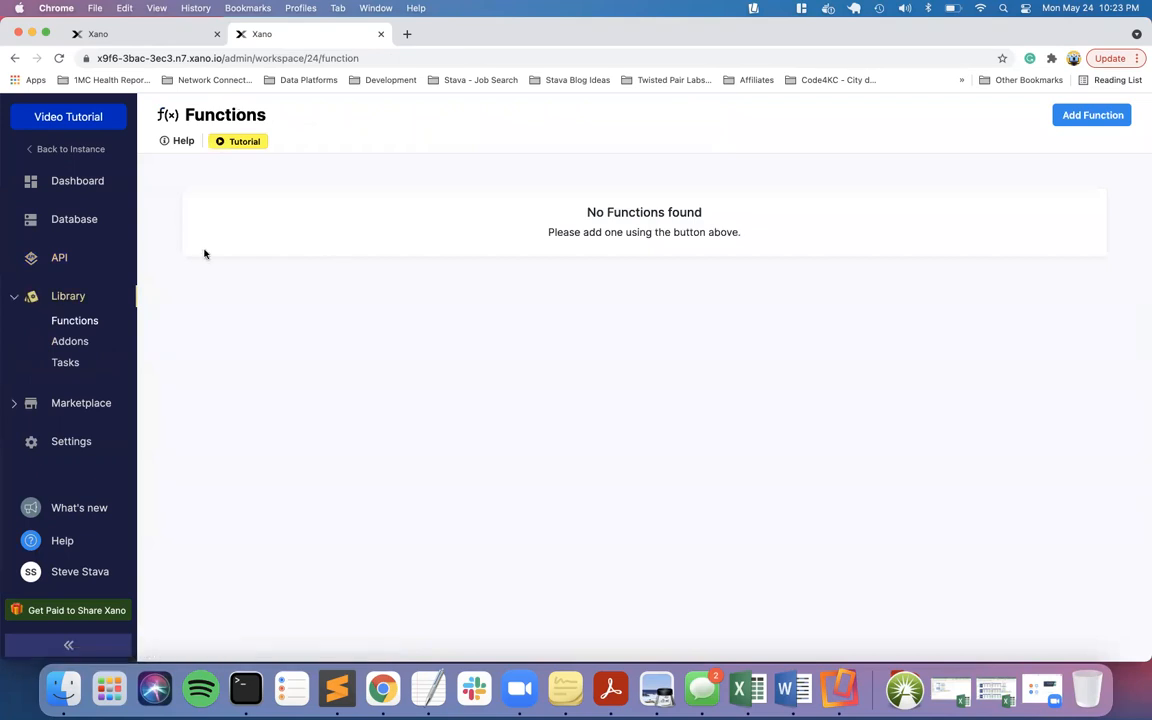
{"action": "mouse_move", "coordinate": [74, 320]}
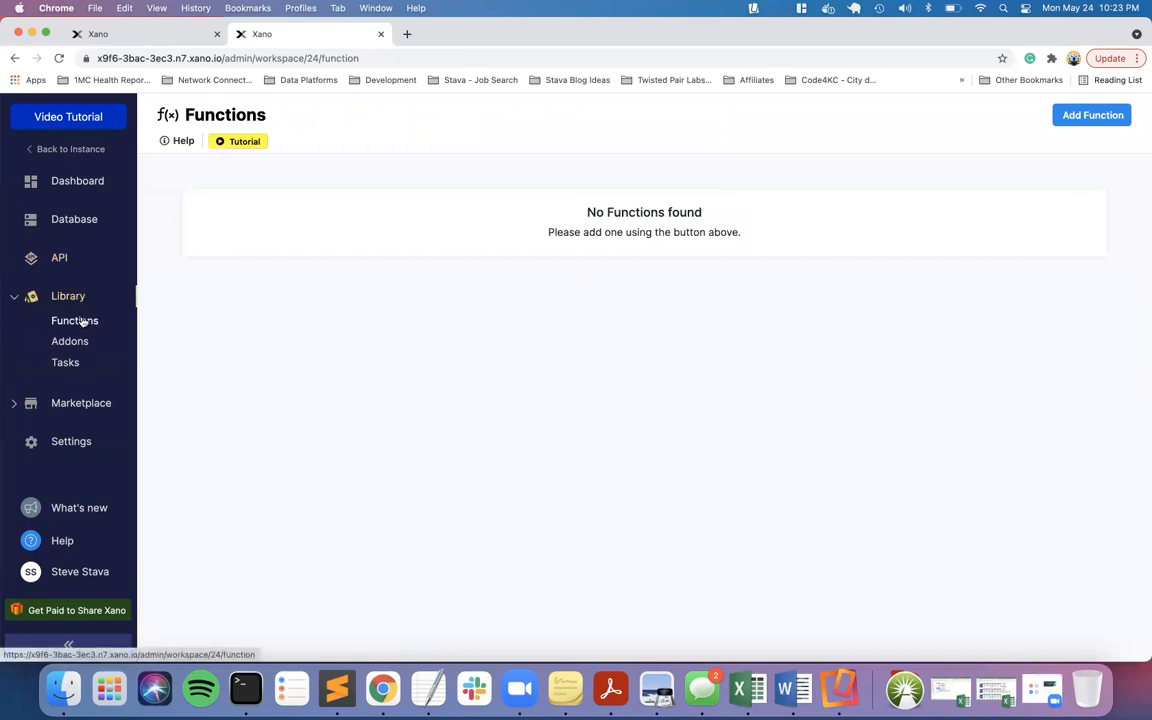
{"action": "left_click", "coordinate": [68, 340]}
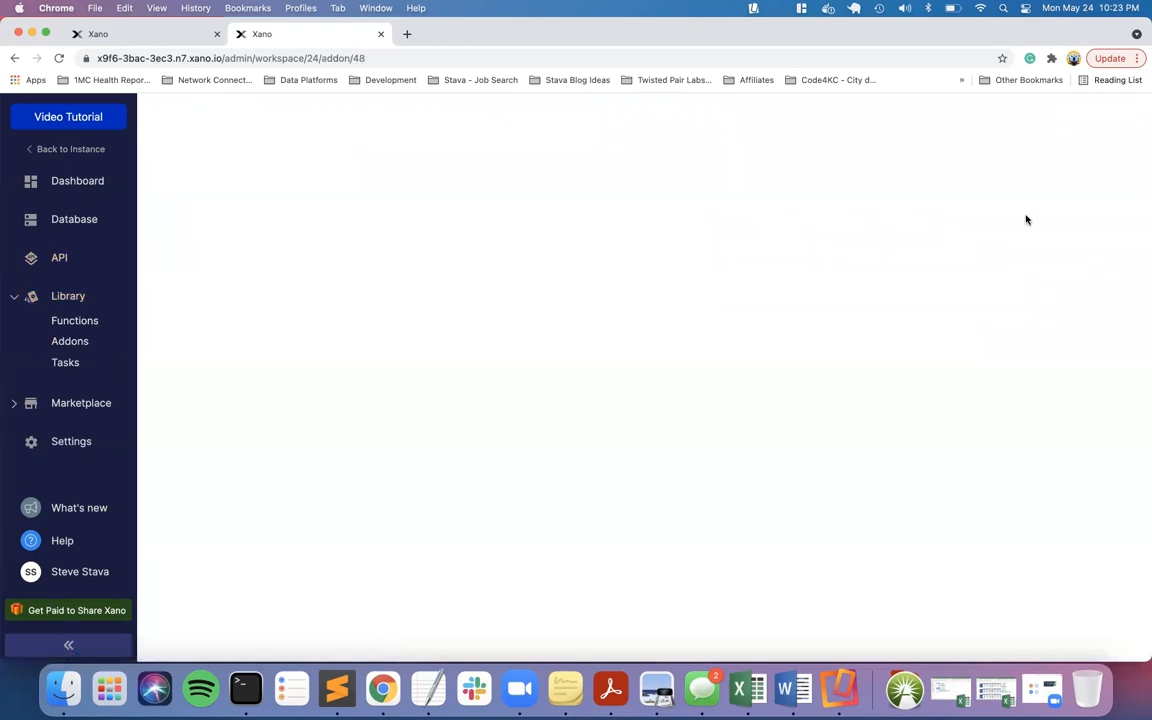
{"action": "left_click", "coordinate": [1118, 114]}
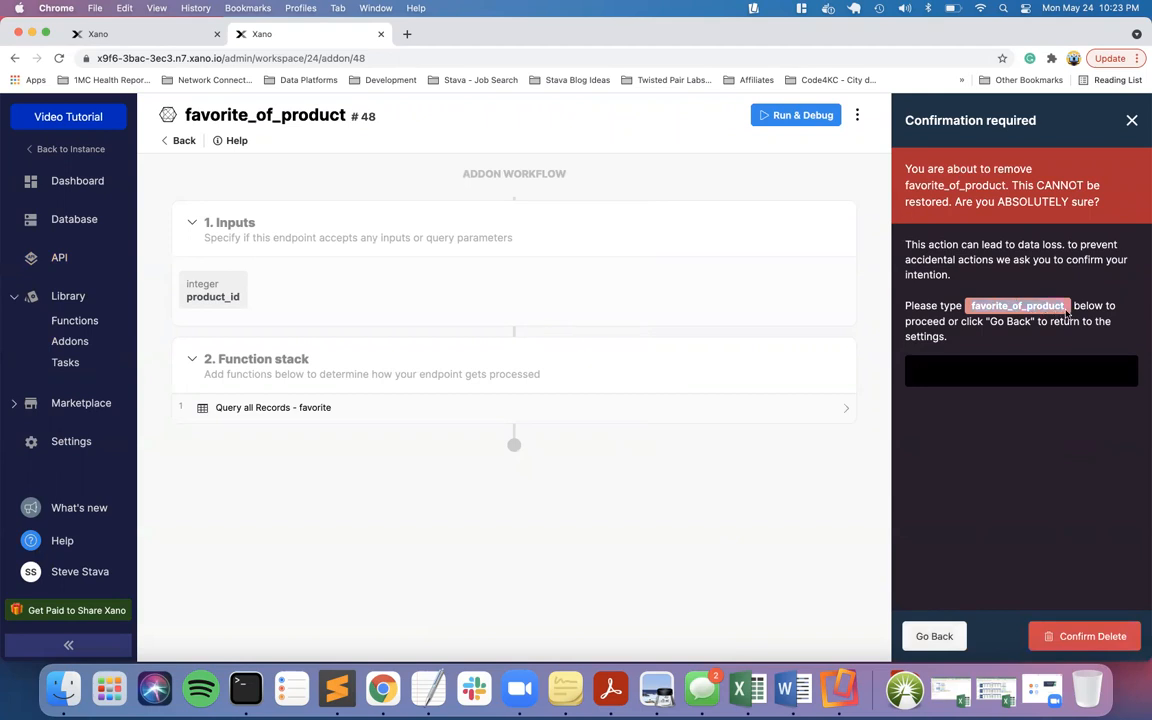
{"action": "type", "text": "favorite_of_product"}
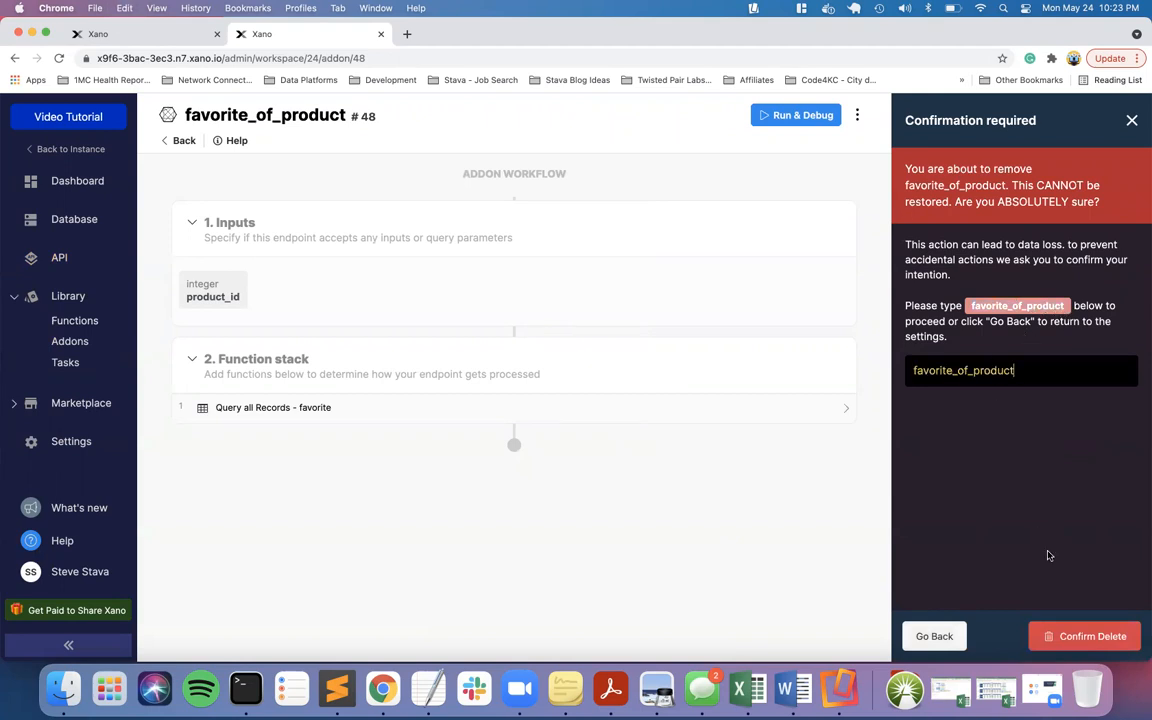
{"action": "left_click", "coordinate": [1084, 636]}
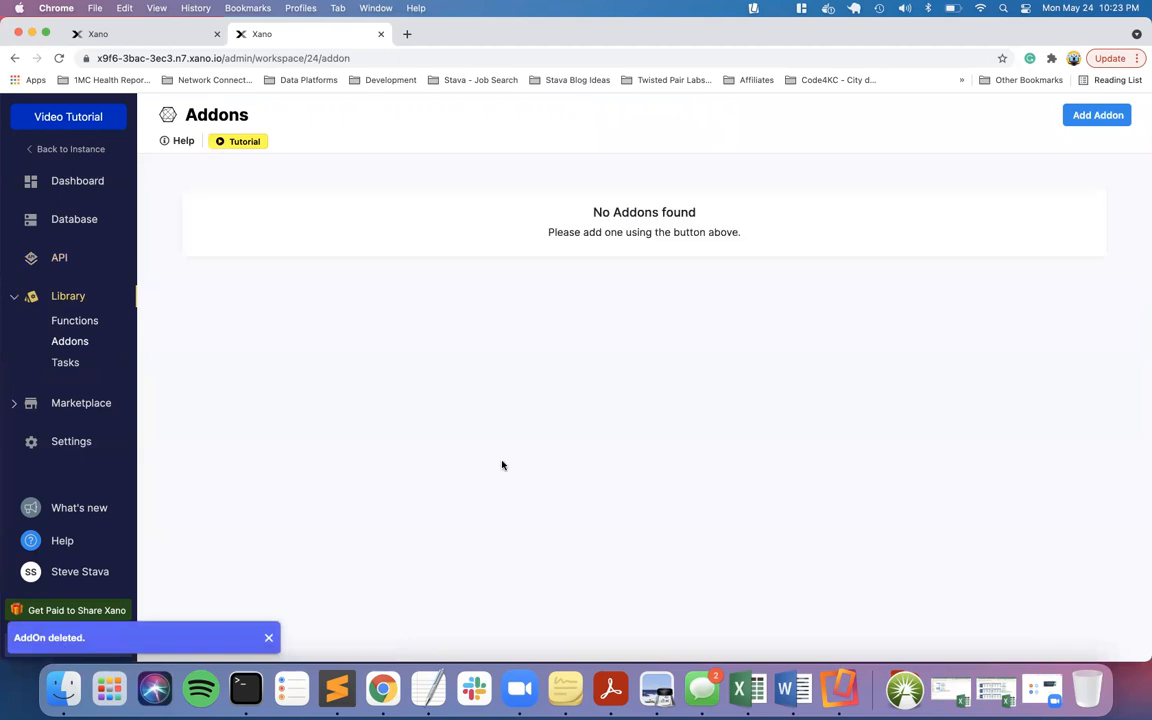
{"action": "mouse_move", "coordinate": [64, 264]}
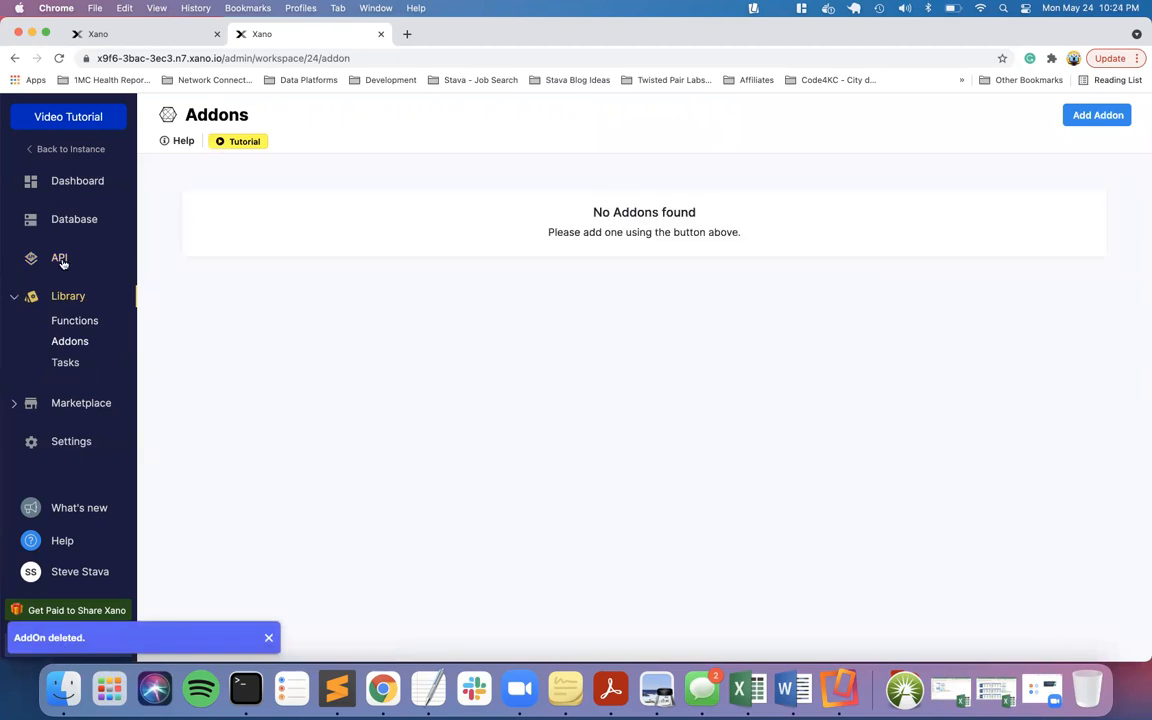
Reopen /favorites and run it in Run & Debug, getting all three products back
{"action": "left_click", "coordinate": [58, 258]}
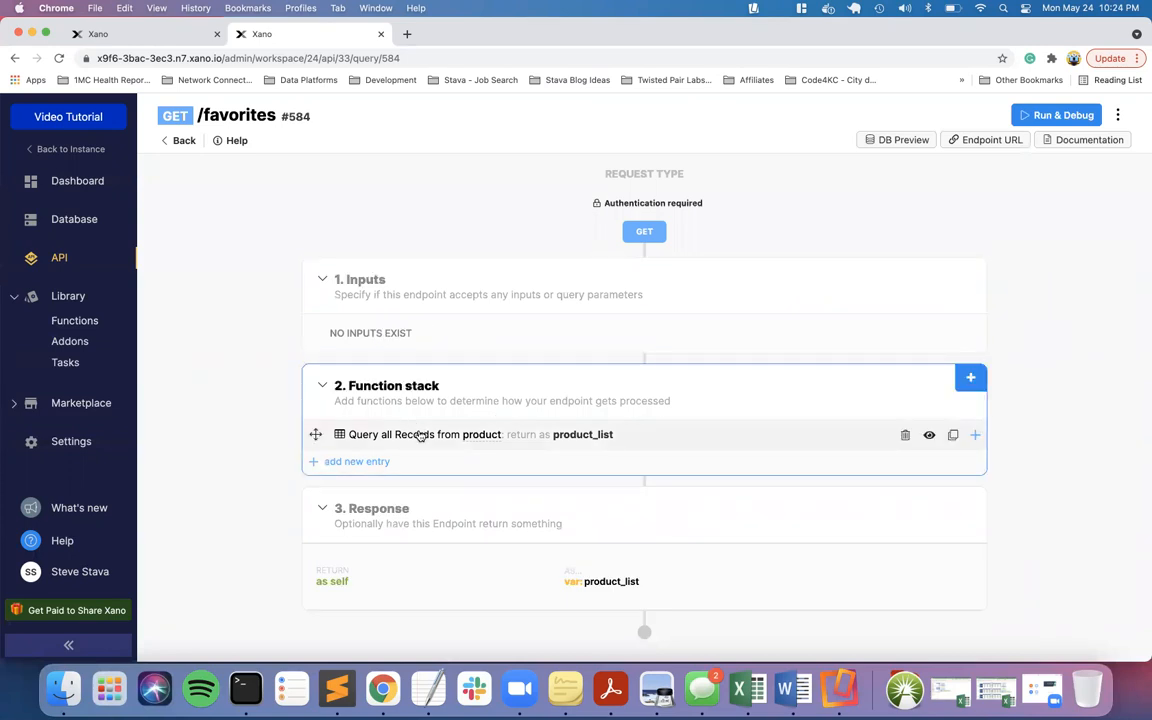
{"action": "left_click", "coordinate": [430, 434]}
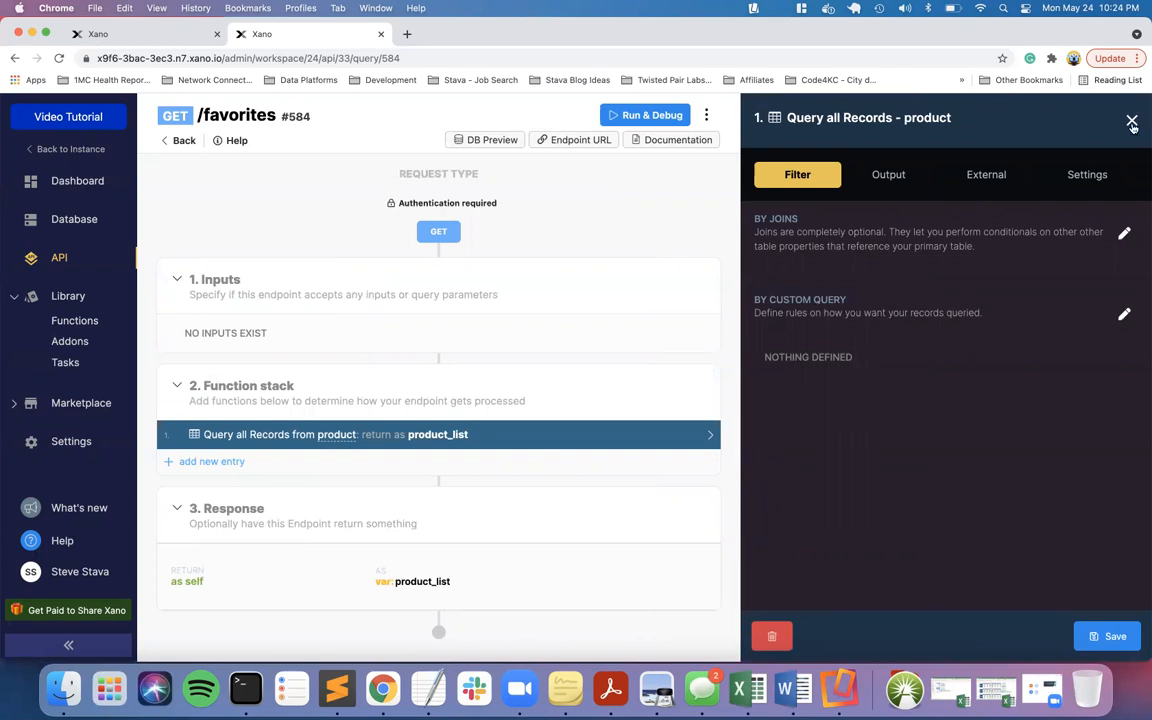
{"action": "left_click", "coordinate": [644, 114]}
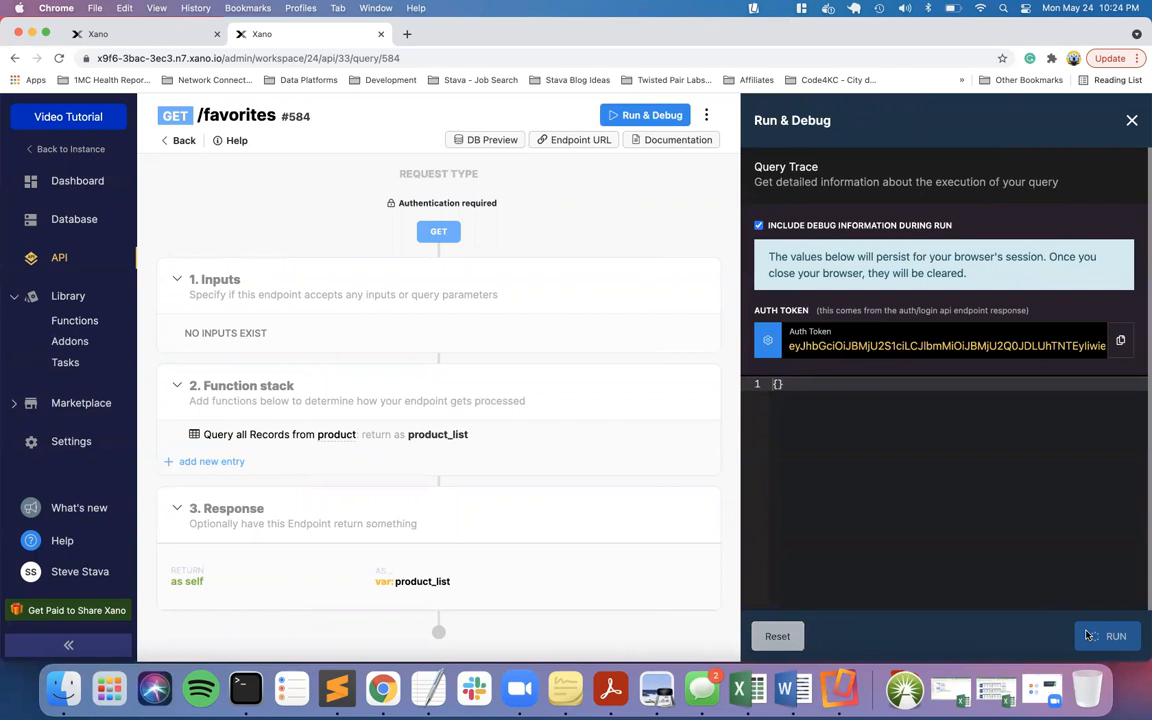
{"action": "left_click", "coordinate": [1116, 636]}
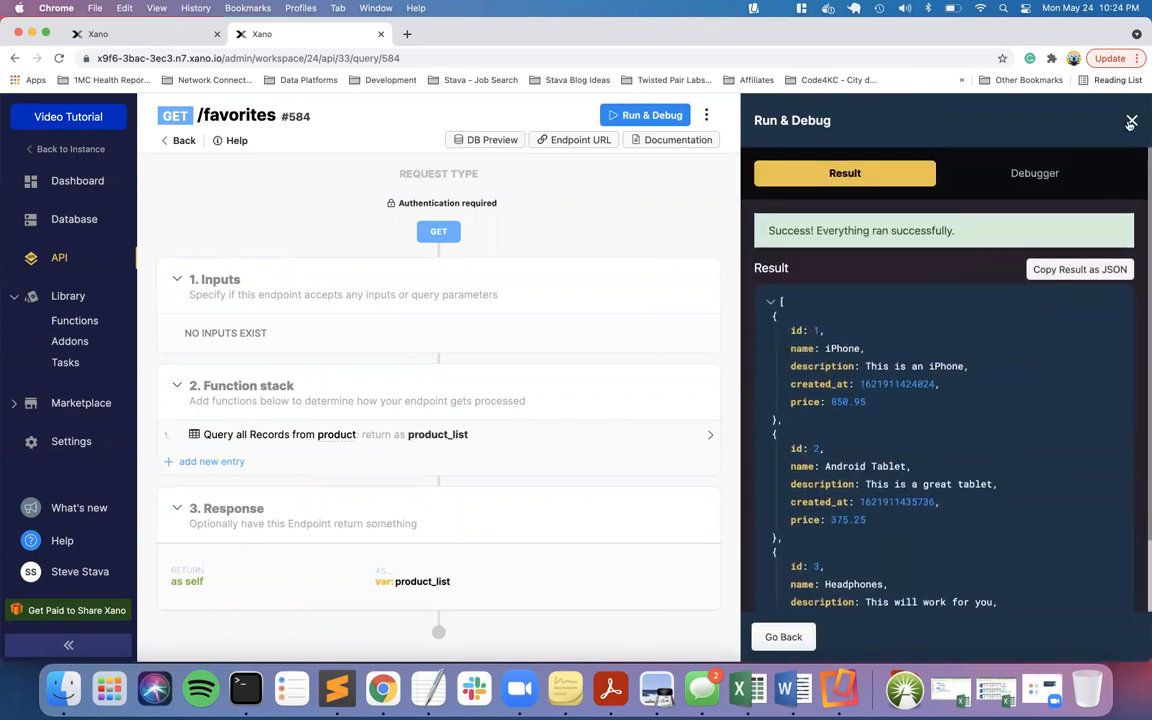
{"action": "left_click", "coordinate": [1132, 122]}
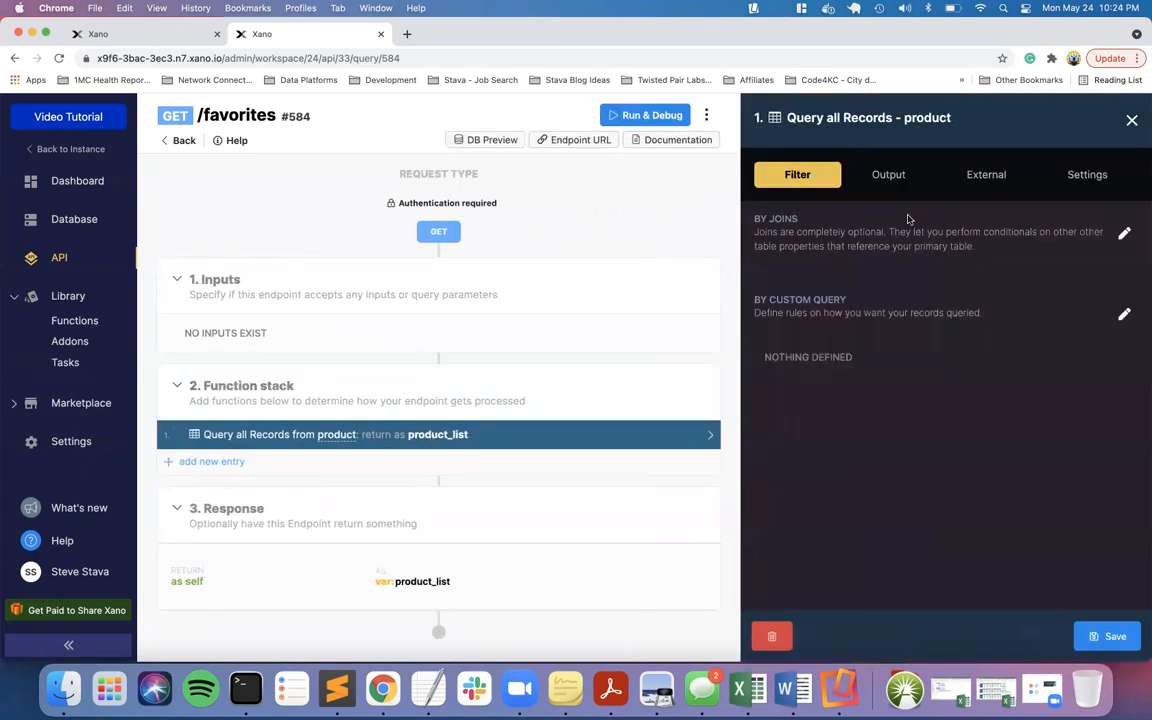
From the product query's output, start a new addon drawing from the favorite table as an exists check
{"action": "left_click", "coordinate": [888, 174]}
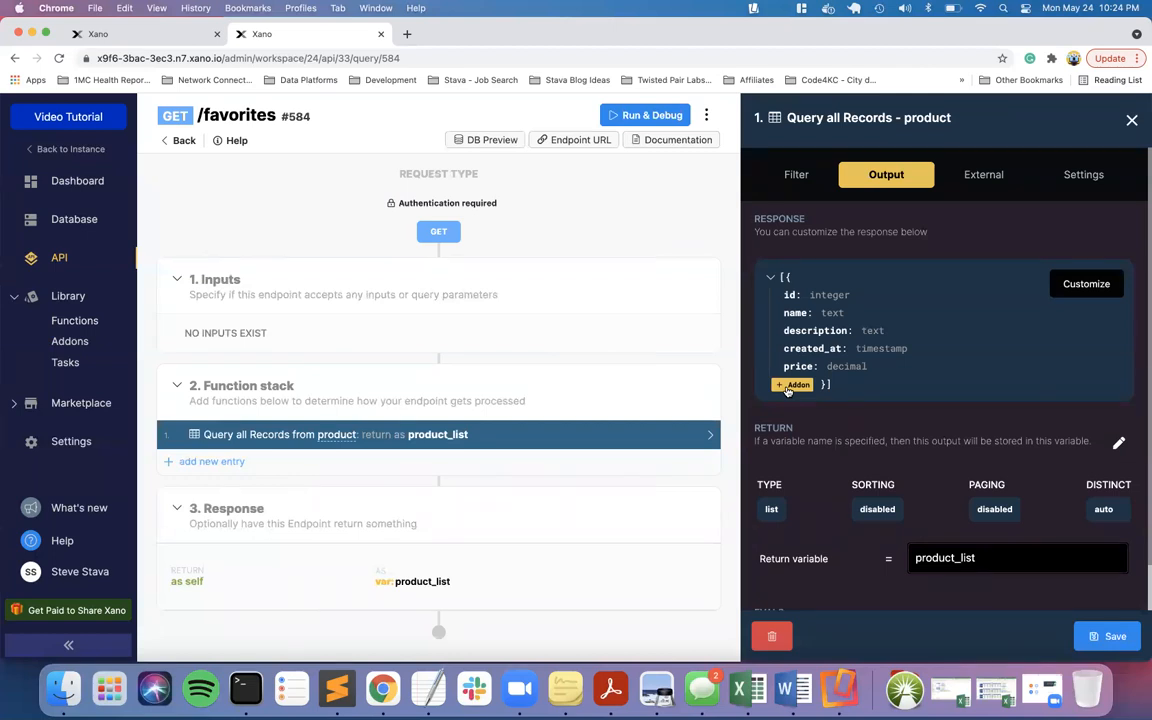
{"action": "left_click", "coordinate": [792, 384]}
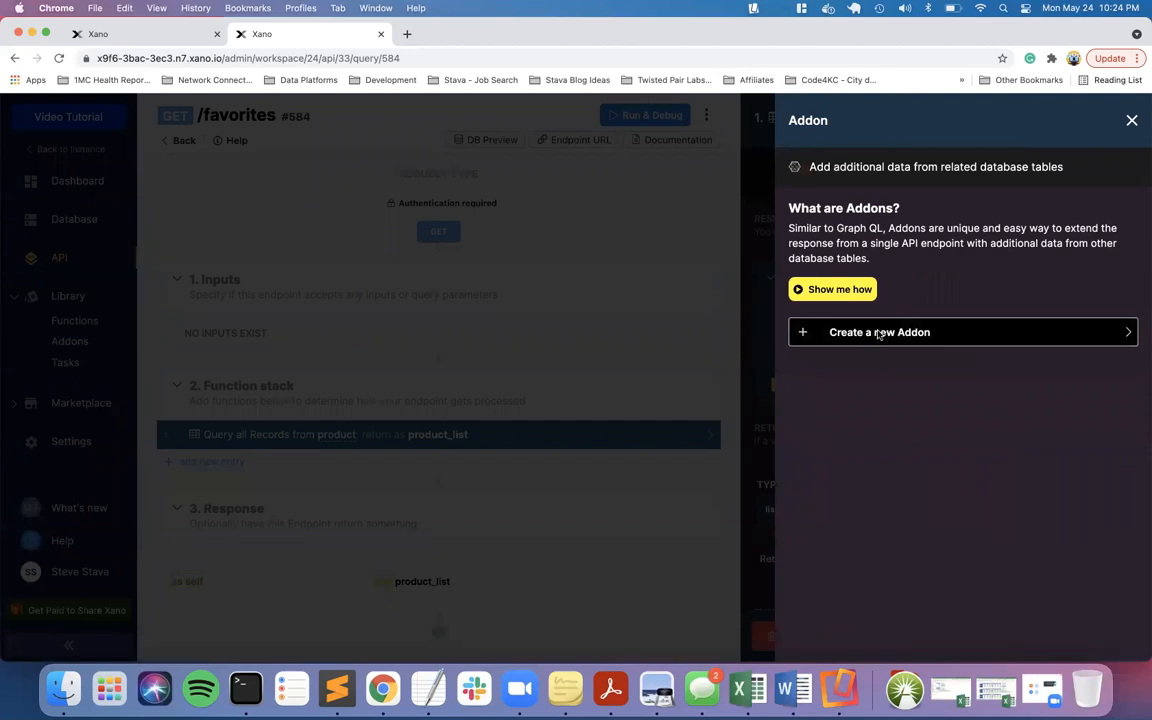
{"action": "left_click", "coordinate": [880, 332]}
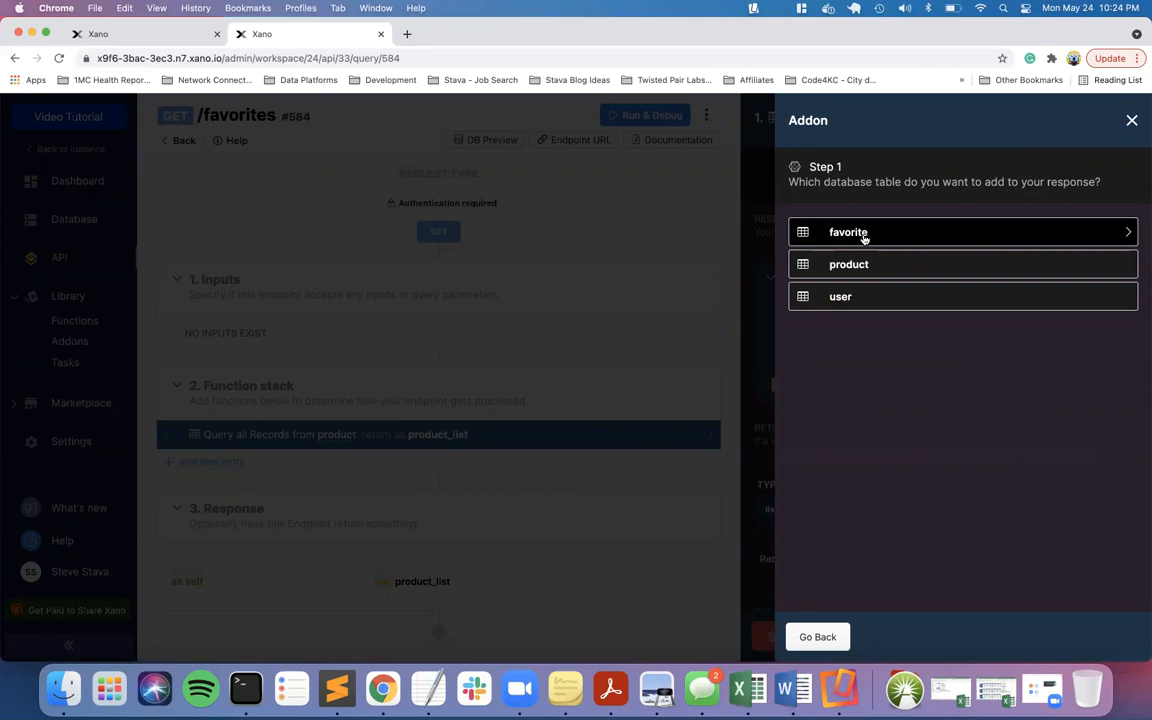
{"action": "left_click", "coordinate": [848, 232]}
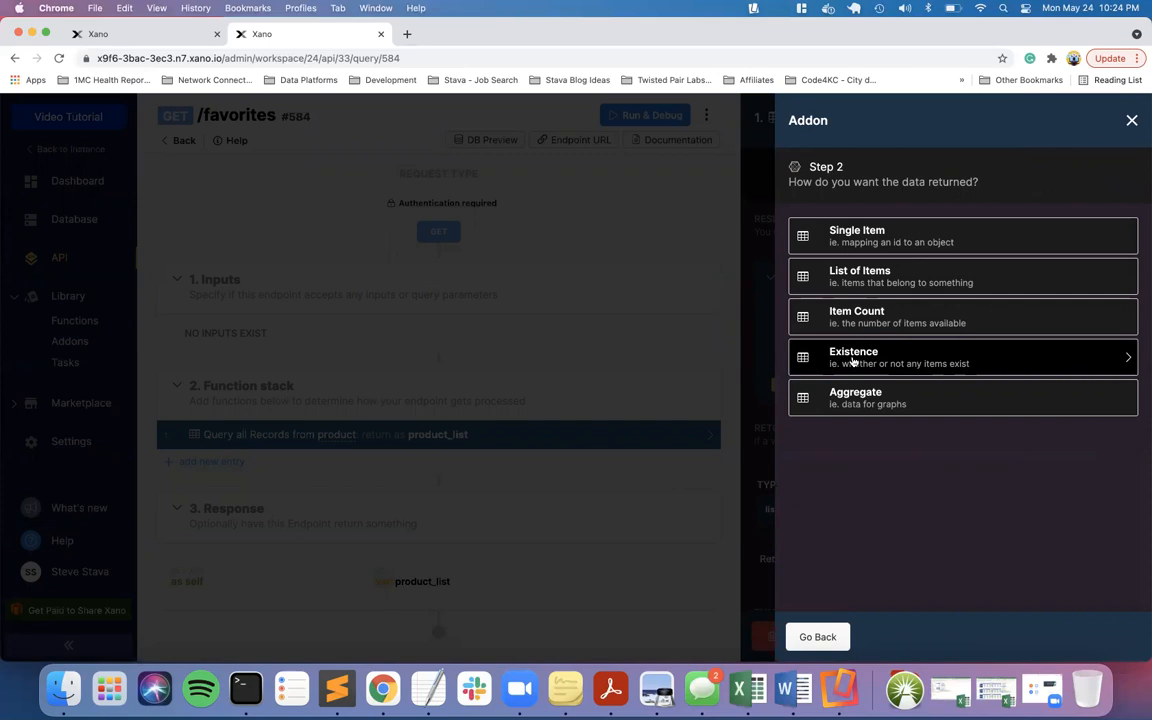
{"action": "left_click", "coordinate": [960, 356]}
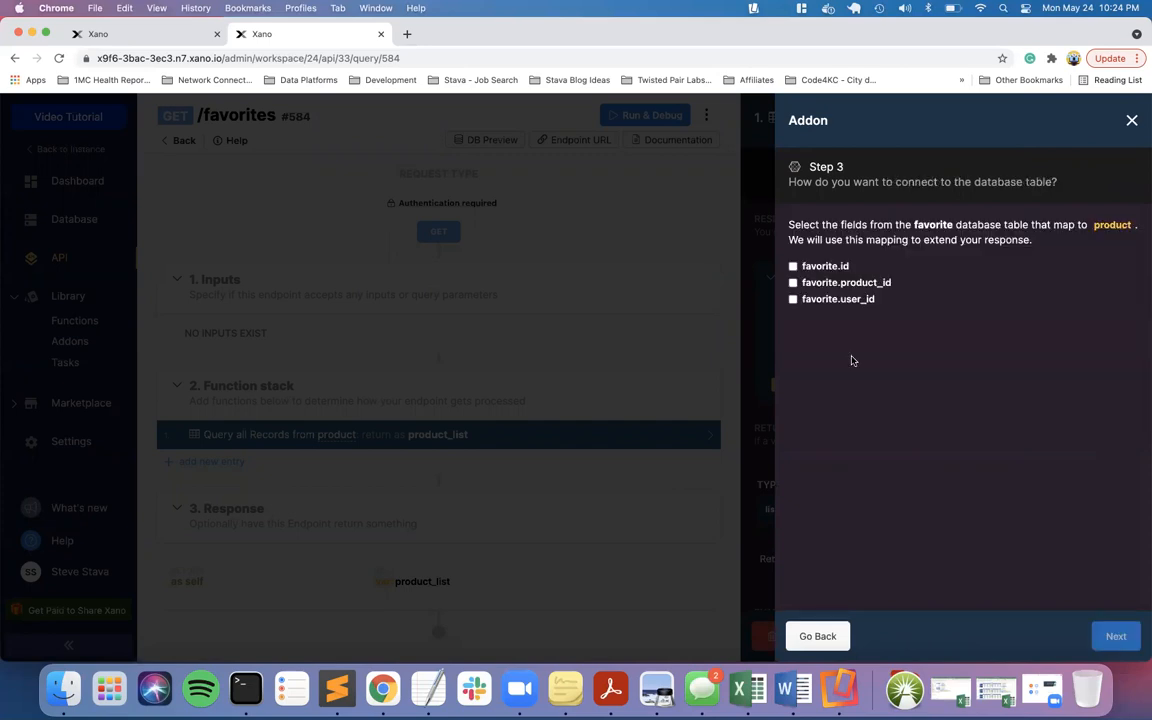
Link the addon through favorite.product_id, name it favorite and create it
{"action": "left_click", "coordinate": [792, 282]}
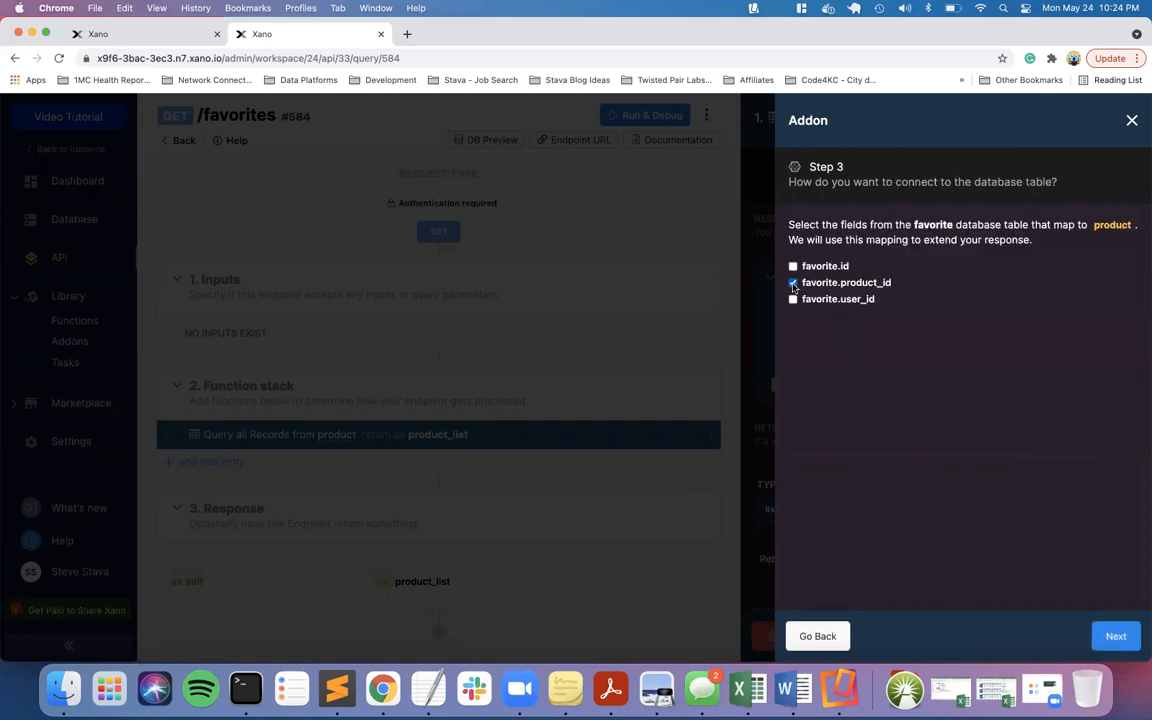
{"action": "left_click", "coordinate": [792, 282]}
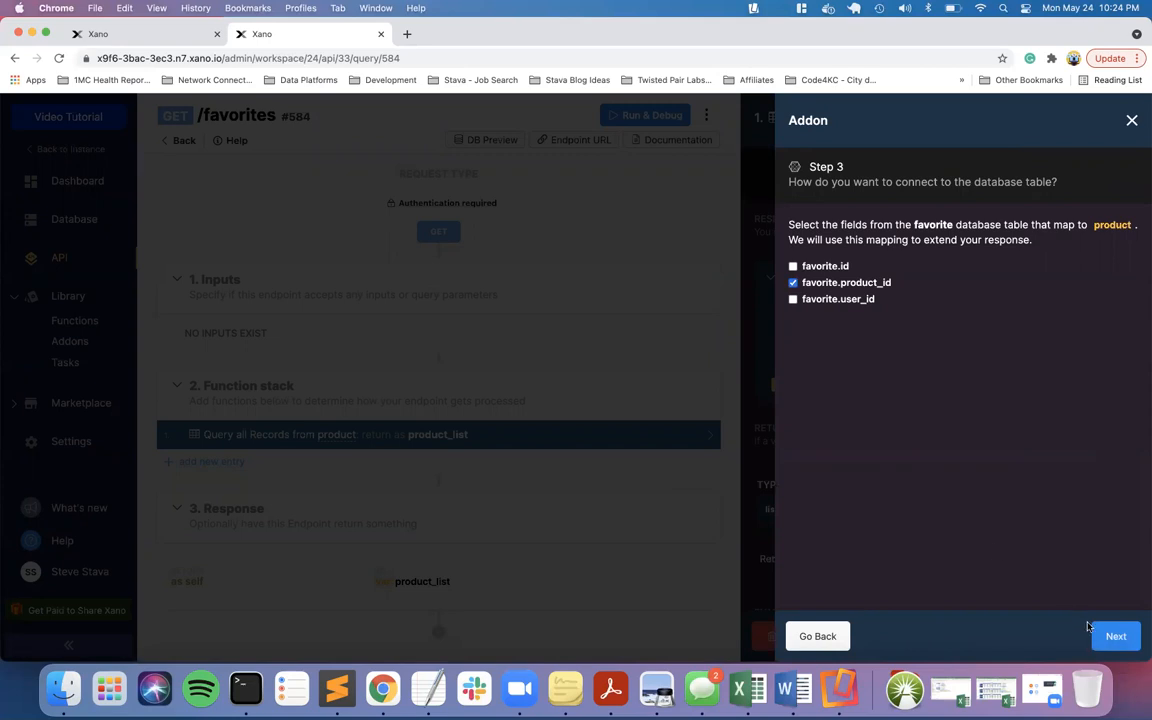
{"action": "left_click", "coordinate": [1114, 636]}
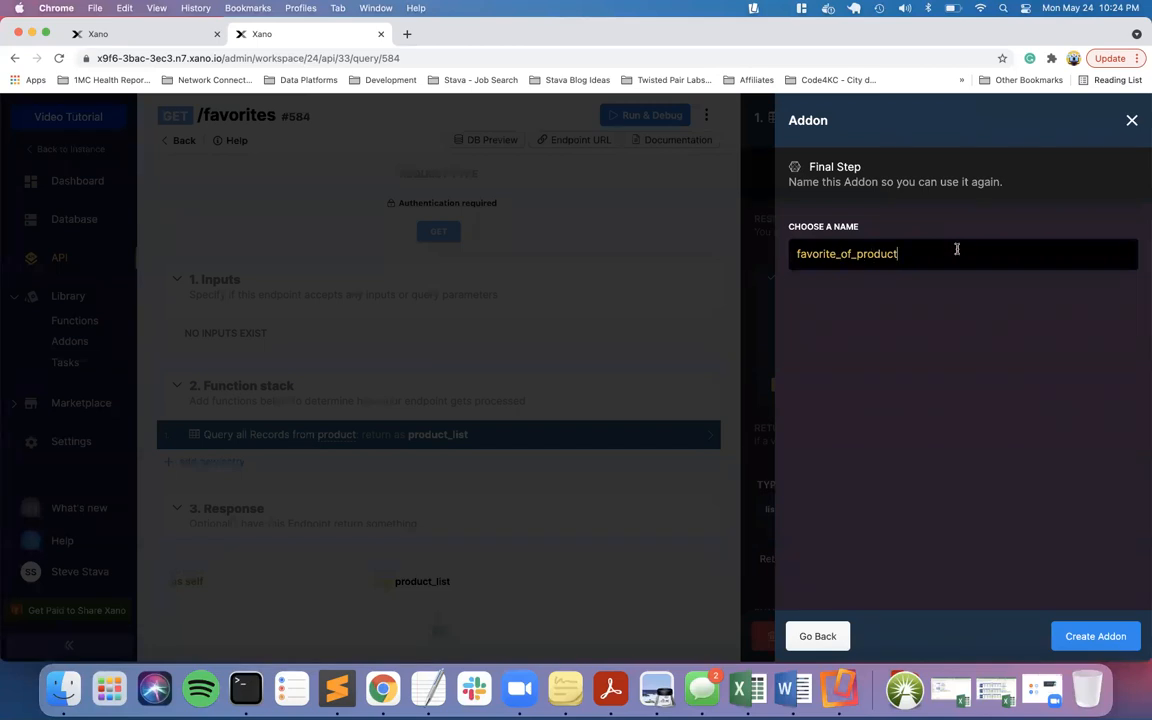
{"action": "key", "text": "BackSpace"}
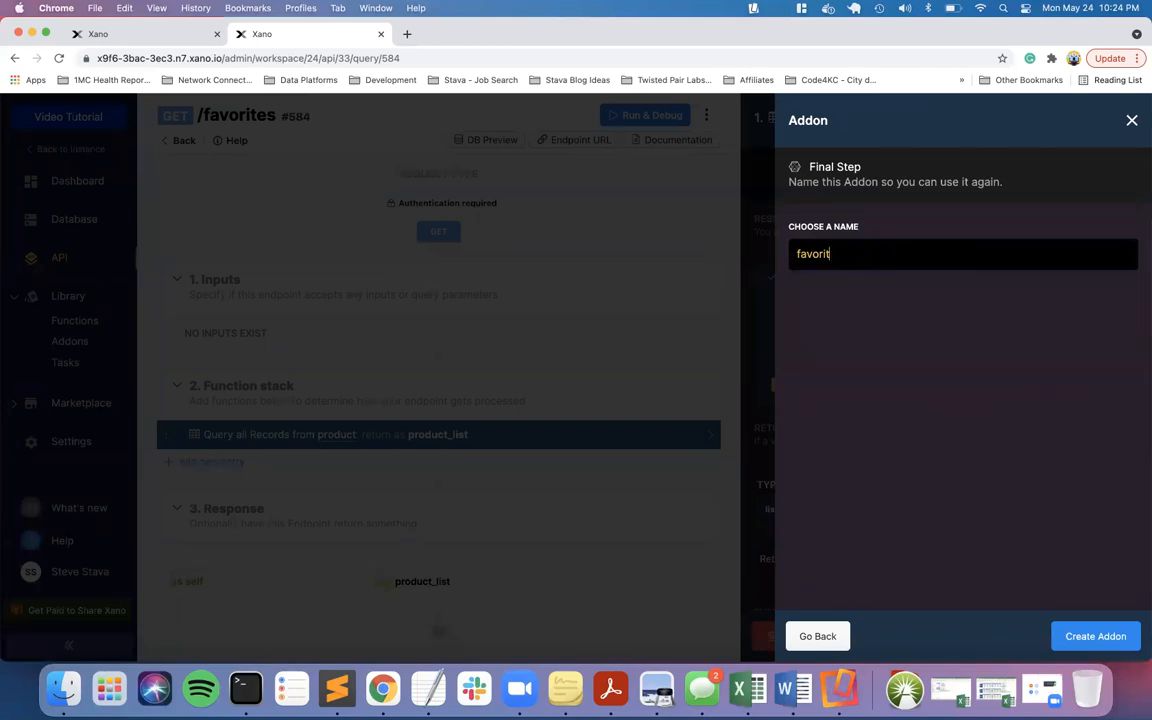
{"action": "type", "text": "e"}
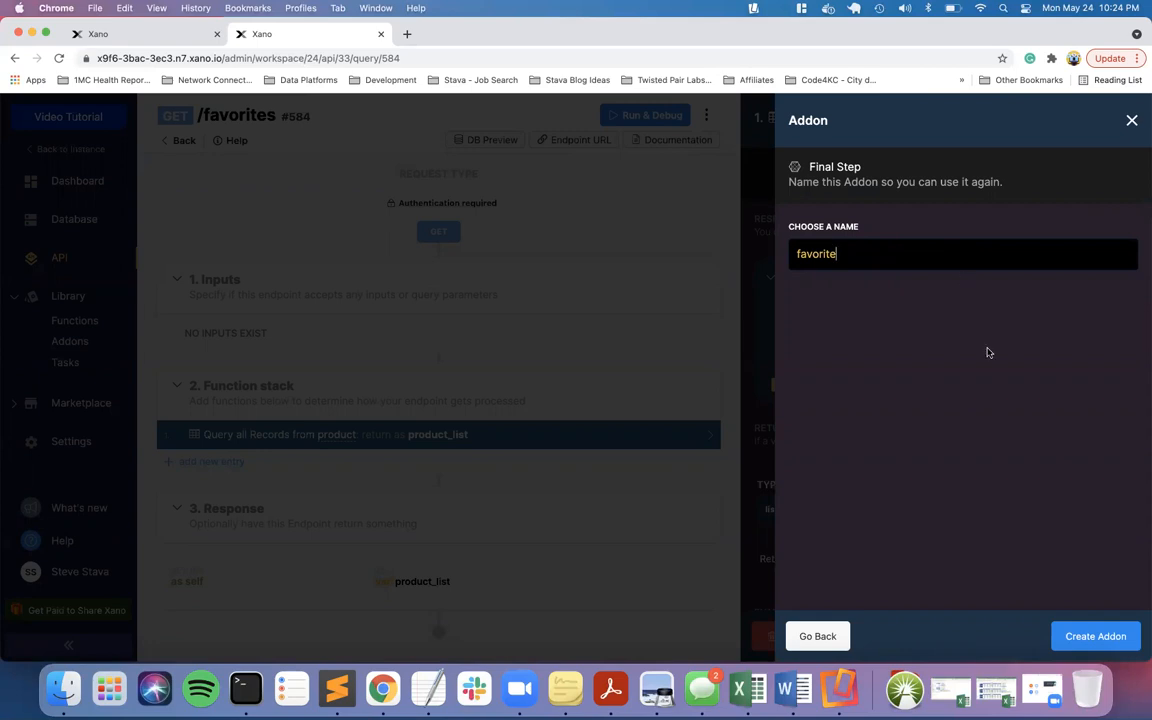
{"action": "left_click", "coordinate": [1094, 636]}
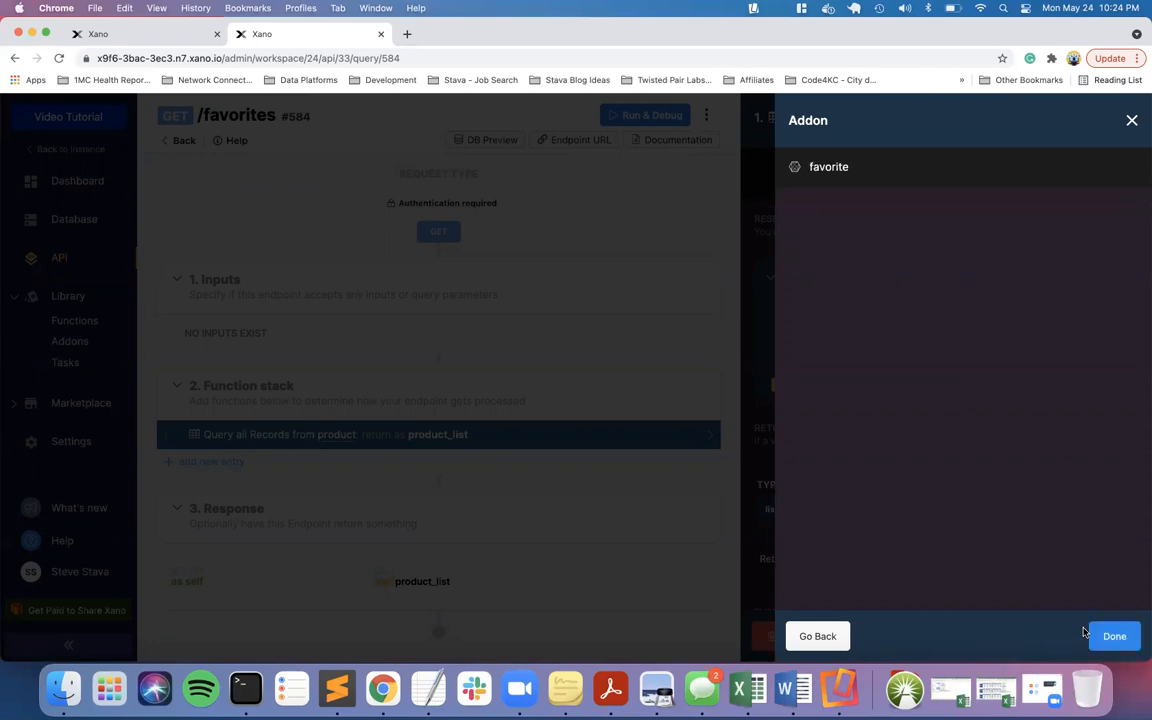
Route each product's id into the favorite addon and name its result _favorite
{"action": "left_click", "coordinate": [828, 166]}
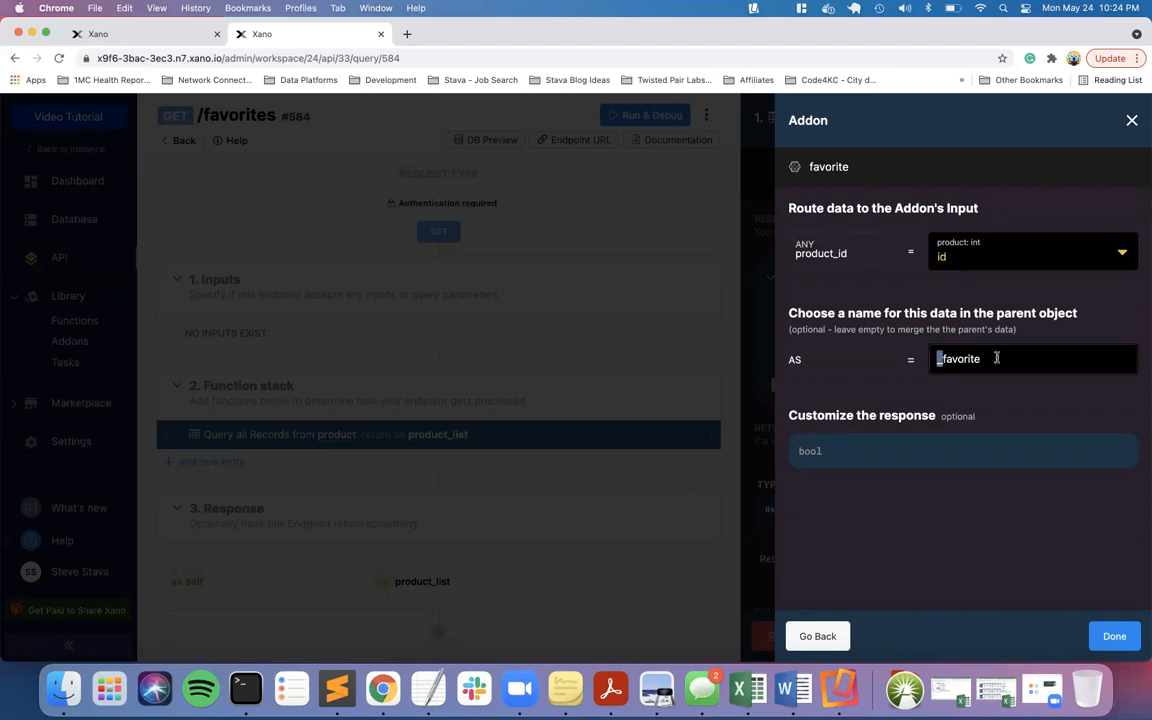
{"action": "type", "text": "_"}
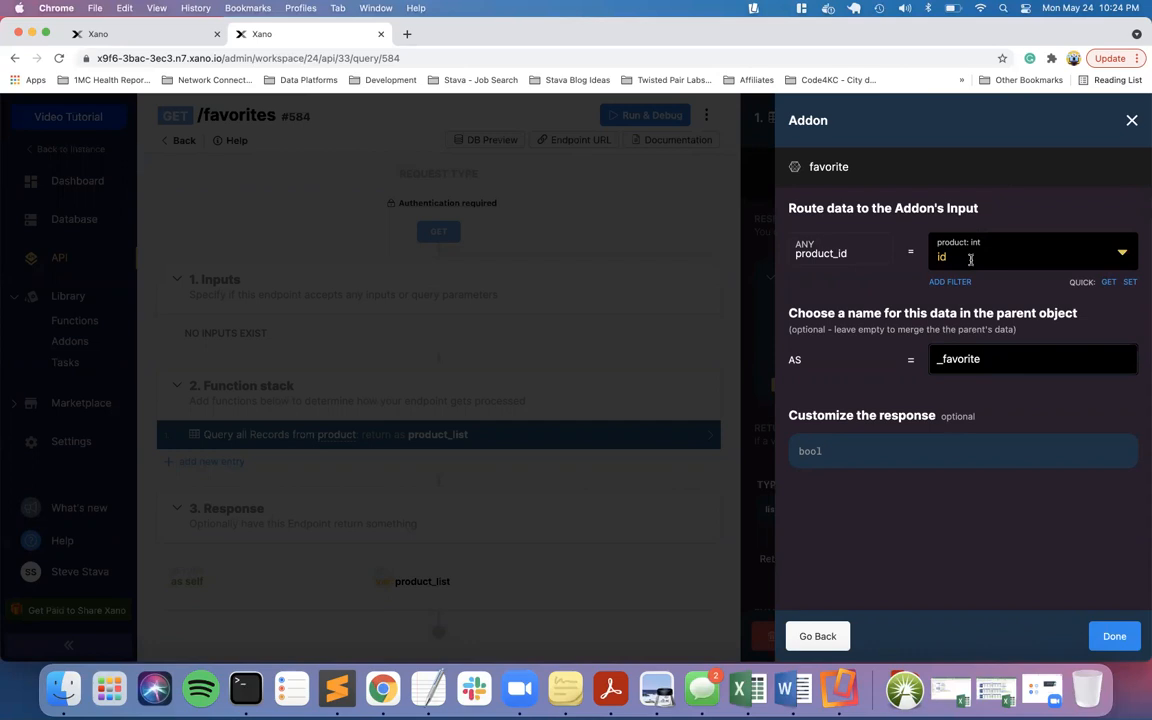
{"action": "mouse_move", "coordinate": [1064, 528]}
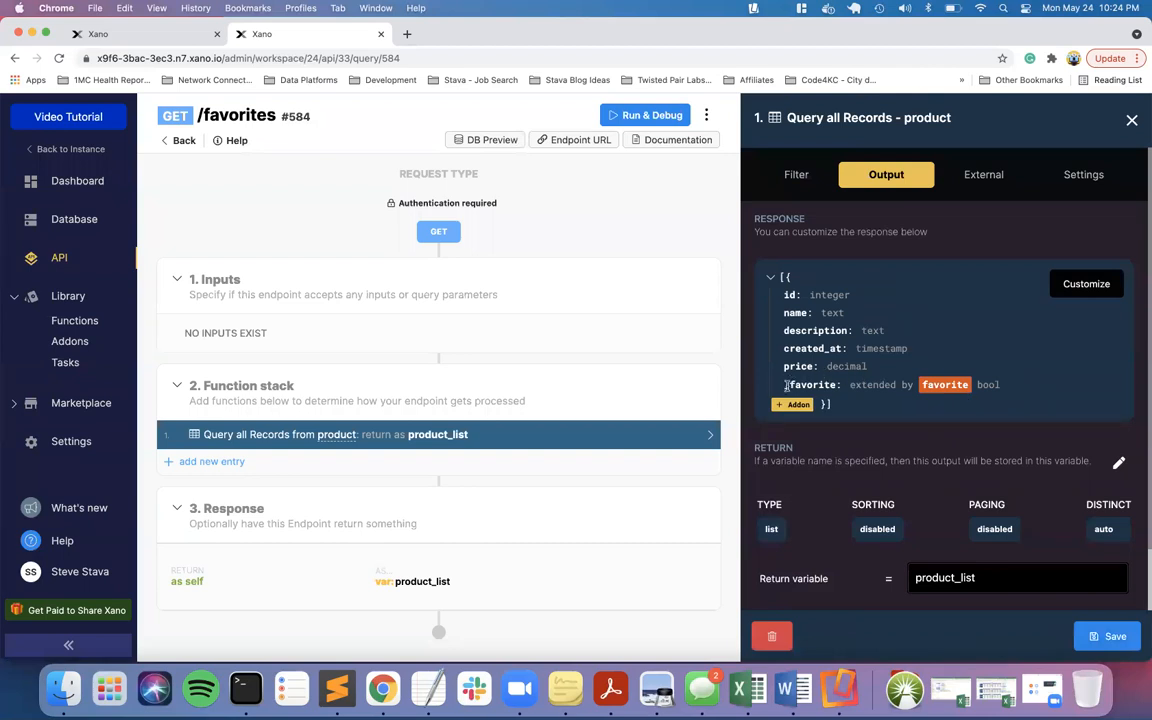
{"action": "mouse_move", "coordinate": [784, 384]}
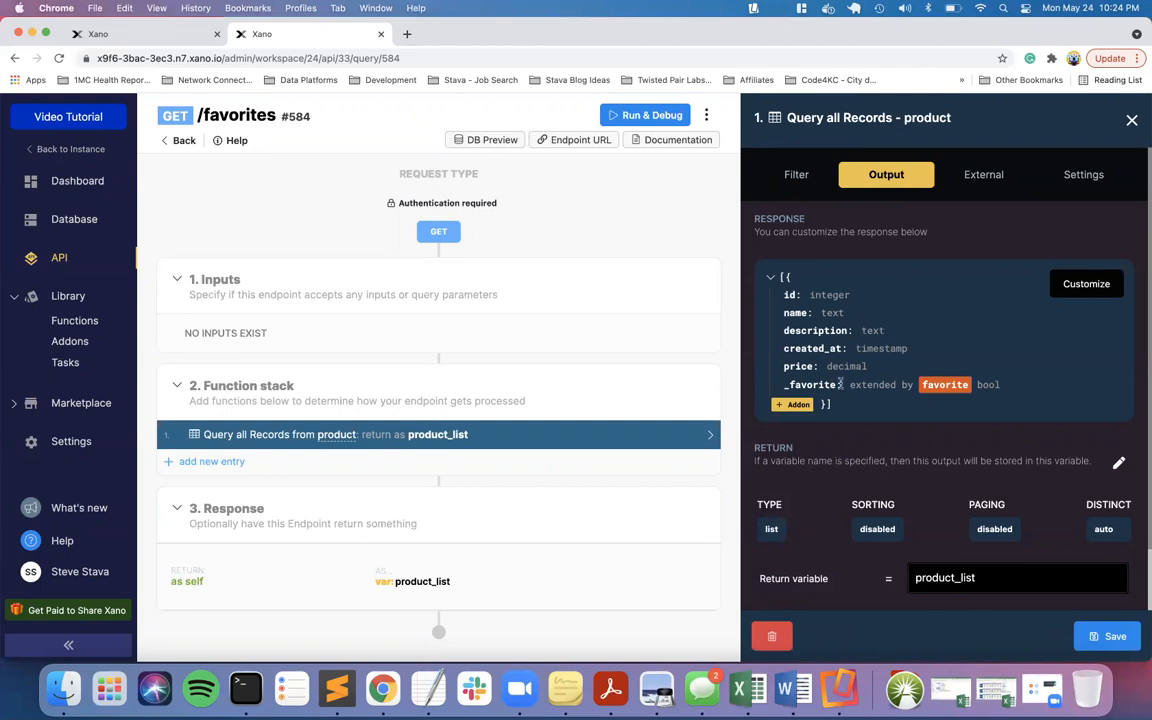
{"action": "mouse_move", "coordinate": [944, 384]}
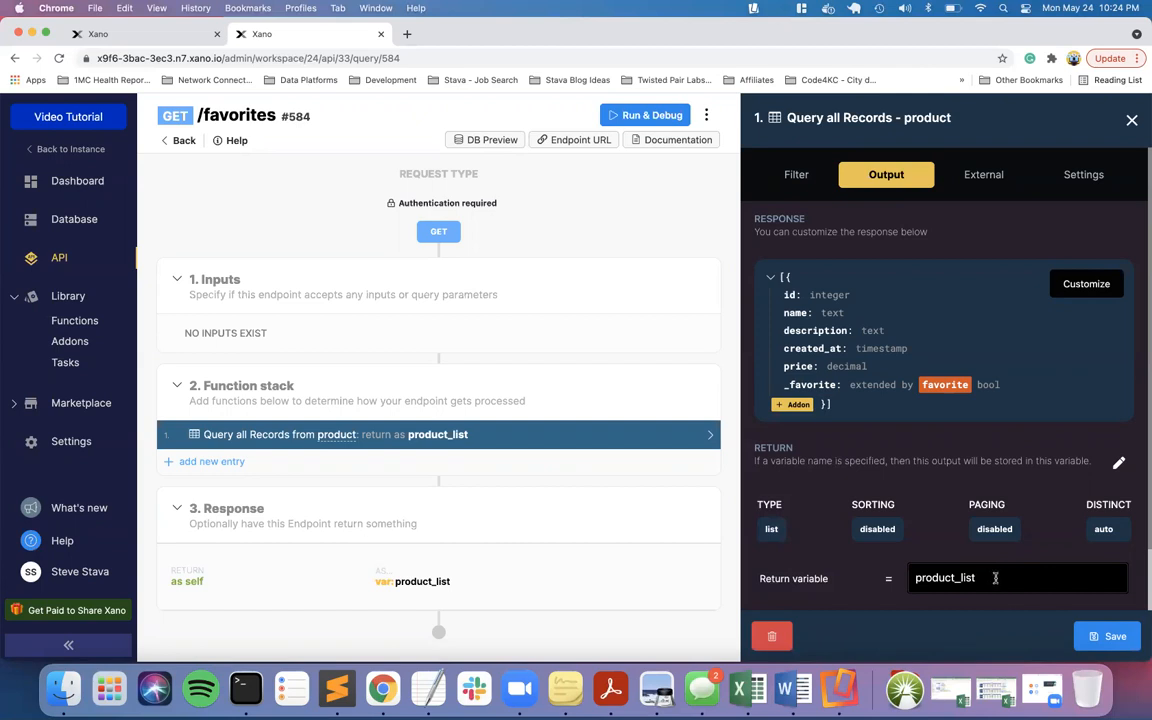
Save the product query step with _favorite in its output
{"action": "left_click", "coordinate": [1108, 636]}
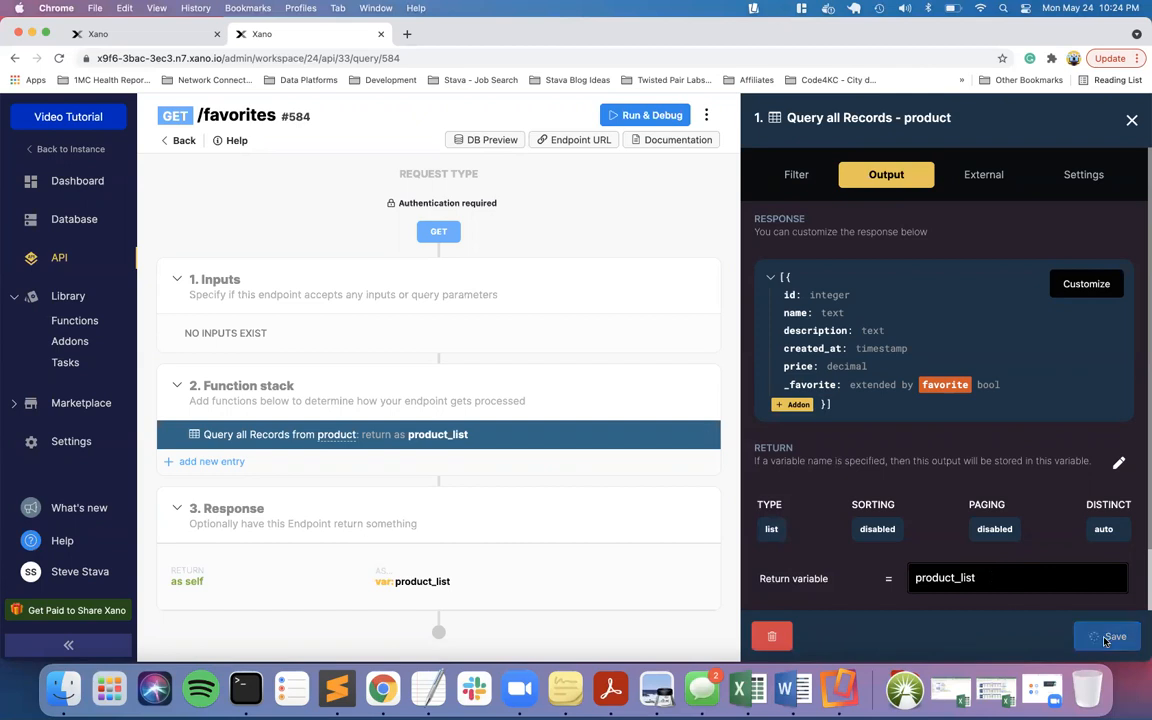
{"action": "left_click", "coordinate": [1106, 636]}
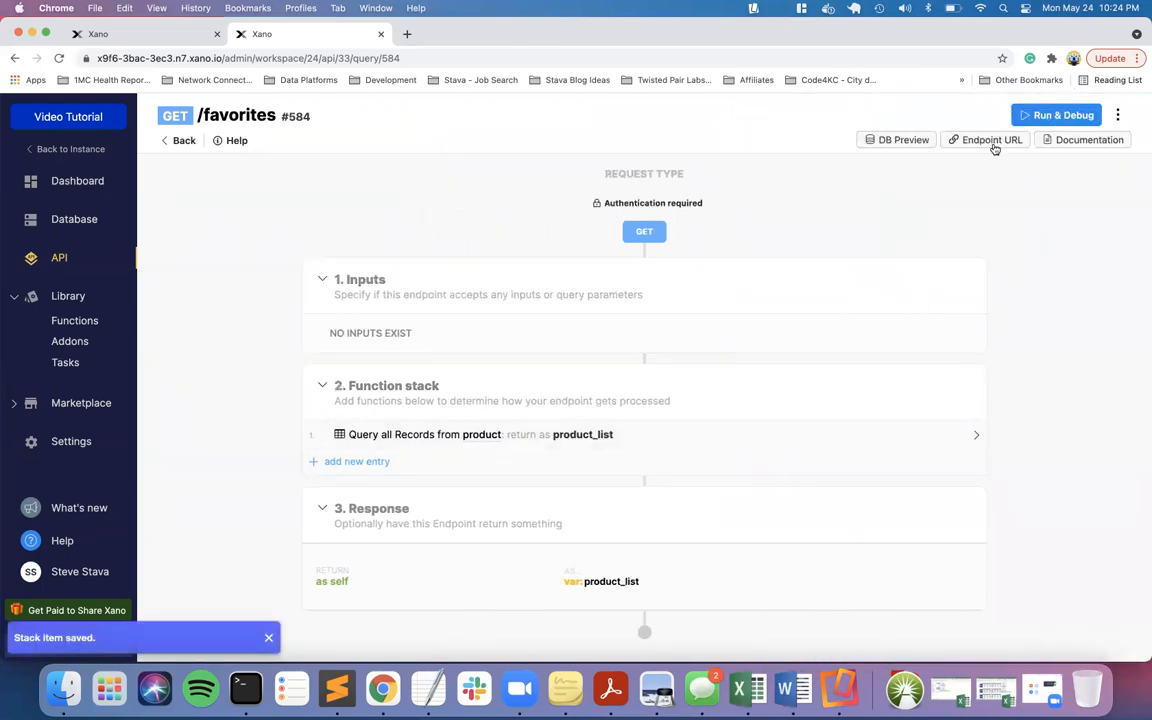
Run /favorites in Run & Debug, review all three products showing _favorite true, and close the results
{"action": "left_click", "coordinate": [1056, 114]}
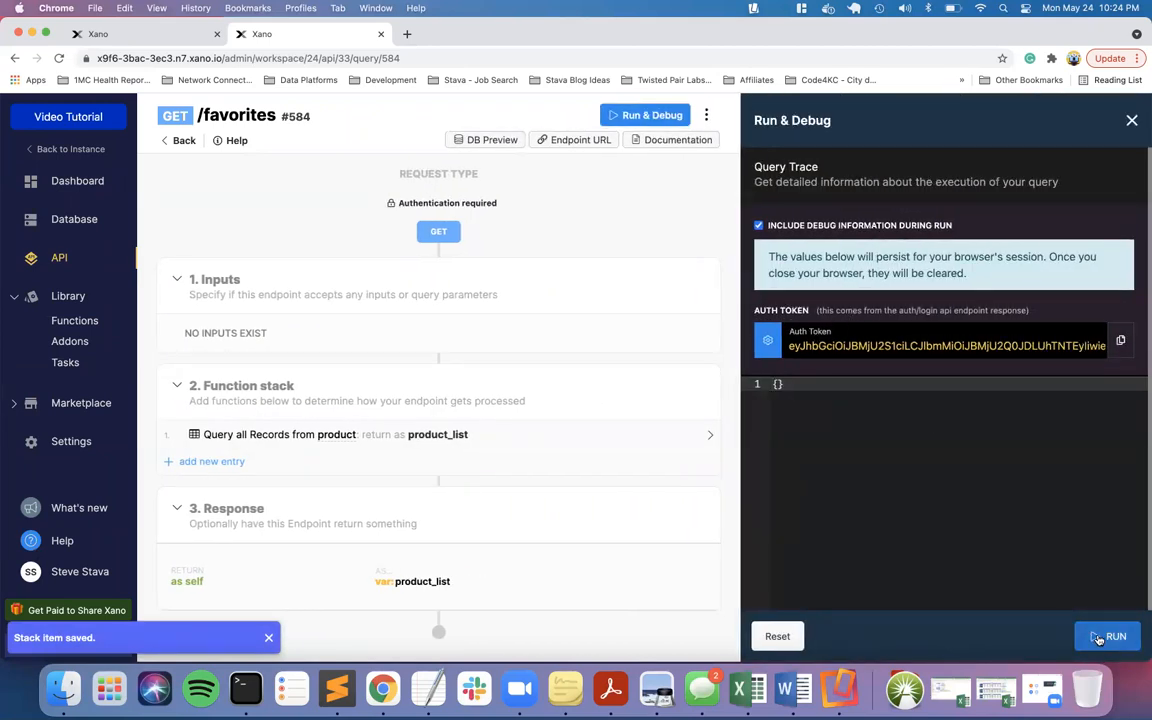
{"action": "left_click", "coordinate": [1108, 636]}
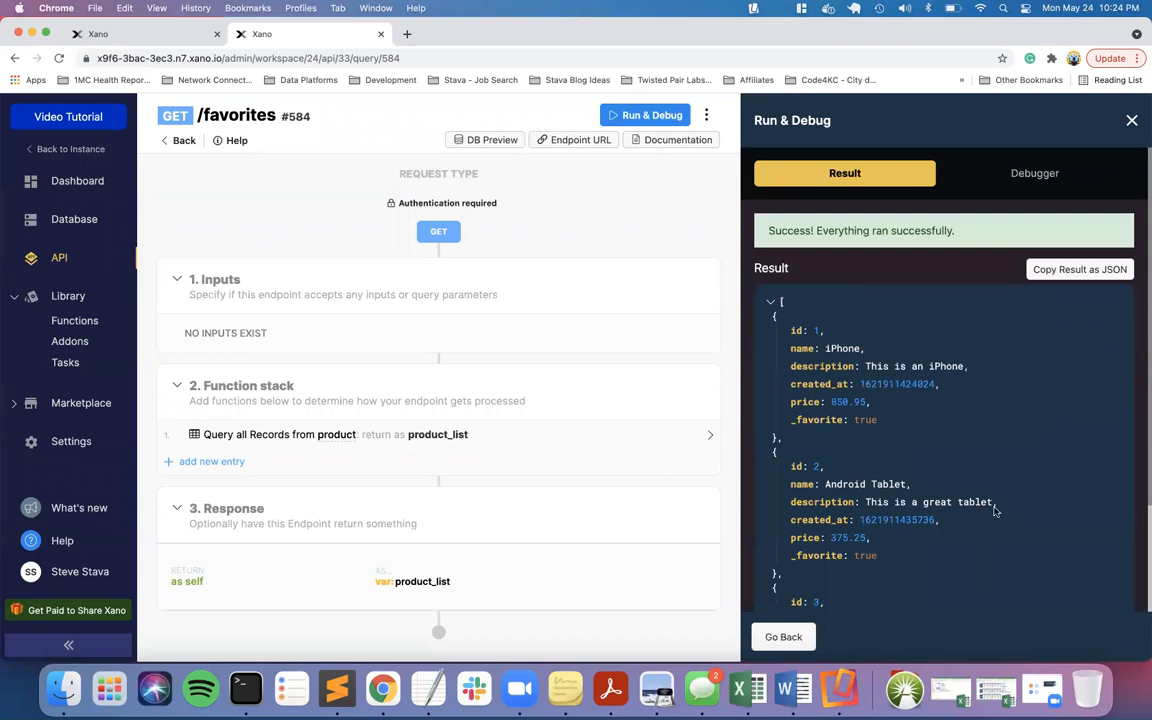
{"action": "scroll", "scroll_direction": "down", "scroll_amount": 3}
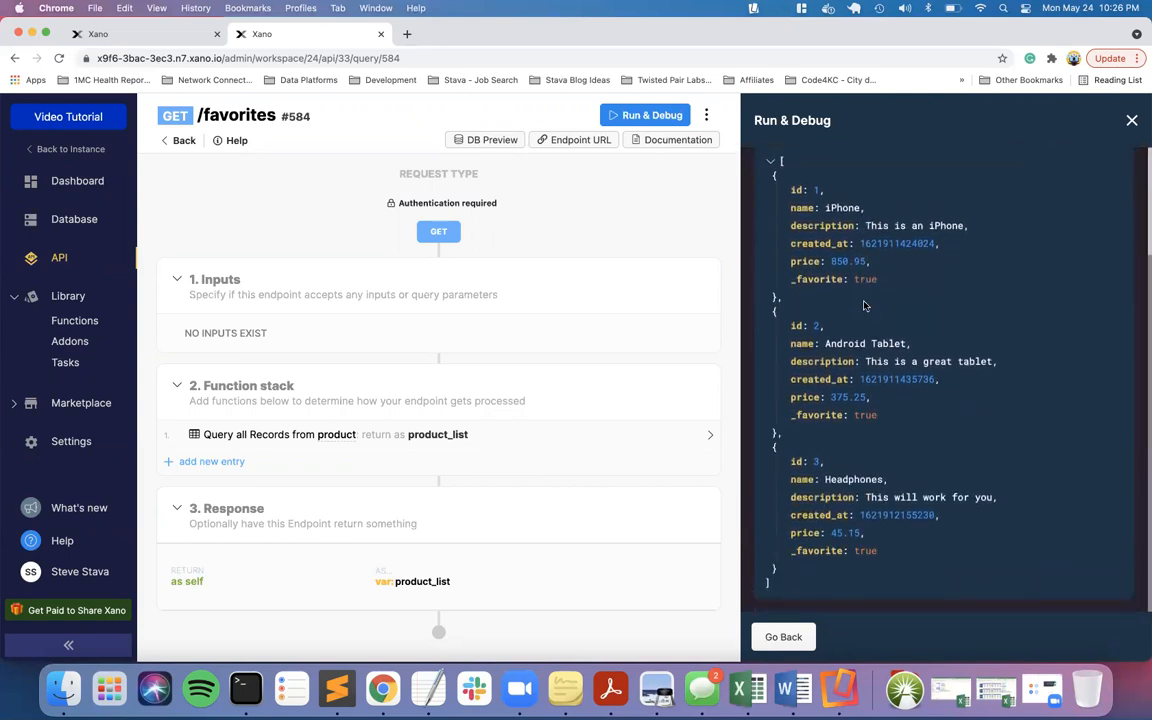
{"action": "mouse_move", "coordinate": [836, 210]}
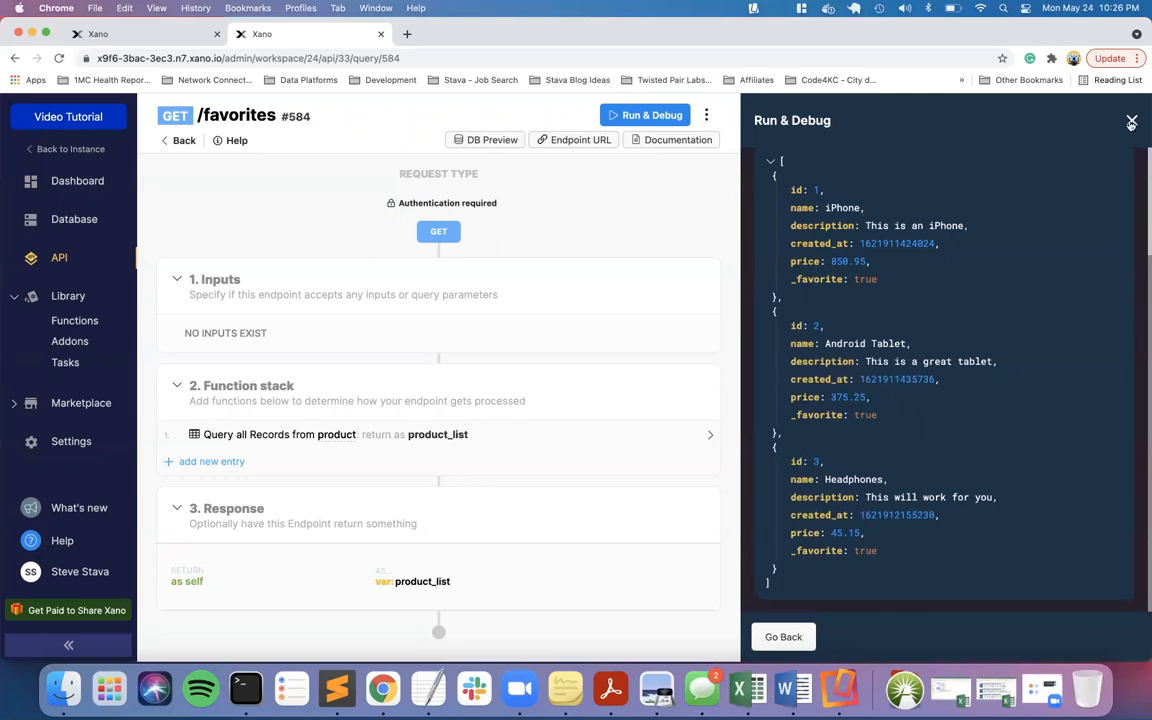
{"action": "left_click", "coordinate": [1132, 122]}
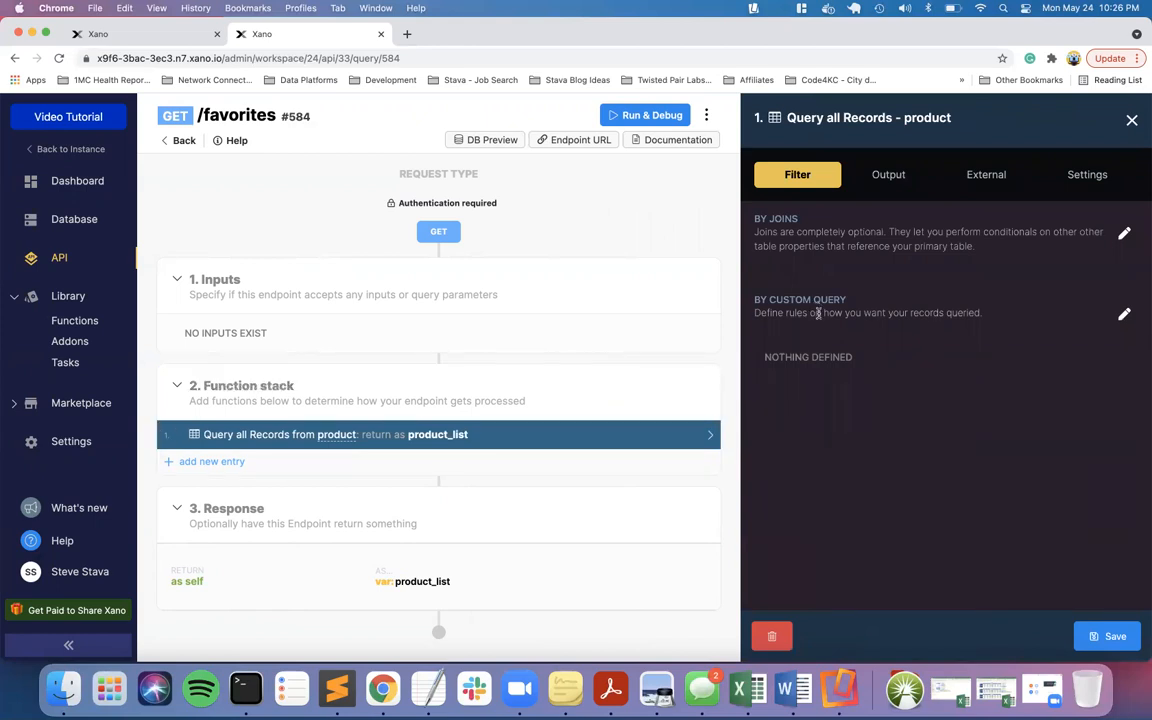
{"action": "mouse_move", "coordinate": [1124, 316]}
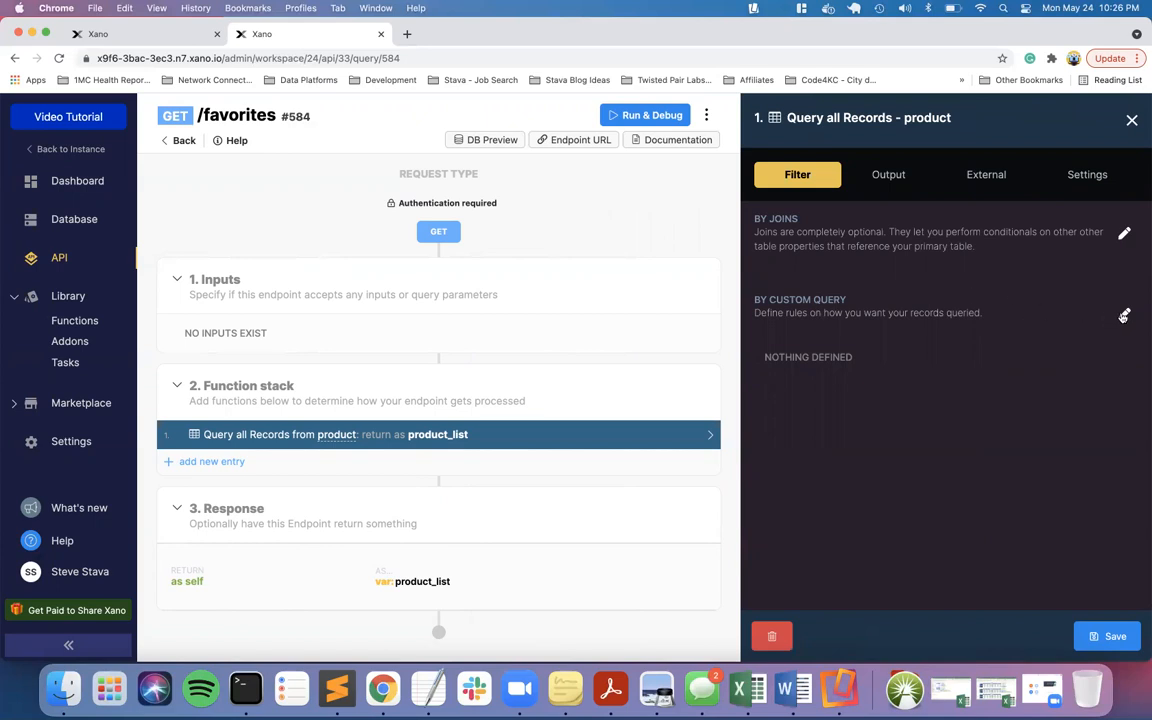
Inspect the product query's By Custom Query conditions and close them unchanged
{"action": "left_click", "coordinate": [1124, 316]}
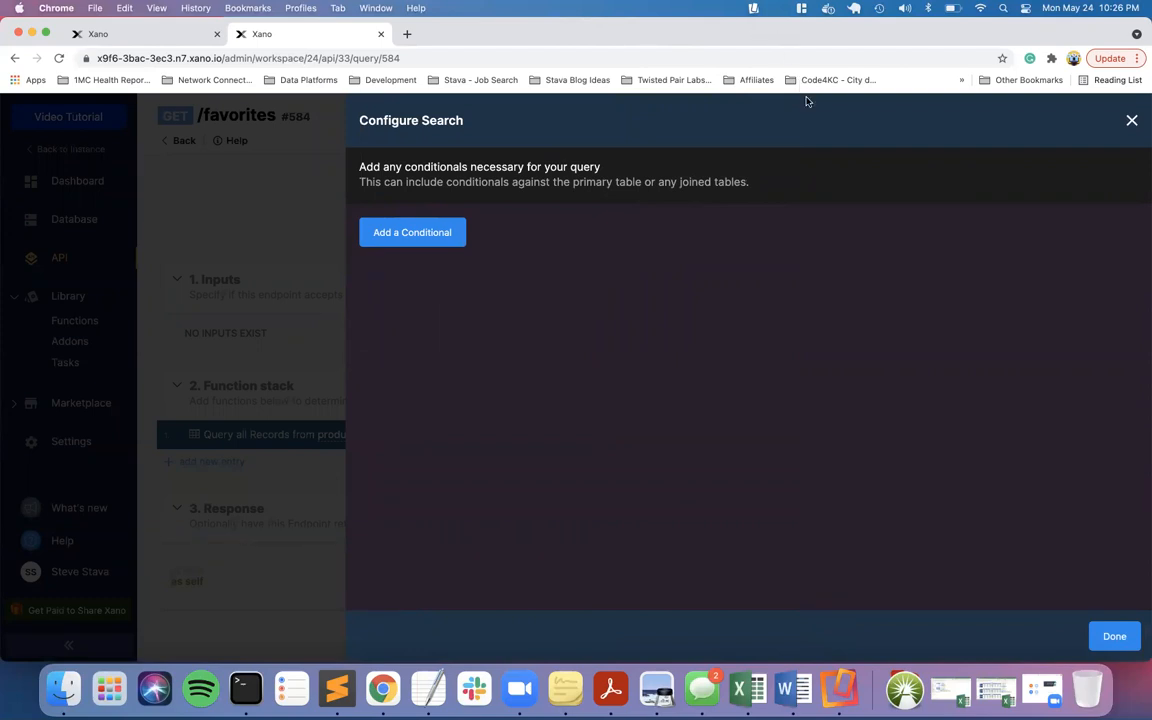
{"action": "left_click", "coordinate": [1114, 636]}
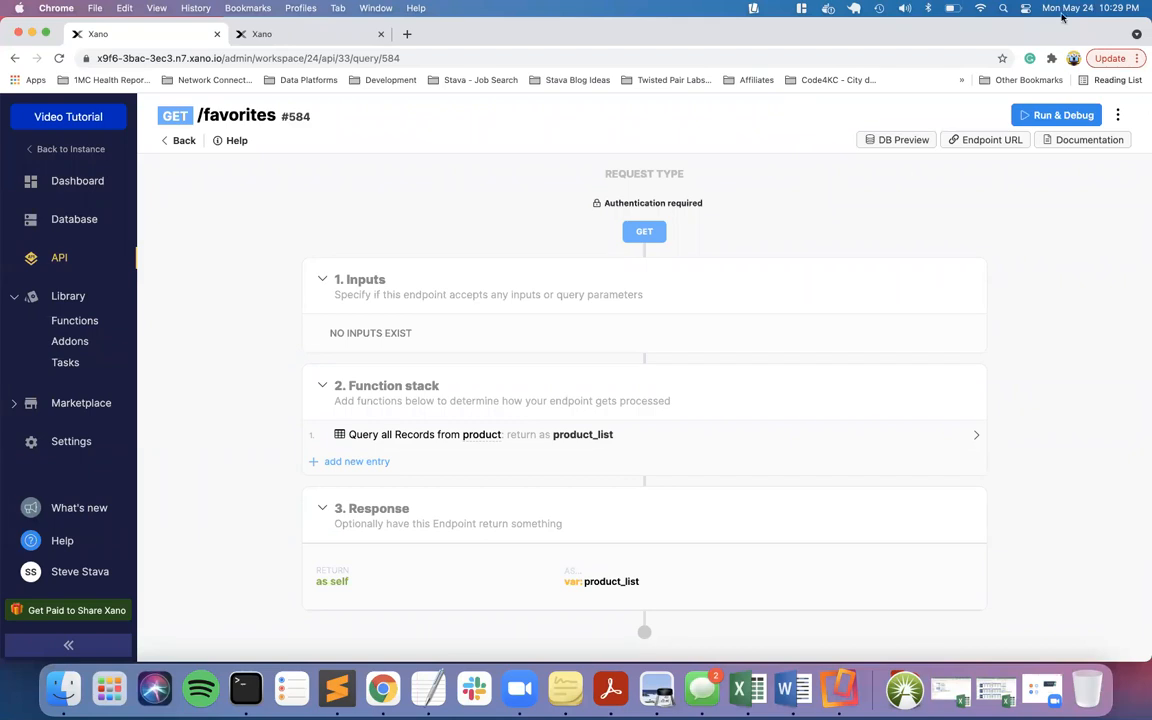
{"action": "mouse_move", "coordinate": [836, 210]}
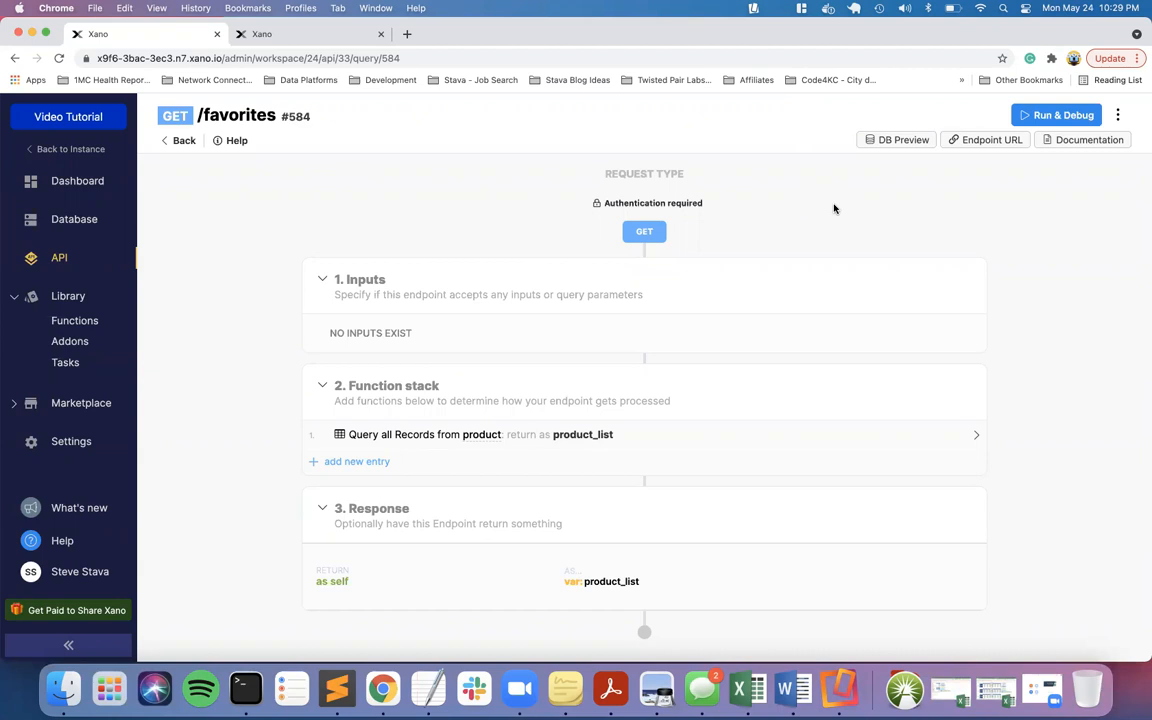
{"action": "mouse_move", "coordinate": [676, 300]}
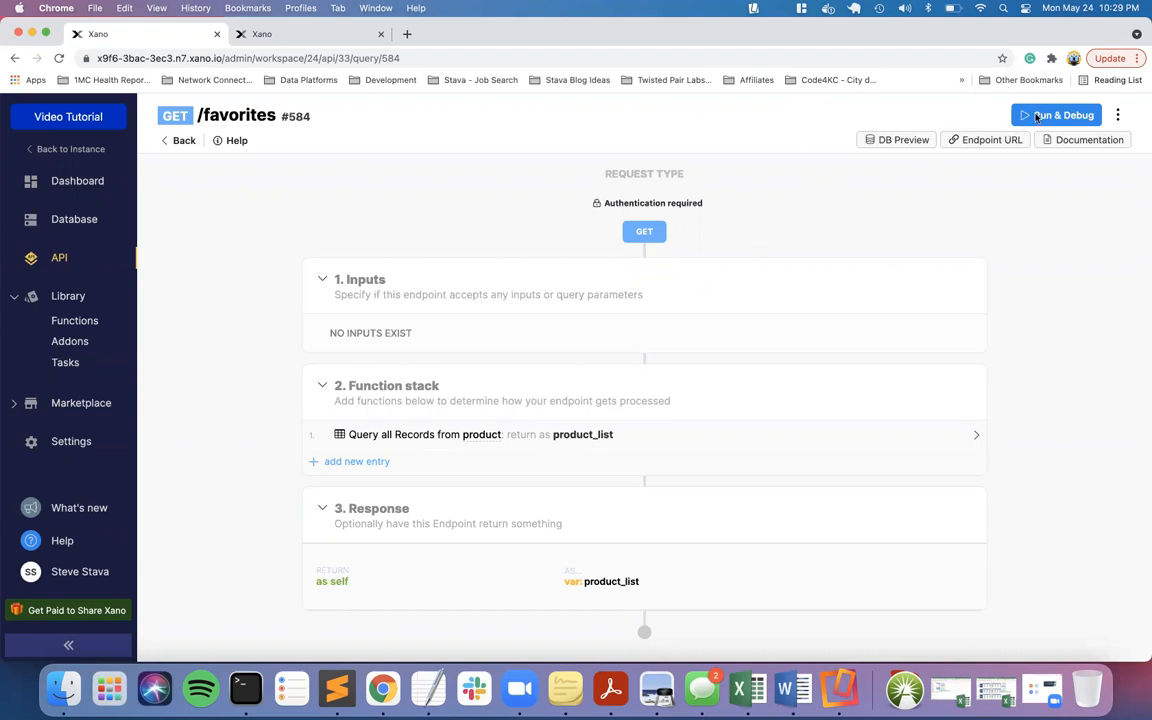
Run the /favorites endpoint again and confirm every product still returns _favorite true
{"action": "left_click", "coordinate": [1056, 114]}
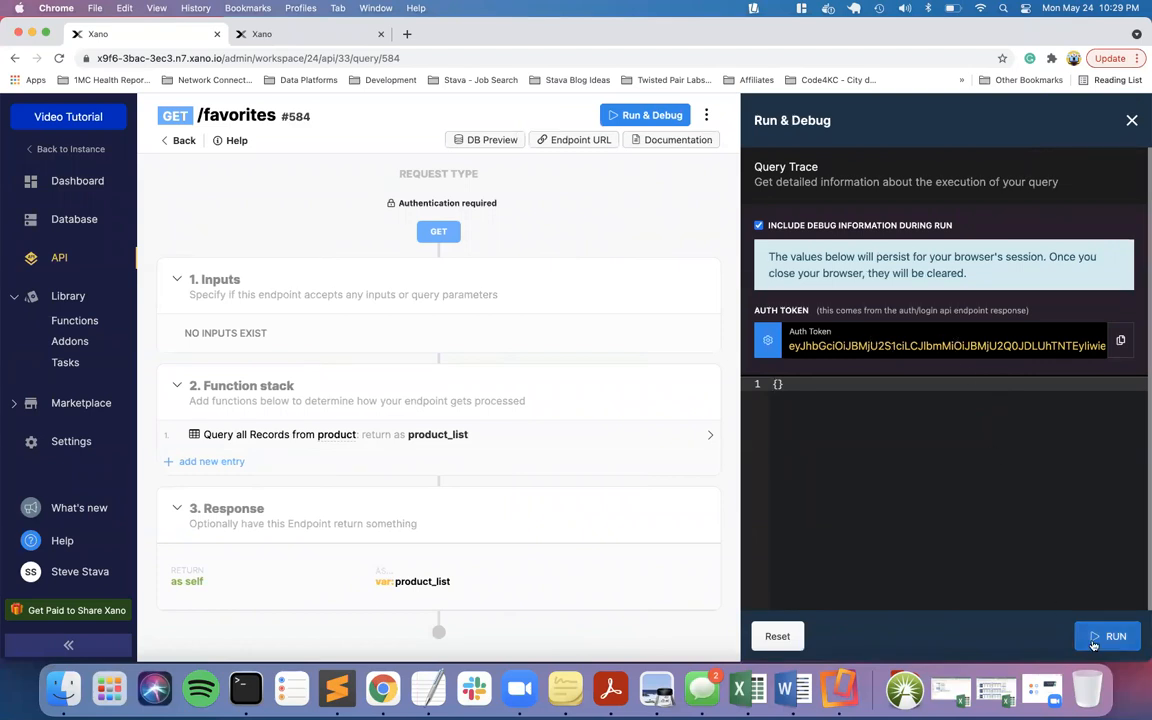
{"action": "left_click", "coordinate": [1108, 636]}
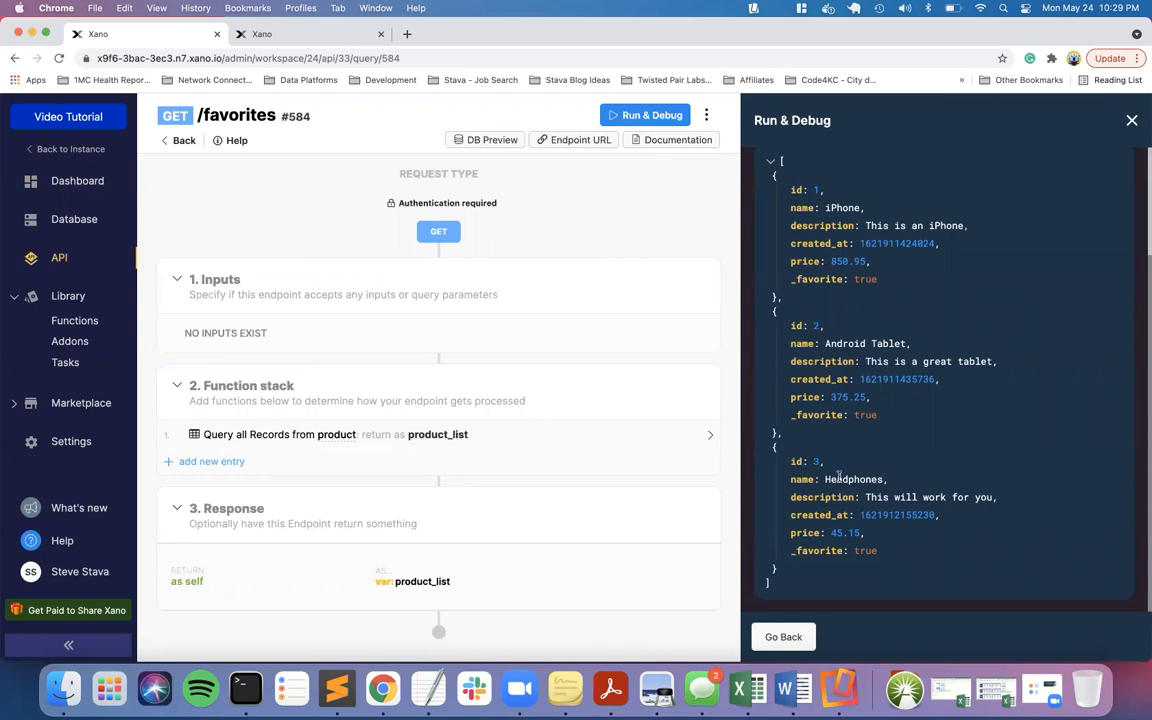
{"action": "mouse_move", "coordinate": [842, 460]}
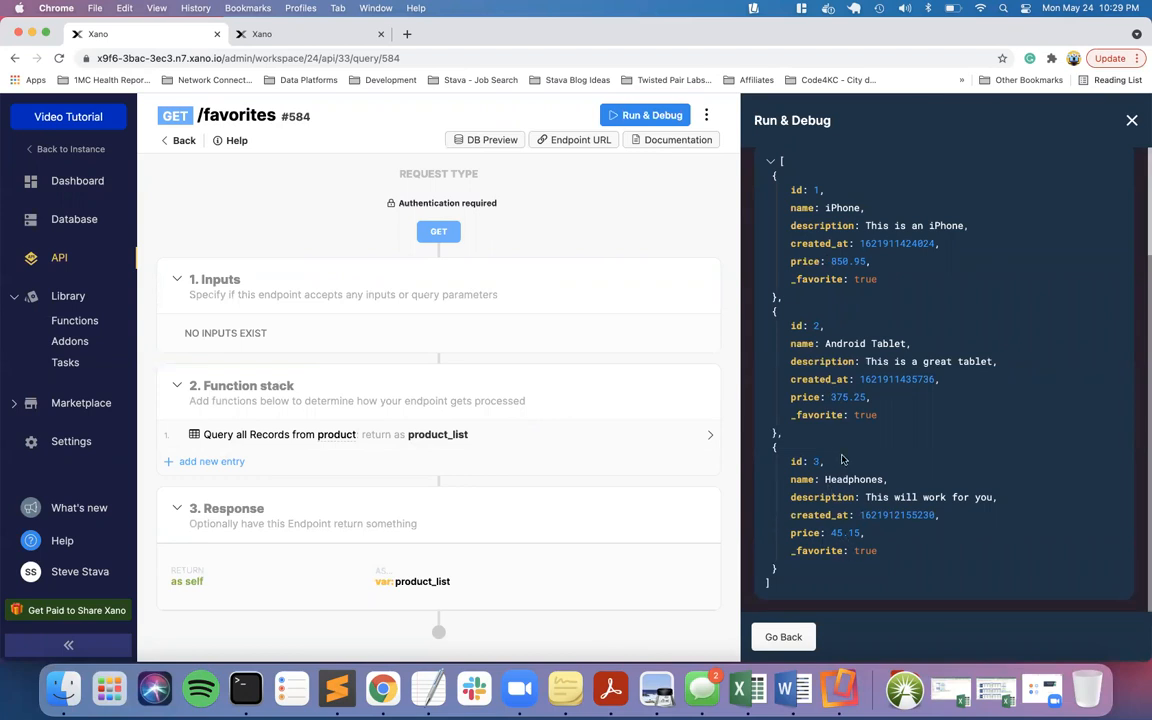
{"action": "mouse_move", "coordinate": [844, 460]}
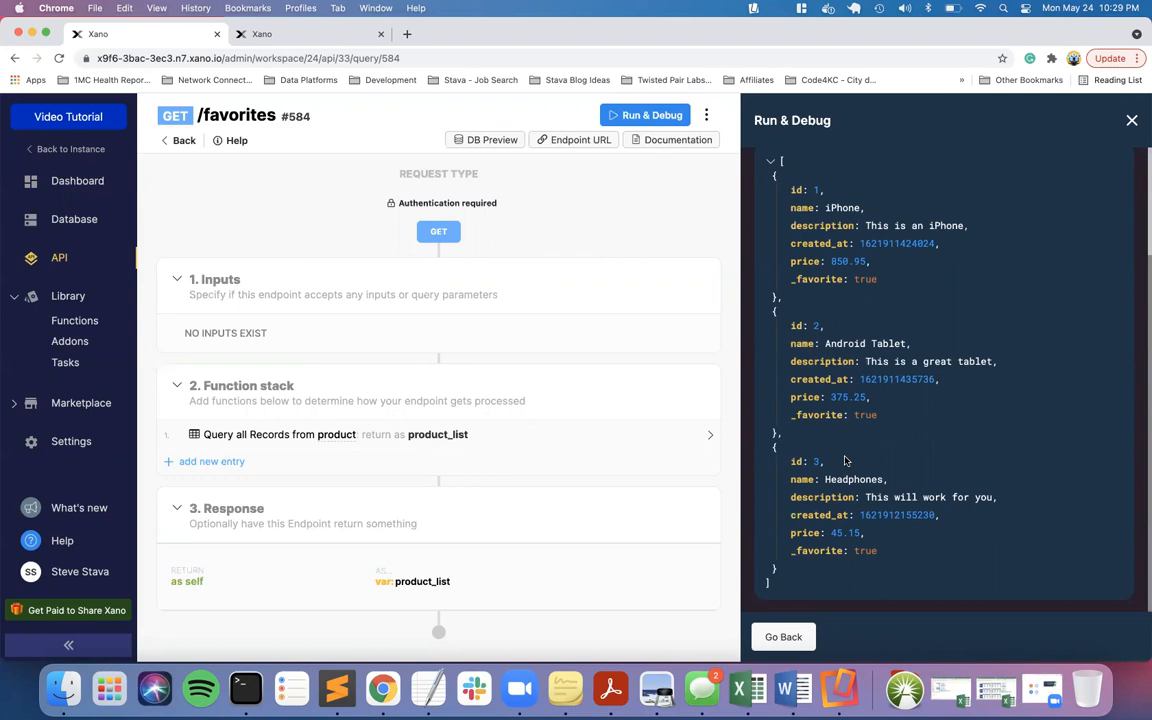
{"action": "mouse_move", "coordinate": [1010, 272]}
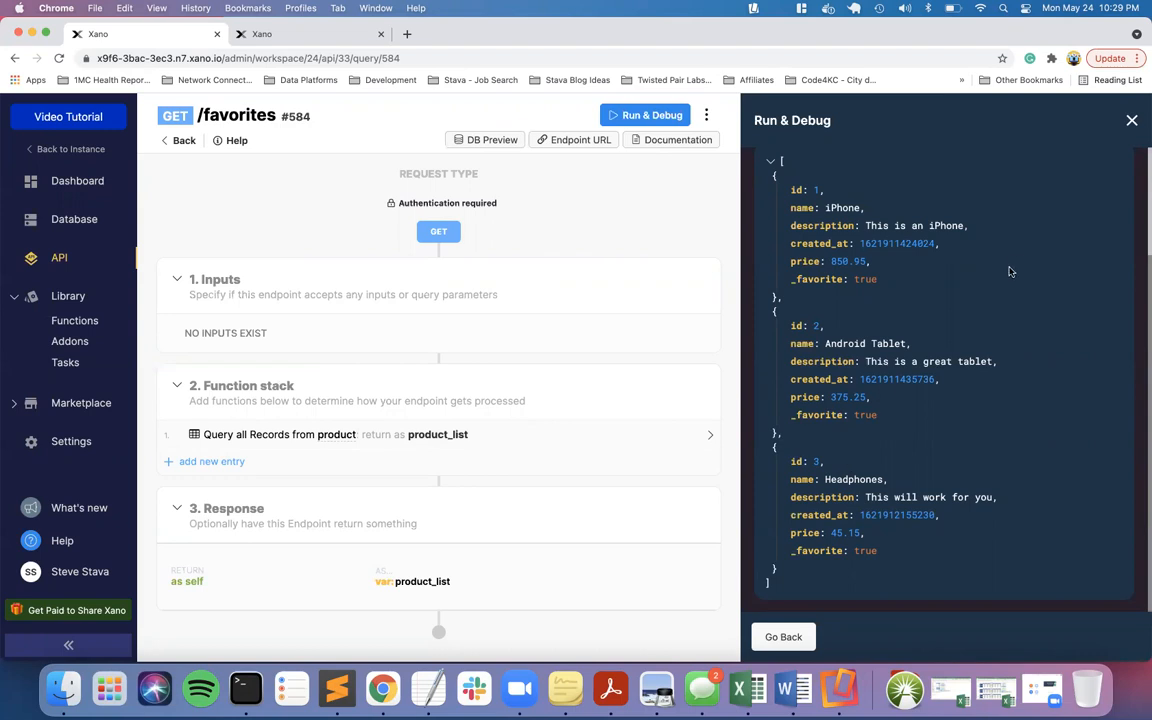
{"action": "mouse_move", "coordinate": [868, 276]}
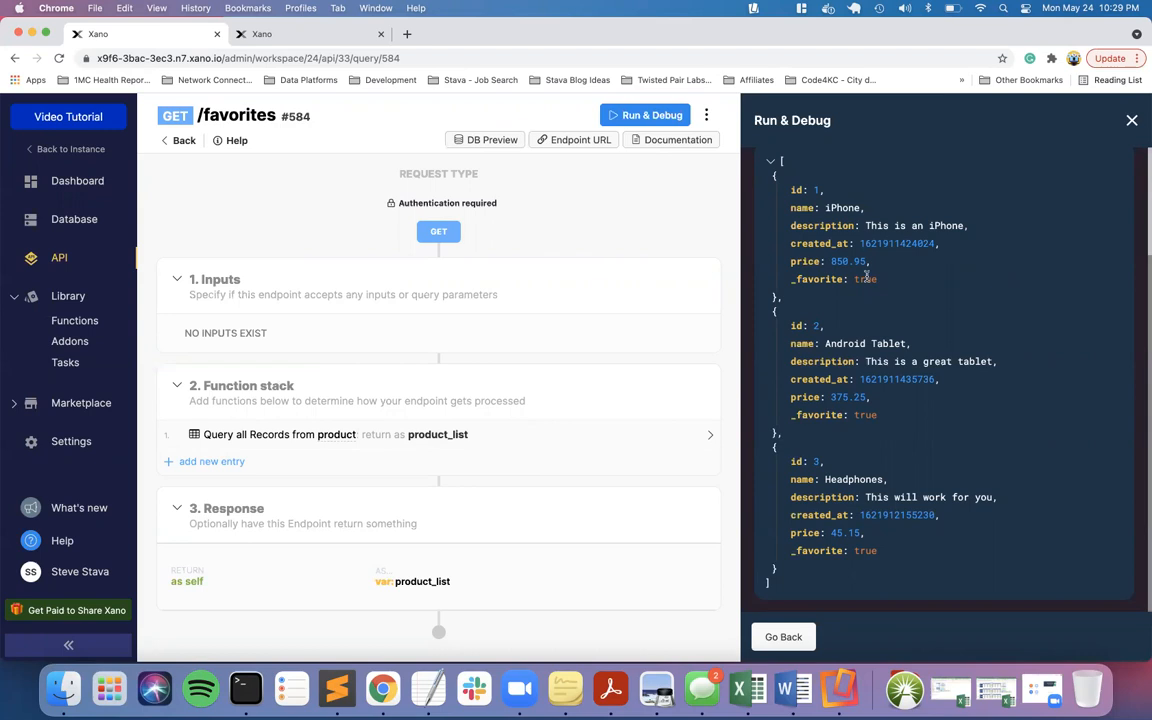
{"action": "mouse_move", "coordinate": [856, 492]}
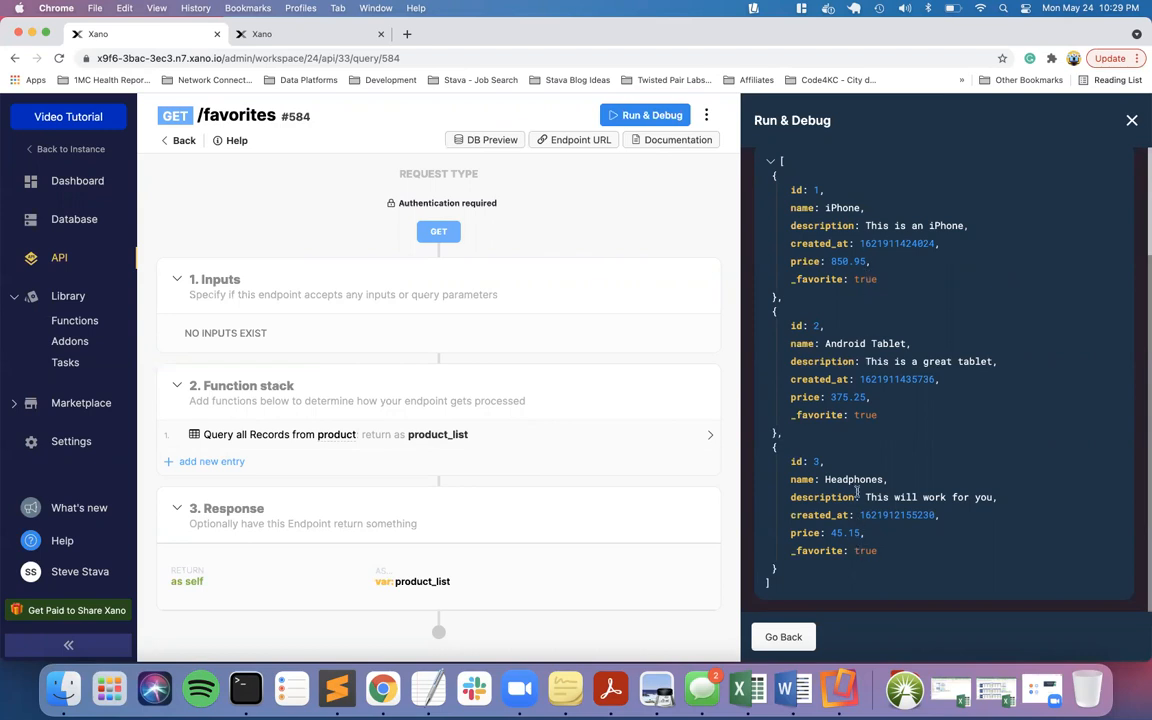
{"action": "mouse_move", "coordinate": [852, 228]}
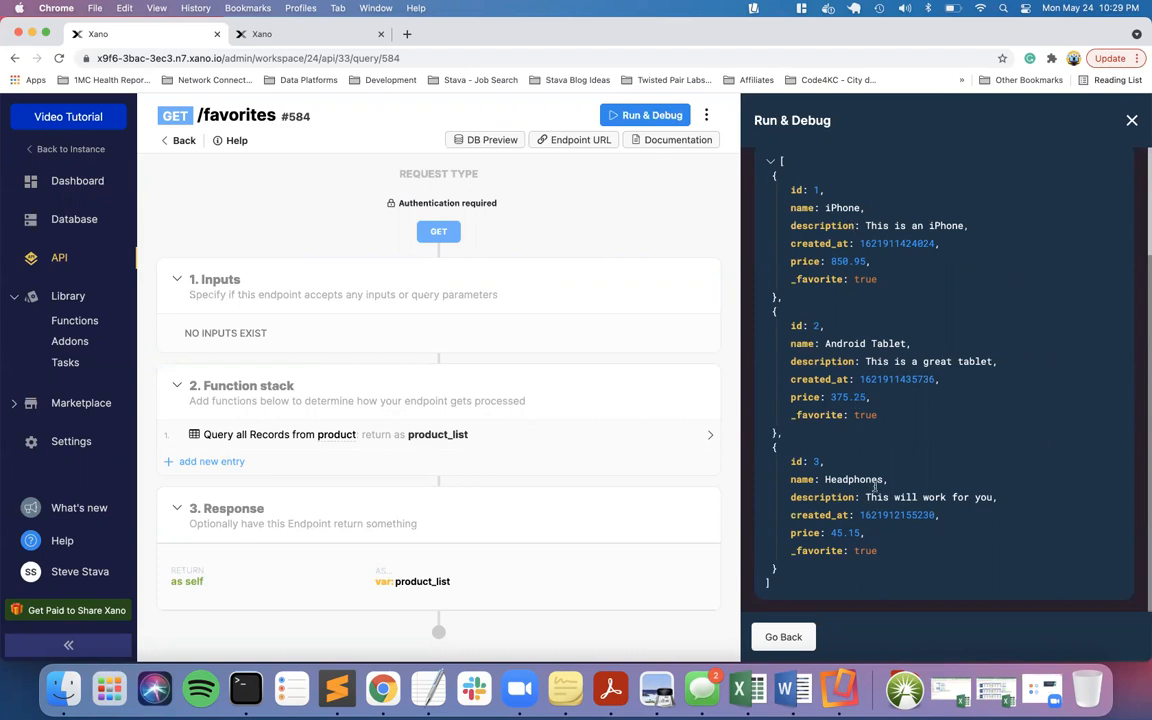
{"action": "mouse_move", "coordinate": [872, 298]}
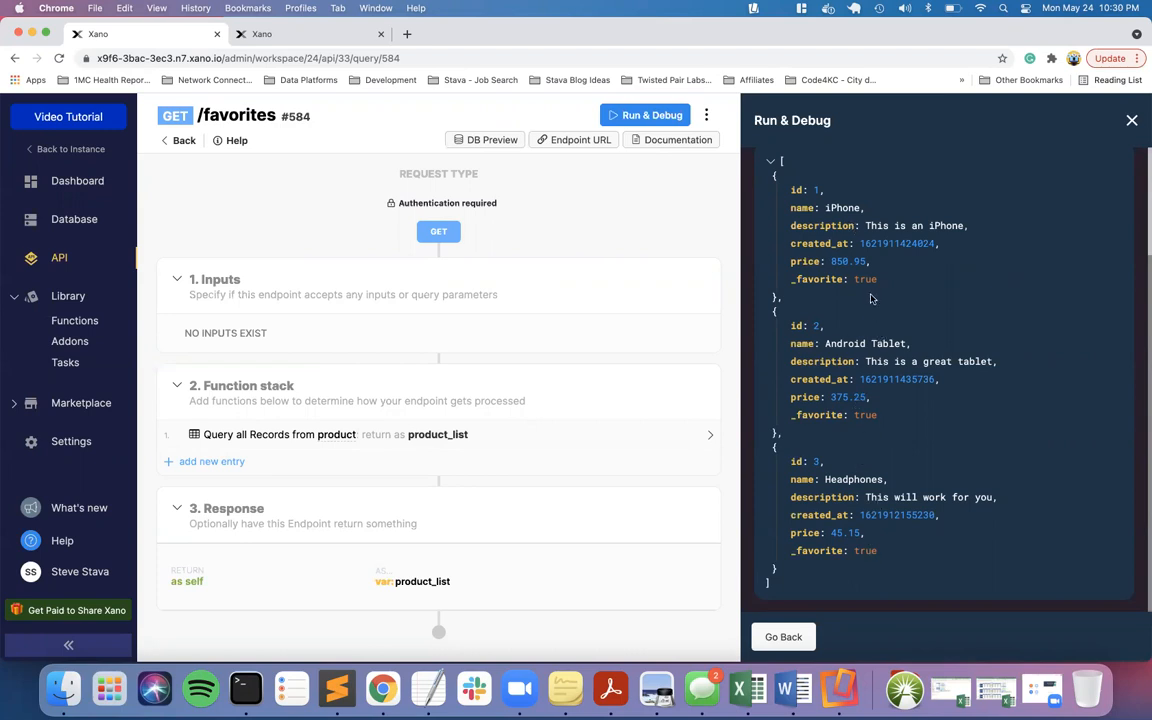
{"action": "mouse_move", "coordinate": [1056, 176]}
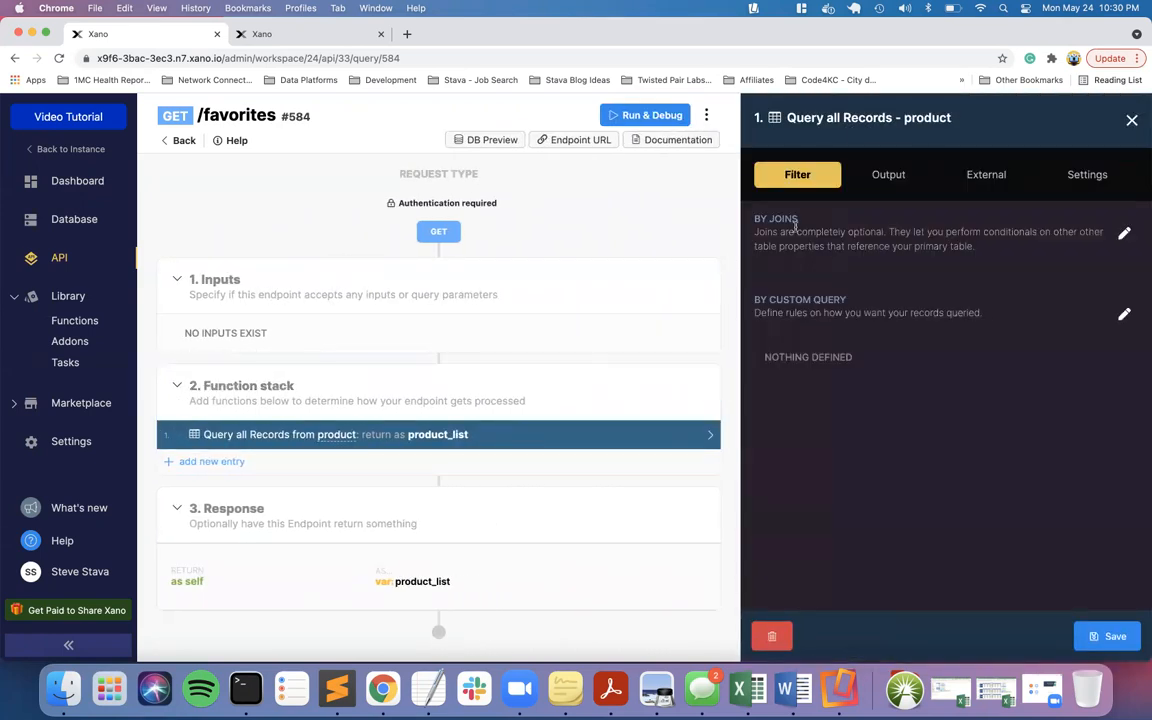
View the query output listing _favorite as a boolean from the favorite addon
{"action": "left_click", "coordinate": [886, 174]}
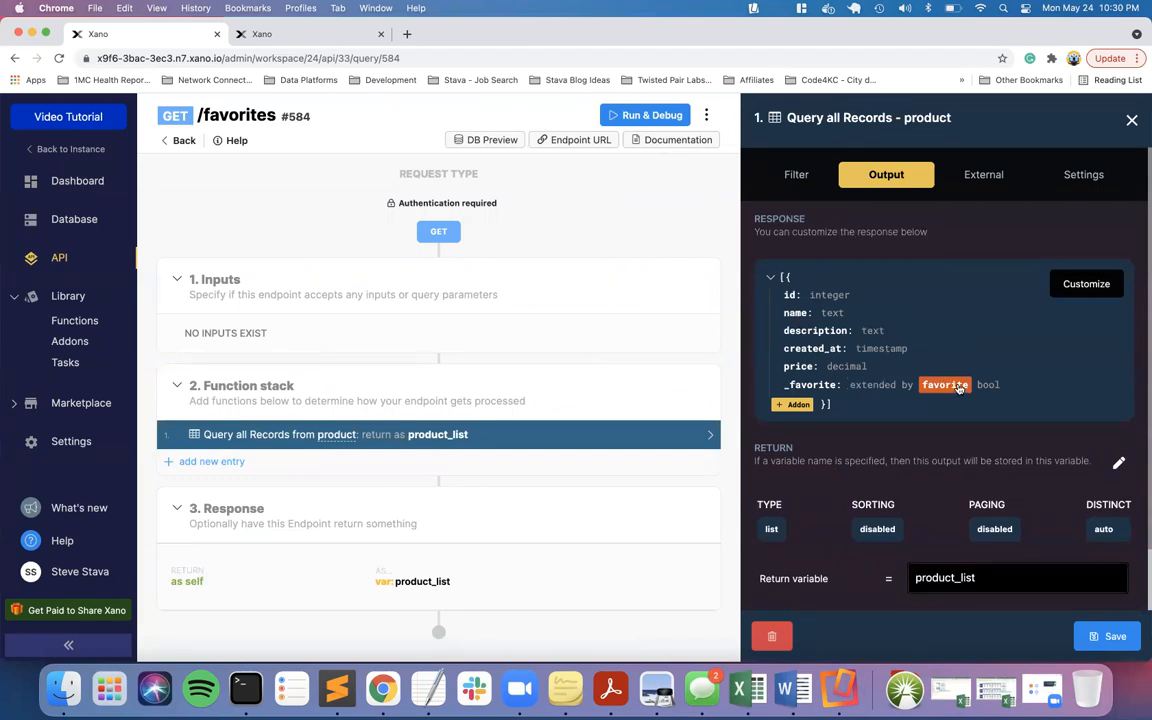
{"action": "mouse_move", "coordinate": [888, 384]}
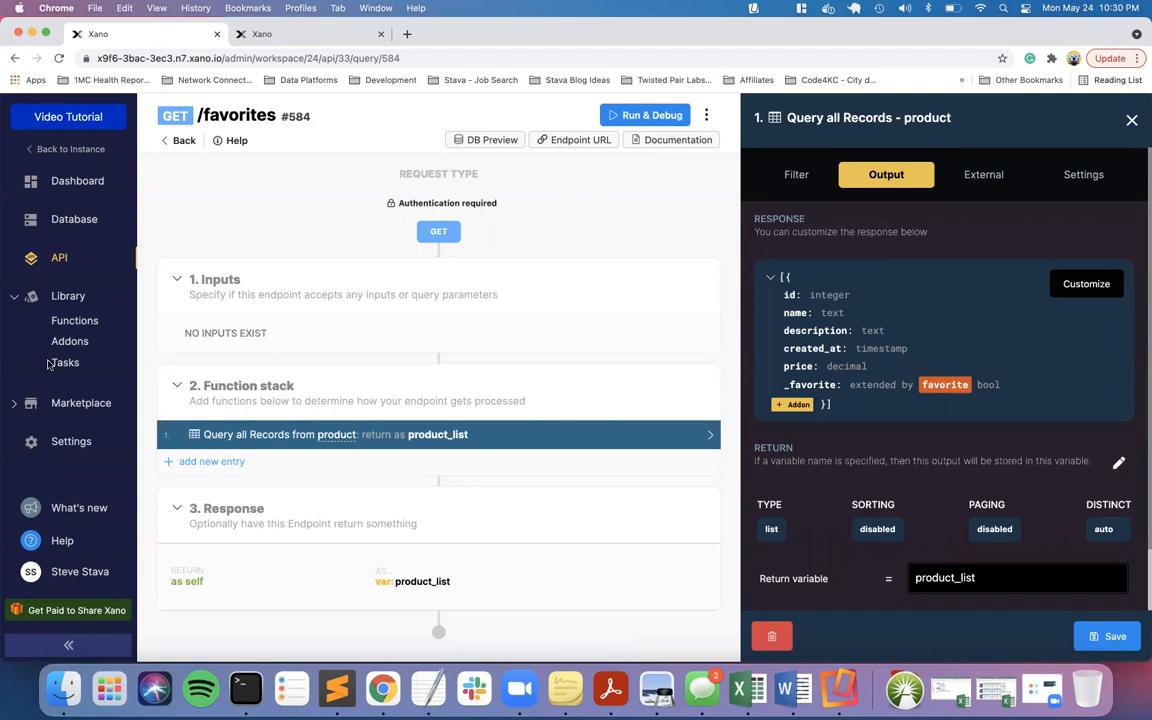
{"action": "mouse_move", "coordinate": [70, 340]}
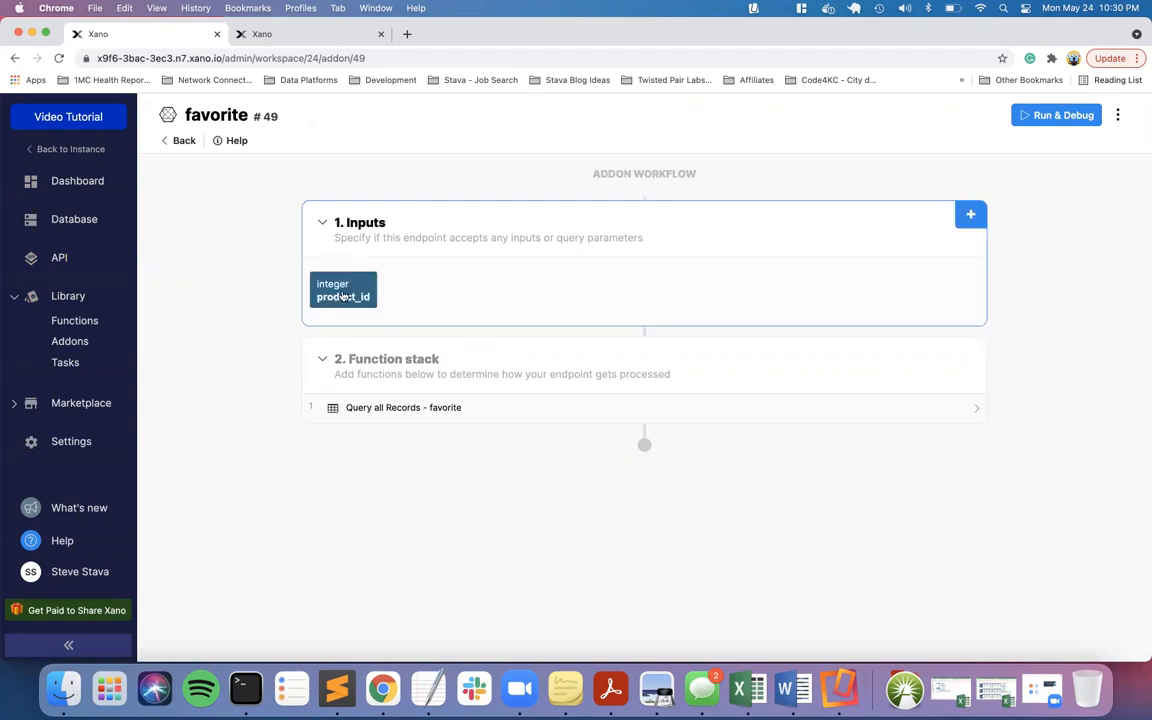
Open Configure Search for the favorite addon's query showing favorite.product_id equals product_id
{"action": "left_click", "coordinate": [404, 408]}
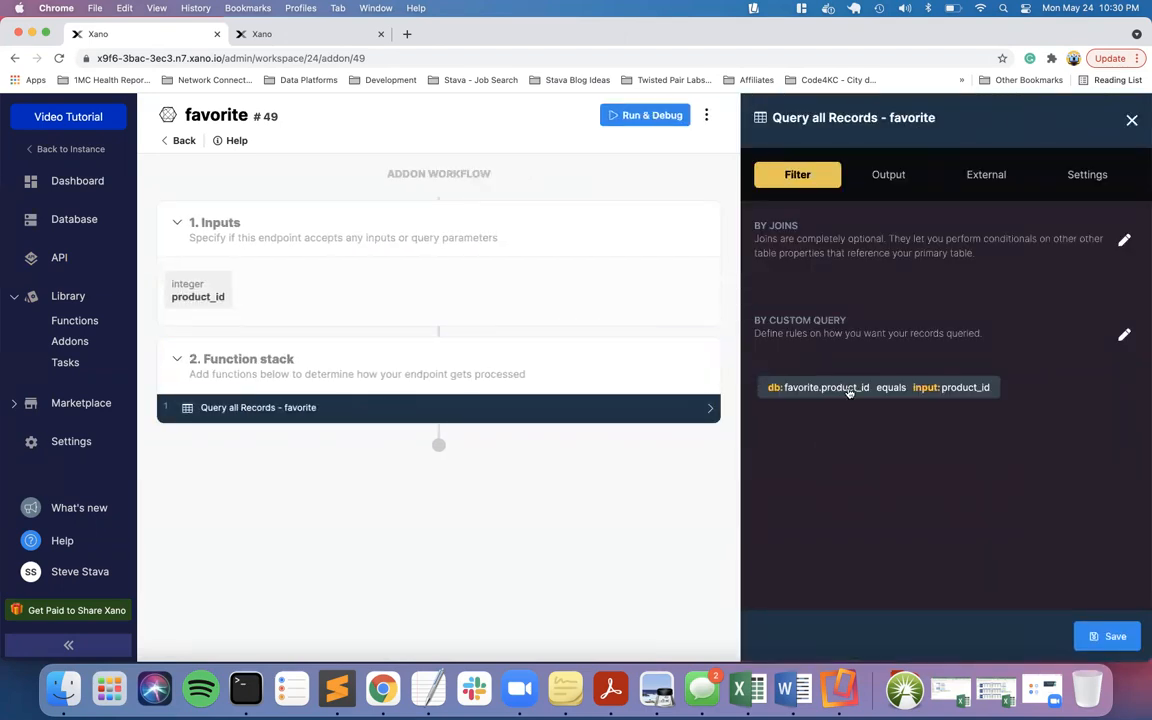
{"action": "mouse_move", "coordinate": [890, 428]}
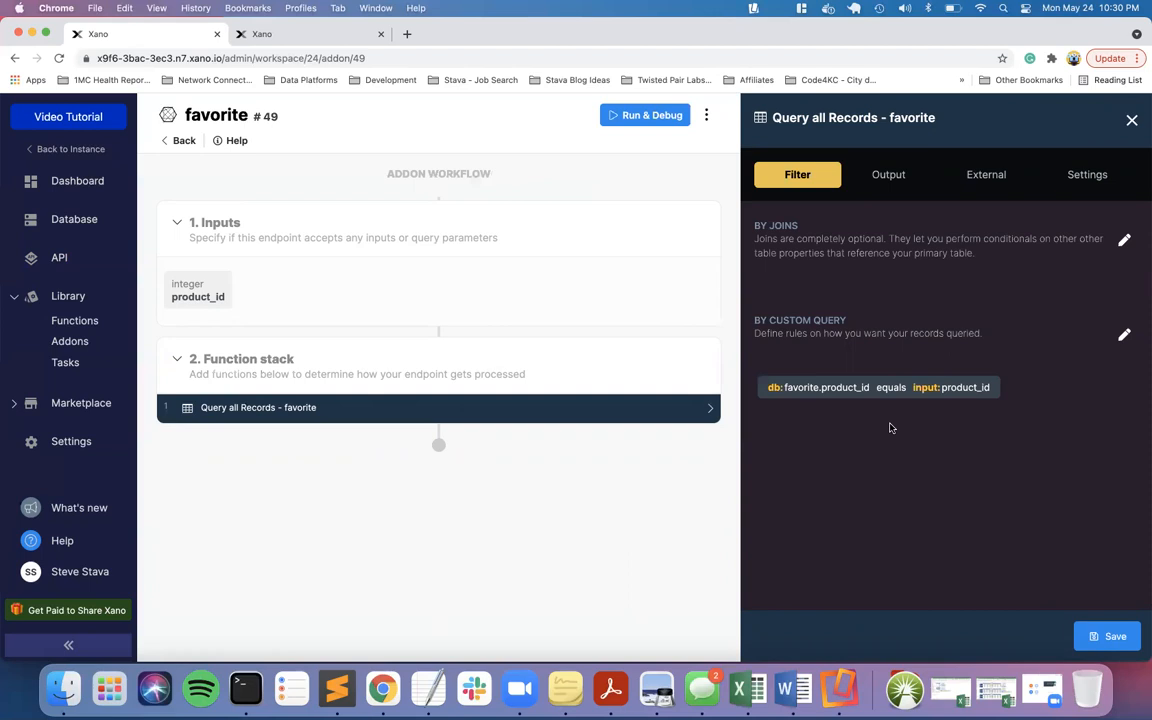
{"action": "mouse_move", "coordinate": [1124, 340]}
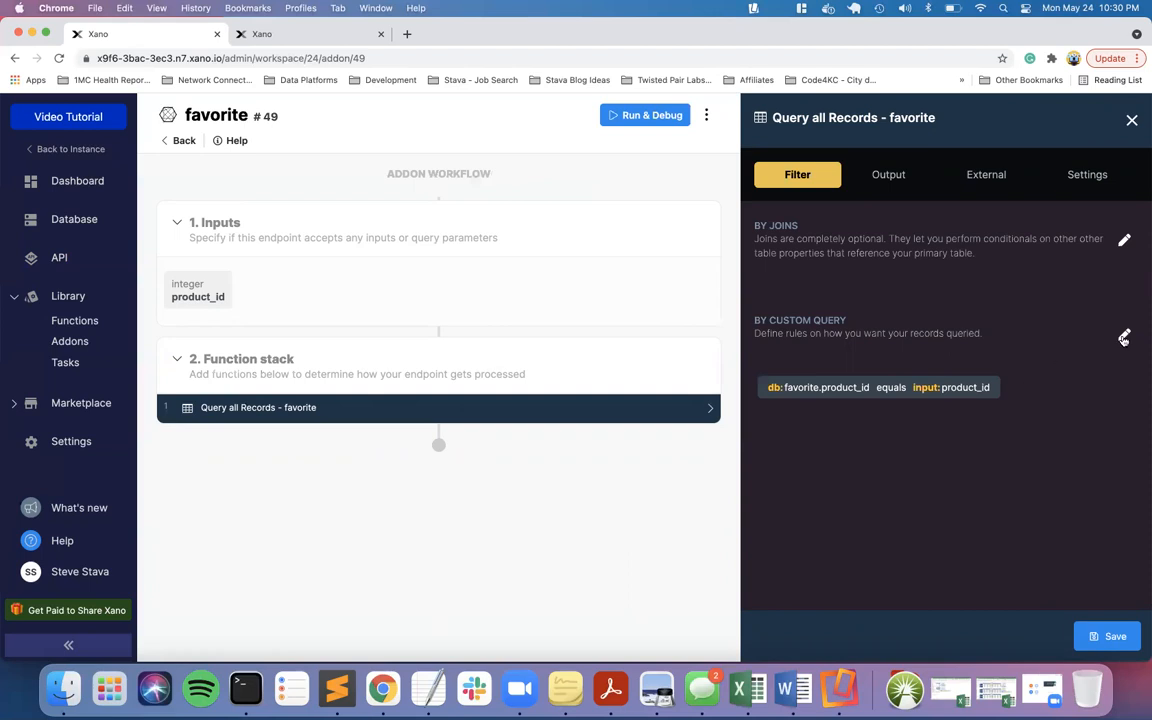
{"action": "left_click", "coordinate": [1124, 336]}
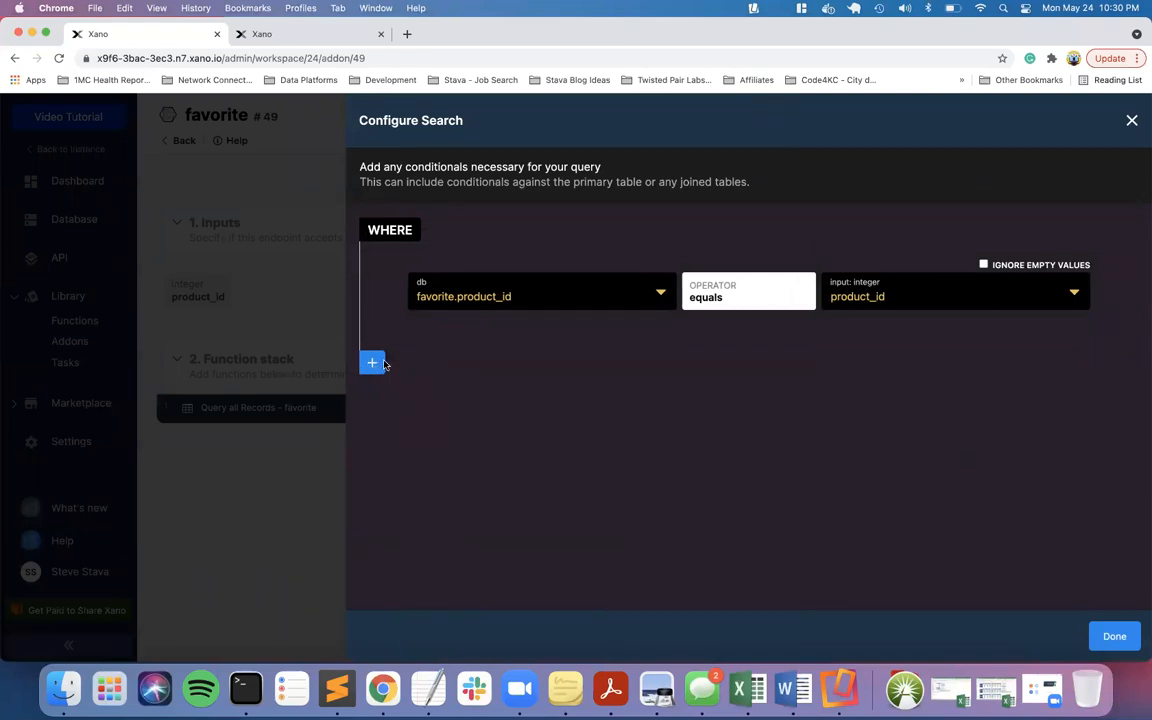
Add an AND condition requiring favorite.user_id to equal auth id and finish the search
{"action": "left_click", "coordinate": [372, 362]}
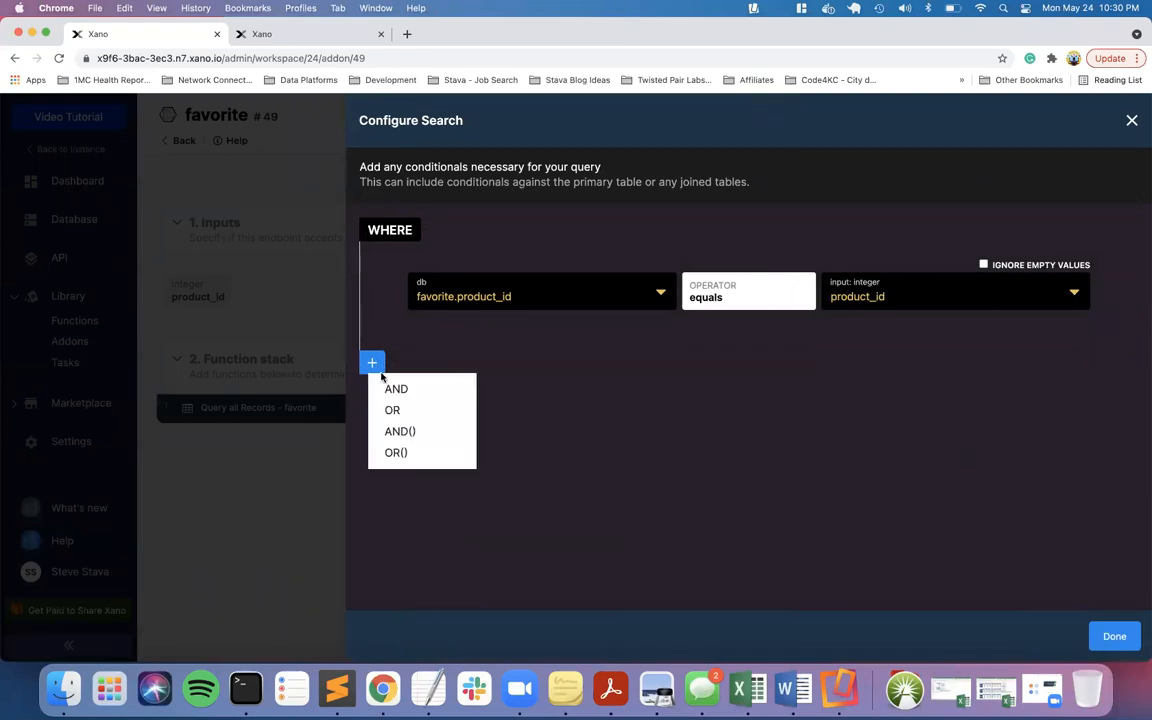
{"action": "left_click", "coordinate": [396, 388]}
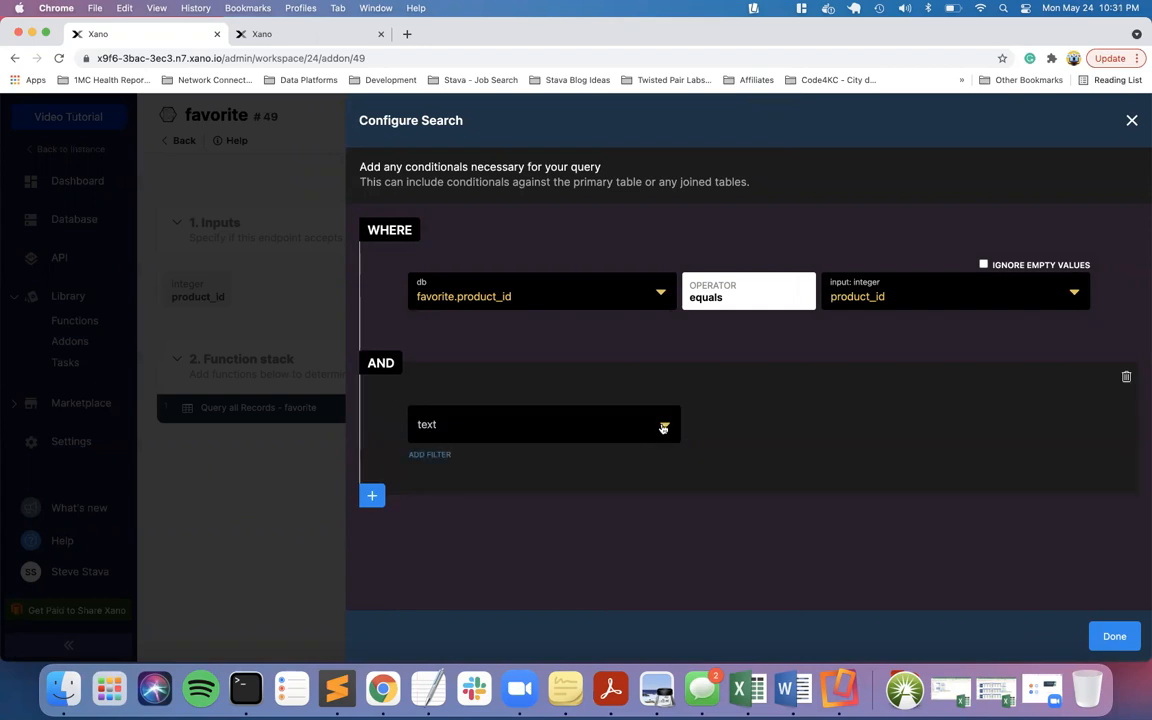
{"action": "left_click", "coordinate": [544, 424]}
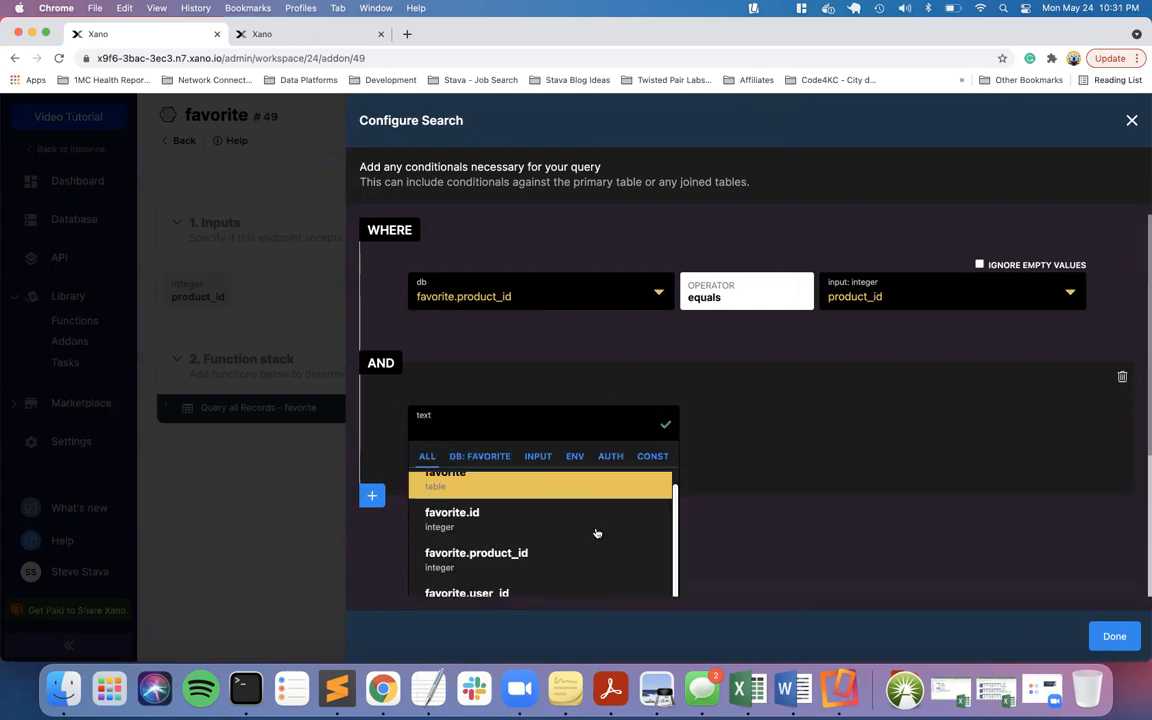
{"action": "scroll", "scroll_direction": "down", "scroll_amount": 3}
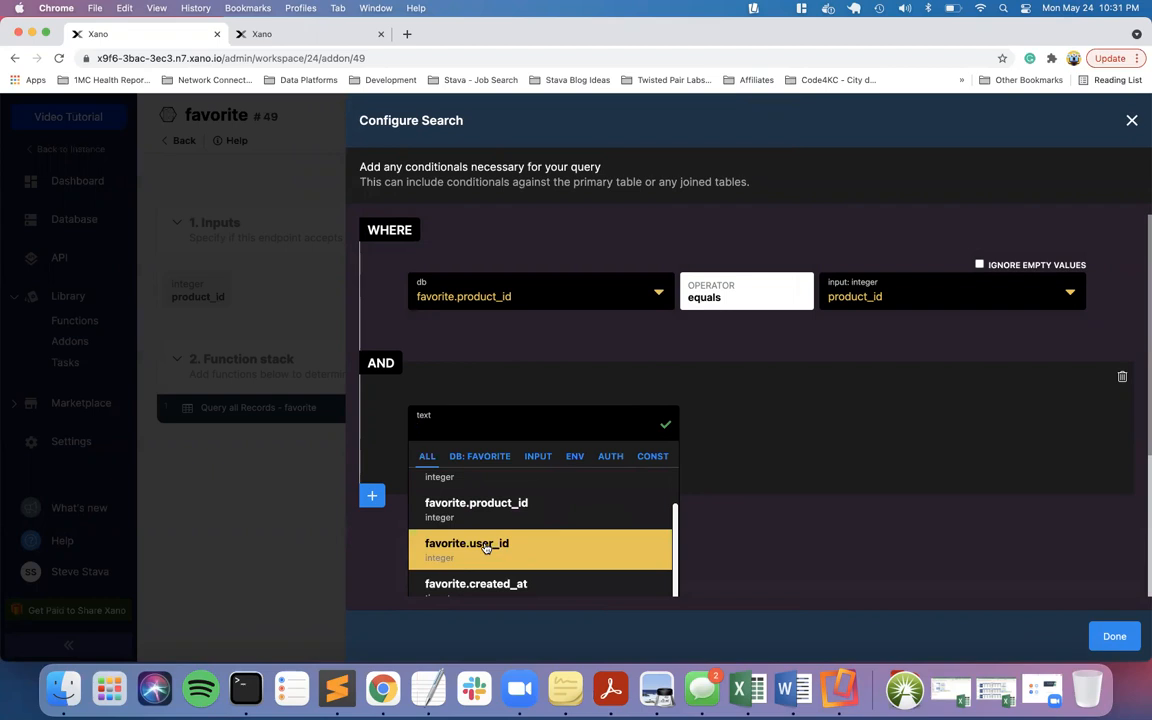
{"action": "left_click", "coordinate": [468, 544]}
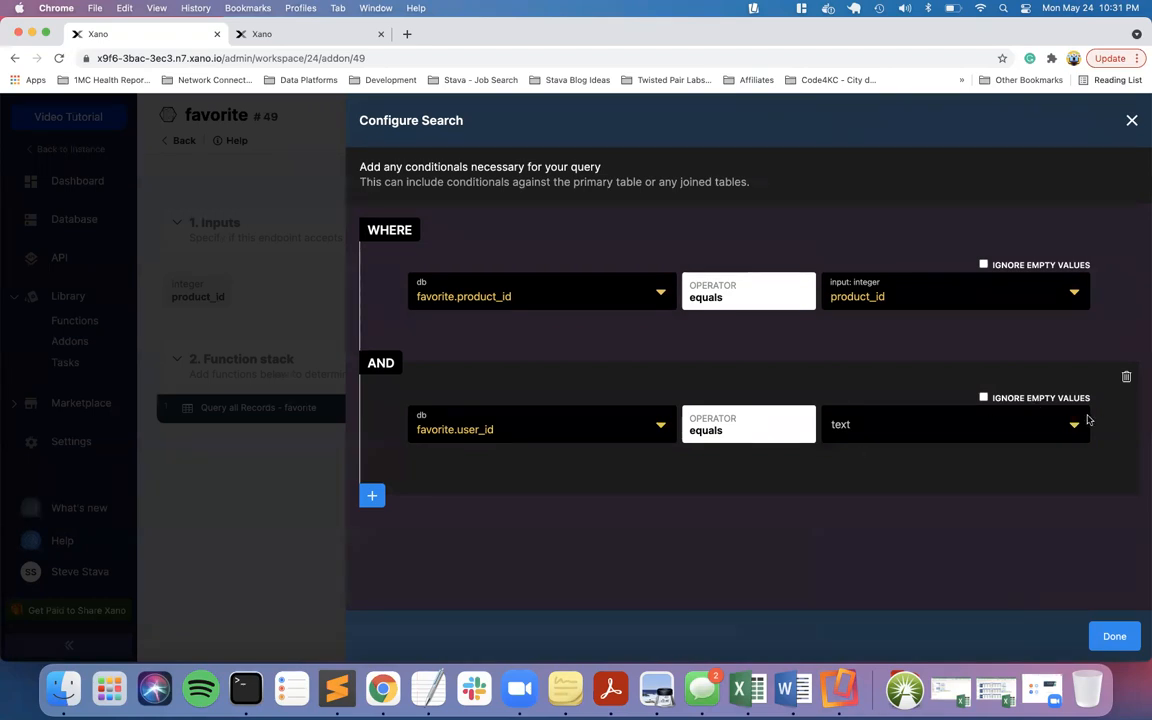
{"action": "left_click", "coordinate": [950, 424]}
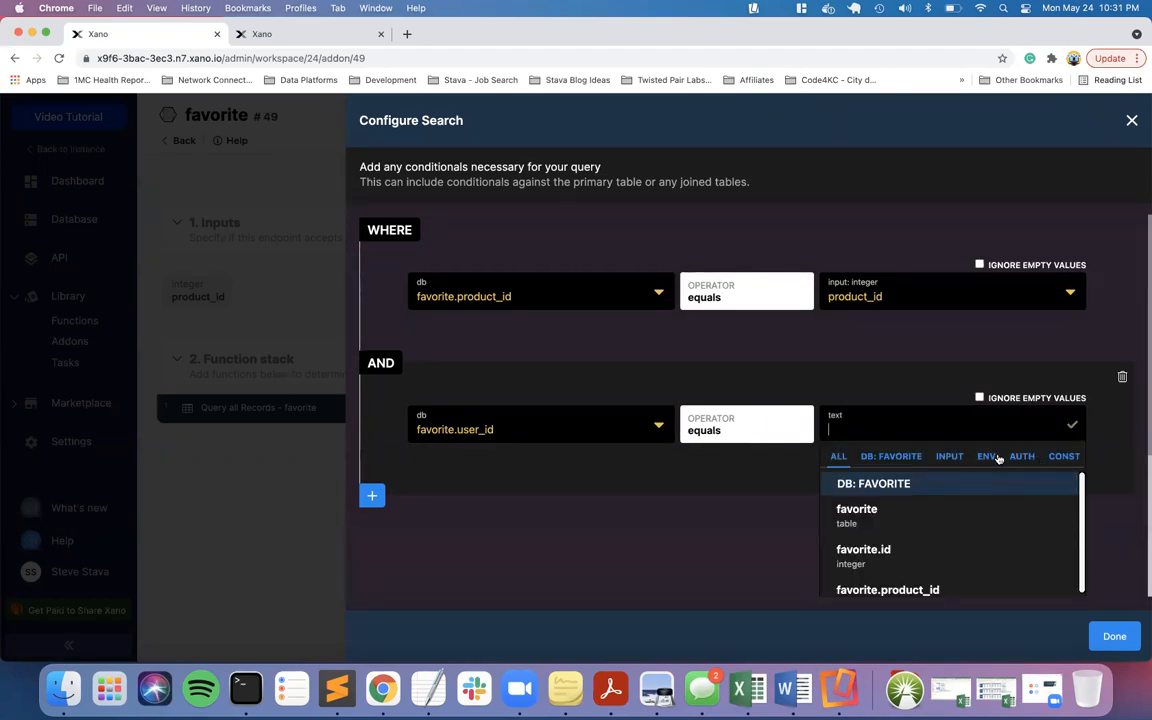
{"action": "left_click", "coordinate": [1022, 456]}
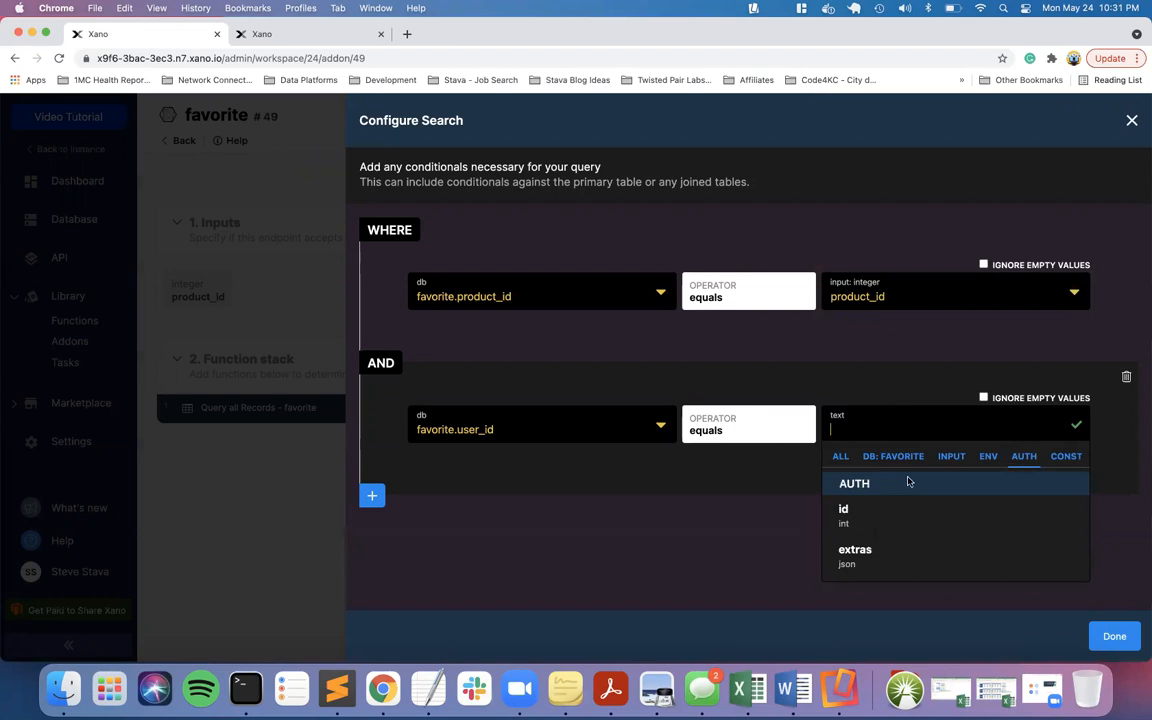
{"action": "left_click", "coordinate": [844, 508]}
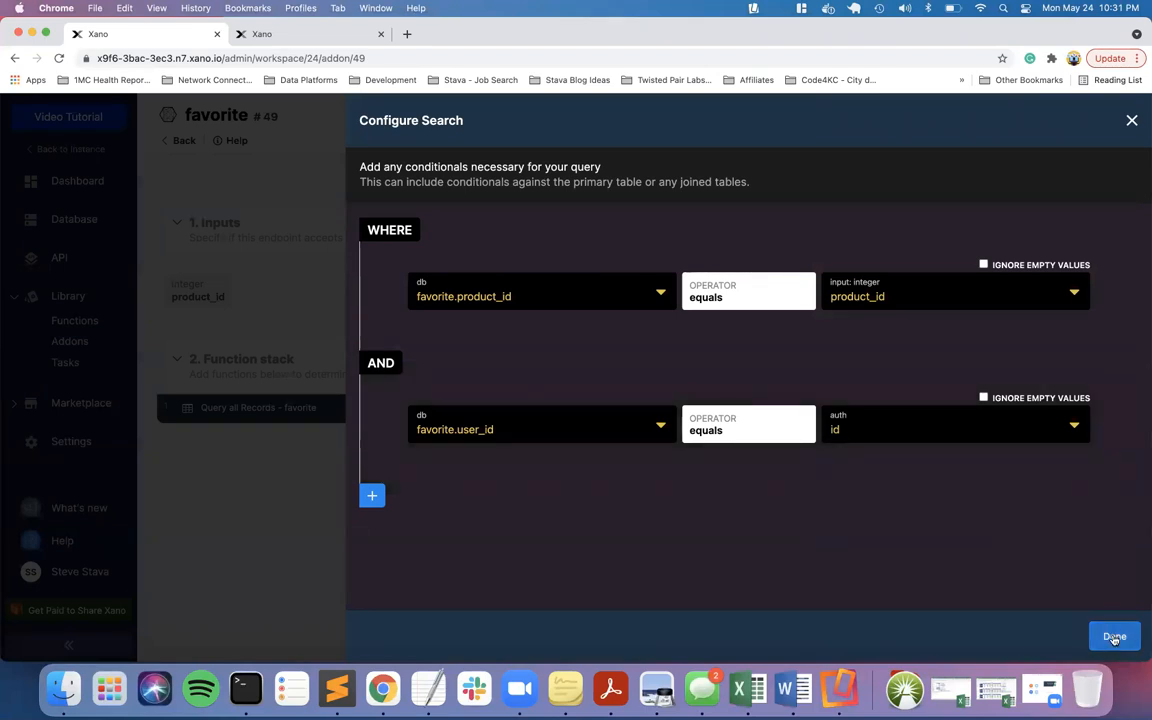
{"action": "left_click", "coordinate": [1114, 636]}
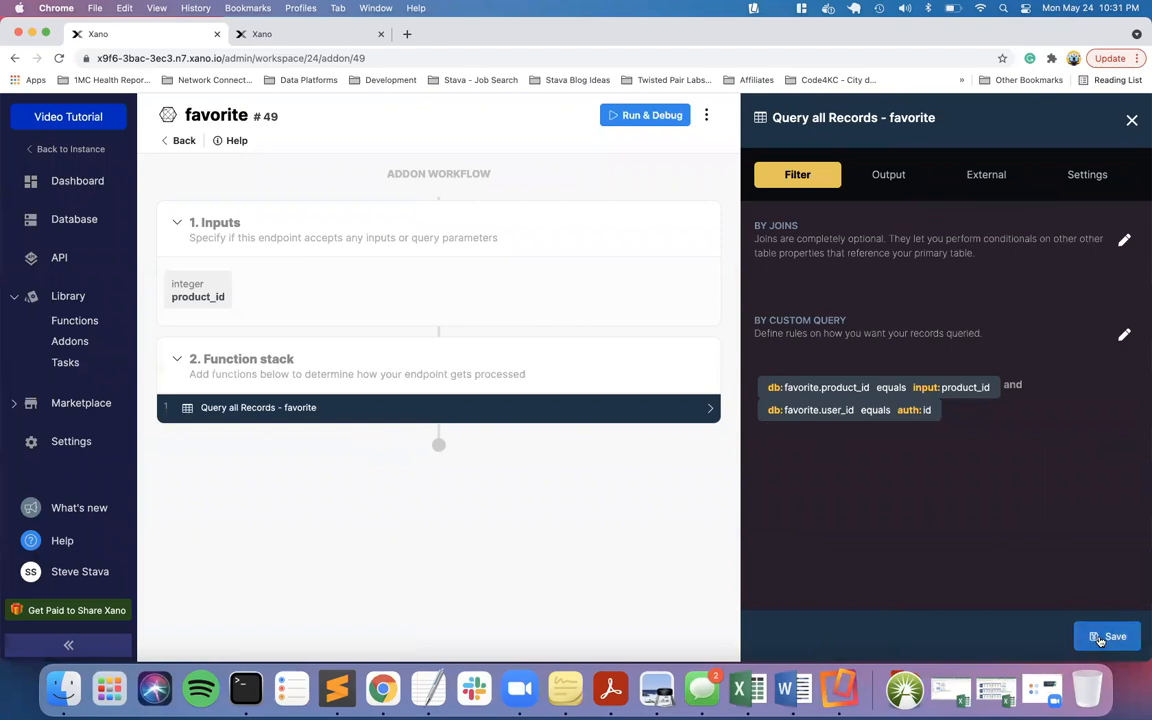
Save the favorite addon, verify both conditions, and return to the /favorites endpoint
{"action": "left_click", "coordinate": [1108, 636]}
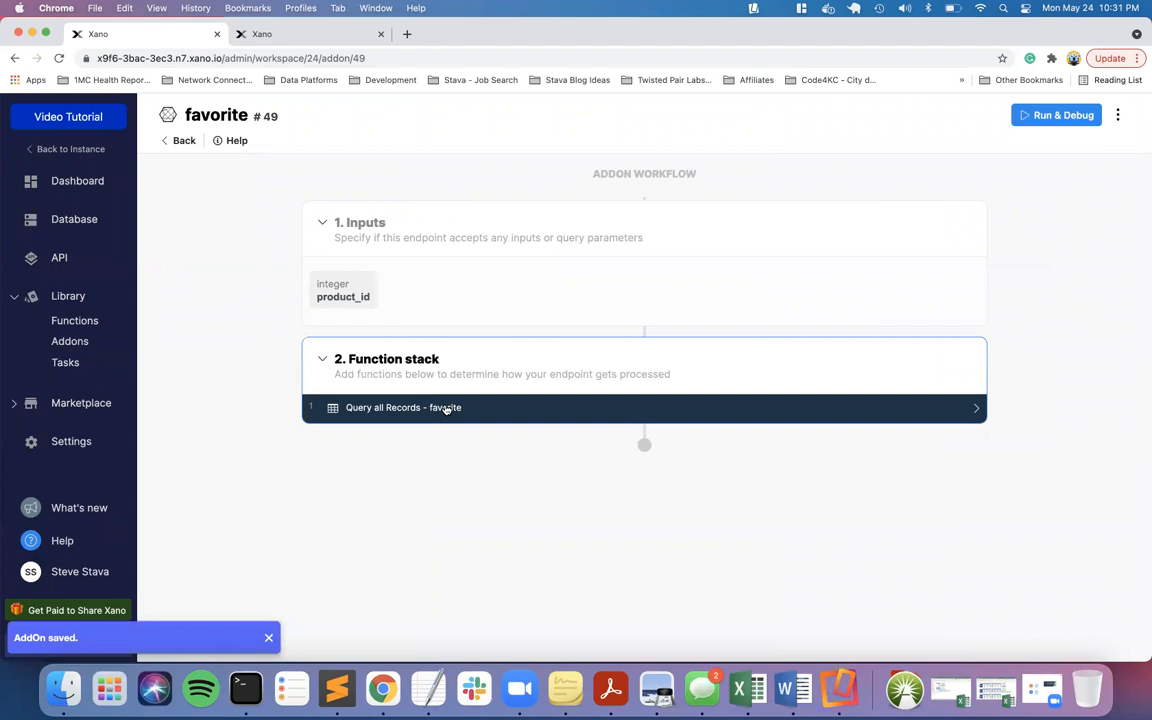
{"action": "left_click", "coordinate": [404, 408]}
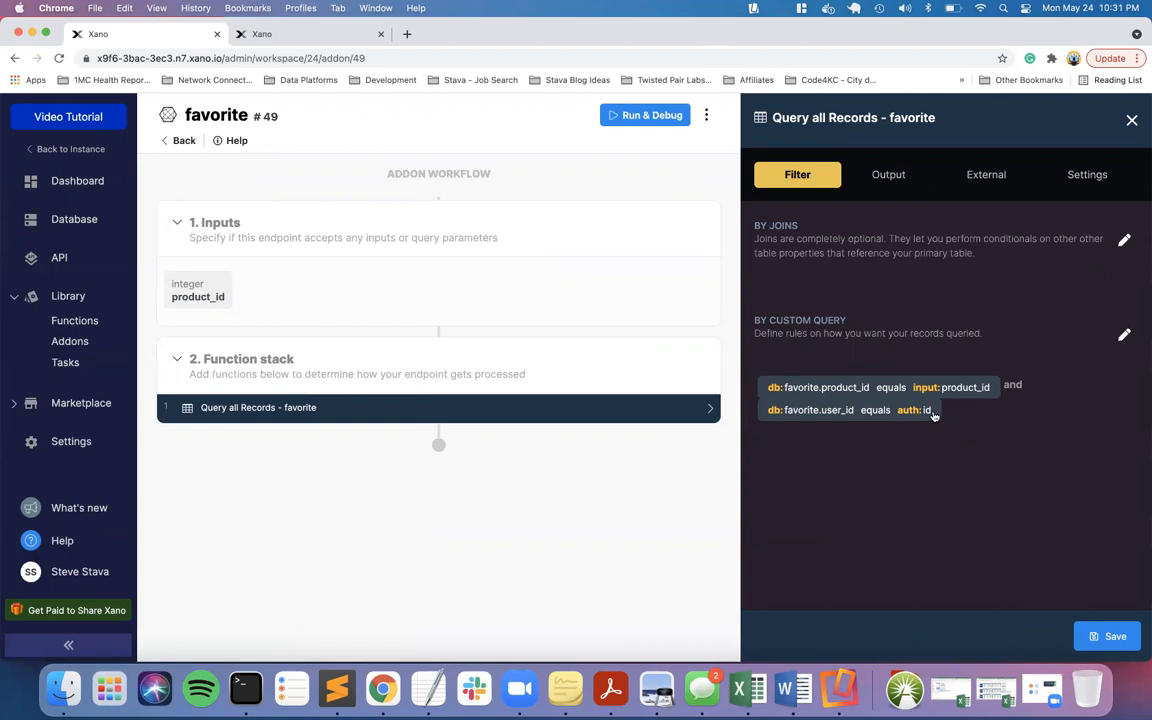
{"action": "mouse_move", "coordinate": [530, 328]}
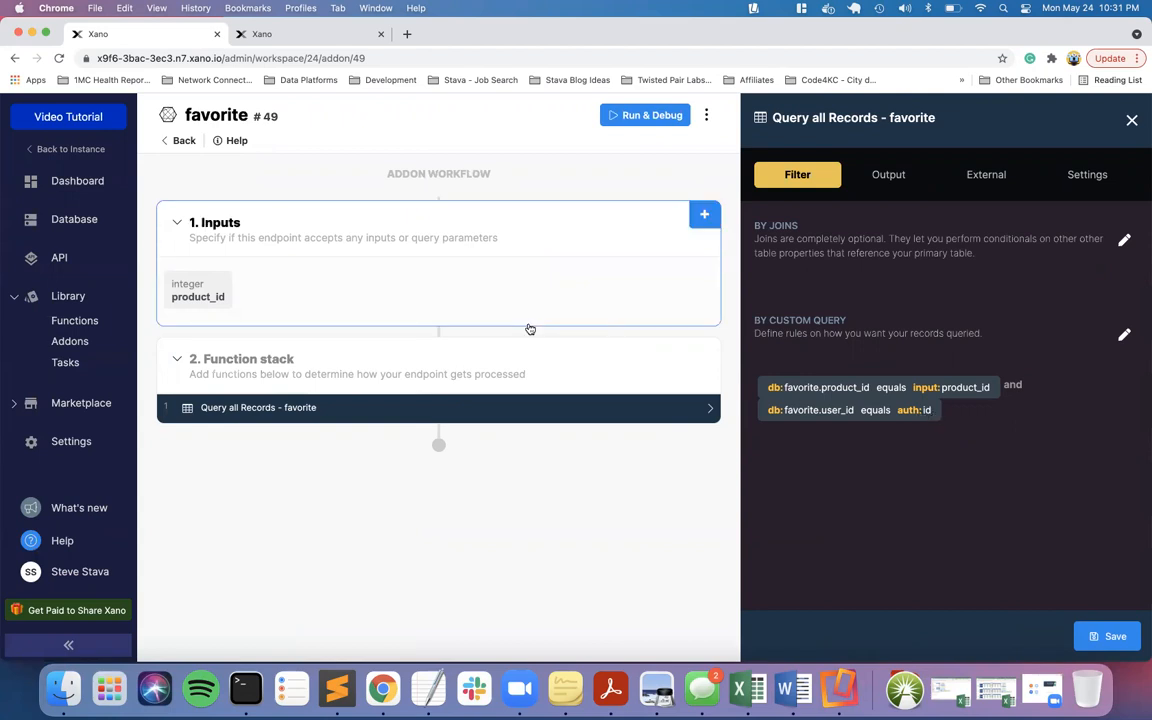
{"action": "left_click", "coordinate": [58, 258]}
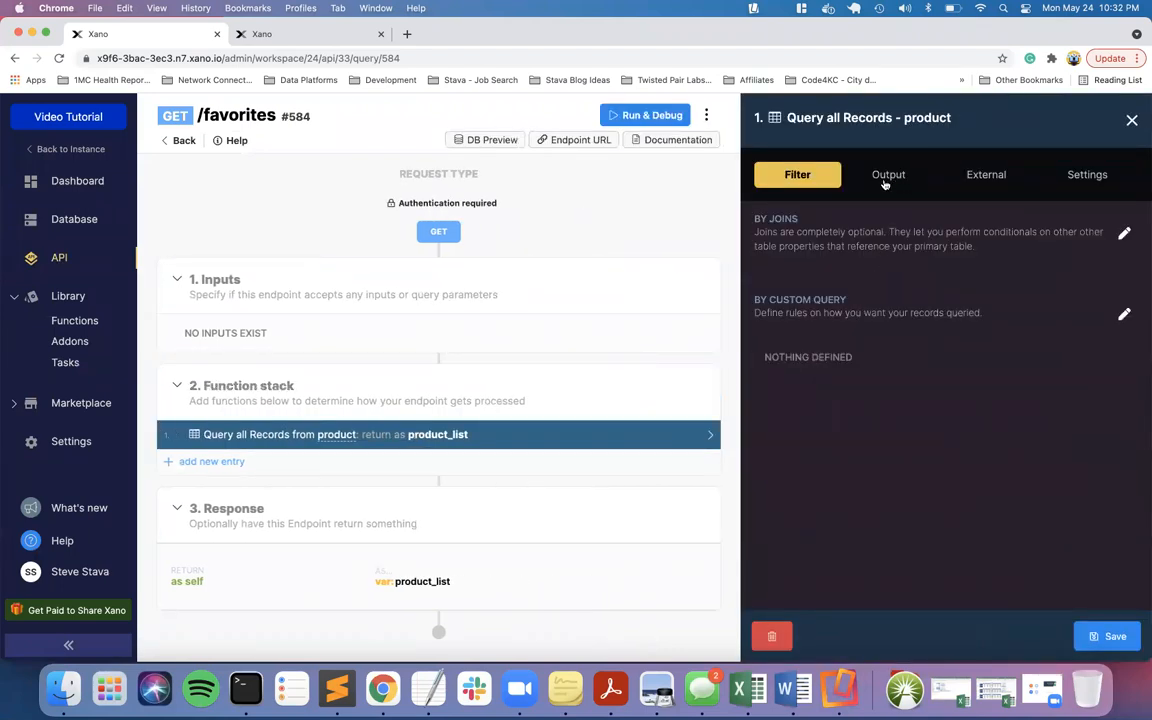
Review the product query's output with the favorite addon and close the query settings
{"action": "left_click", "coordinate": [886, 174]}
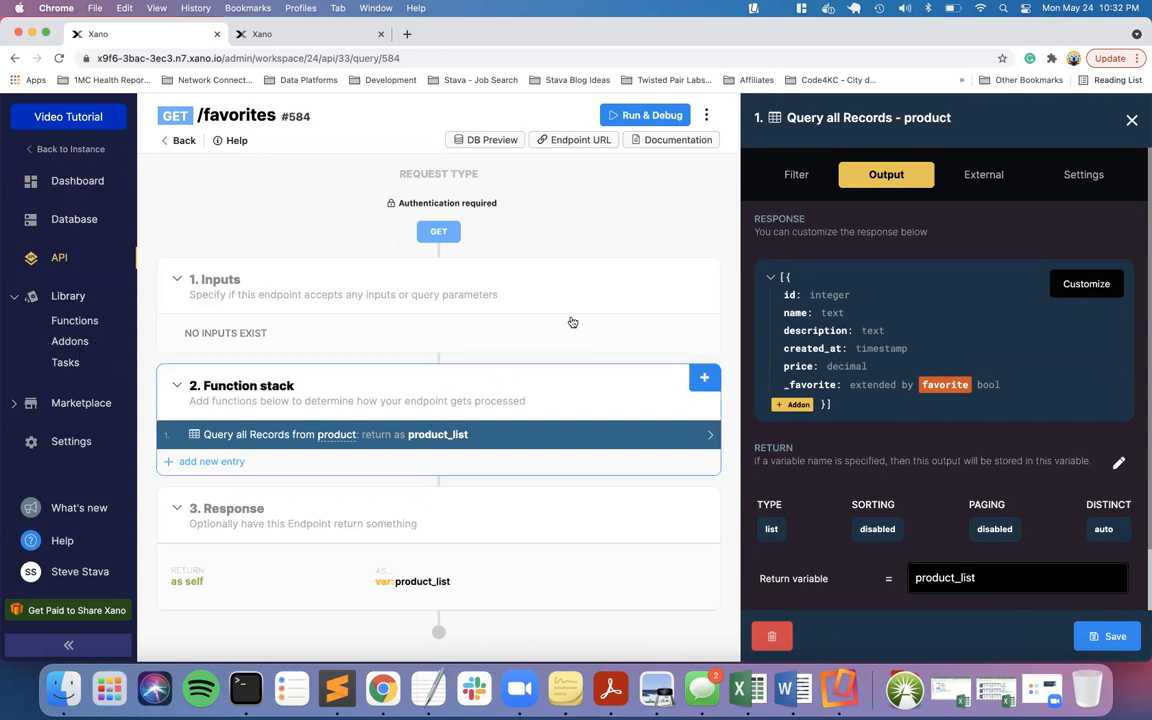
{"action": "left_click", "coordinate": [1132, 120]}
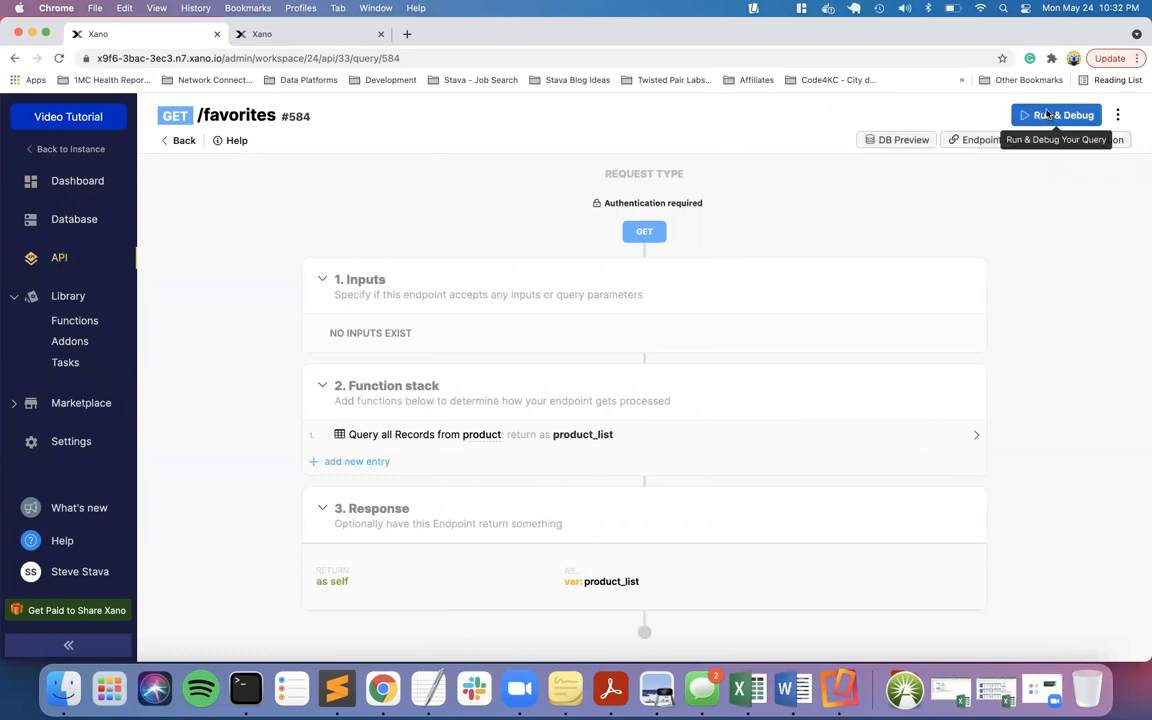
Rerun /favorites as the logged-in user: only Android Tablet returns _favorite true, then head to the database tables
{"action": "left_click", "coordinate": [1056, 114]}
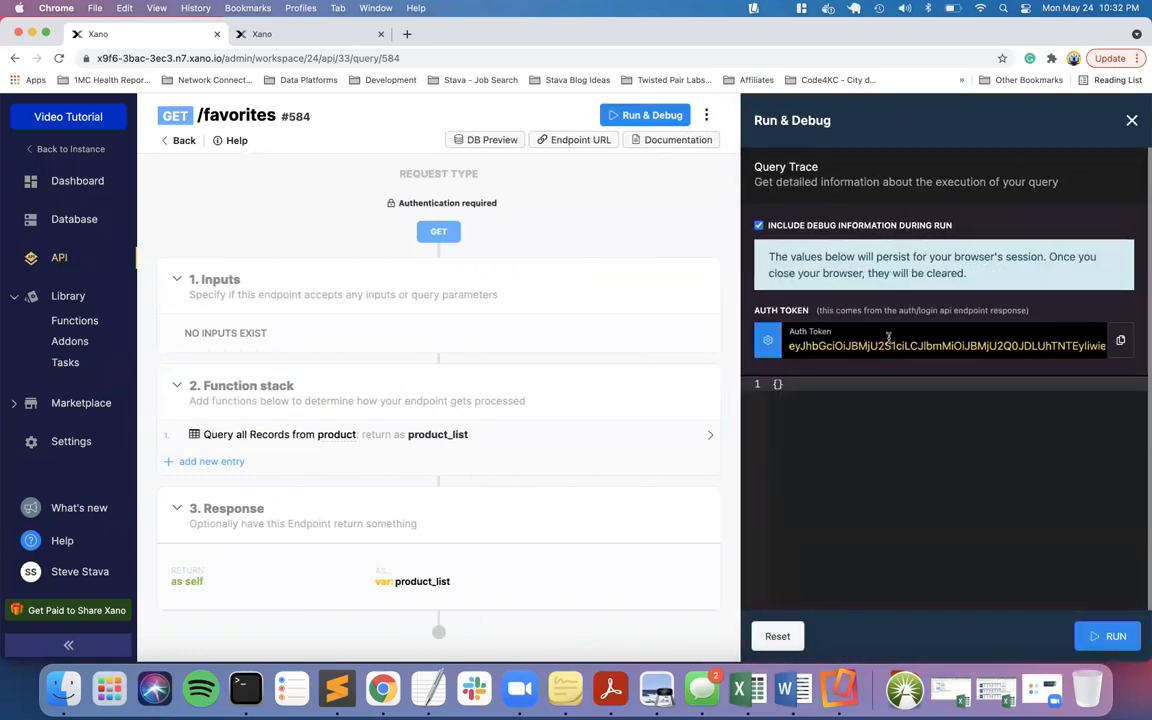
{"action": "left_click", "coordinate": [1108, 636]}
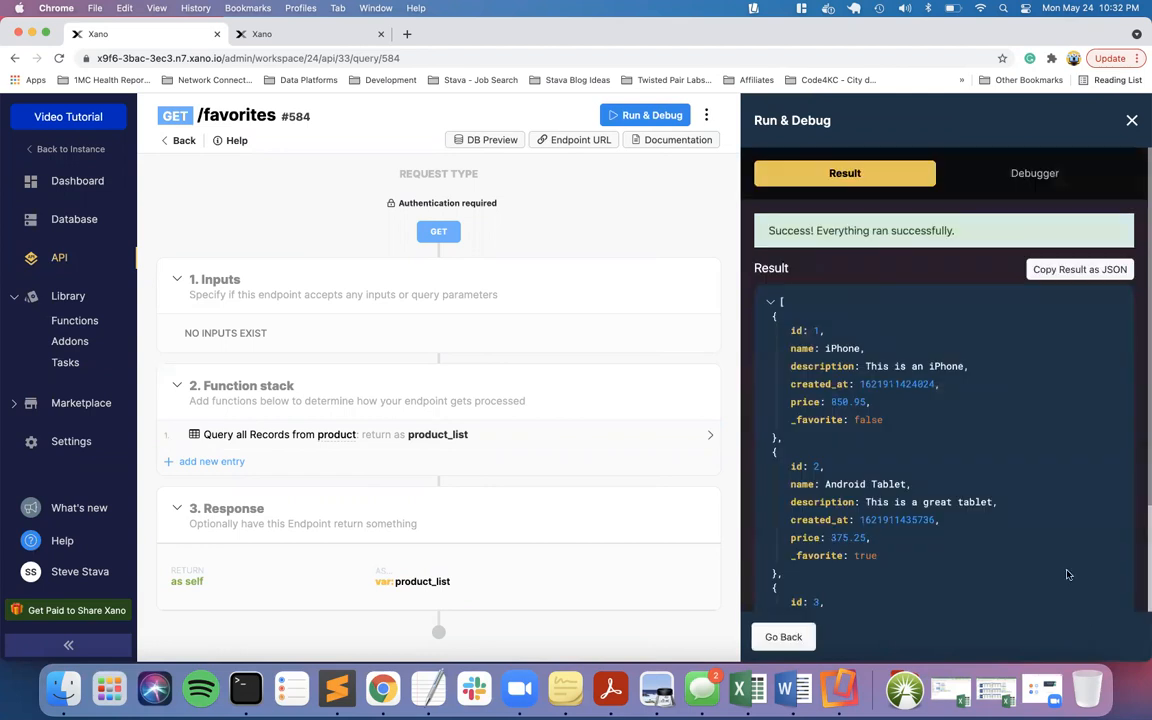
{"action": "scroll", "scroll_direction": "down", "scroll_amount": 3}
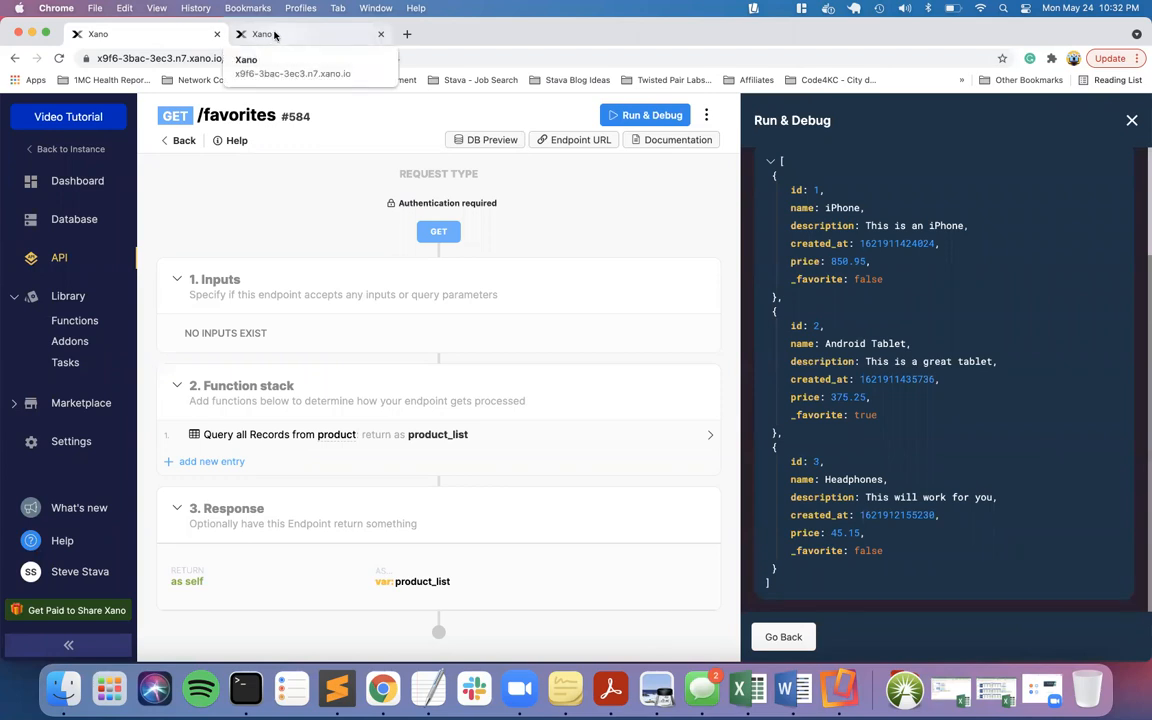
{"action": "left_click", "coordinate": [74, 218]}
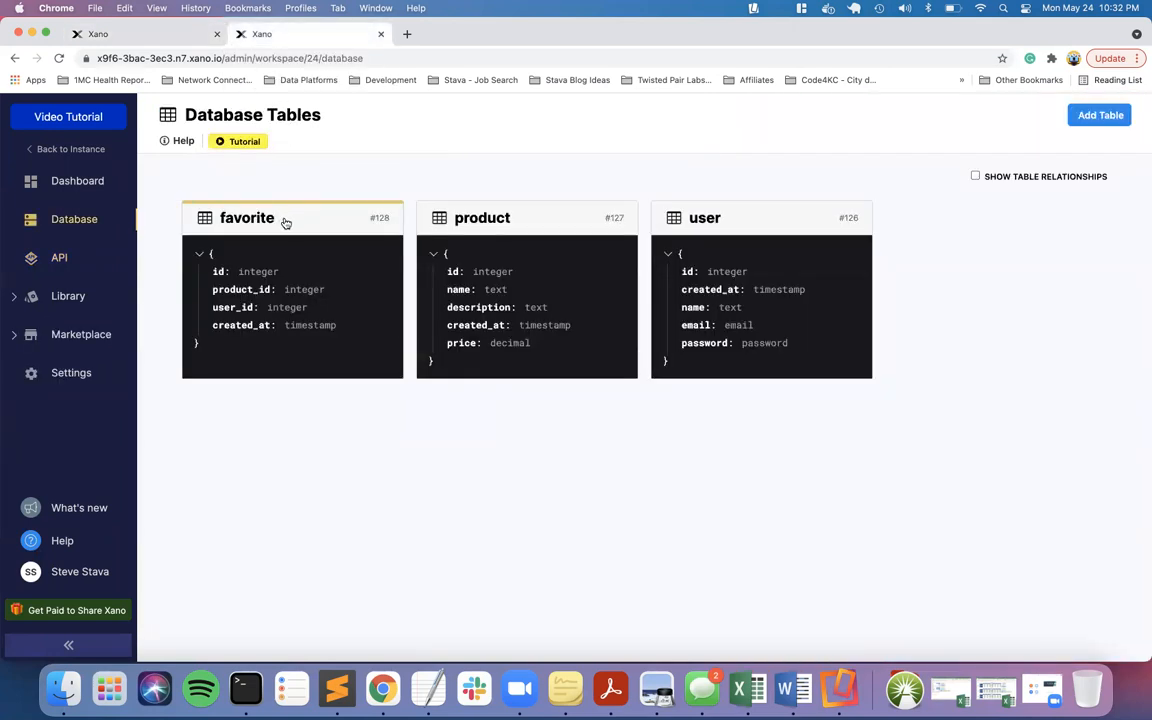
Review the favorite table's five records, then return to the GET /favorites endpoint with its test panel open
{"action": "left_click", "coordinate": [248, 216]}
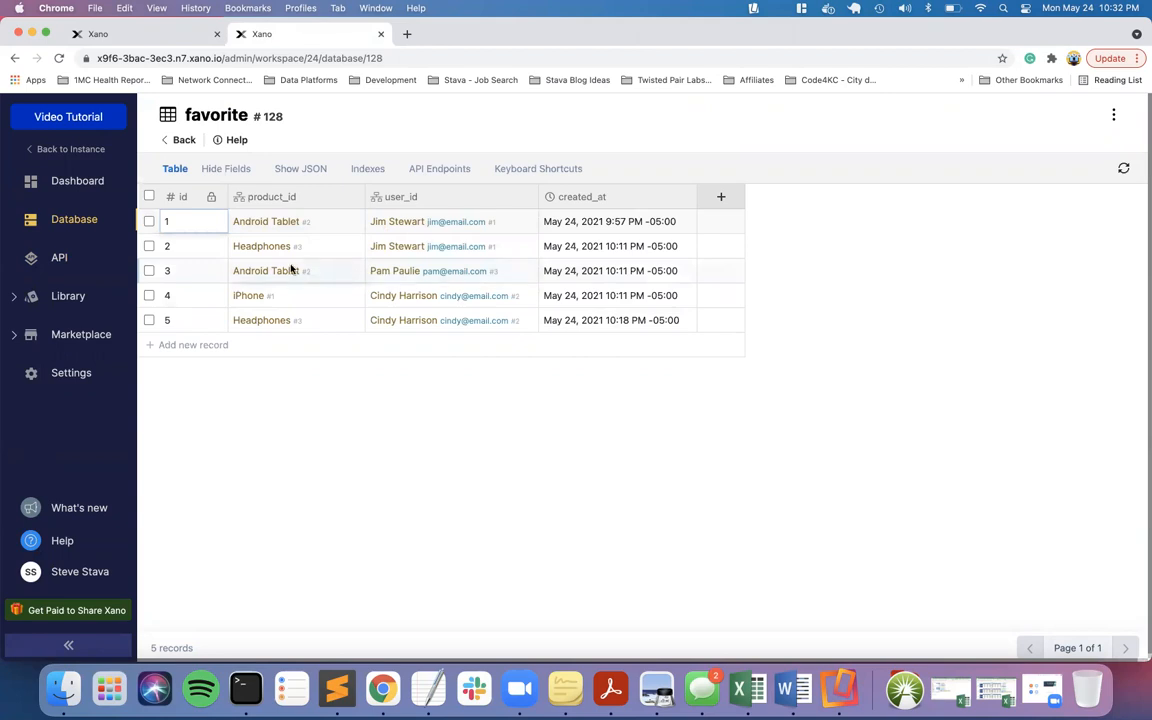
{"action": "mouse_move", "coordinate": [320, 272]}
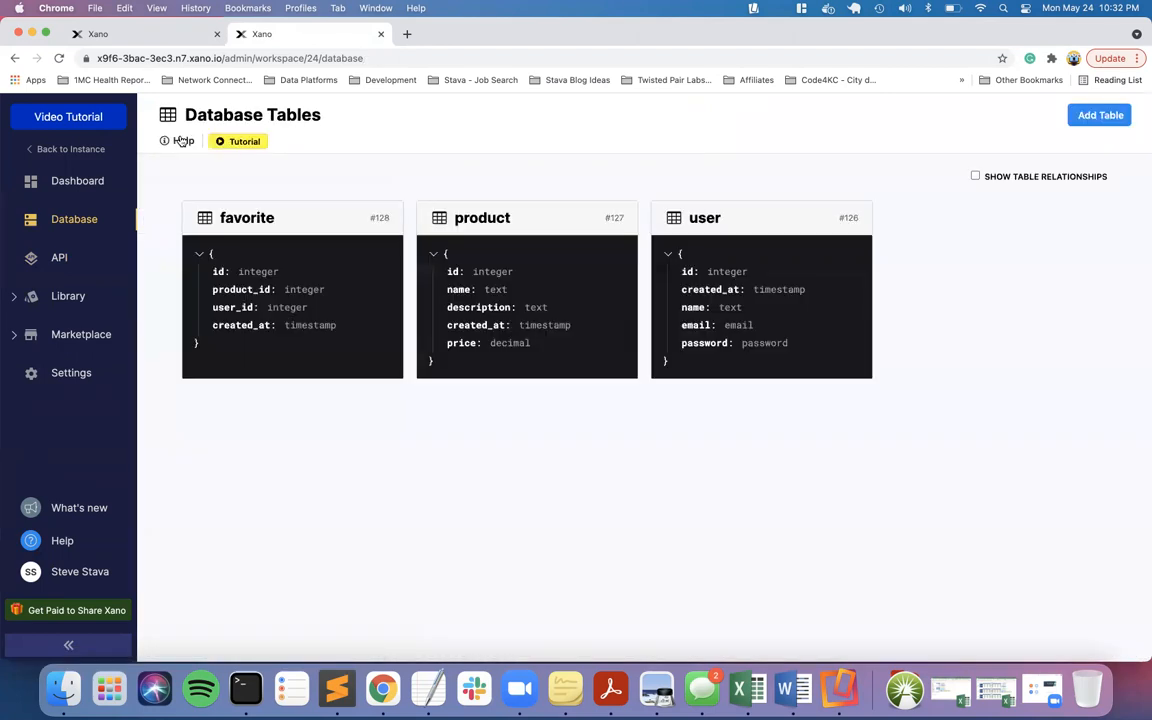
{"action": "left_click", "coordinate": [60, 258]}
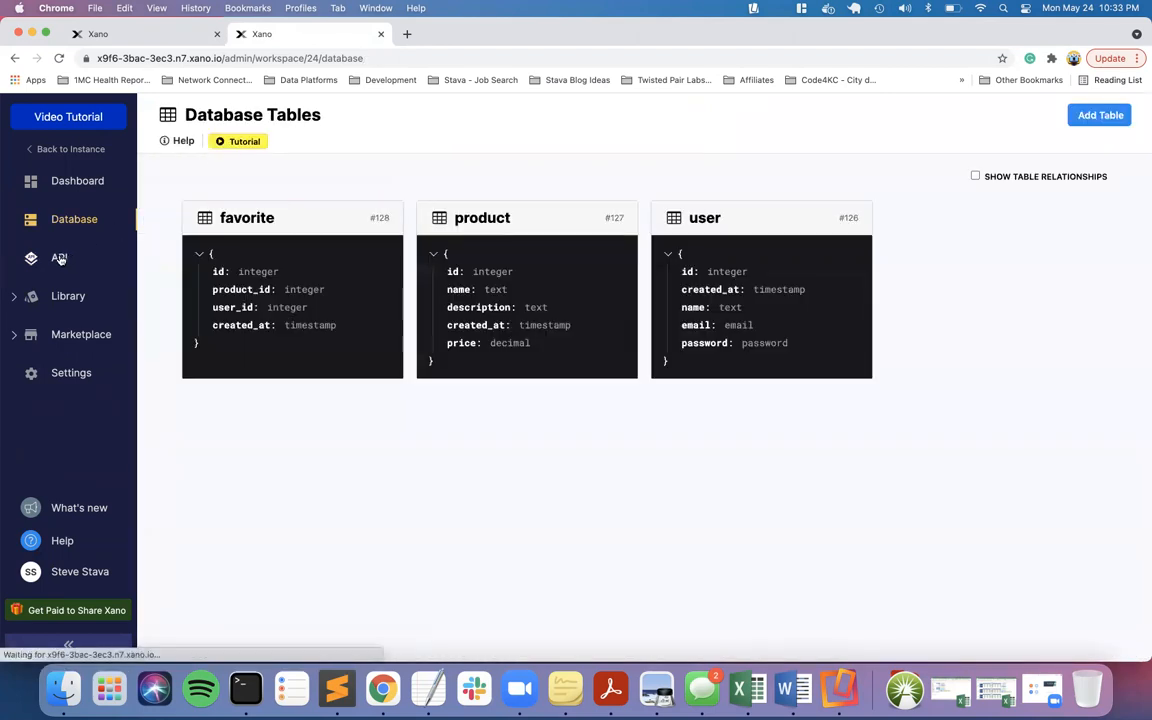
{"action": "left_click", "coordinate": [58, 258]}
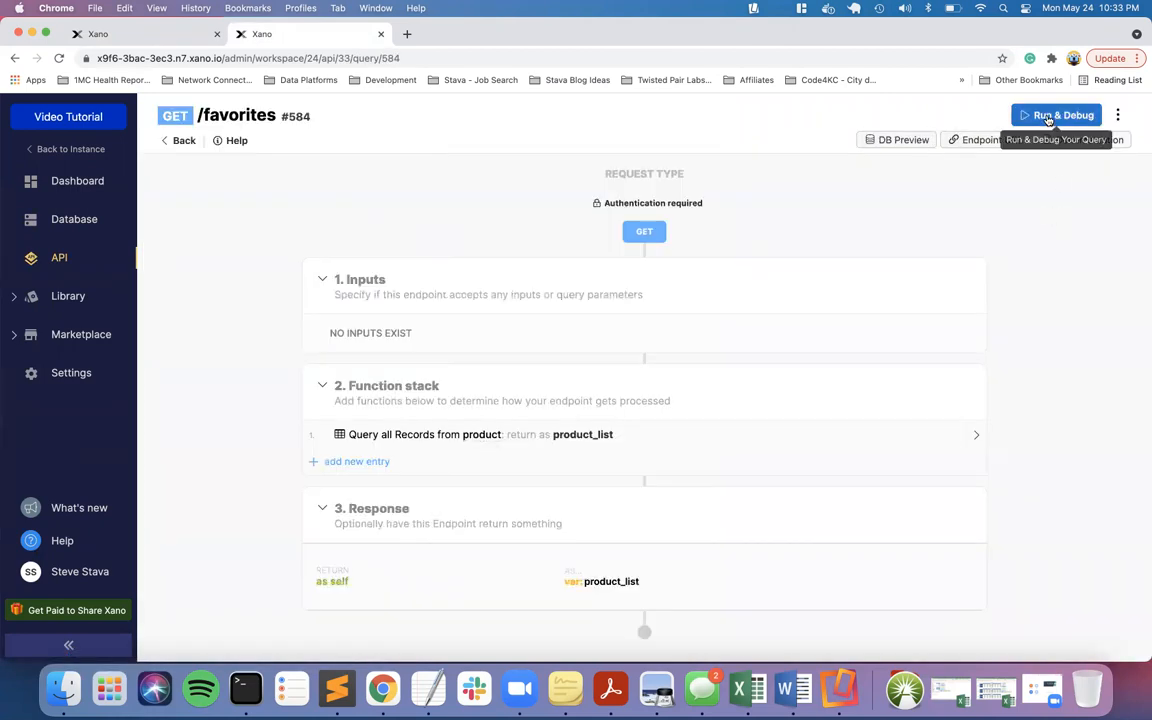
{"action": "left_click", "coordinate": [1056, 114]}
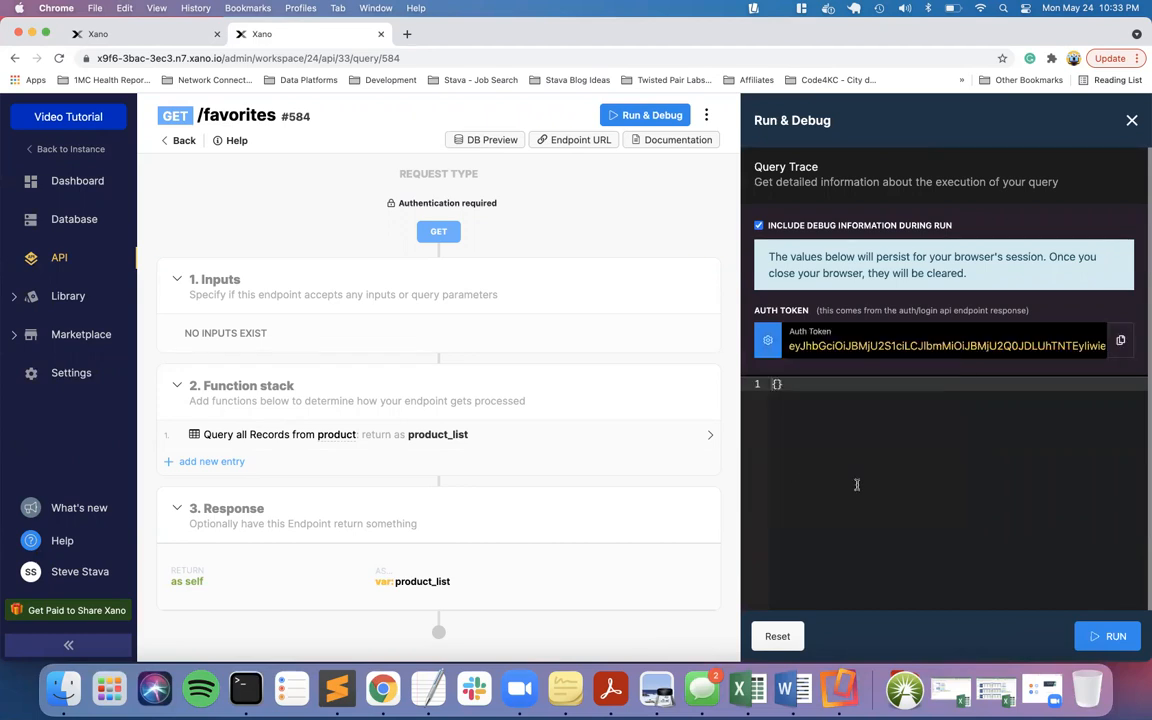
Run /favorites with the saved auth token: iPhone and Headphones return _favorite true, Android Tablet false; then view the database tables
{"action": "left_click", "coordinate": [1106, 636]}
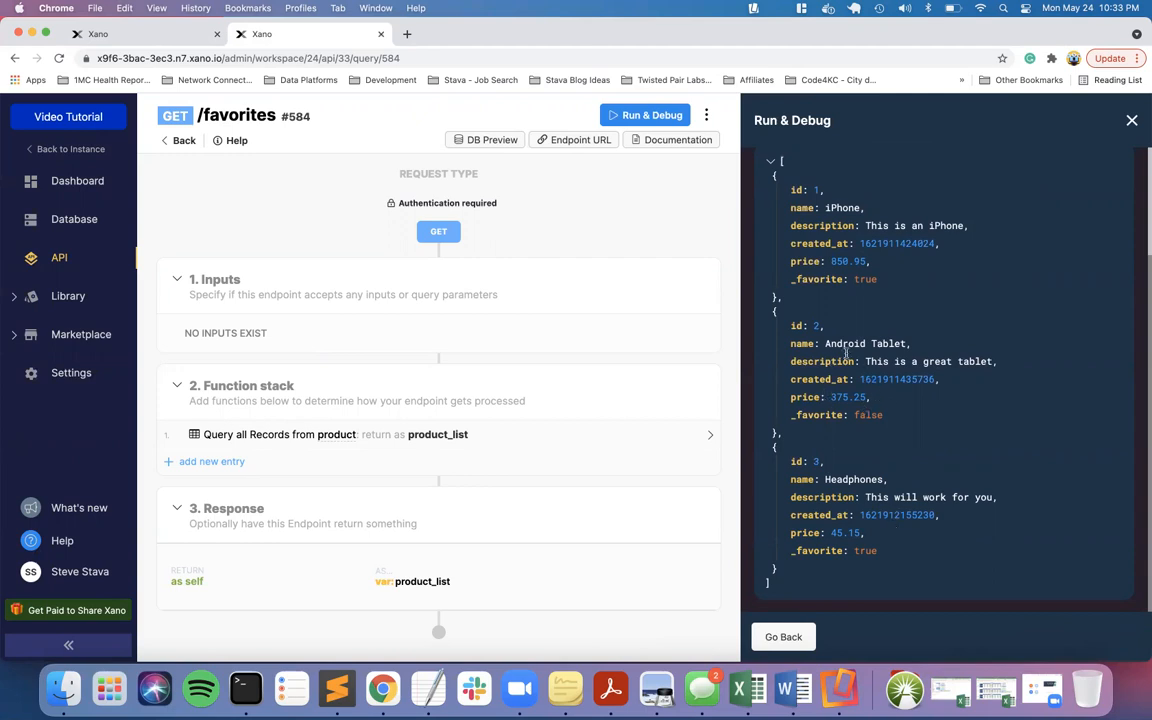
{"action": "mouse_move", "coordinate": [844, 376]}
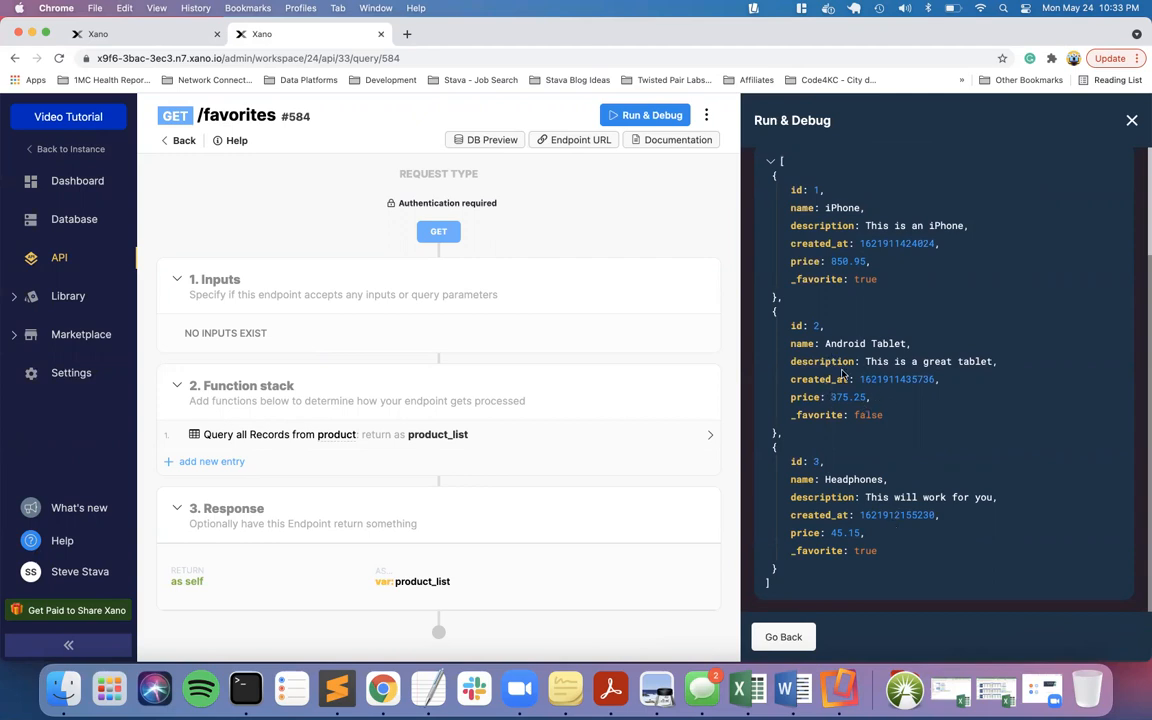
{"action": "mouse_move", "coordinate": [420, 192]}
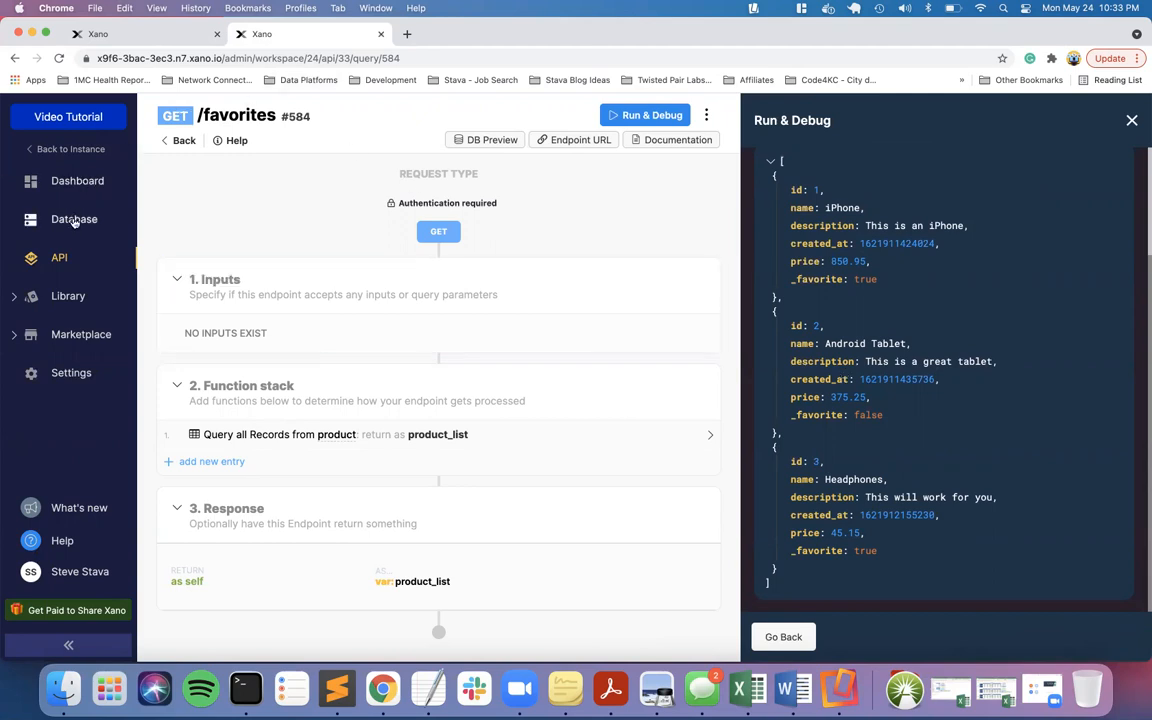
{"action": "left_click", "coordinate": [74, 218]}
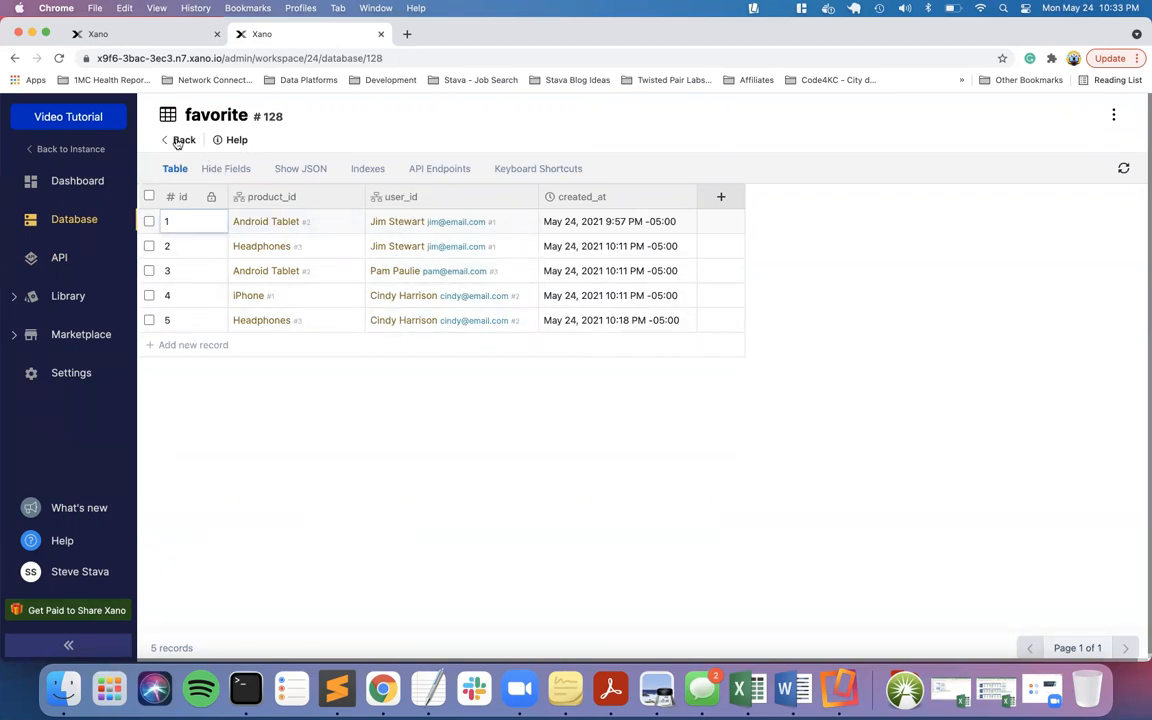
{"action": "left_click", "coordinate": [178, 140]}
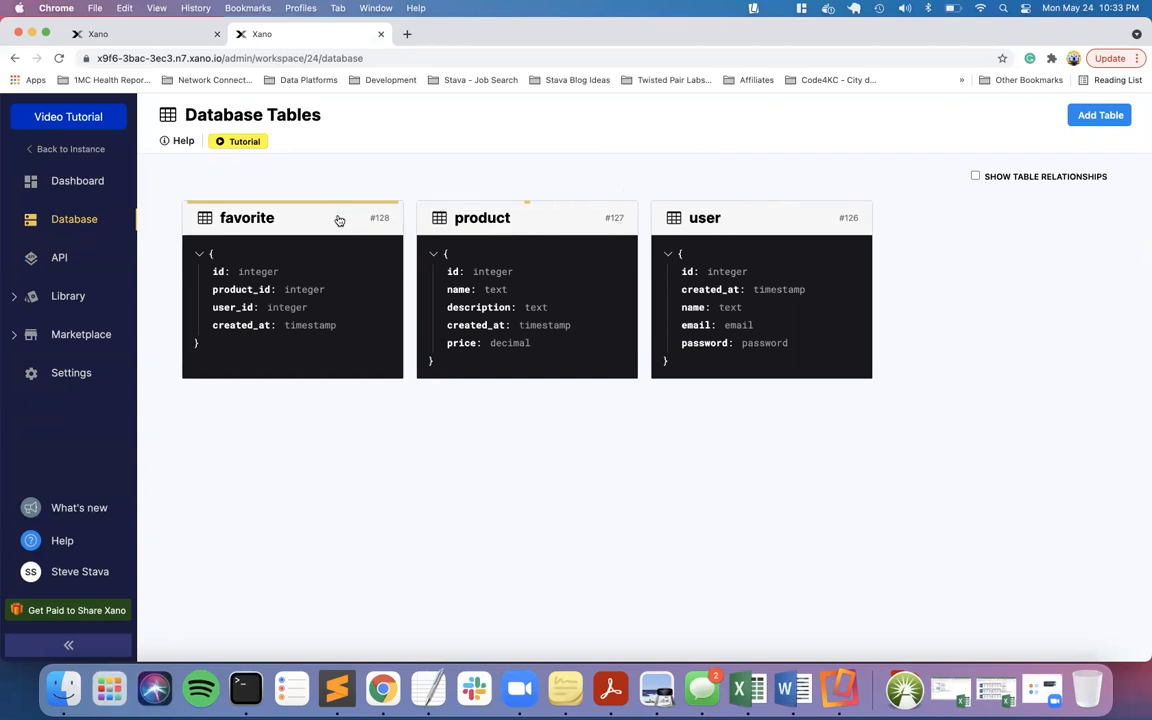
Inspect the favorite addon's query filter conditions in the Library
{"action": "left_click", "coordinate": [74, 316]}
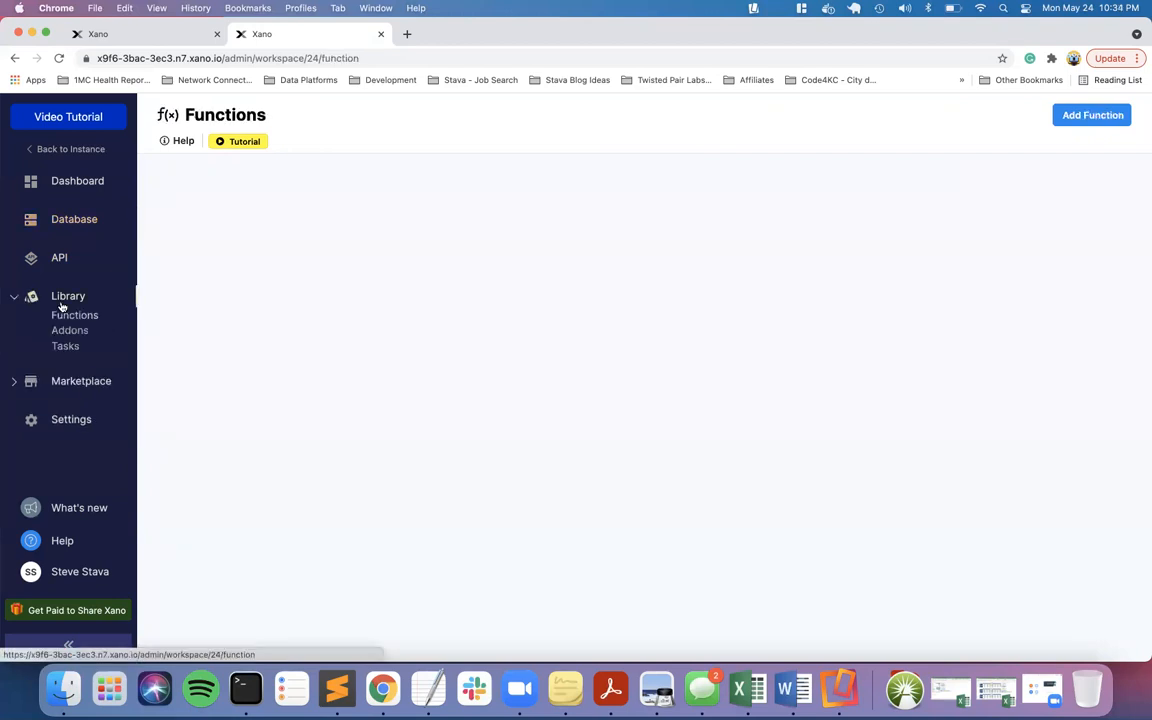
{"action": "left_click", "coordinate": [70, 330]}
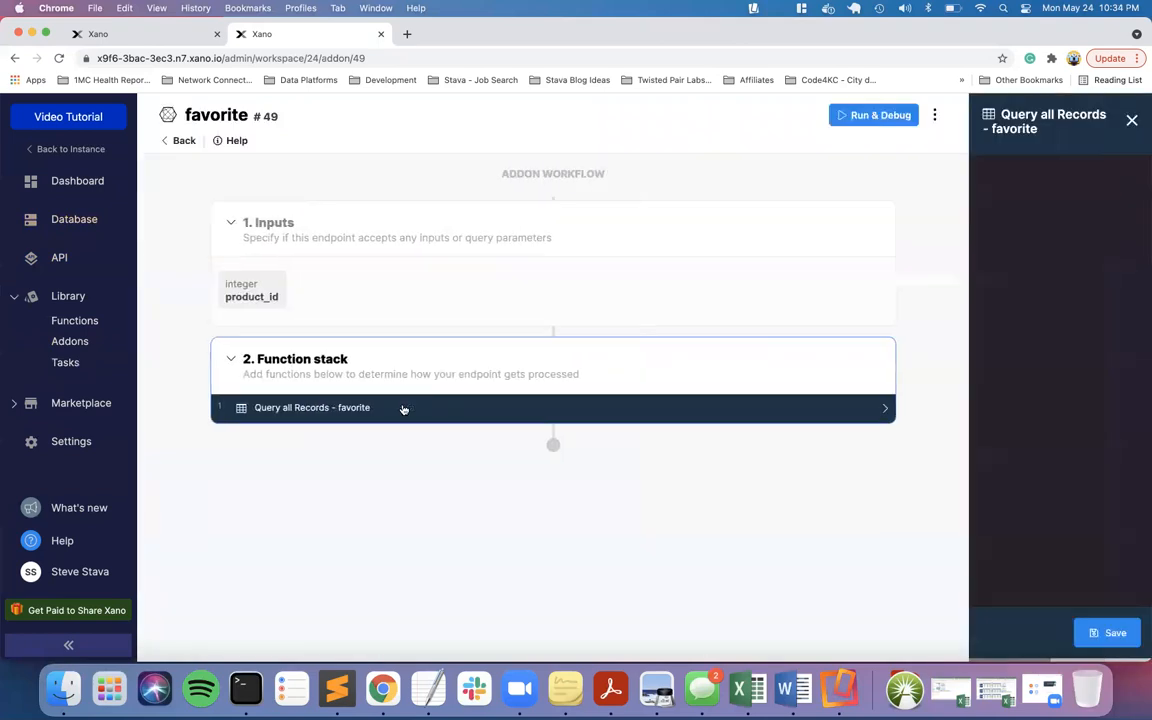
{"action": "left_click", "coordinate": [312, 408]}
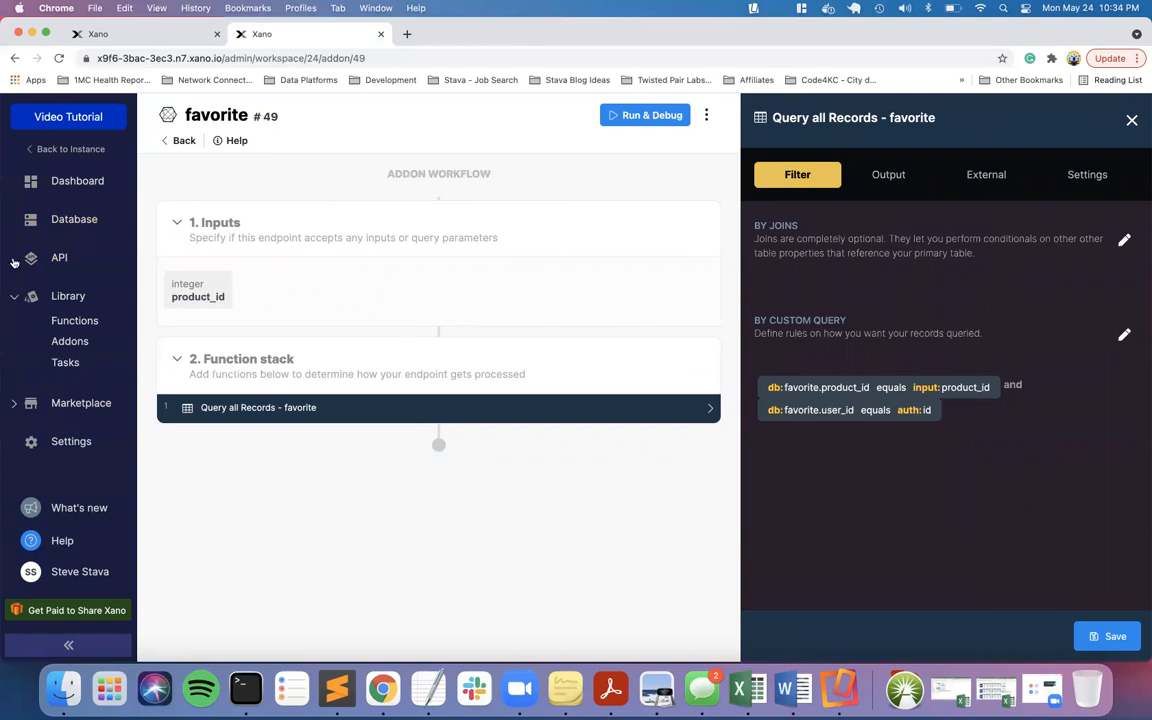
Review the /favorites product query's output fields including _favorite, then close the query panel
{"action": "left_click", "coordinate": [60, 258]}
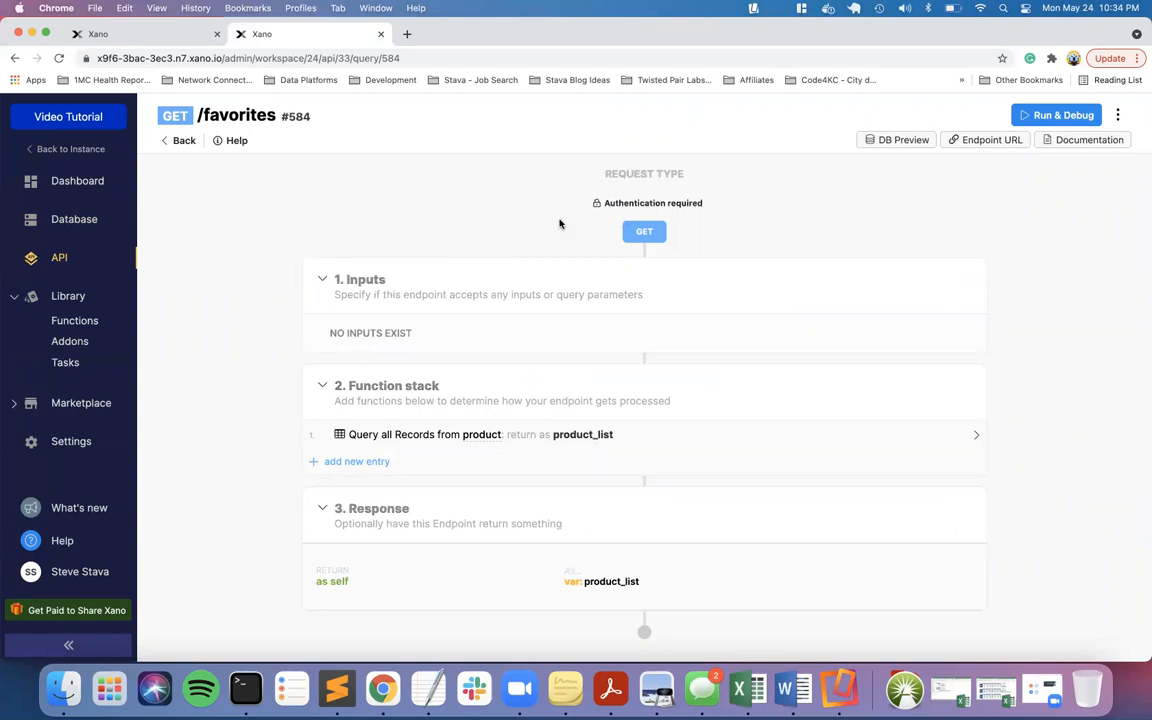
{"action": "mouse_move", "coordinate": [568, 224]}
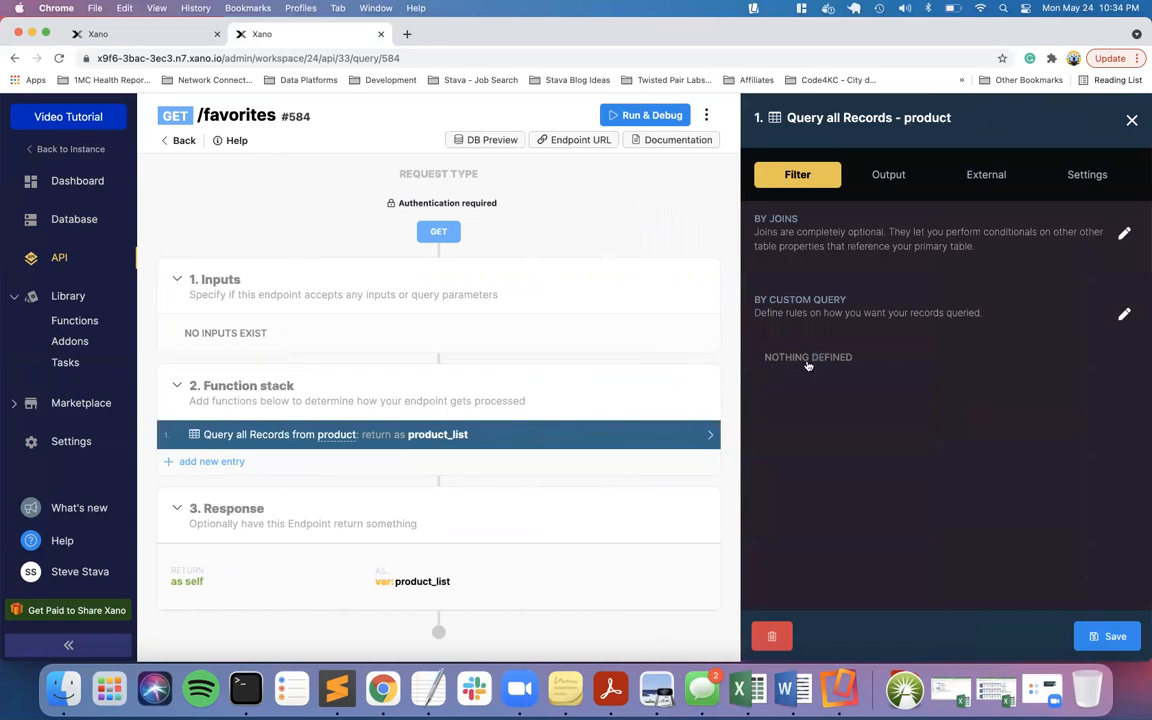
{"action": "mouse_move", "coordinate": [770, 310]}
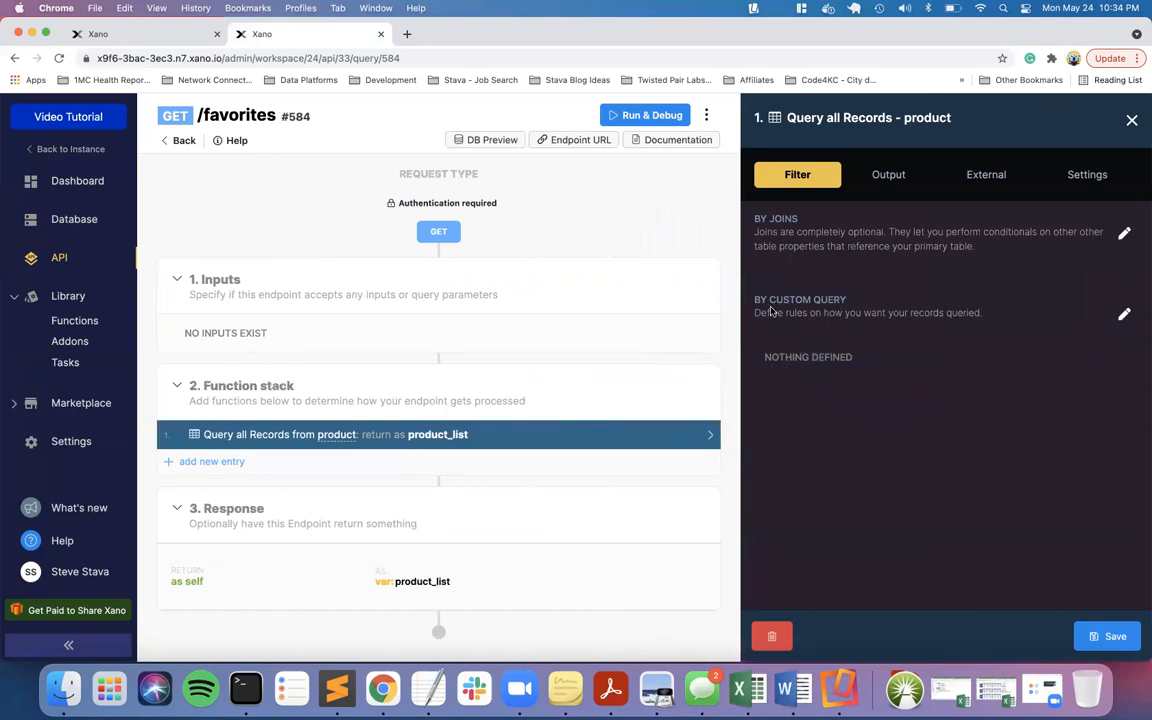
{"action": "mouse_move", "coordinate": [888, 174]}
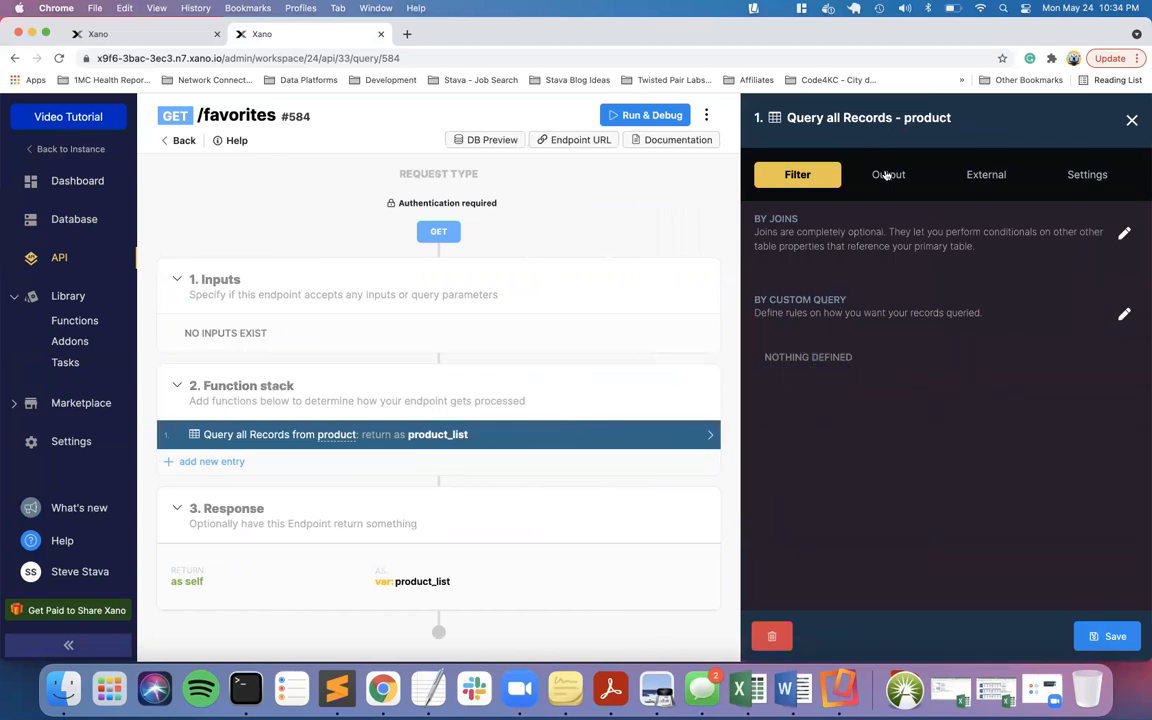
{"action": "left_click", "coordinate": [886, 174]}
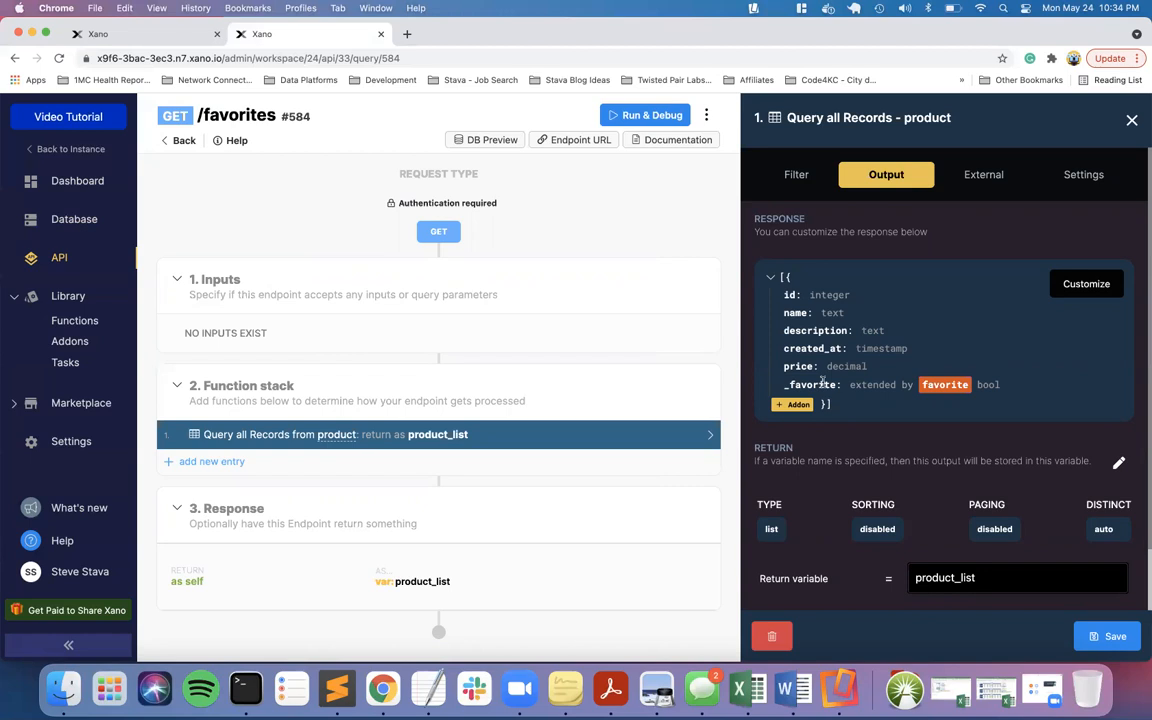
{"action": "mouse_move", "coordinate": [624, 296]}
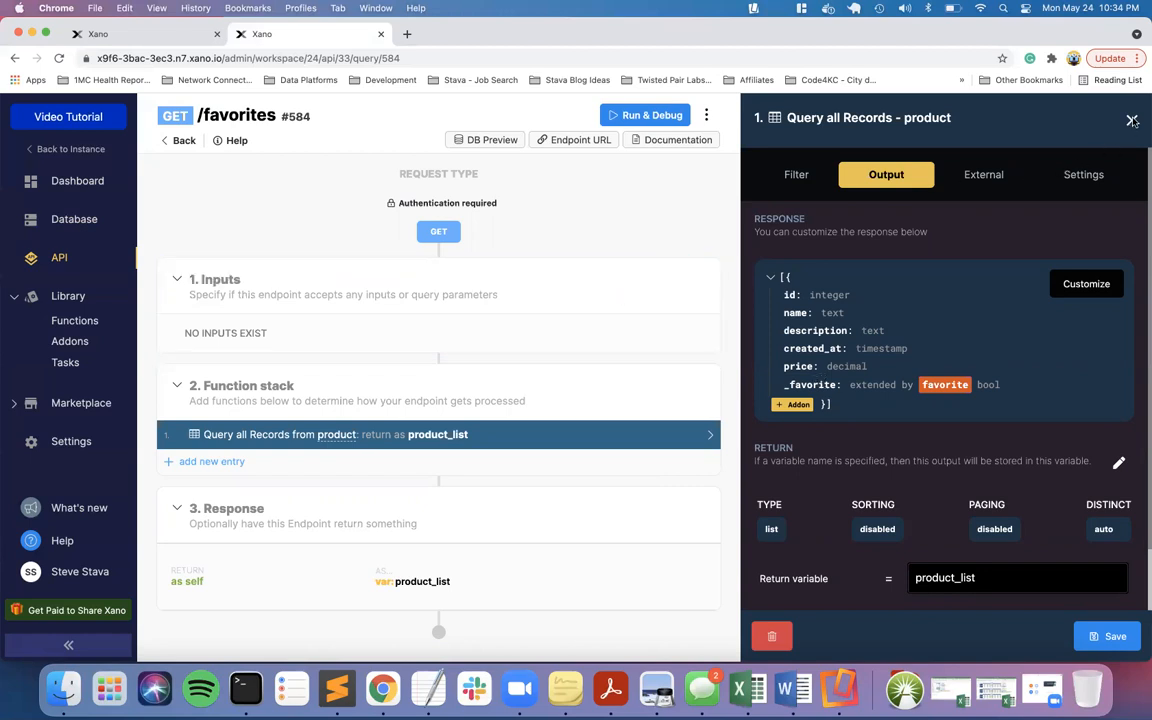
{"action": "left_click", "coordinate": [1132, 120]}
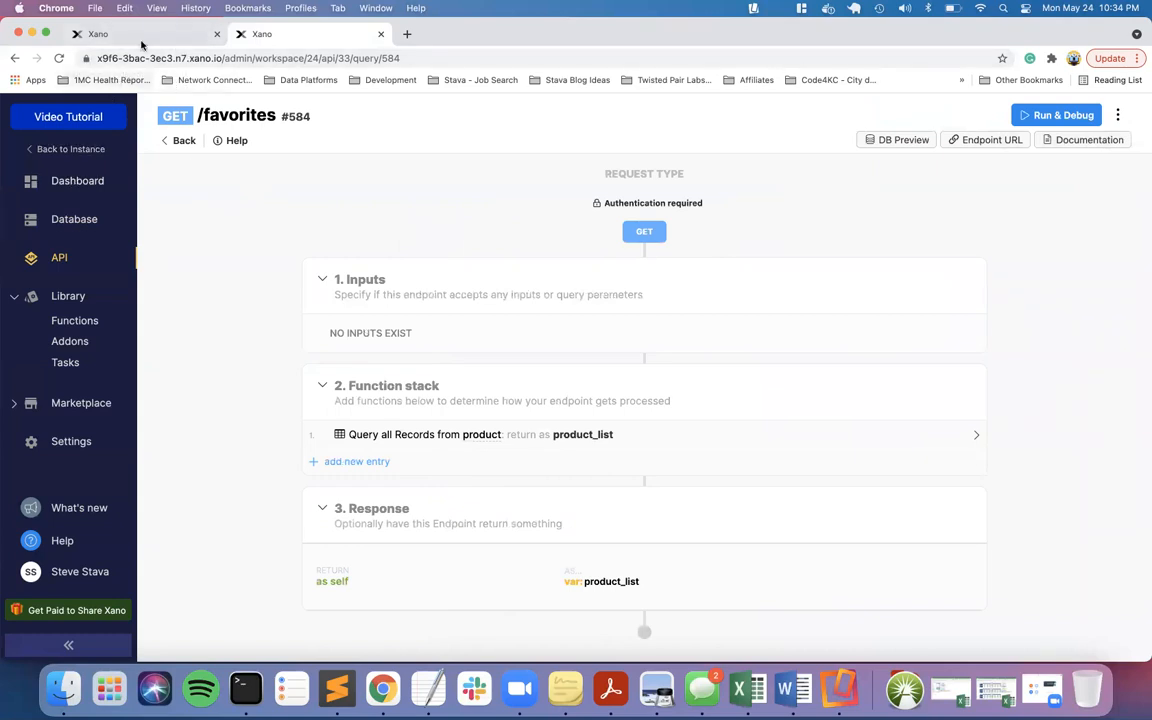
Delete the third favorite record (Android Tablet) from the favorite table
{"action": "left_click", "coordinate": [74, 218]}
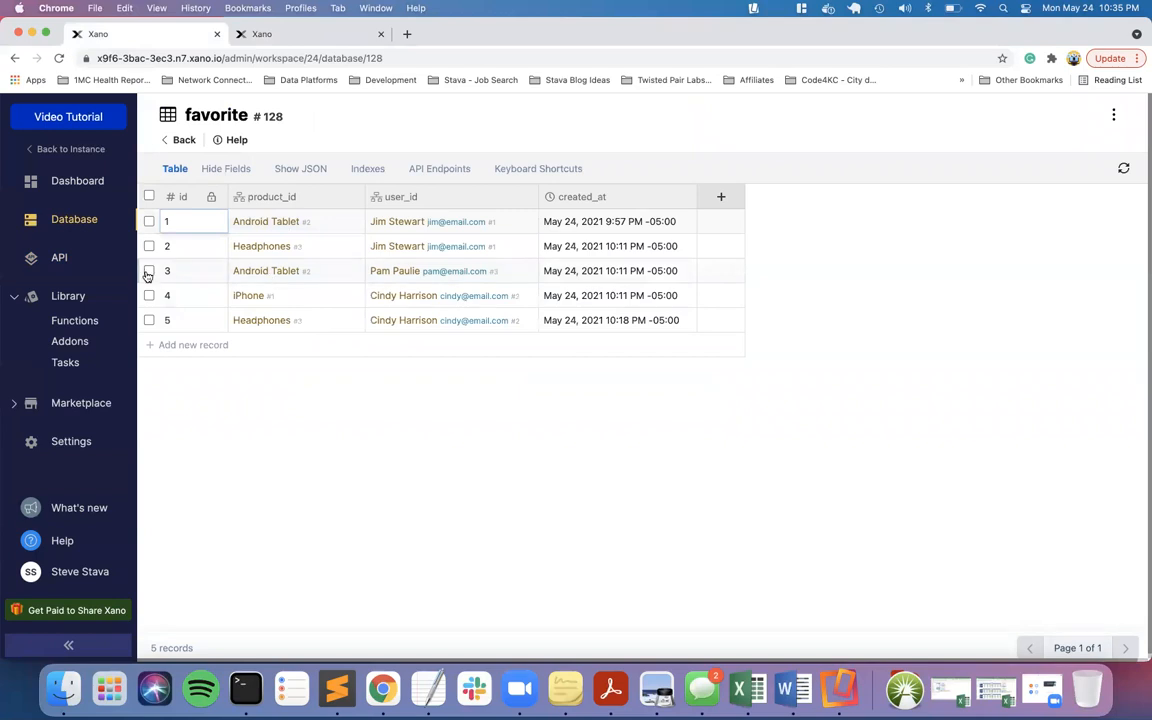
{"action": "left_click", "coordinate": [148, 272]}
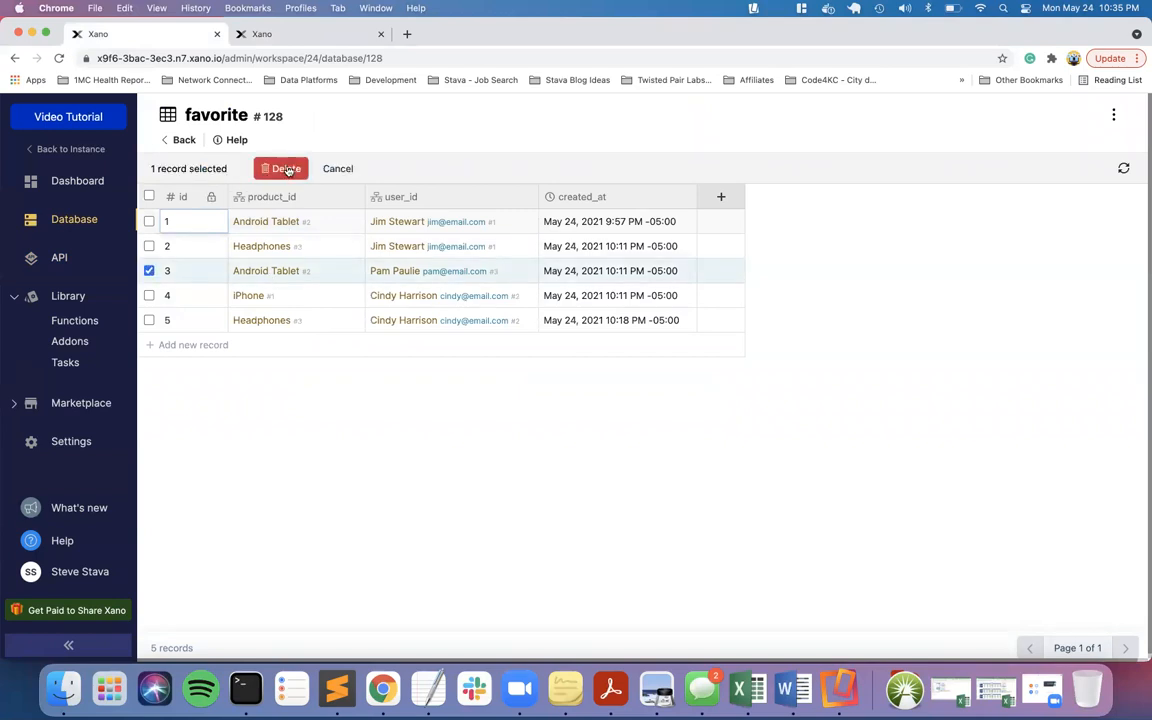
{"action": "left_click", "coordinate": [280, 168]}
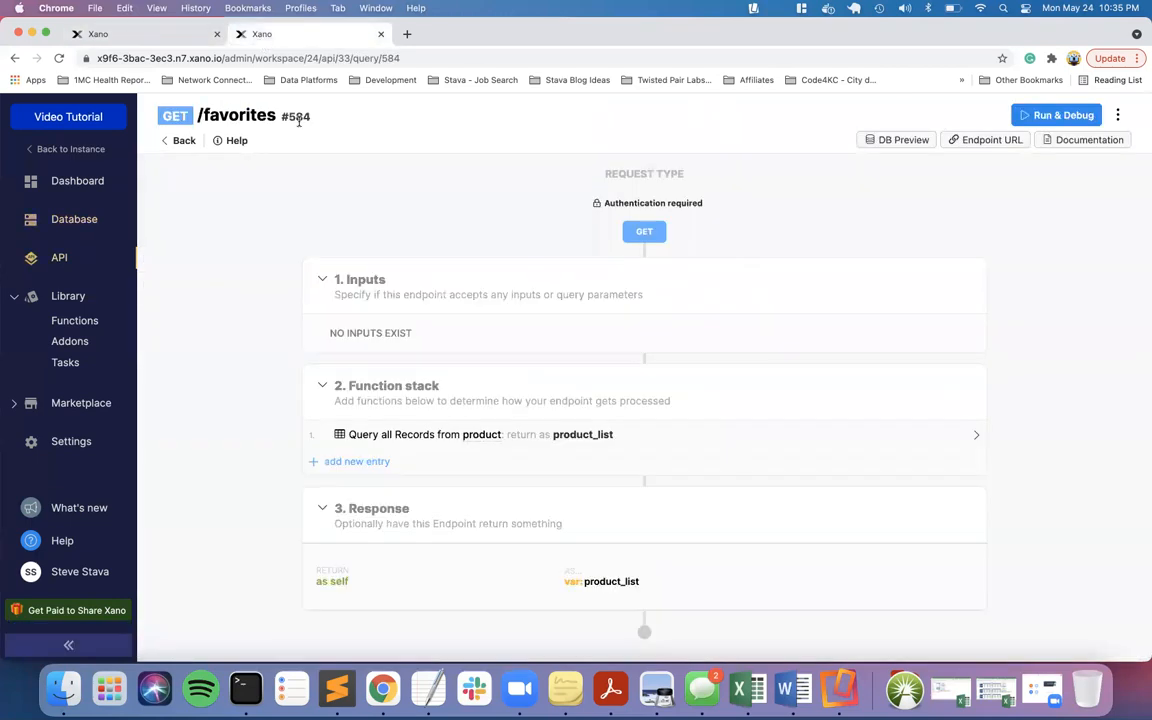
Rerun /favorites: iPhone, Android Tablet and Headphones now all return _favorite false
{"action": "left_click", "coordinate": [1056, 114]}
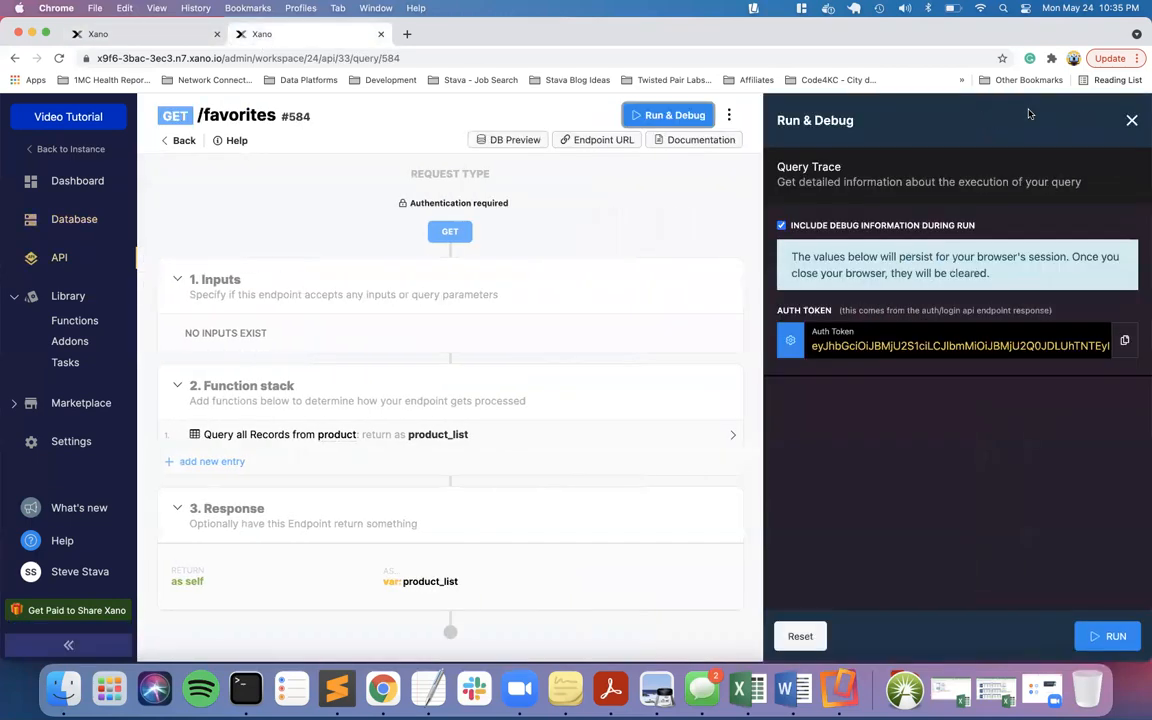
{"action": "left_click", "coordinate": [940, 340]}
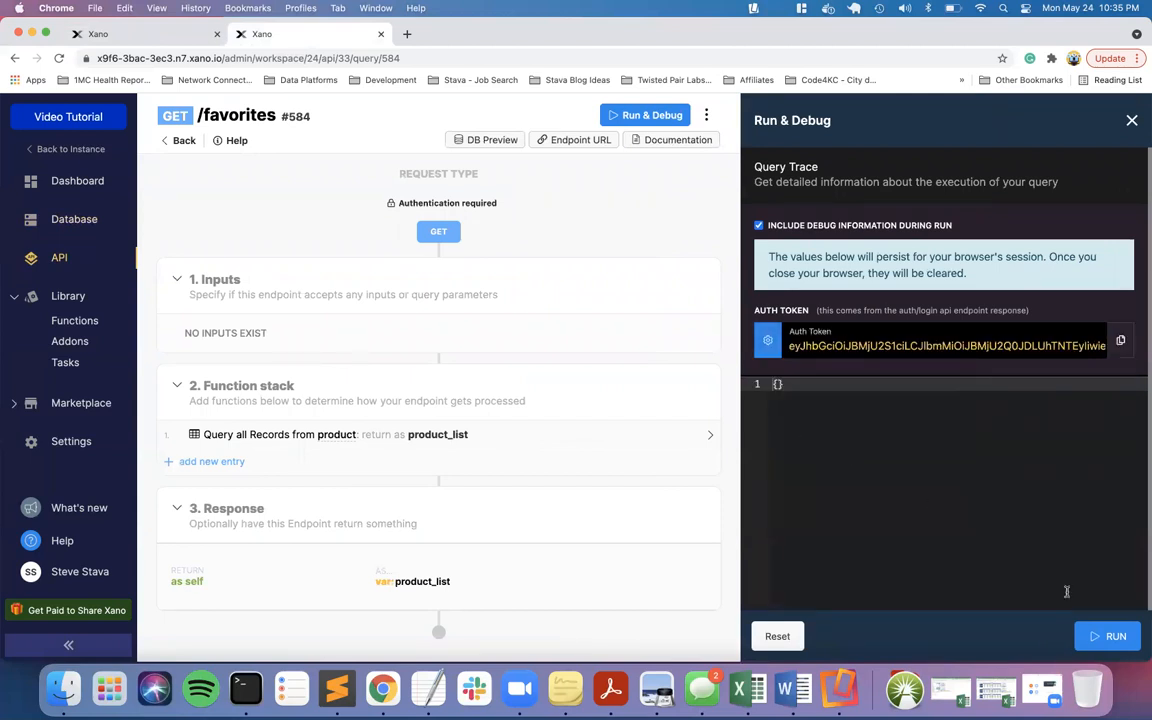
{"action": "left_click", "coordinate": [1116, 636]}
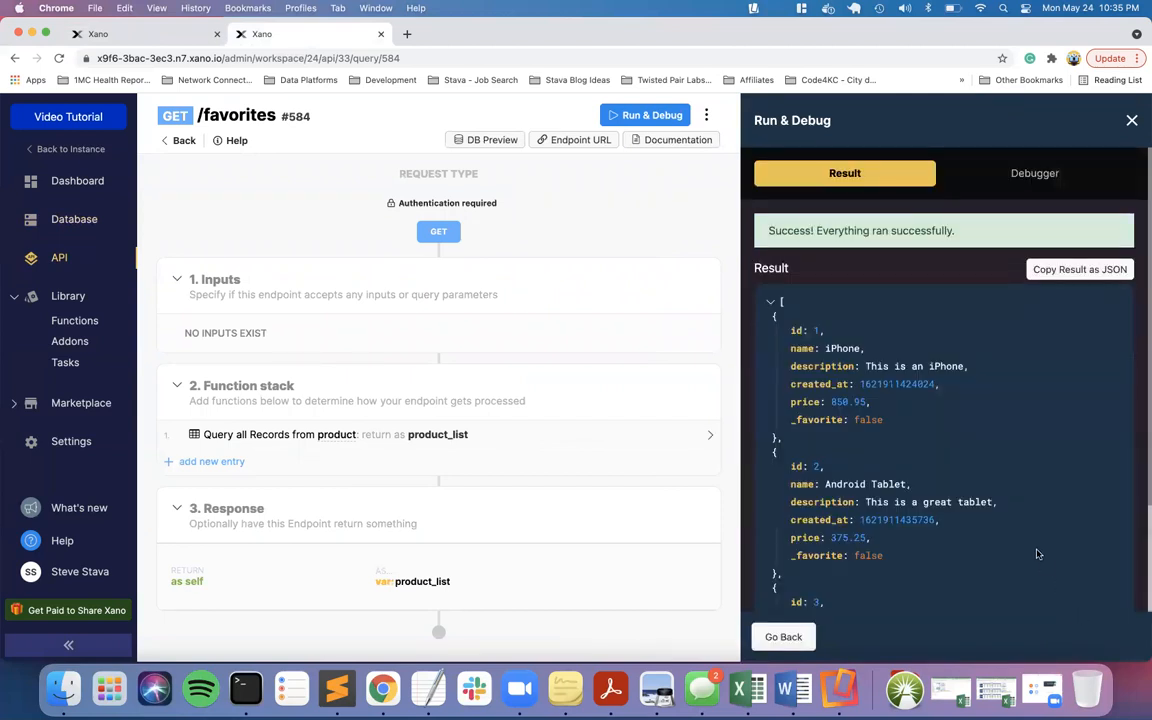
{"action": "scroll", "scroll_direction": "down", "scroll_amount": 3}
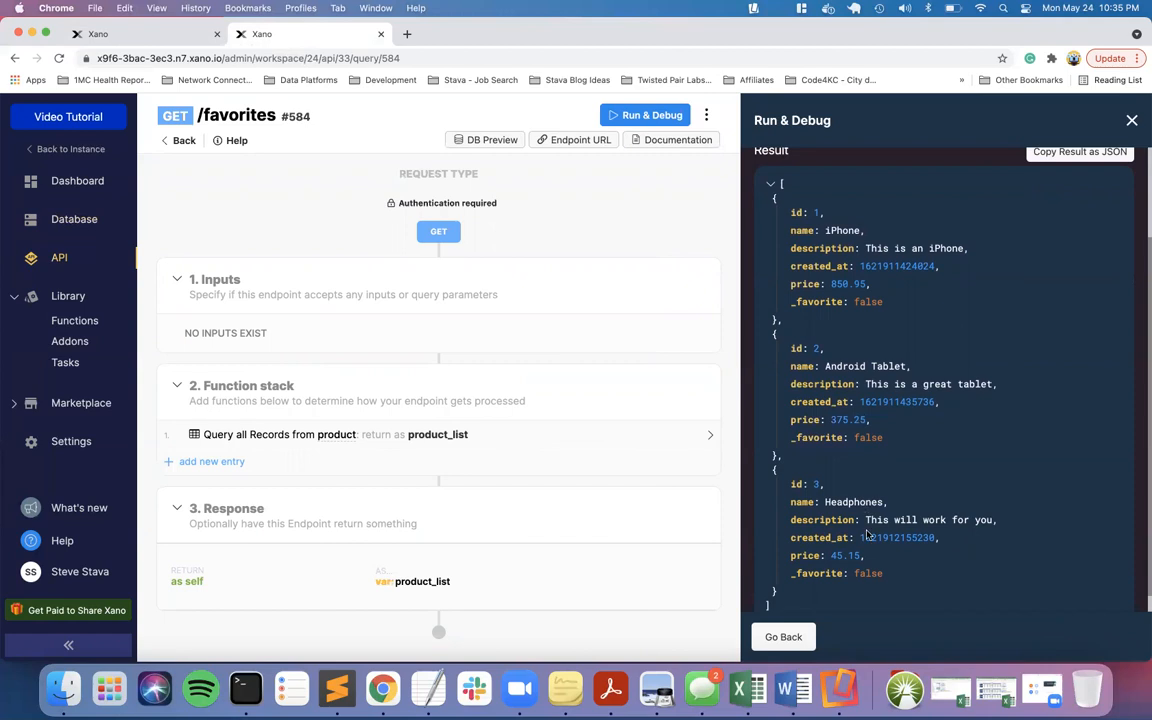
{"action": "mouse_move", "coordinate": [886, 358]}
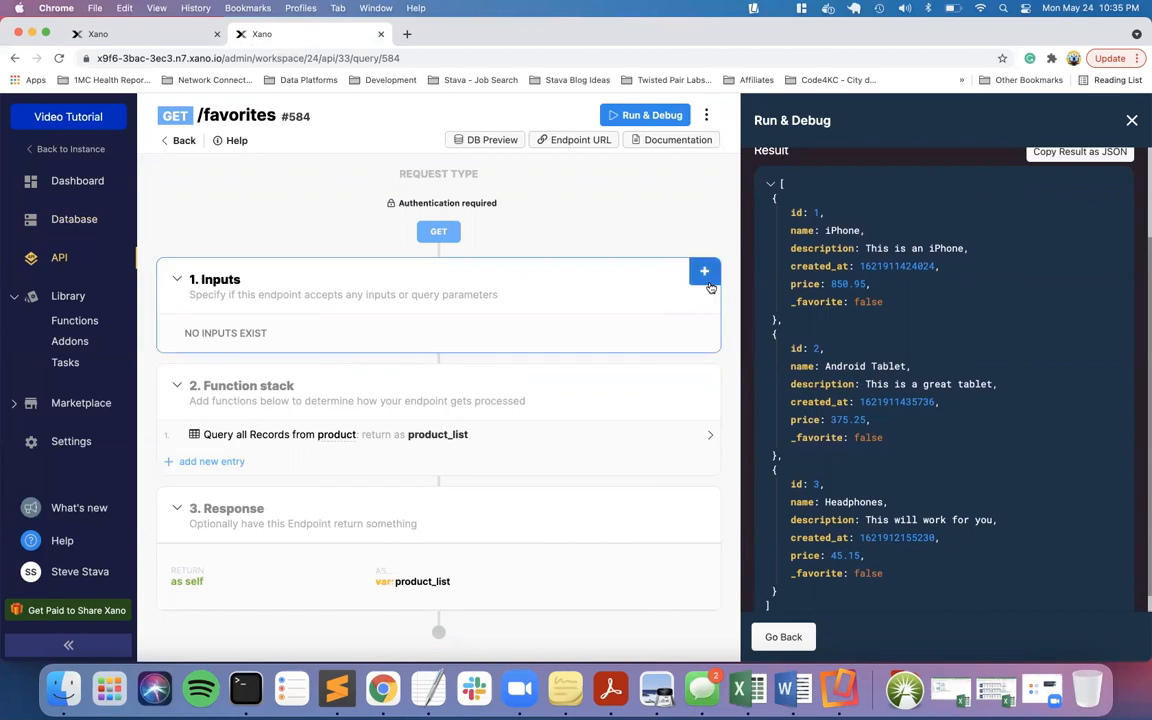
{"action": "mouse_move", "coordinate": [648, 206]}
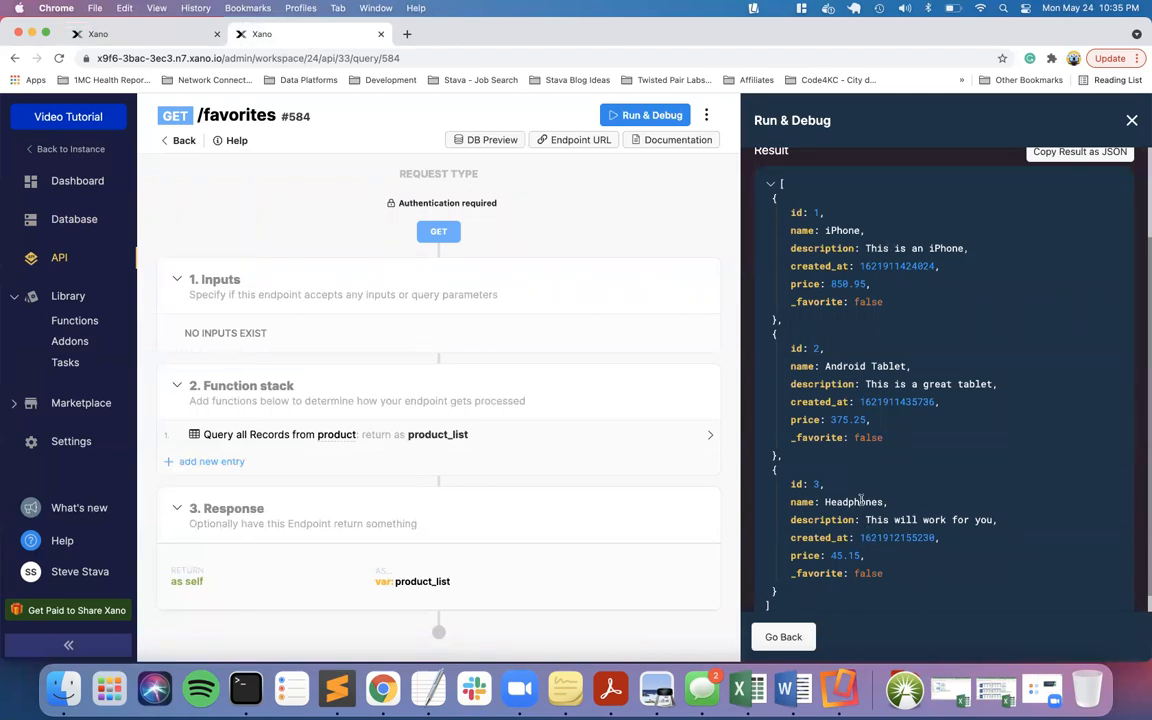
{"action": "mouse_move", "coordinate": [612, 30]}
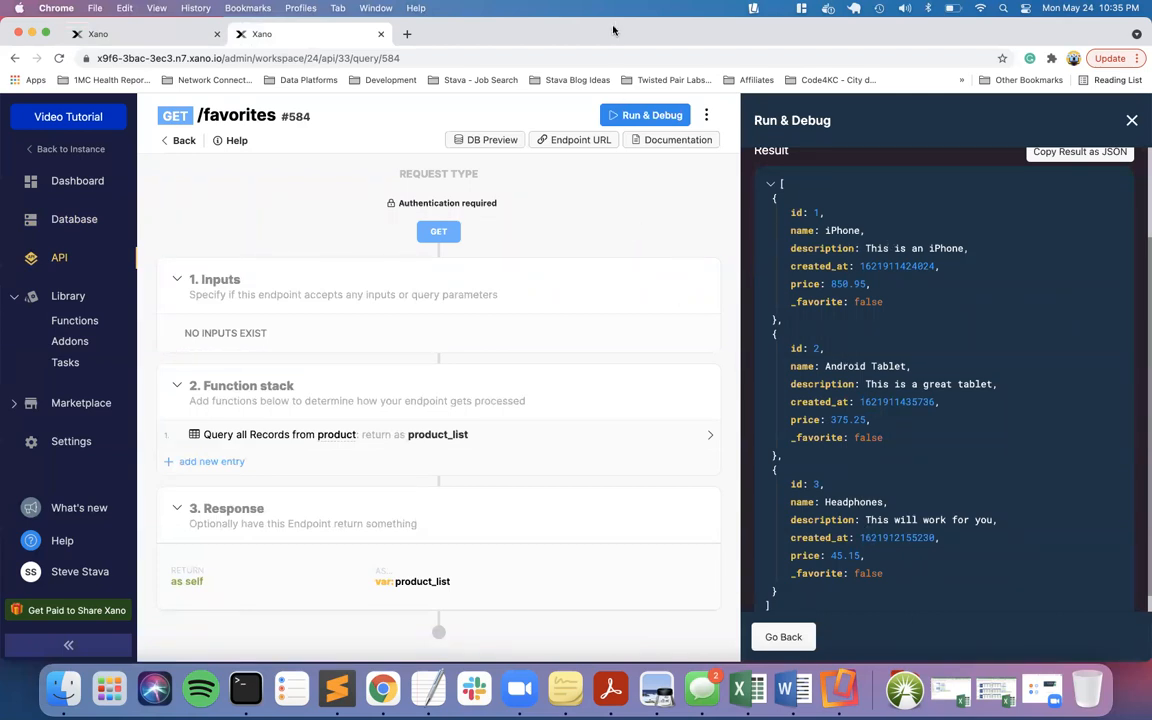